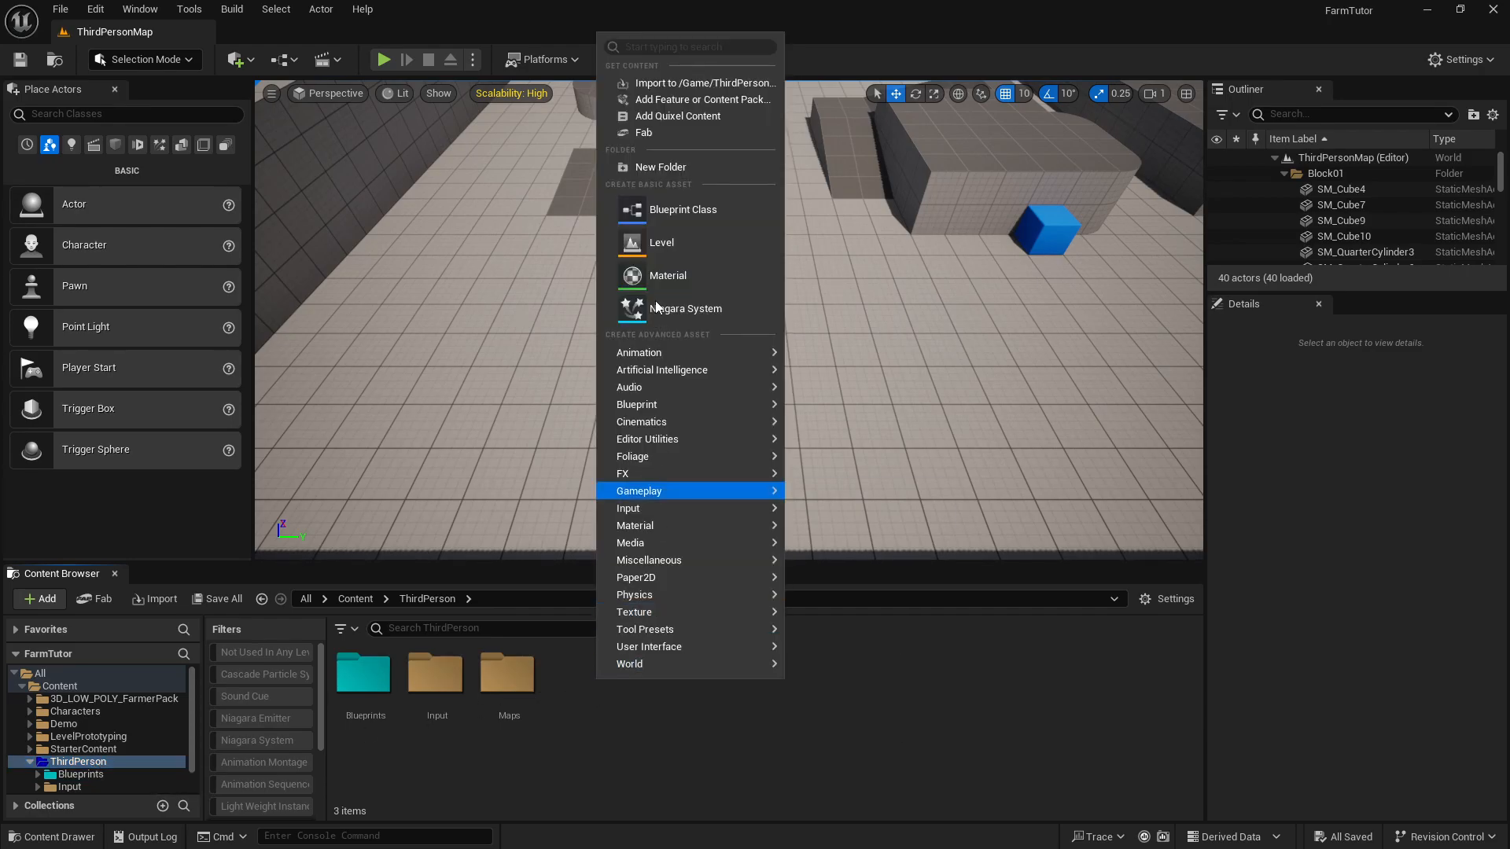
# Step: Create a folder named Interaction inside ThirdPerson and enter it
pyautogui.click(660, 167)
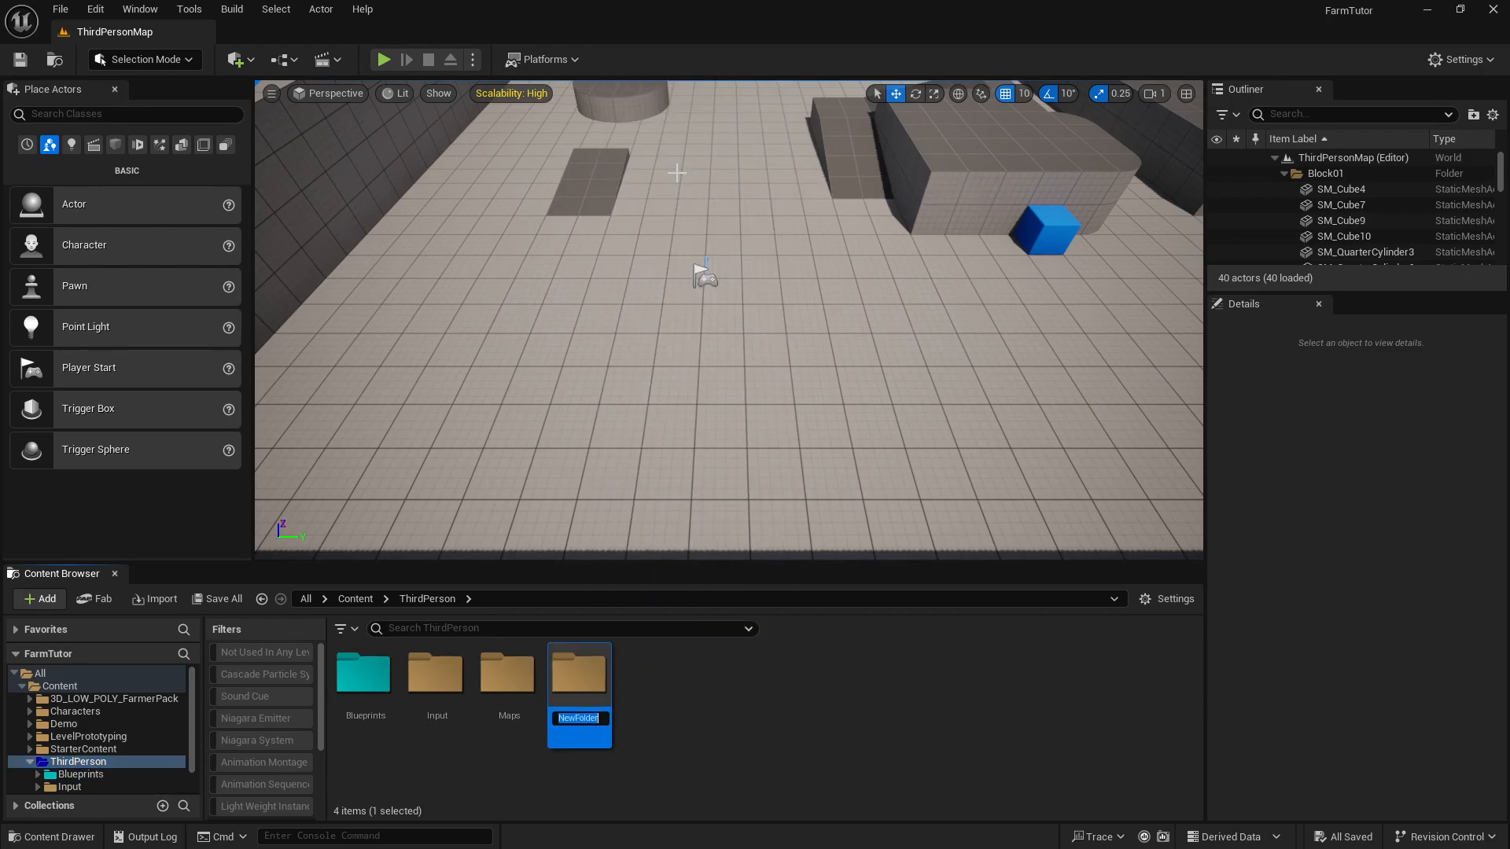
pyautogui.write('Interaction')
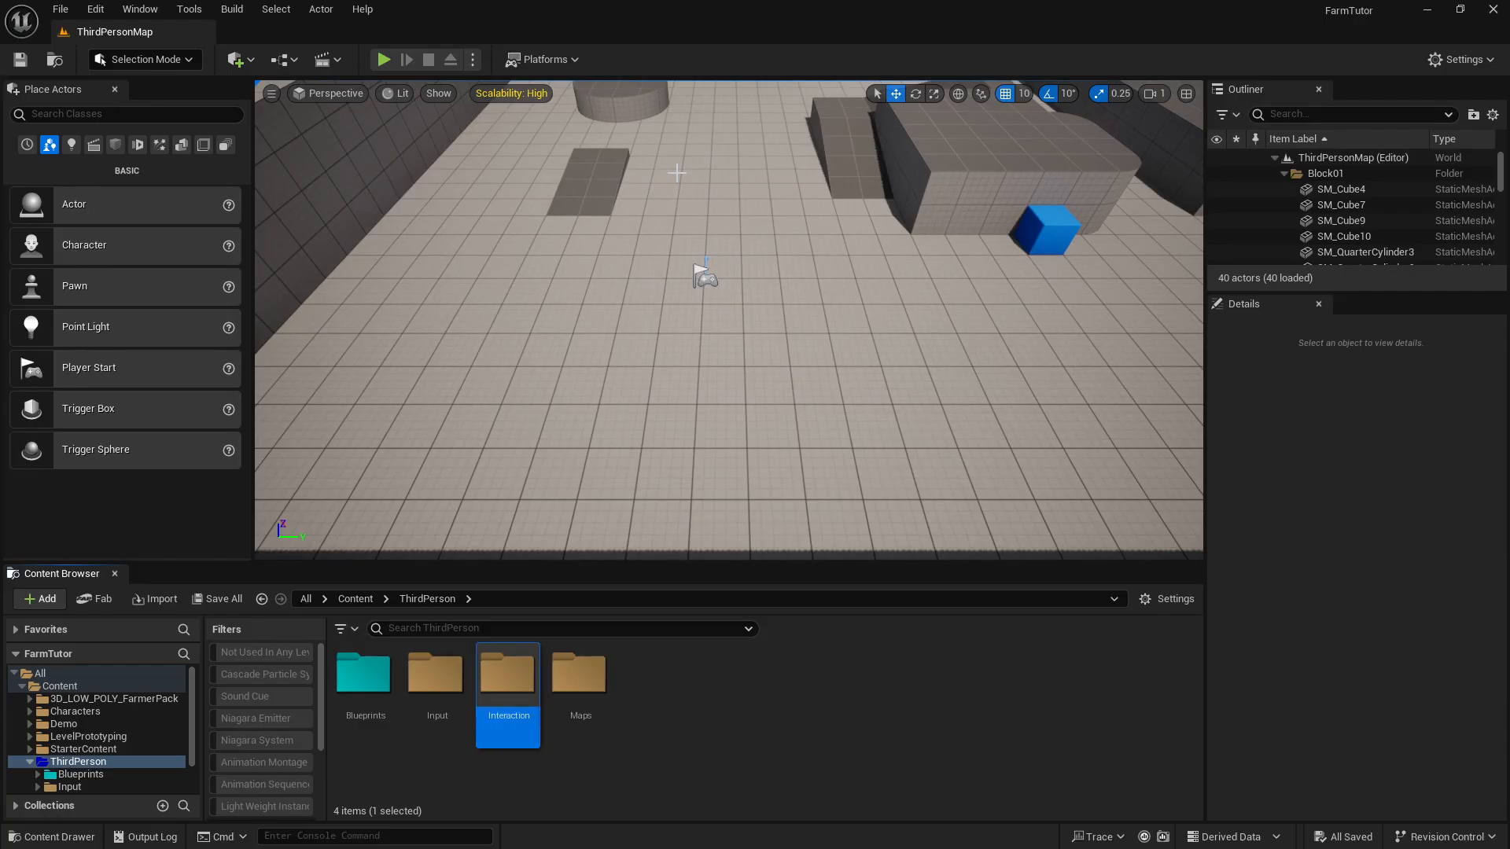
pyautogui.doubleClick(508, 671)
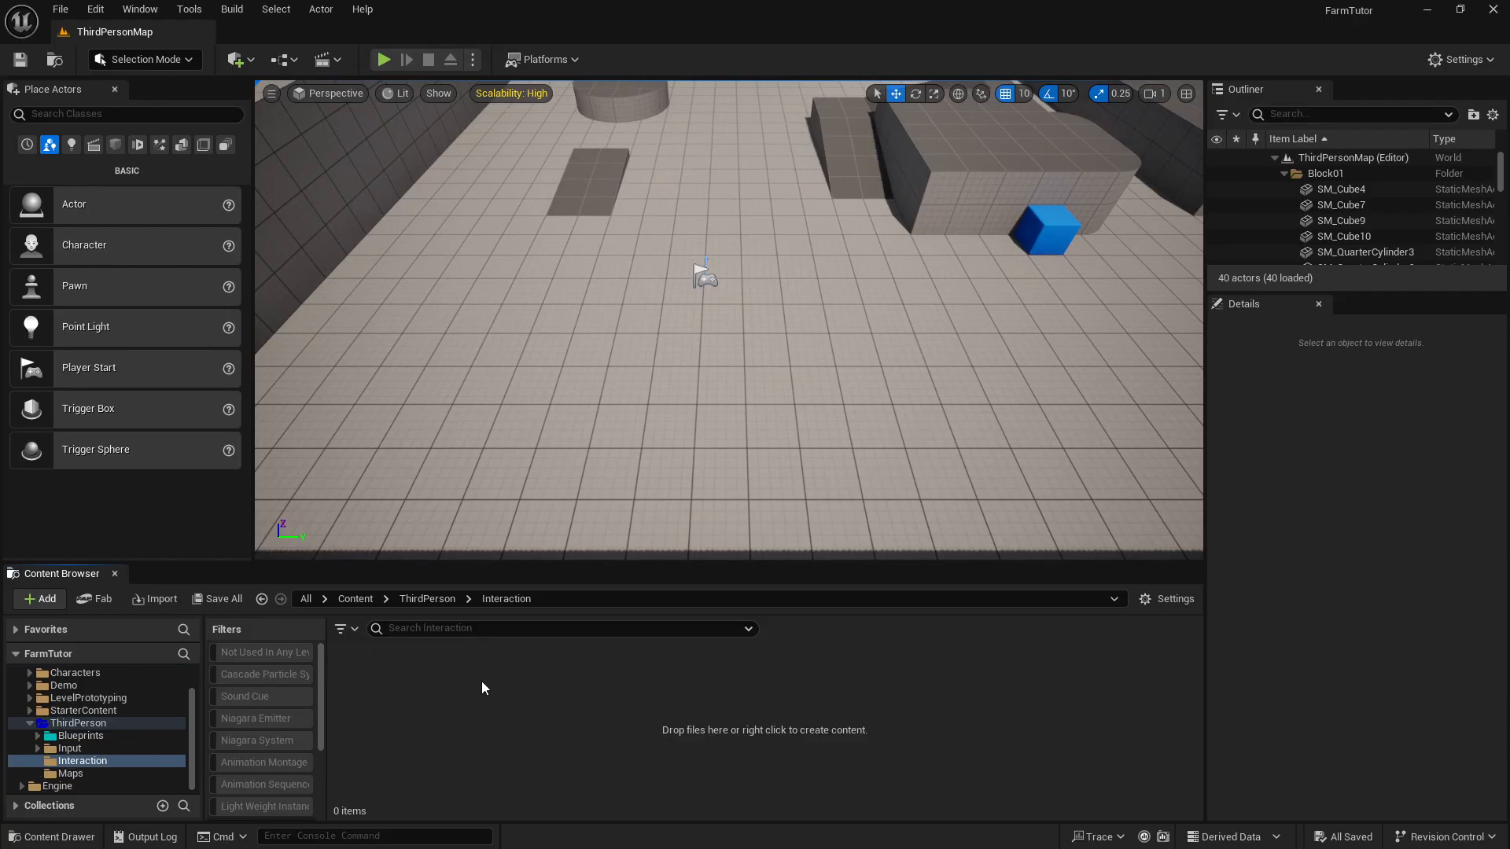
pyautogui.moveTo(426, 698)
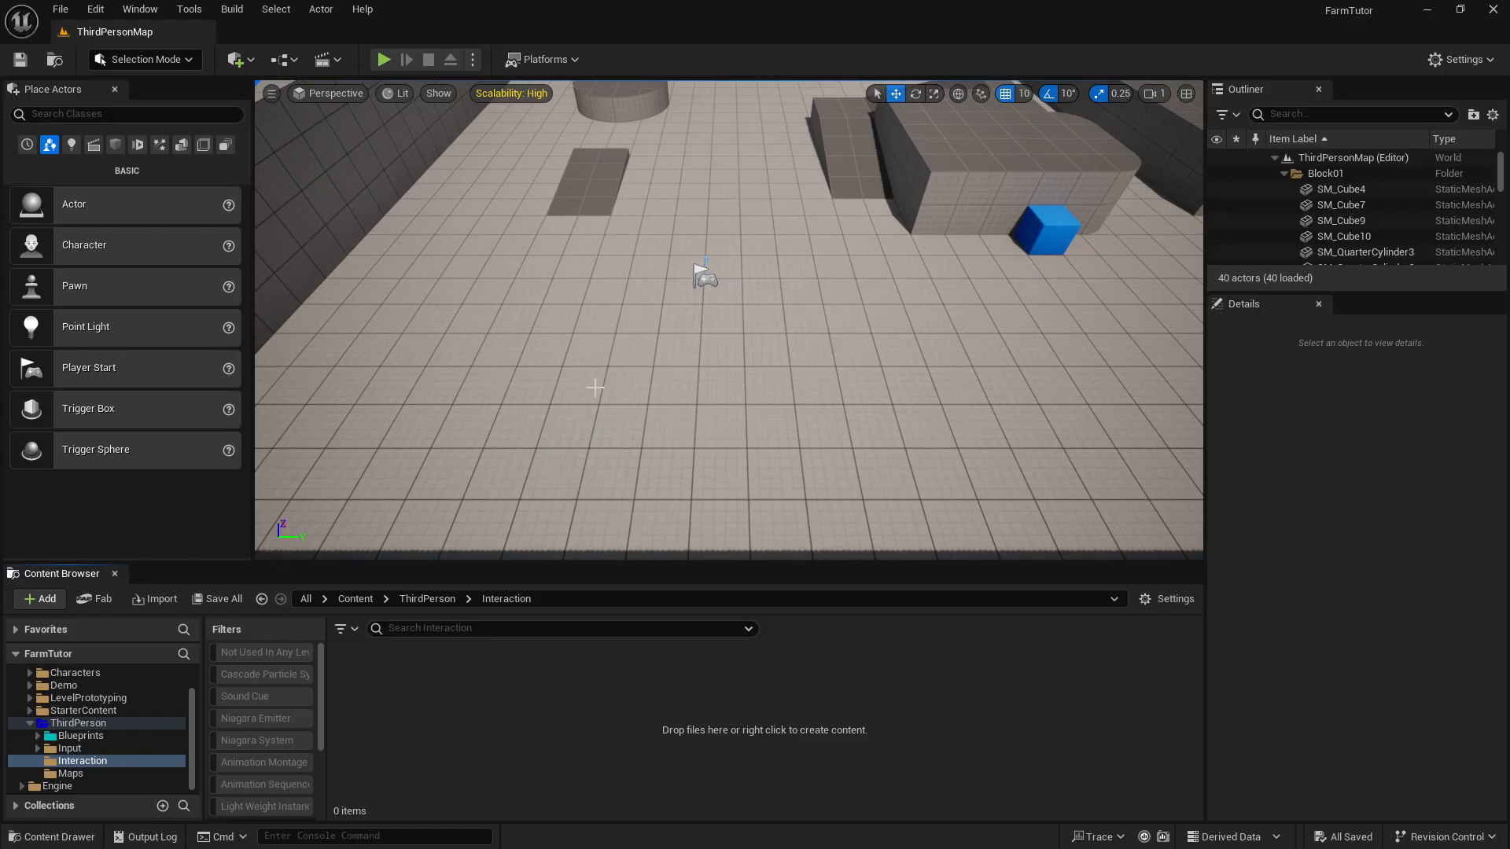
pyautogui.moveTo(909, 255)
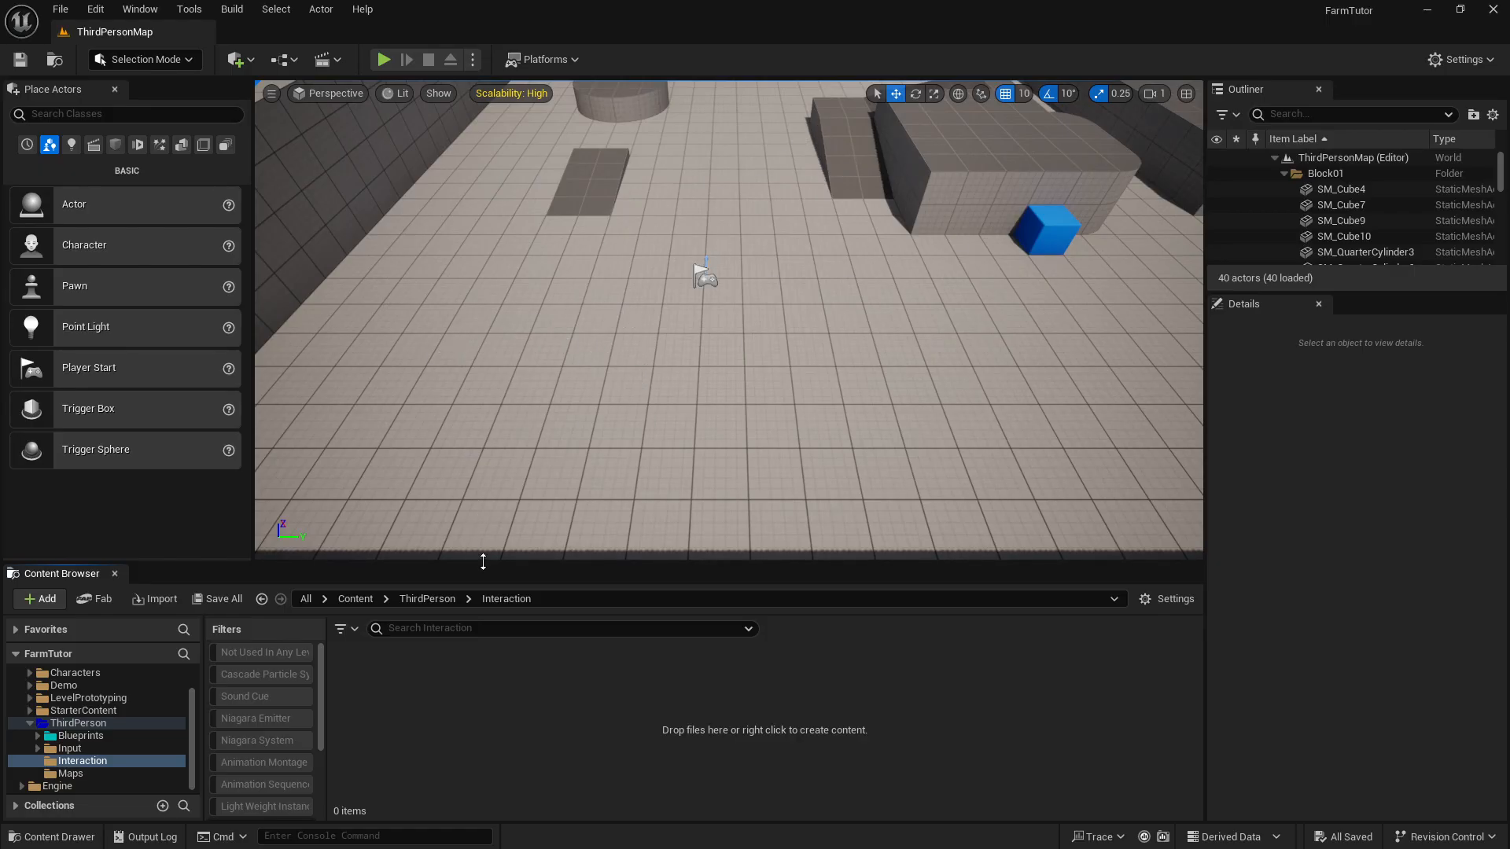
# Step: Create an Actor Blueprint class named BP_InteractChecker in the Interaction folder
pyautogui.click(39, 598)
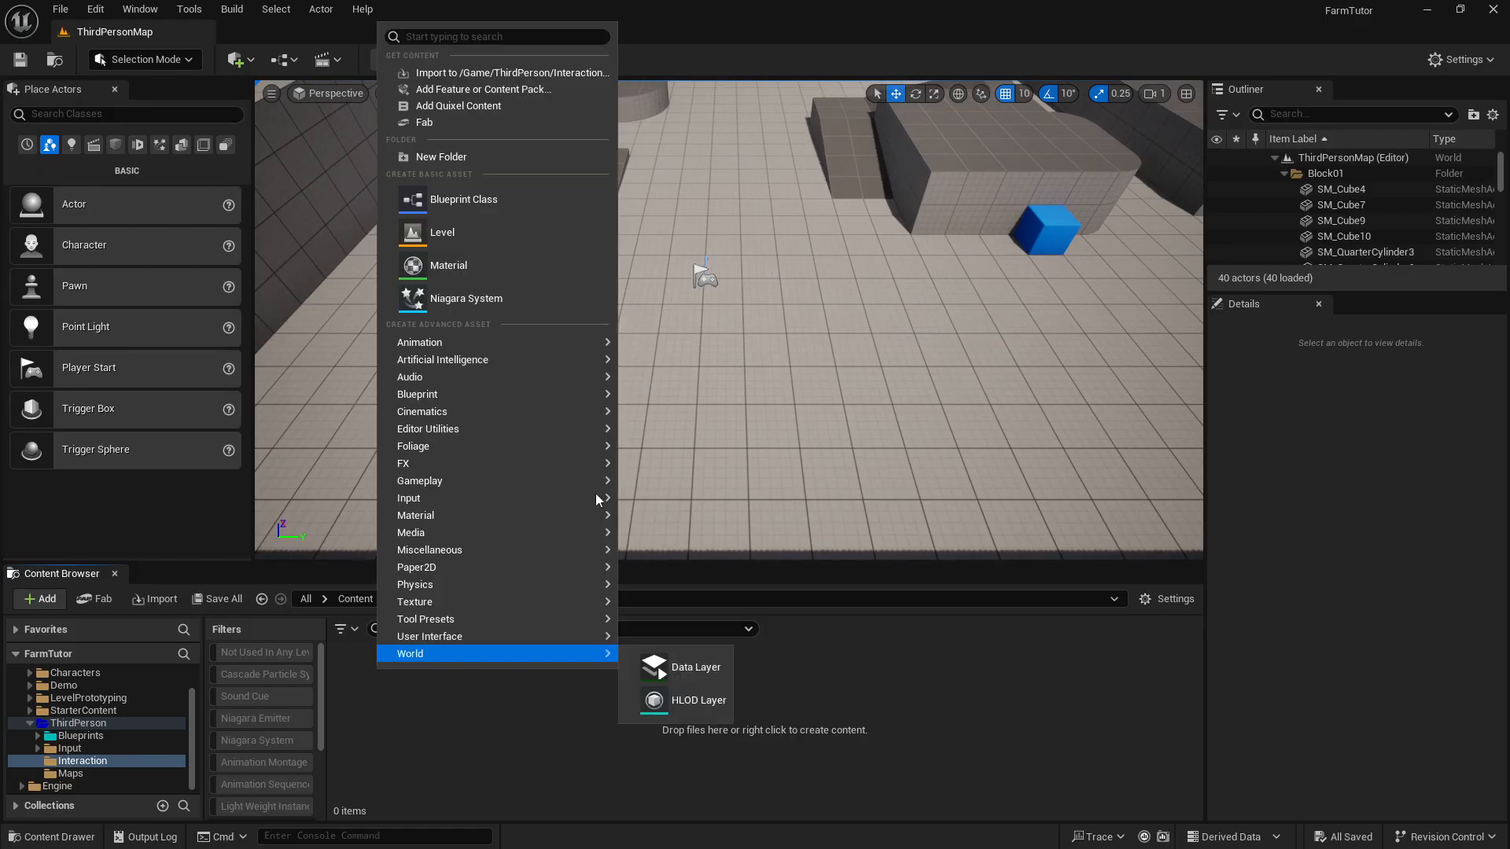
pyautogui.moveTo(462, 200)
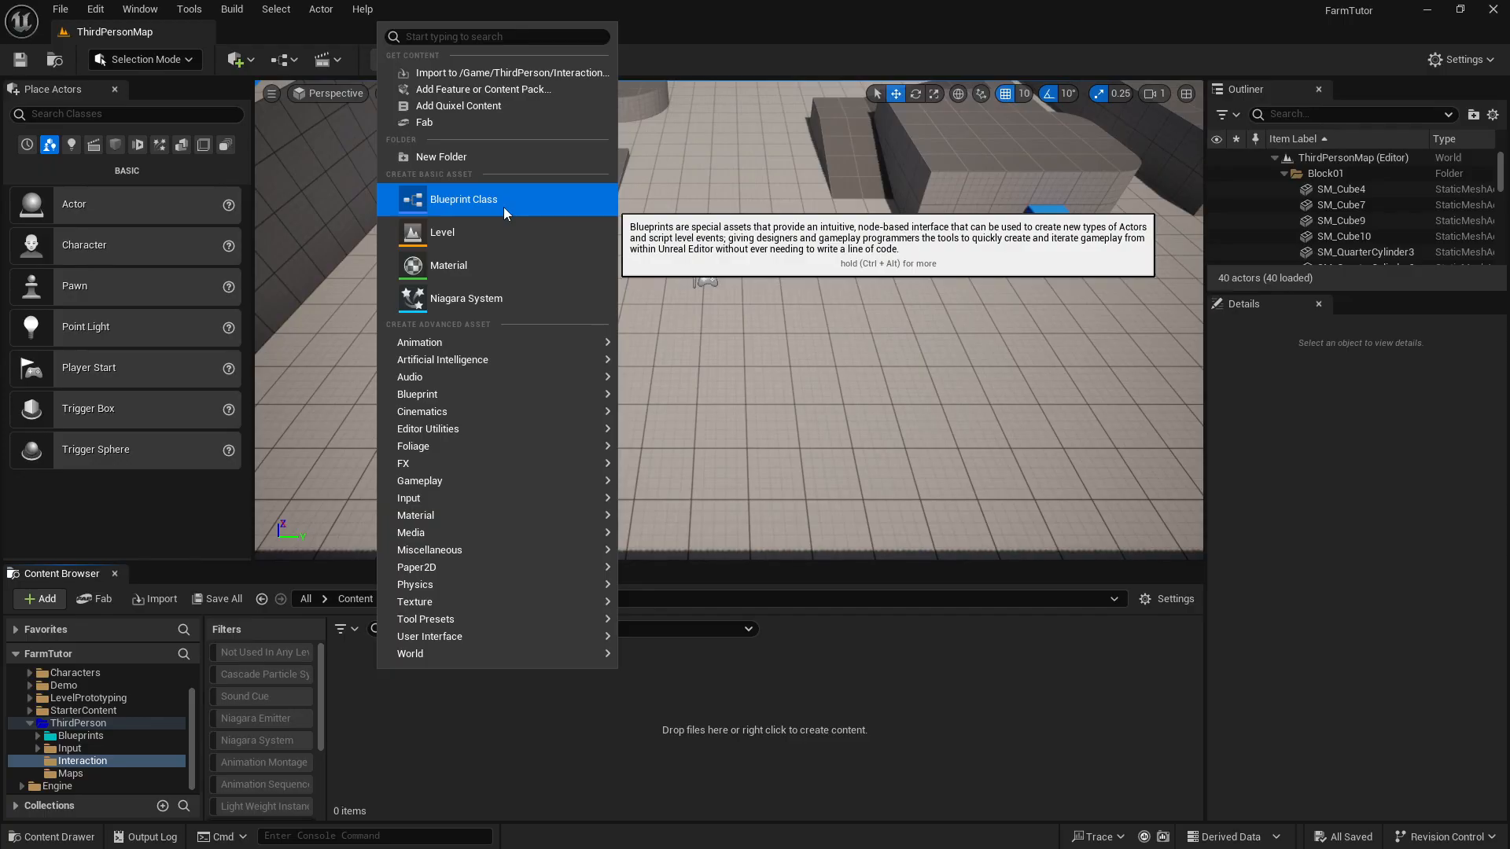
pyautogui.click(462, 199)
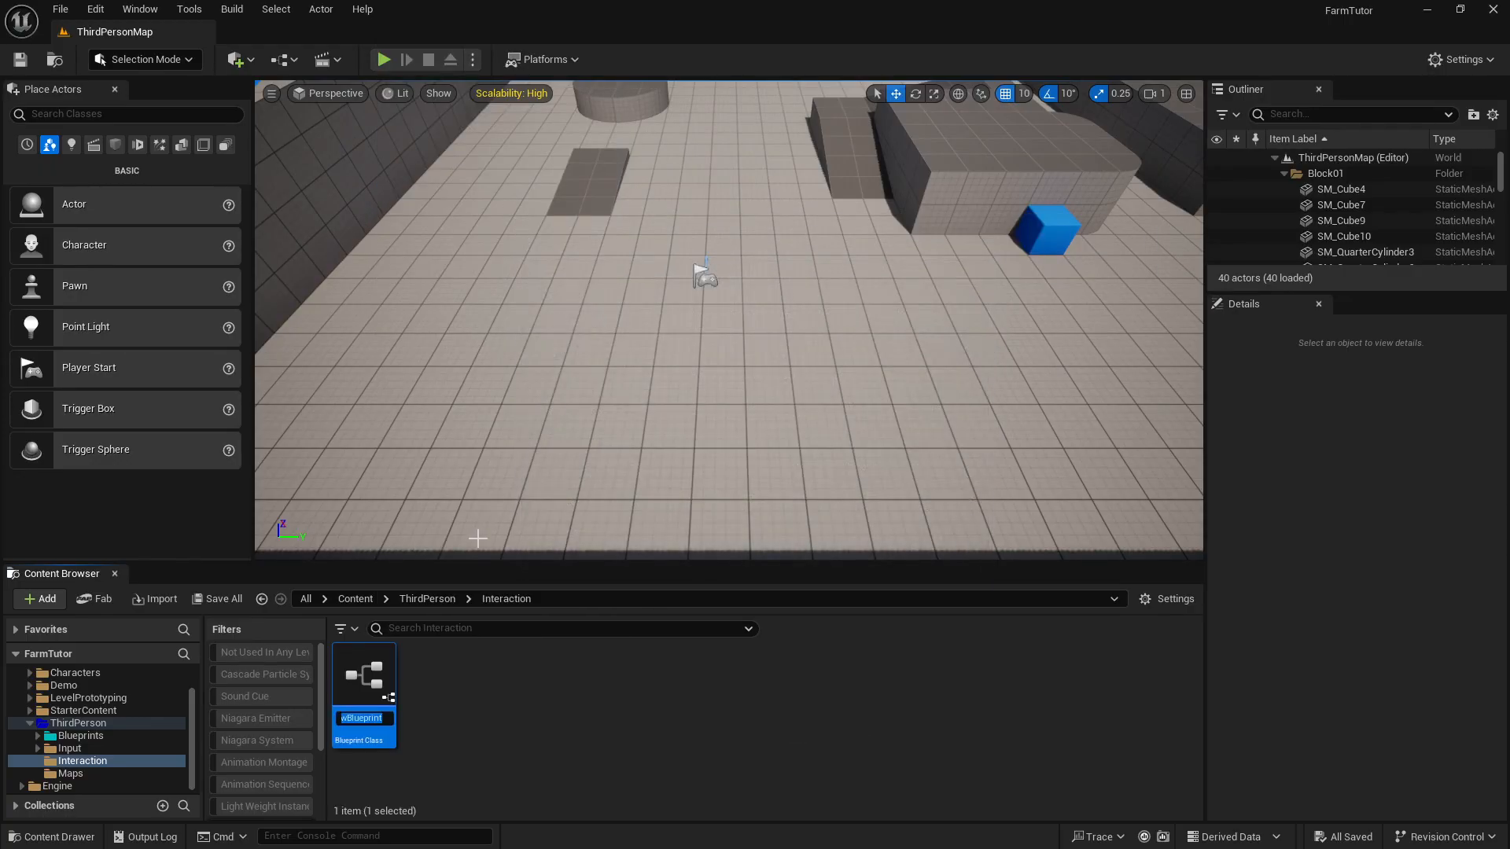
pyautogui.write('BP_InteractChecker')
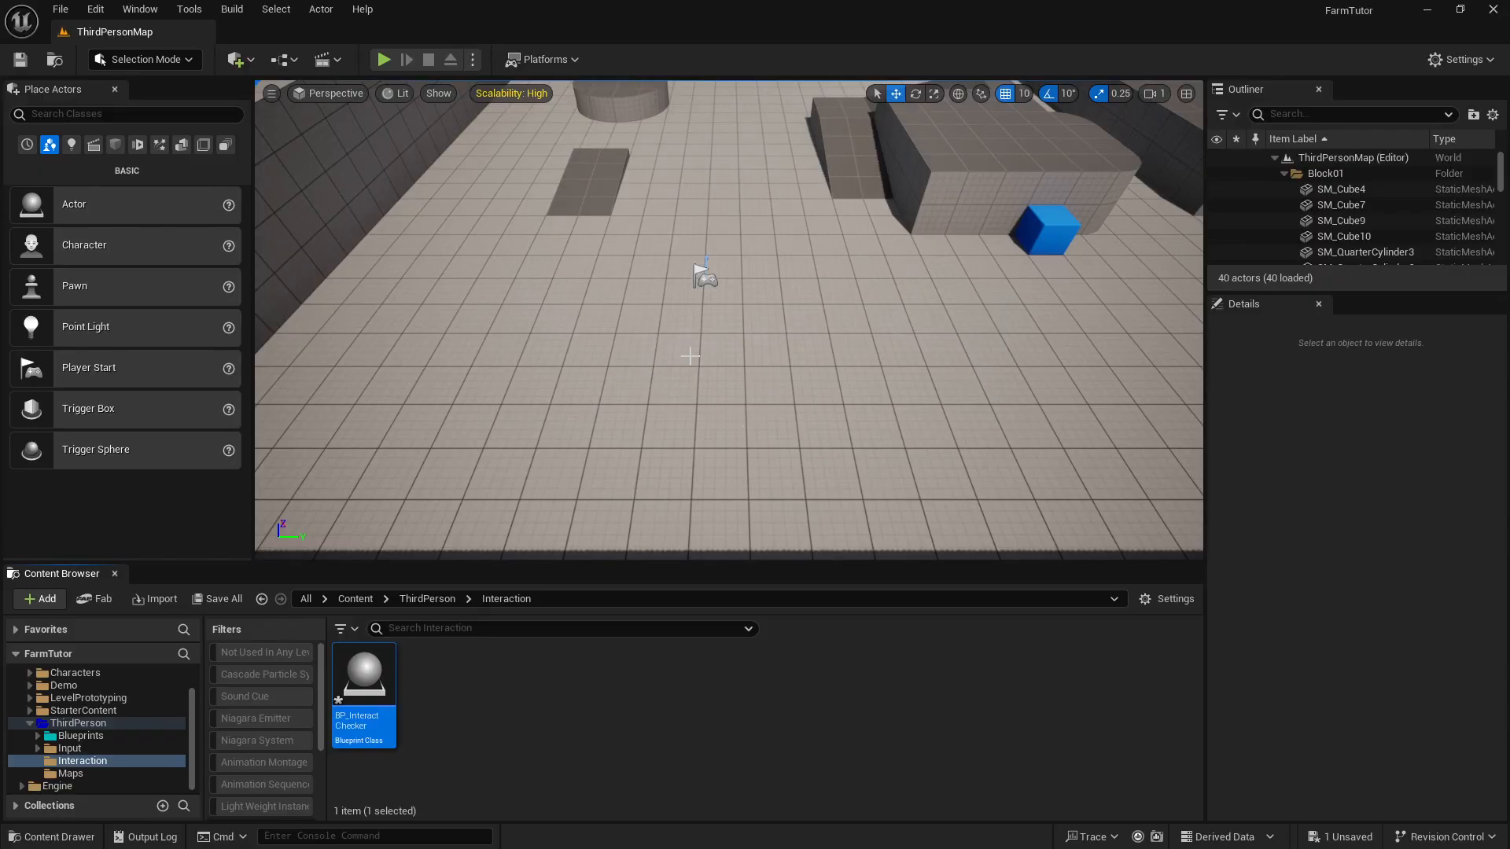
pyautogui.moveTo(619, 404)
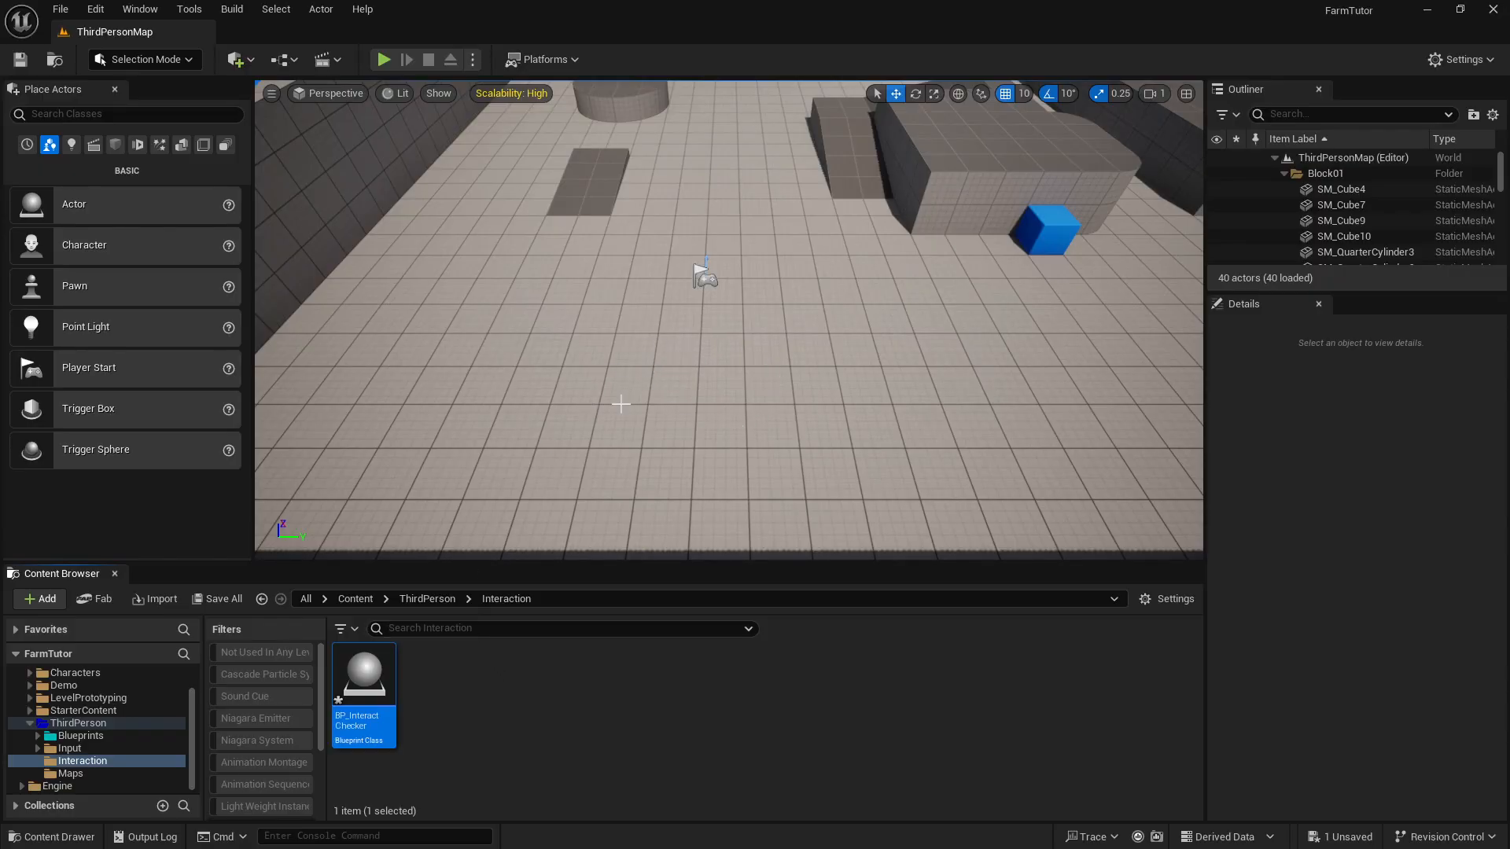
# Step: Add a Static Mesh component to BP_InteractChecker using the Cube1 mesh
pyautogui.doubleClick(363, 674)
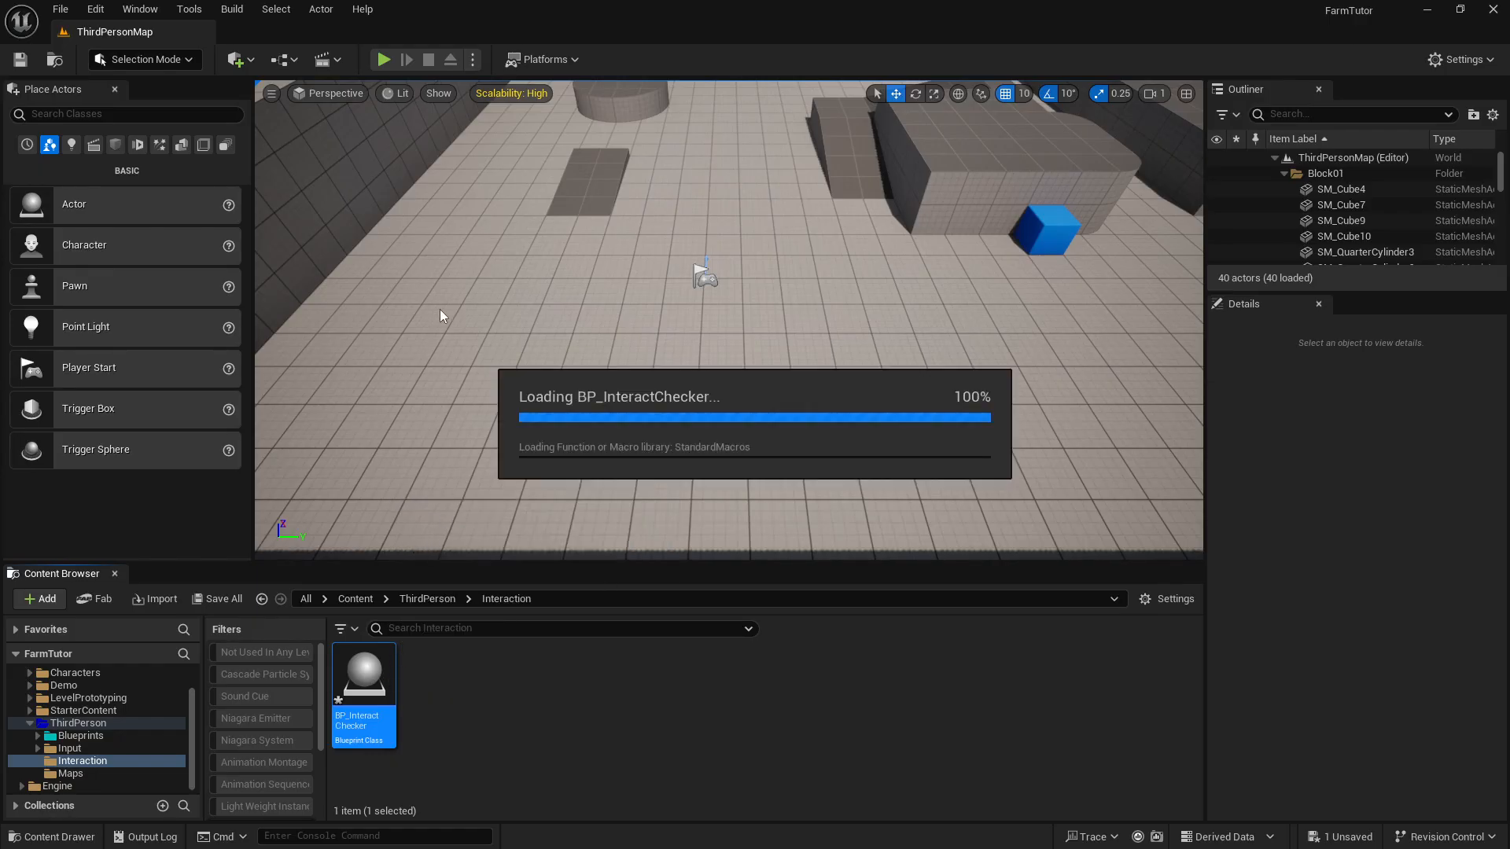
pyautogui.doubleClick(364, 671)
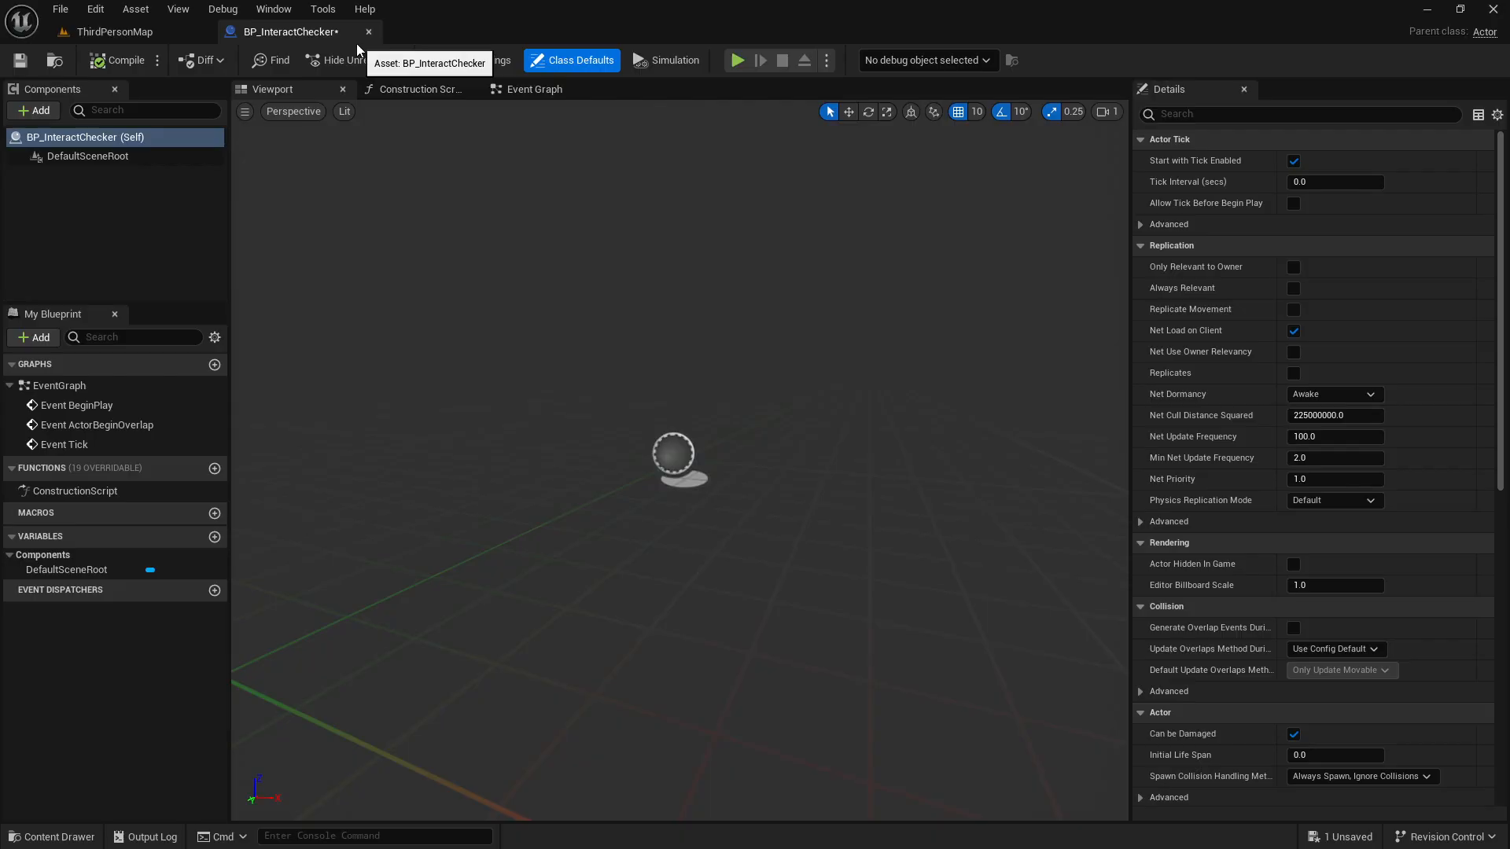
pyautogui.moveTo(284, 31)
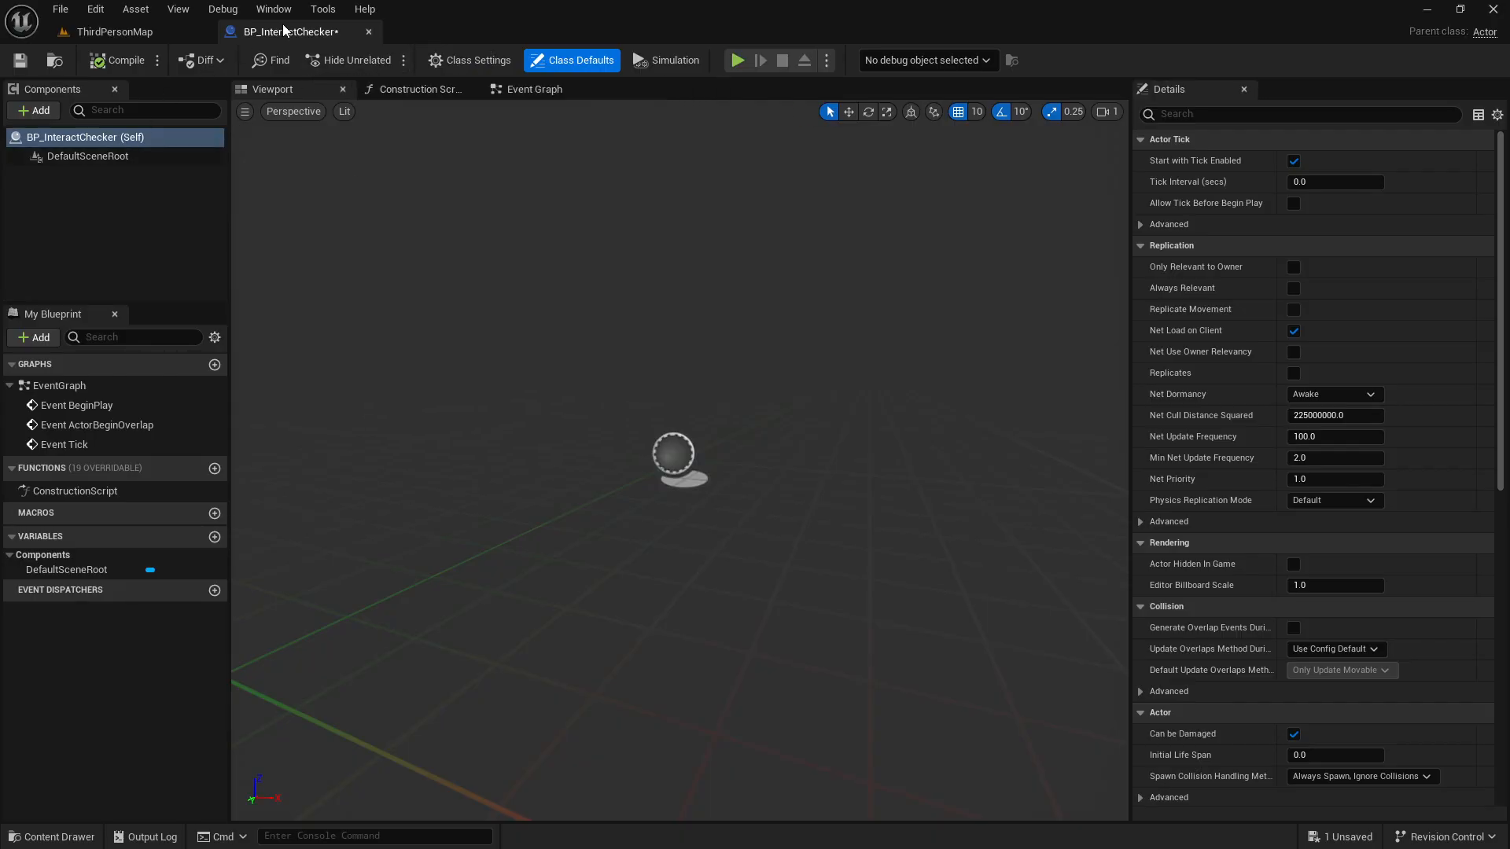
pyautogui.click(33, 110)
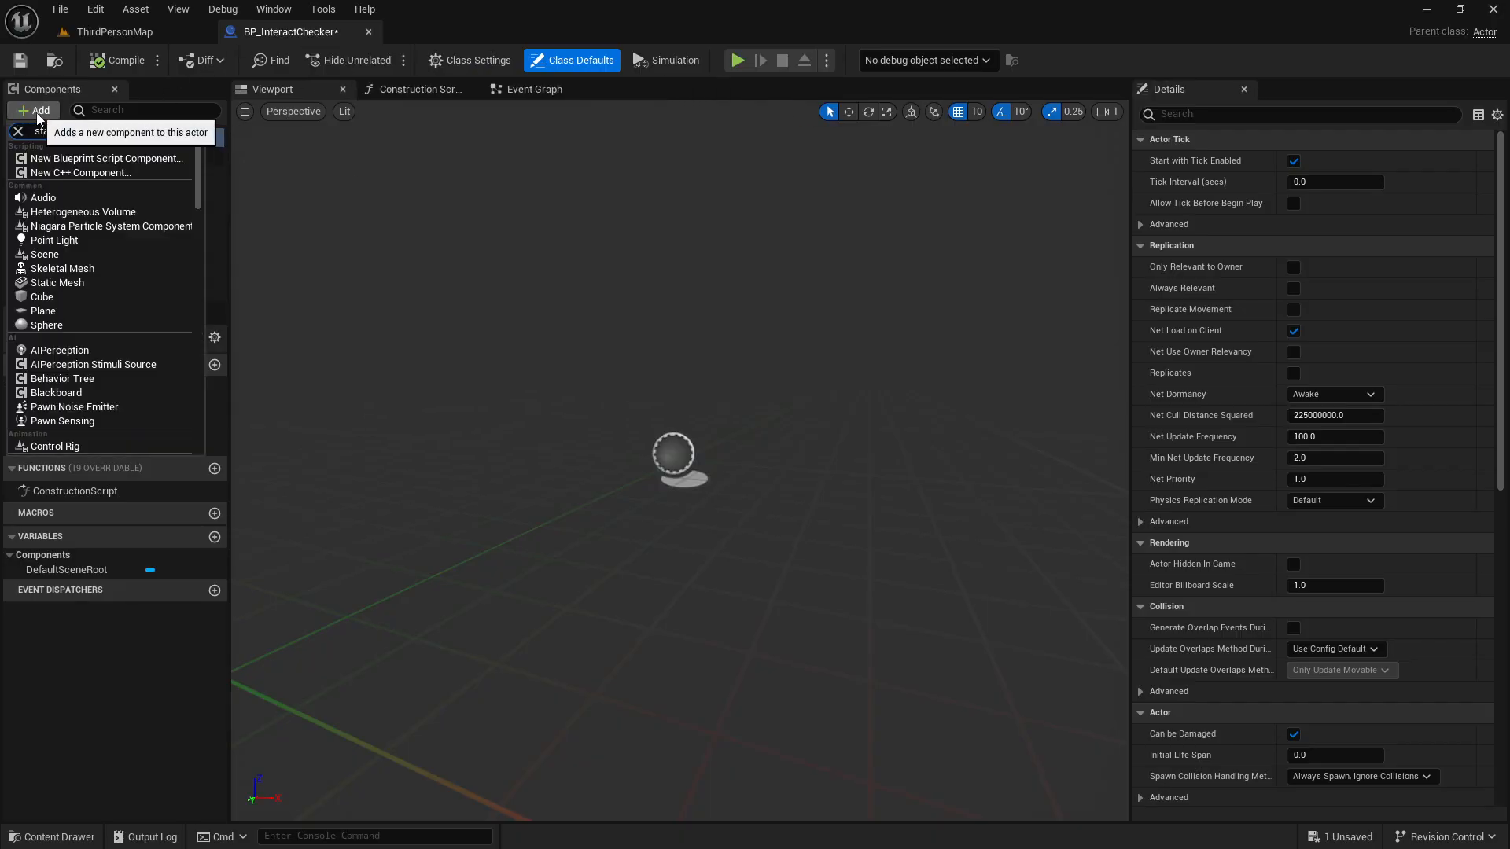
pyautogui.click(58, 281)
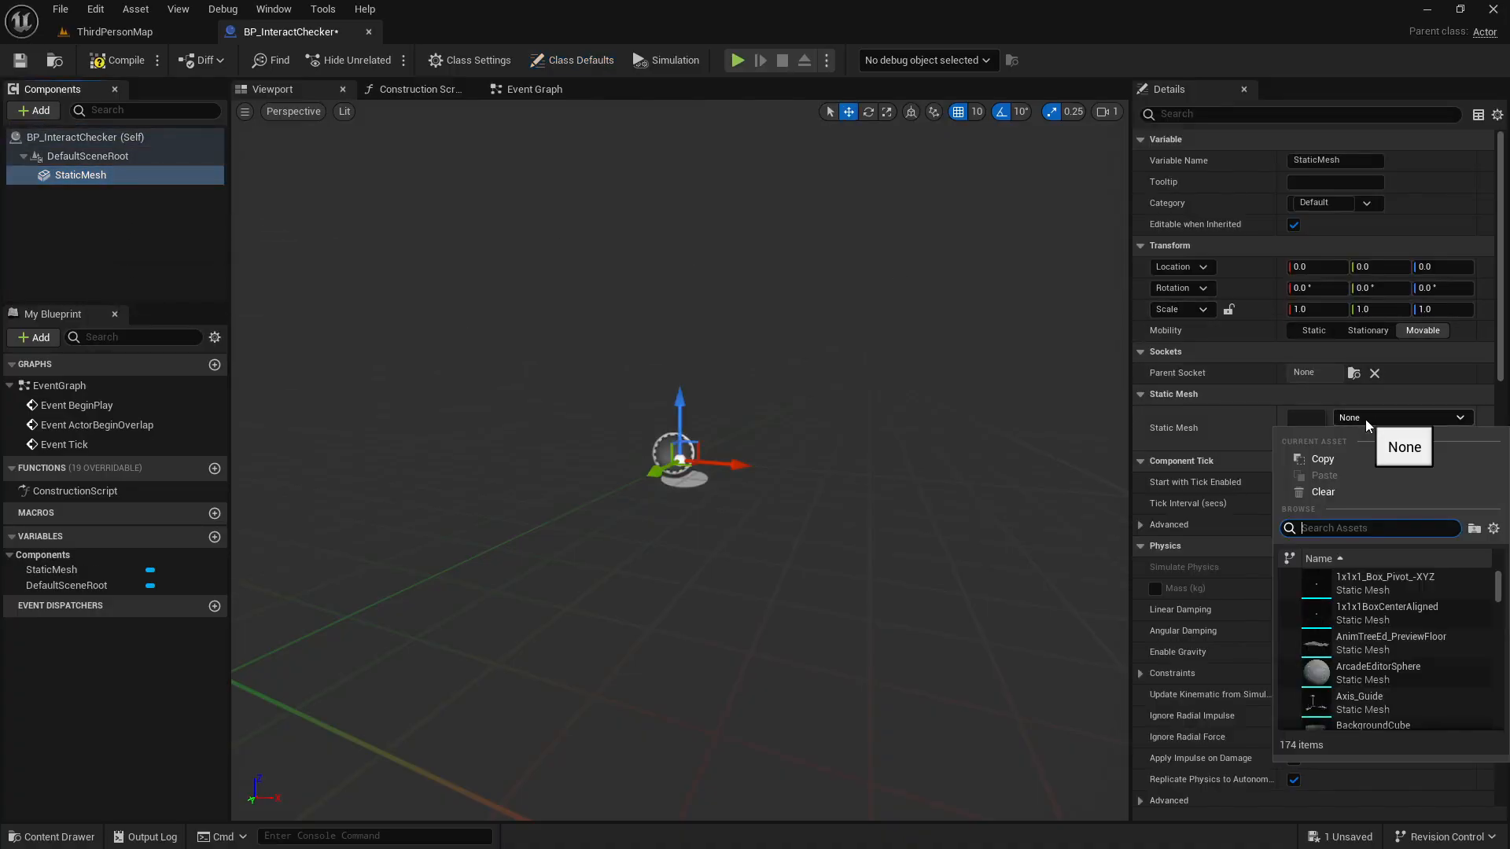
pyautogui.write('cube')
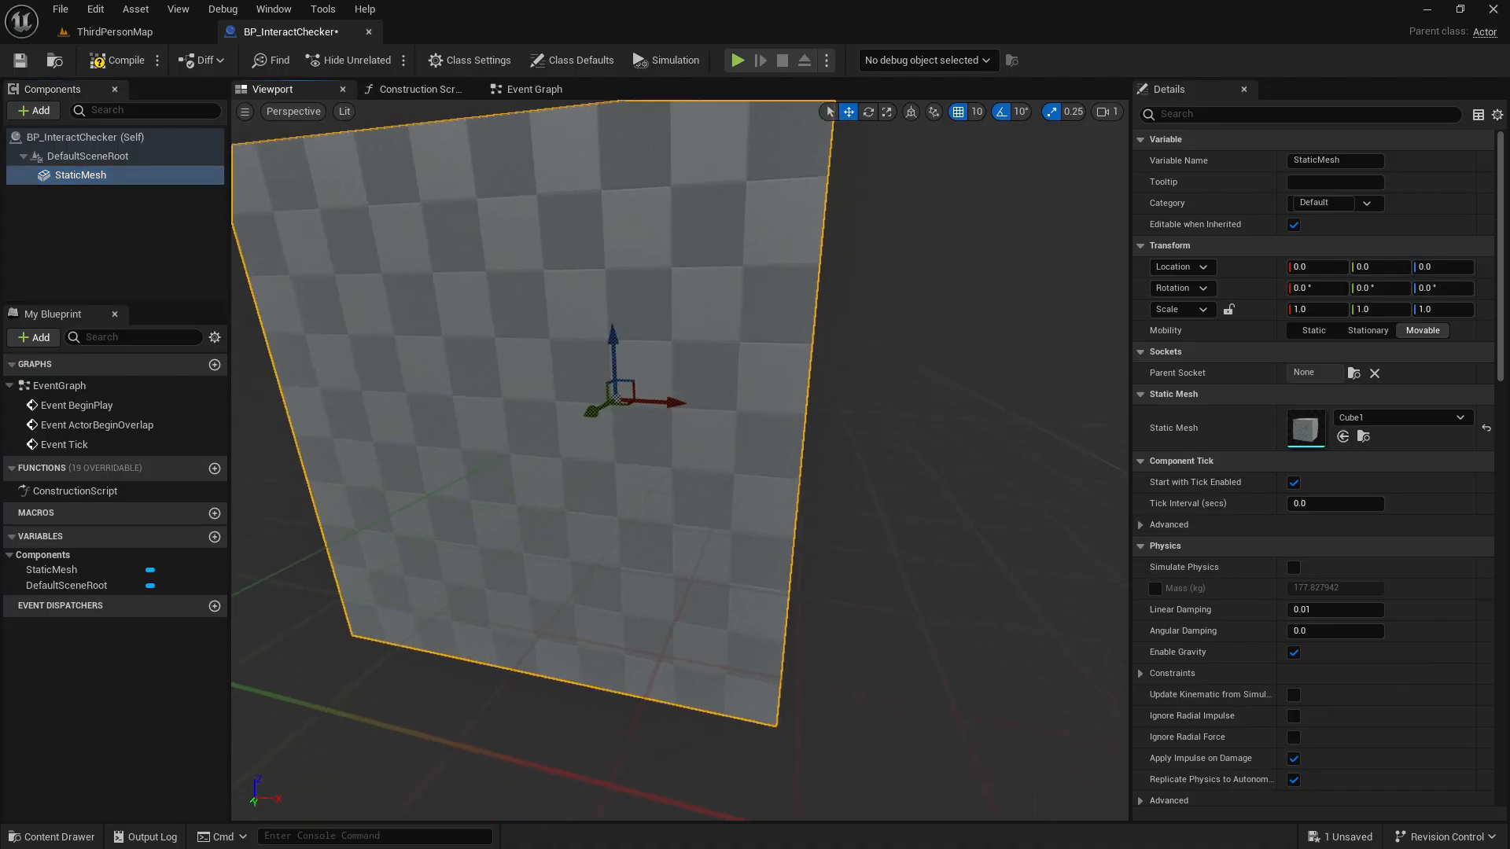
# Step: Place BP_InteractChecker in ThirdPersonMap and flatten its cube with Scale Z 0.1
pyautogui.click(114, 32)
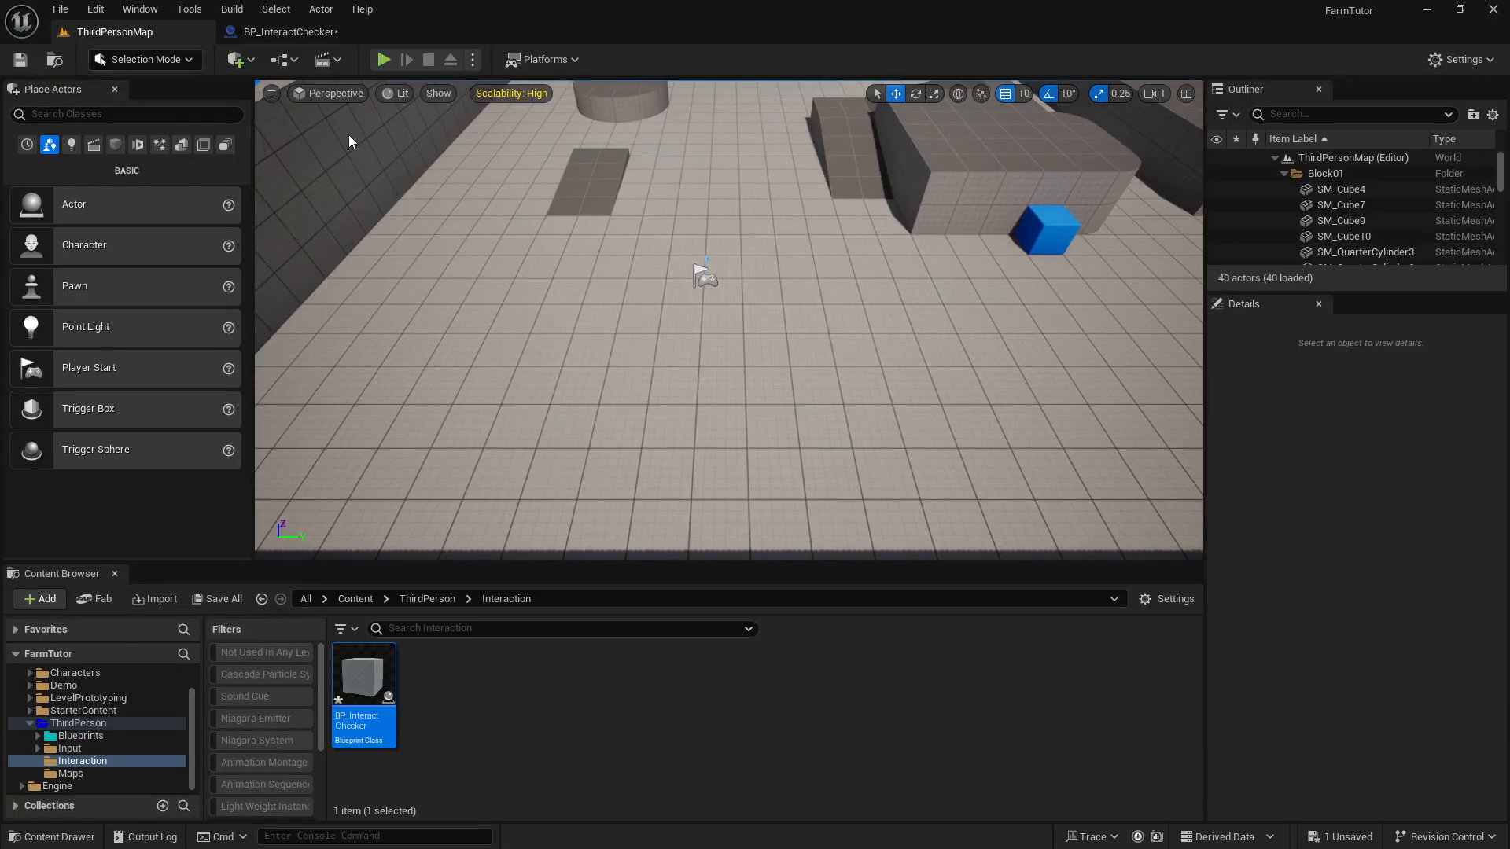
pyautogui.click(1024, 92)
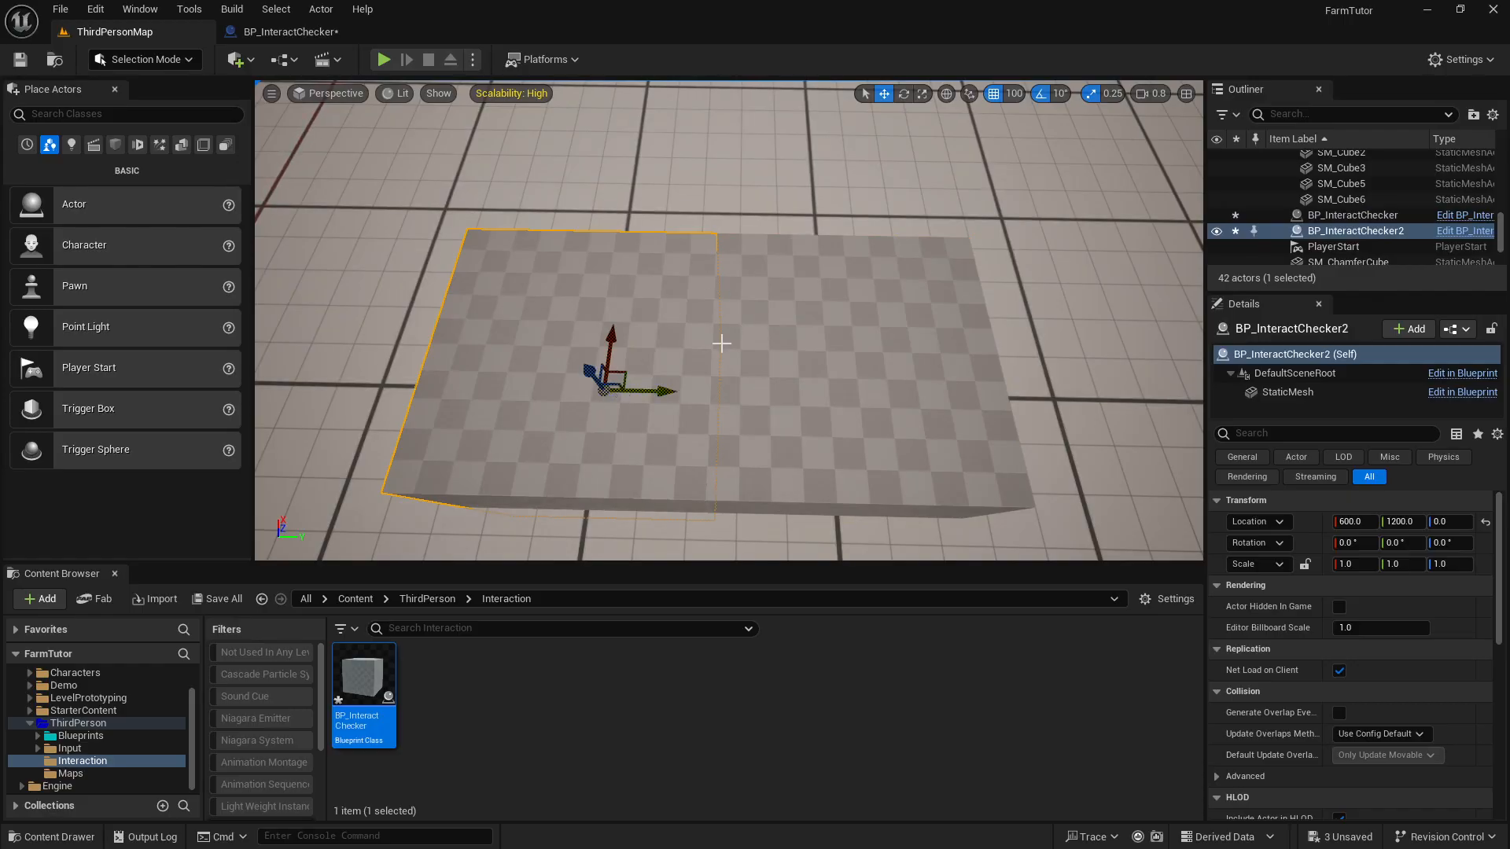
pyautogui.moveTo(634, 374)
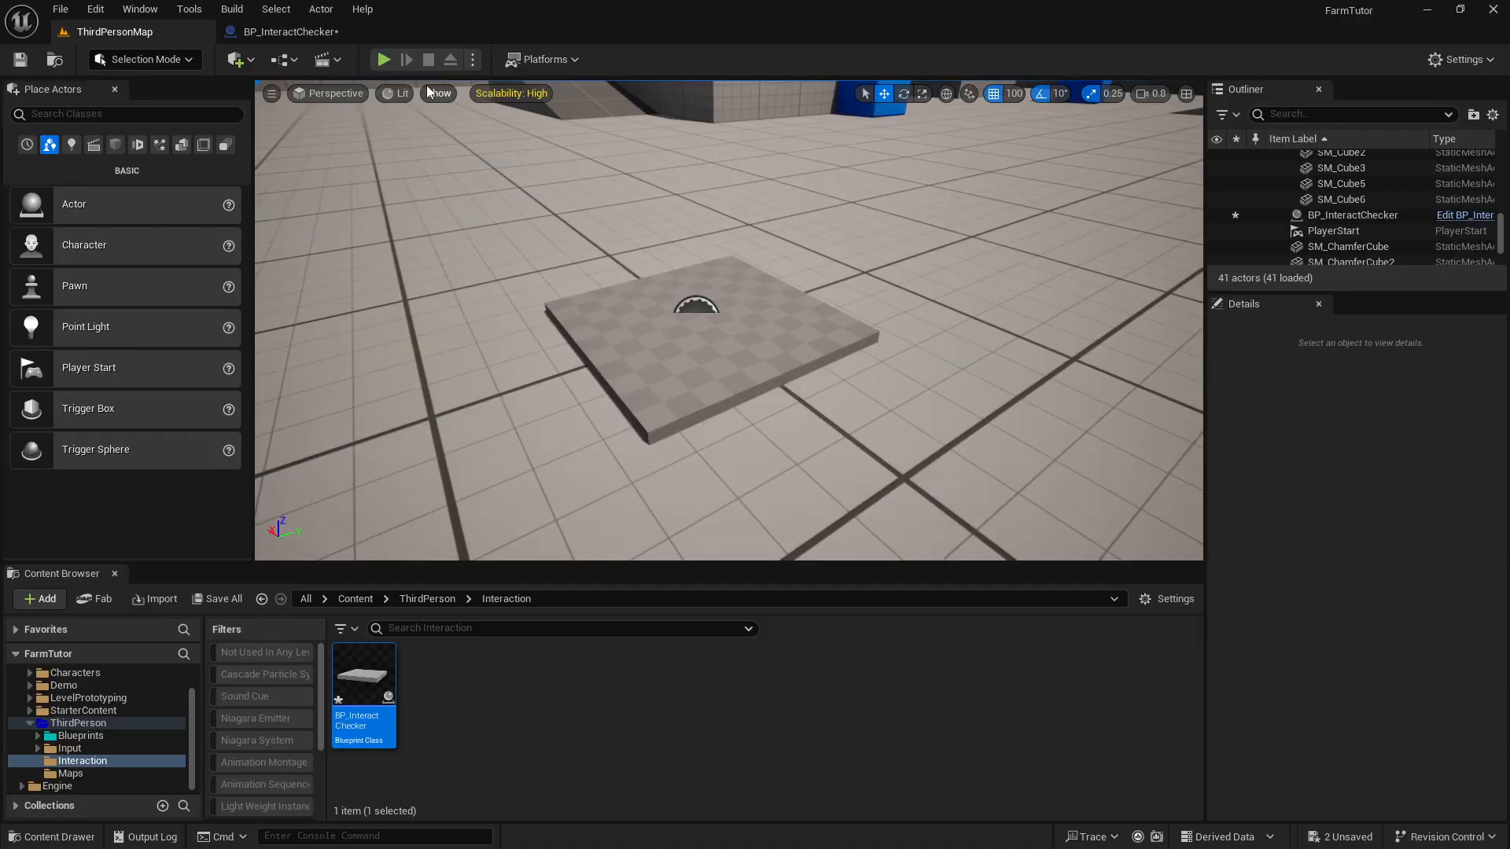
# Step: Set the plate mesh's Collision Presets to NoCollision in BP_InteractChecker
pyautogui.doubleClick(363, 675)
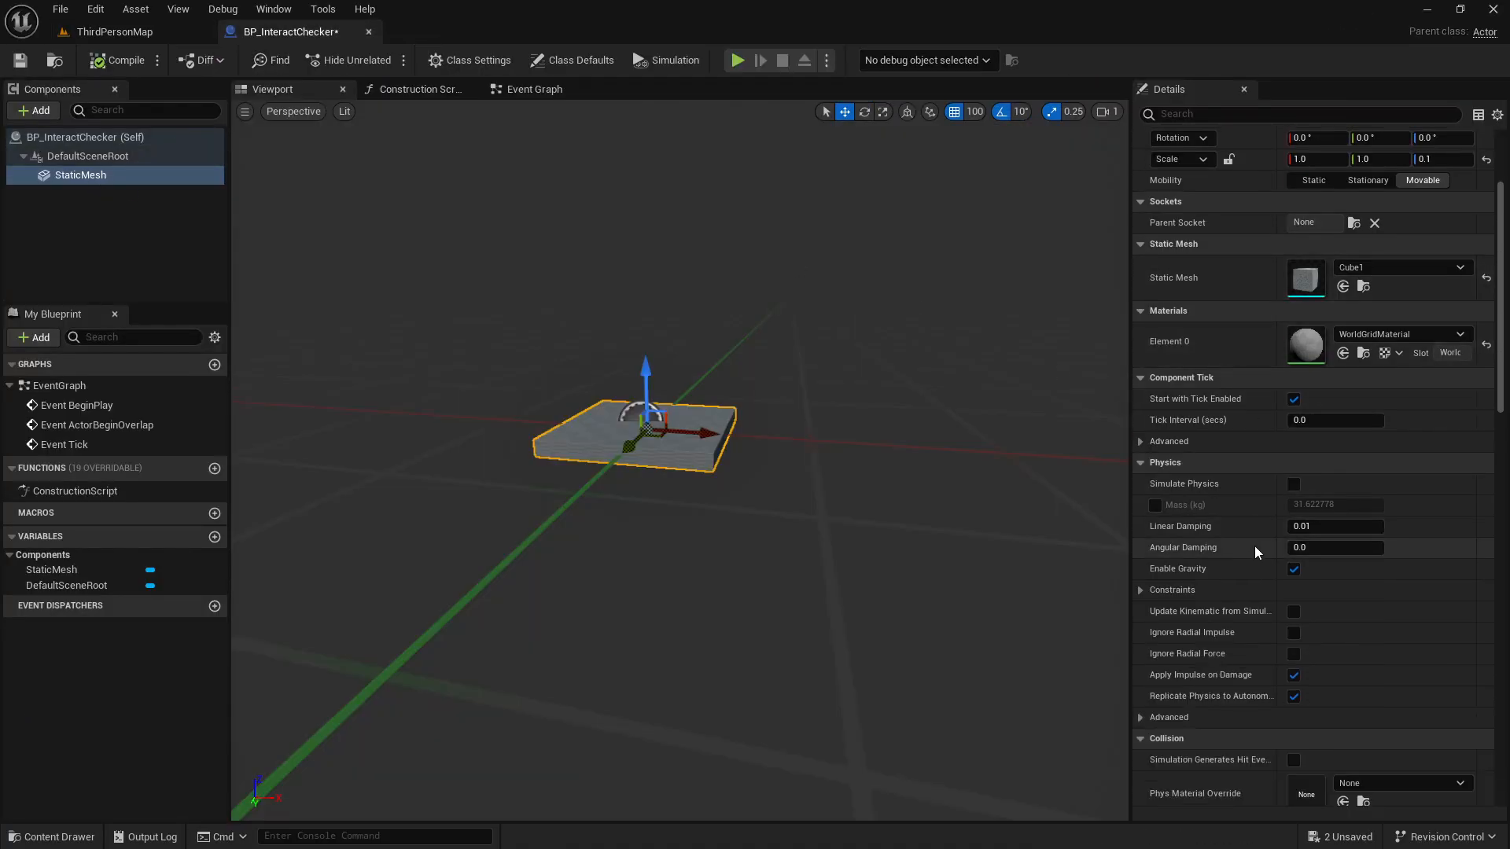
pyautogui.click(1365, 591)
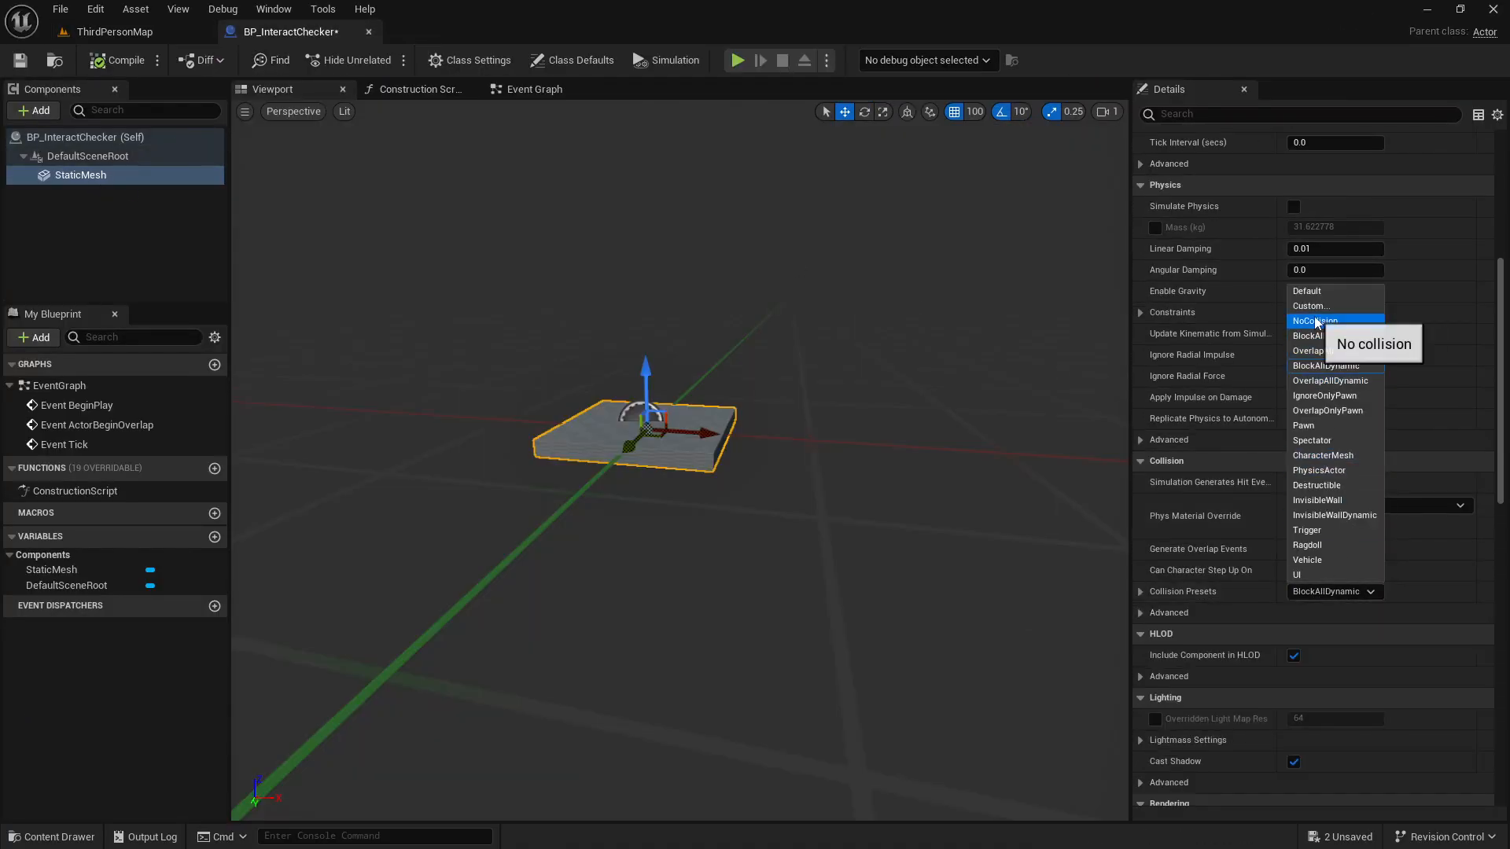
pyautogui.click(1314, 319)
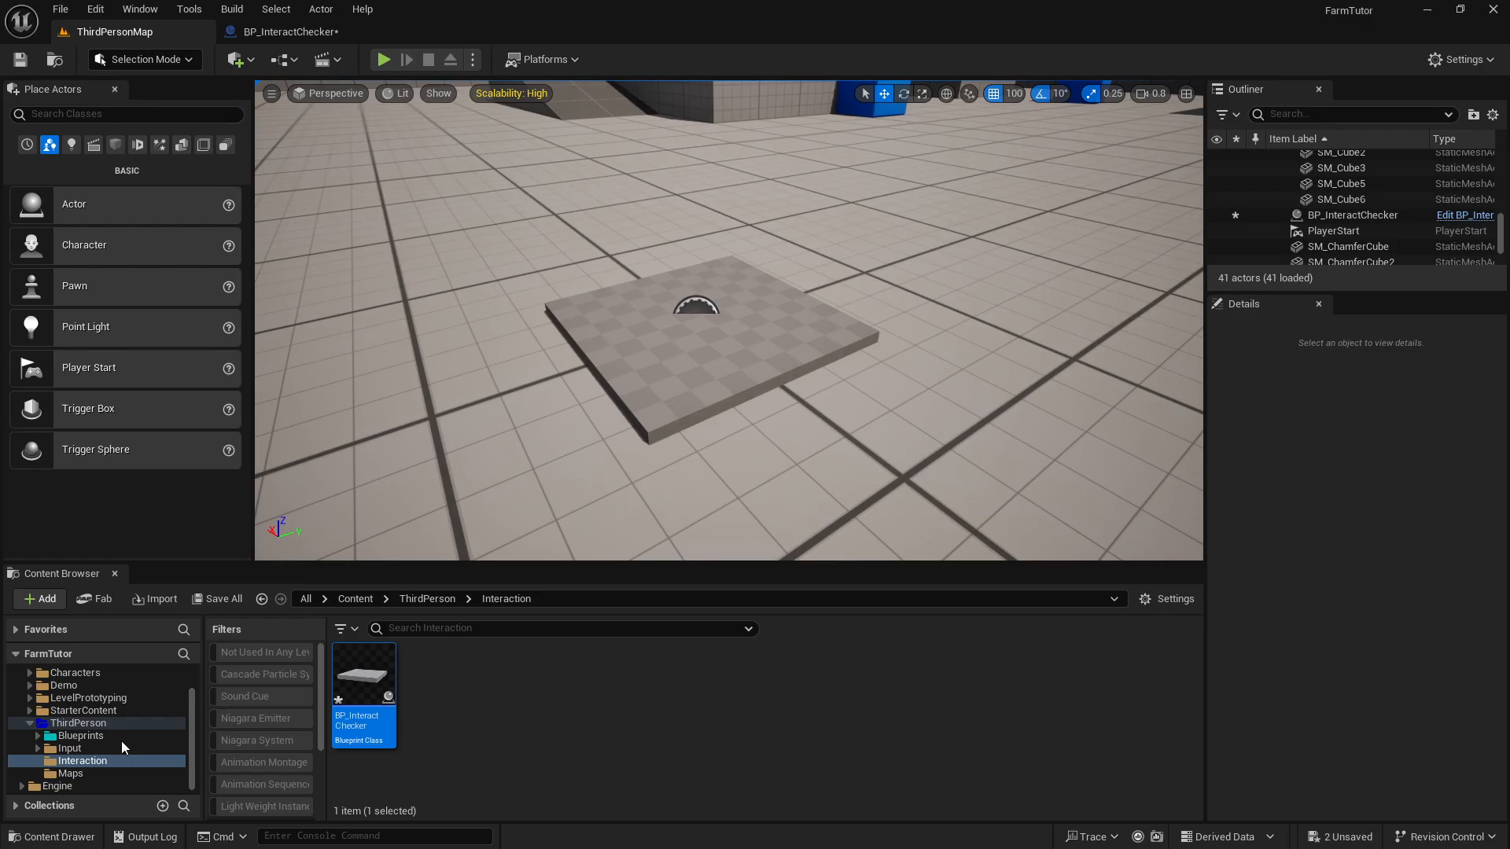
# Step: Add a PlacementPosition scene component under BP_Player's mesh with Location Y 100.0
pyautogui.click(80, 736)
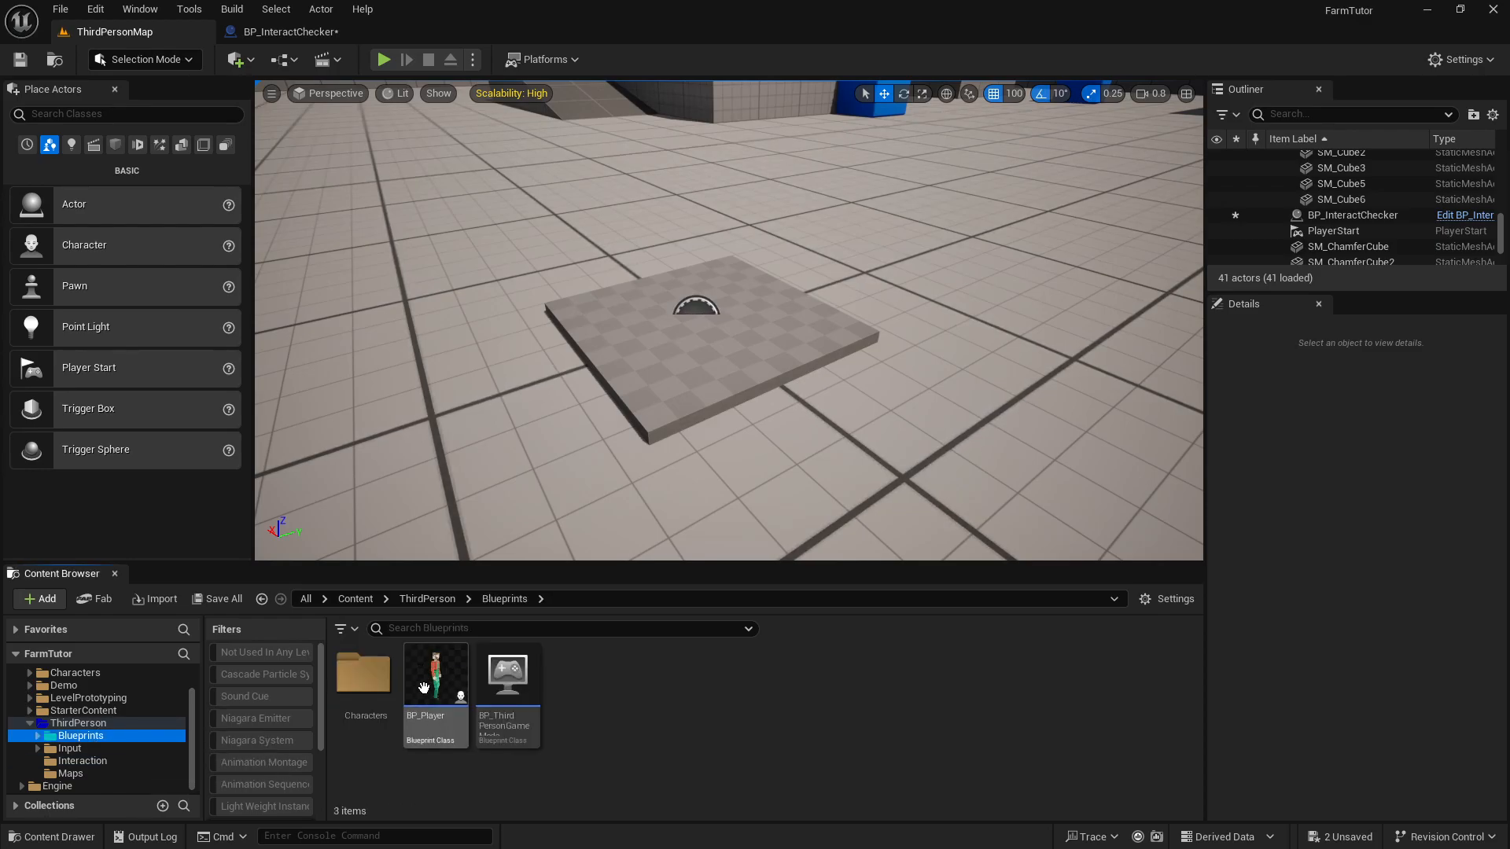
pyautogui.doubleClick(434, 673)
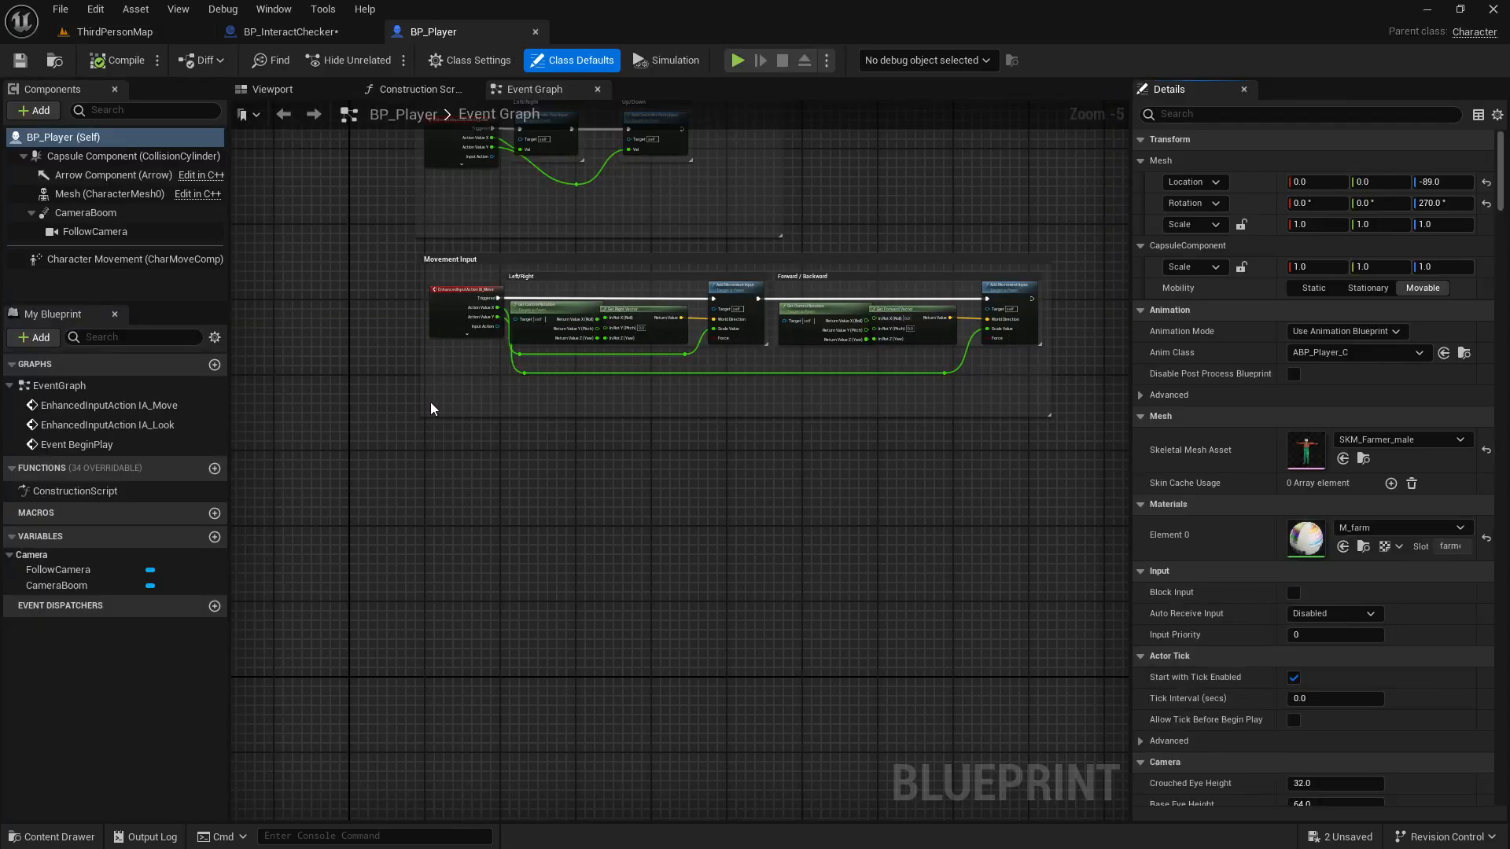
pyautogui.click(272, 88)
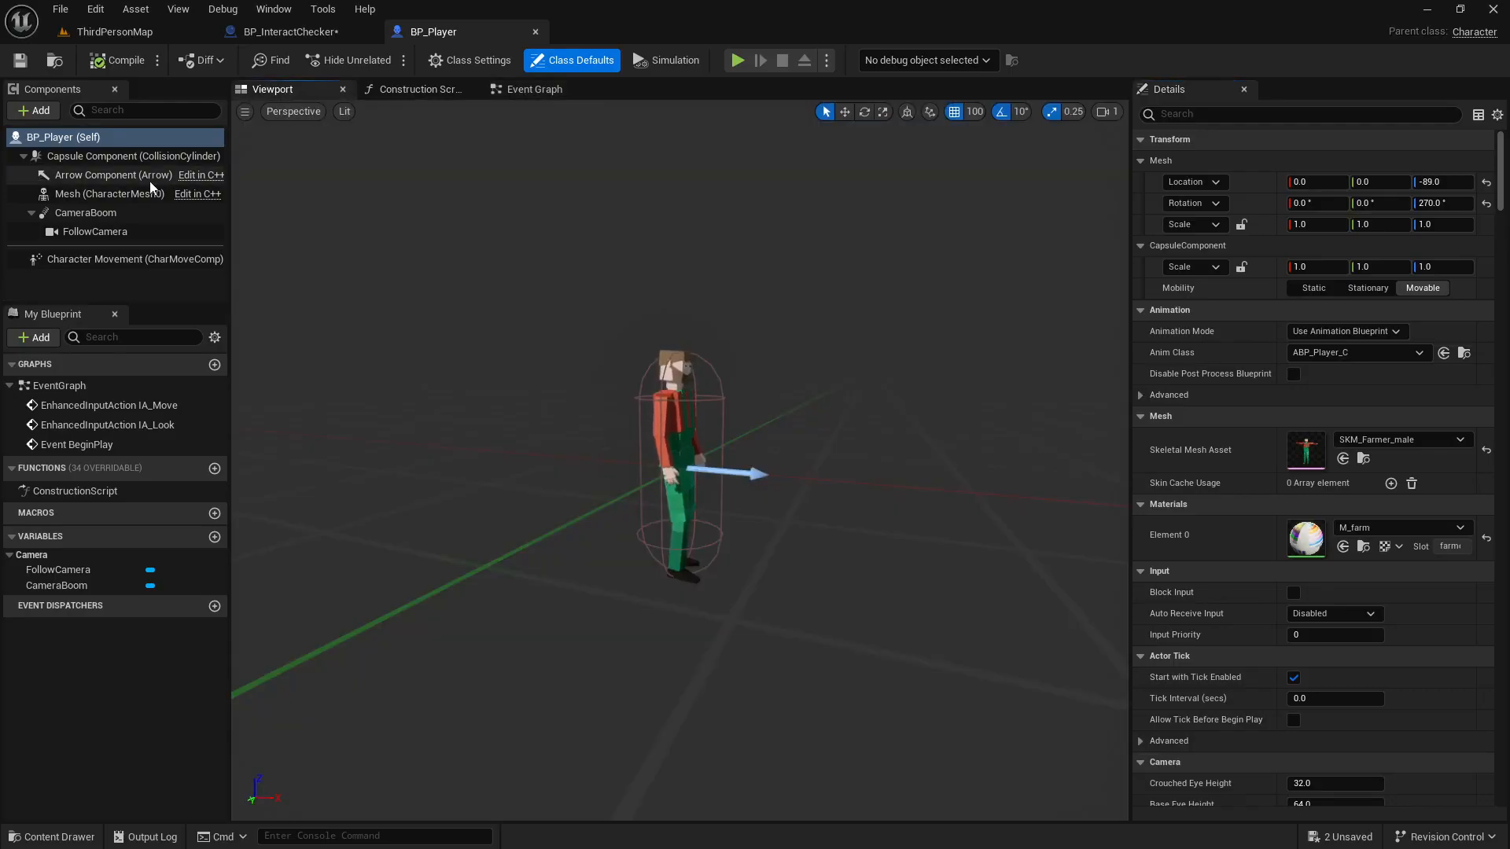
pyautogui.click(33, 110)
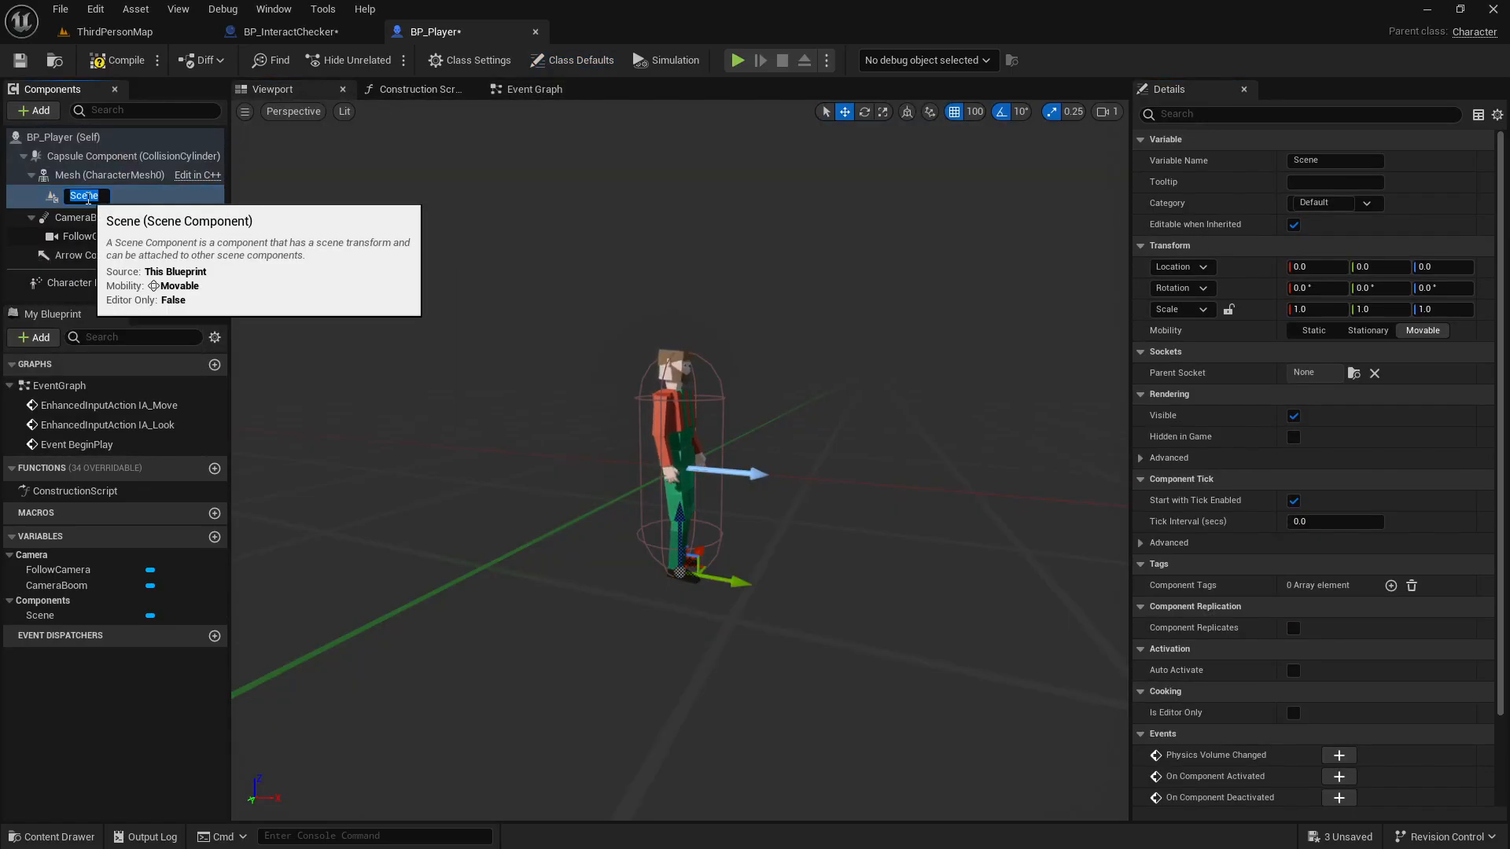
pyautogui.write('PlacementPositi')
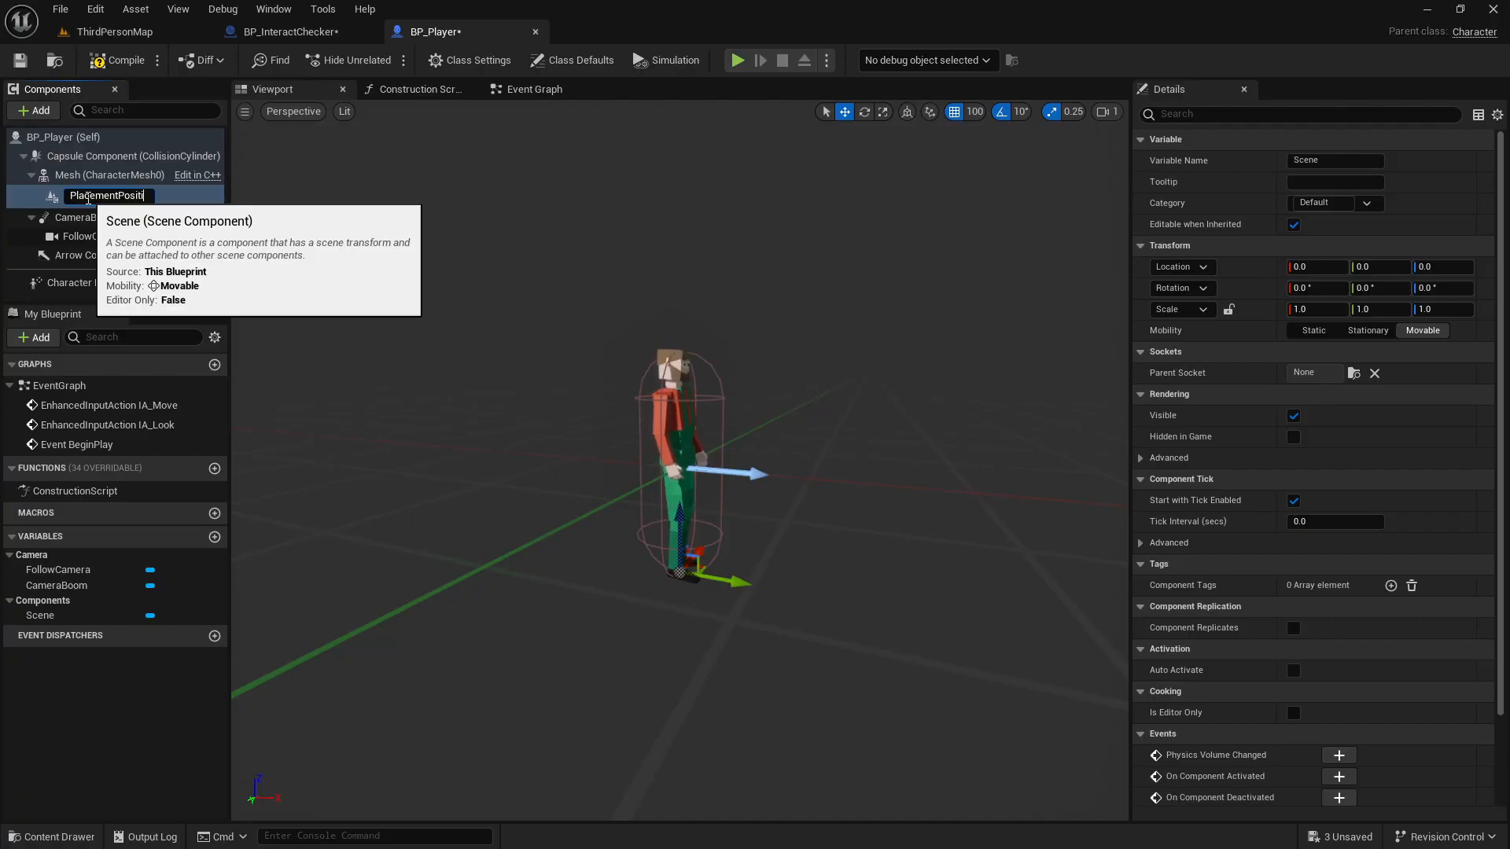
pyautogui.press('Enter')
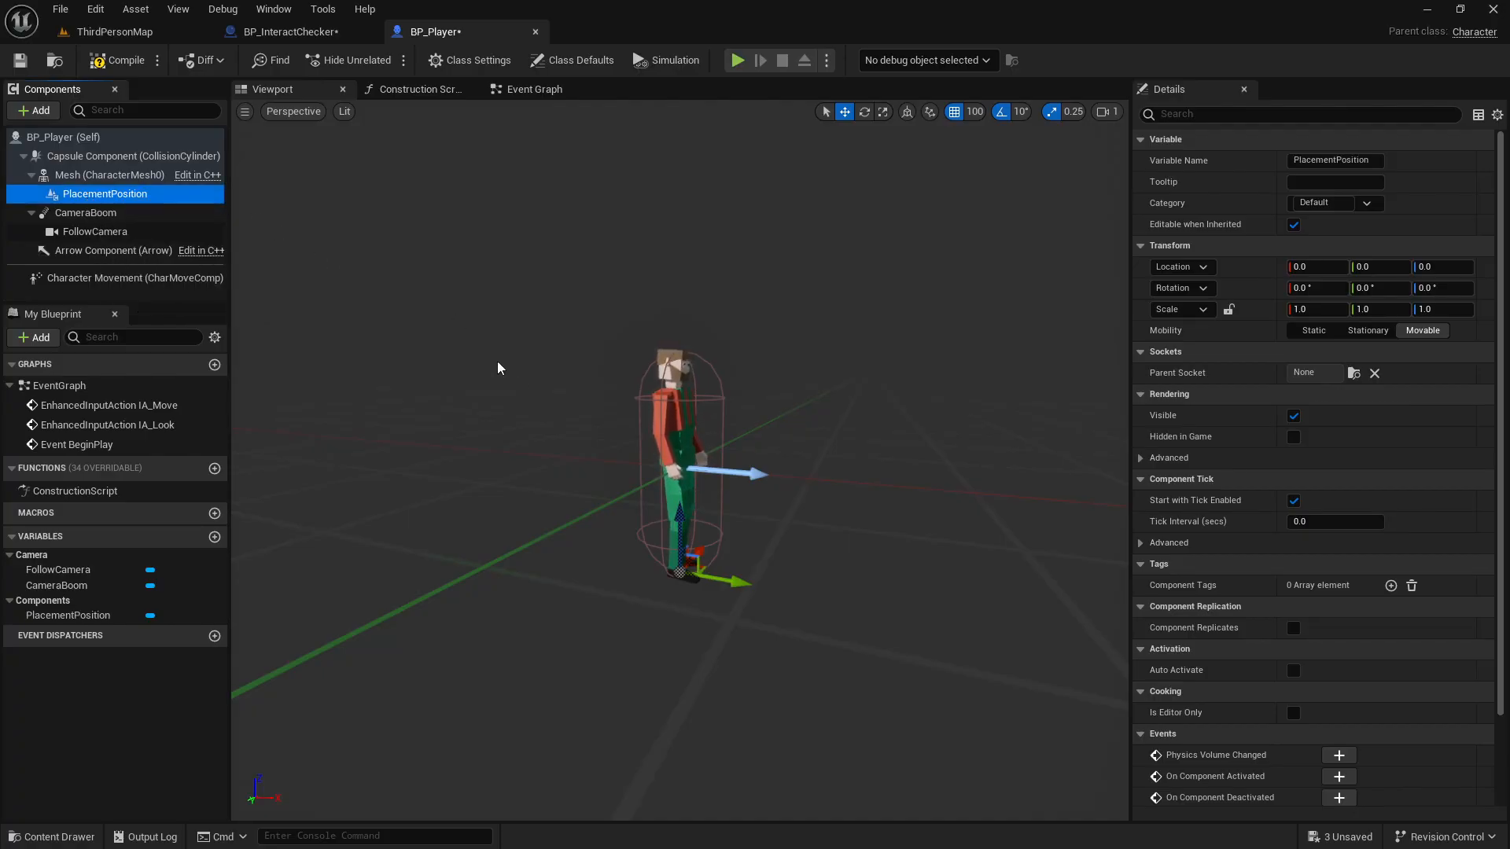
pyautogui.moveTo(104, 193)
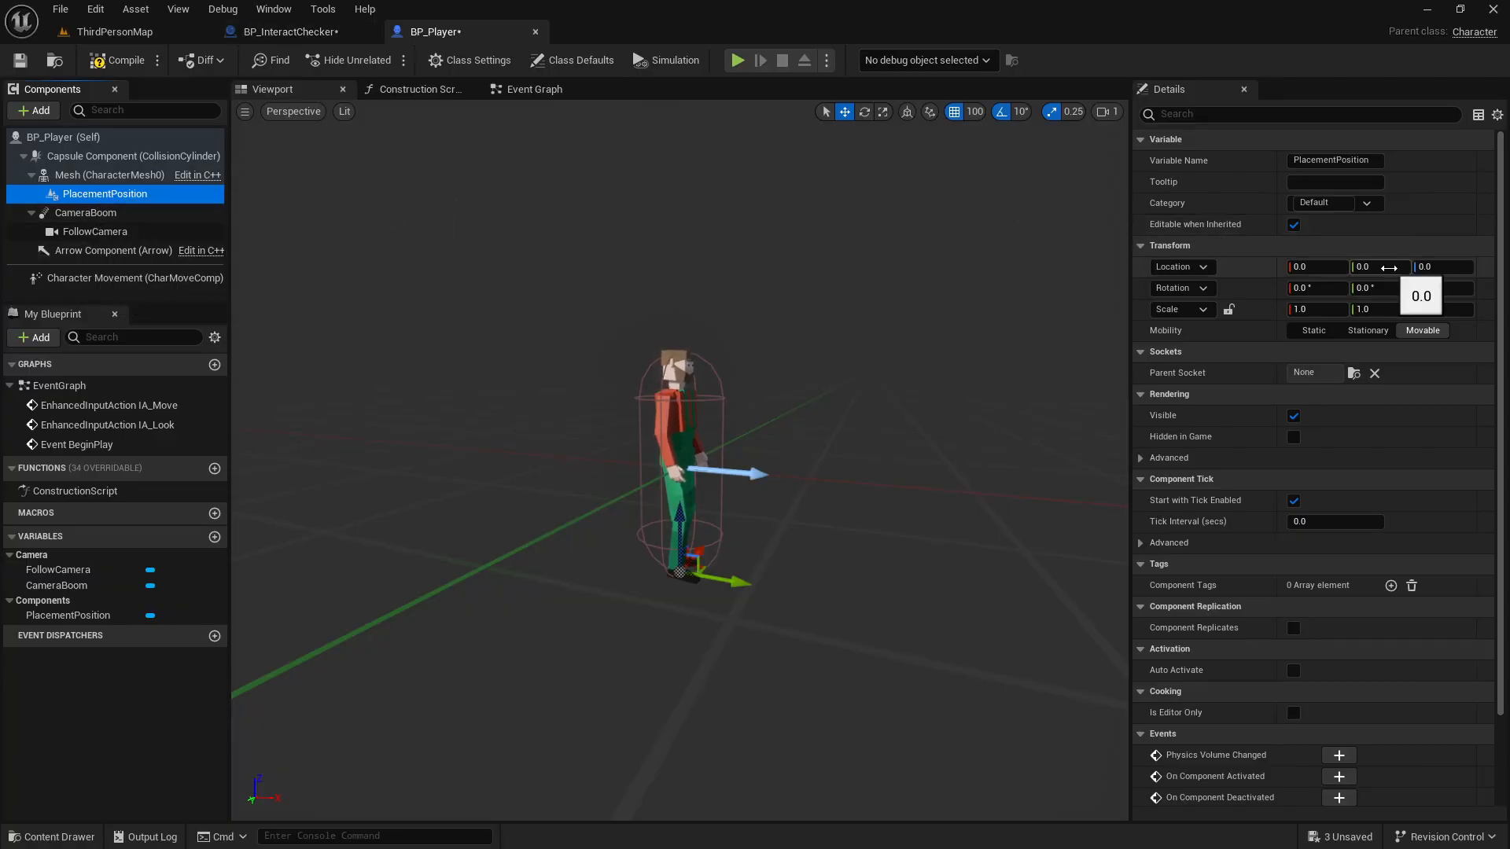
pyautogui.write('100.0')
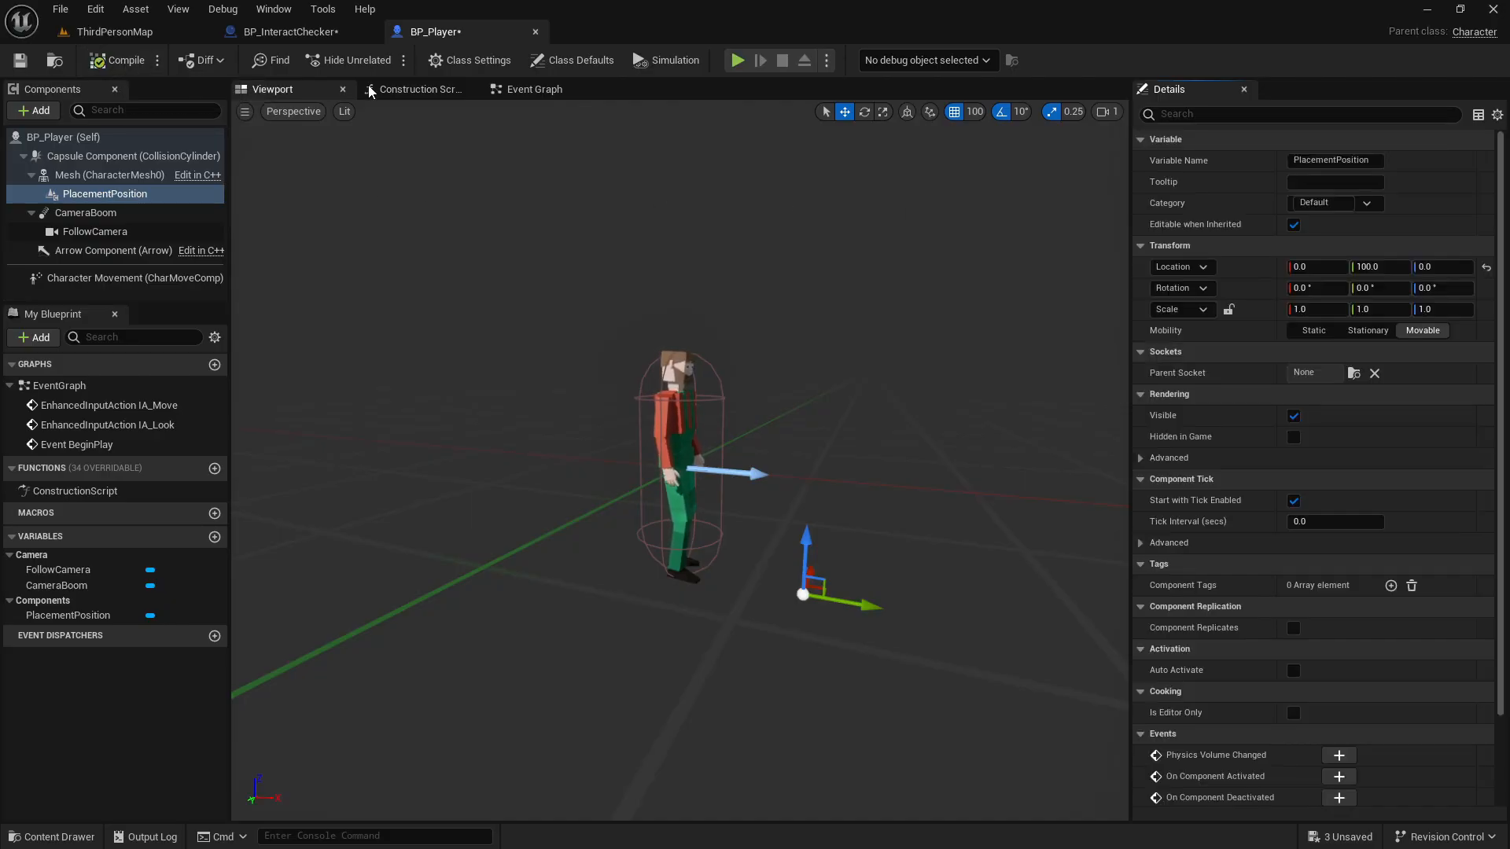
# Step: Add a Spawn Actor from Class node spawning BP_InteractChecker after Add Mapping Context
pyautogui.click(533, 88)
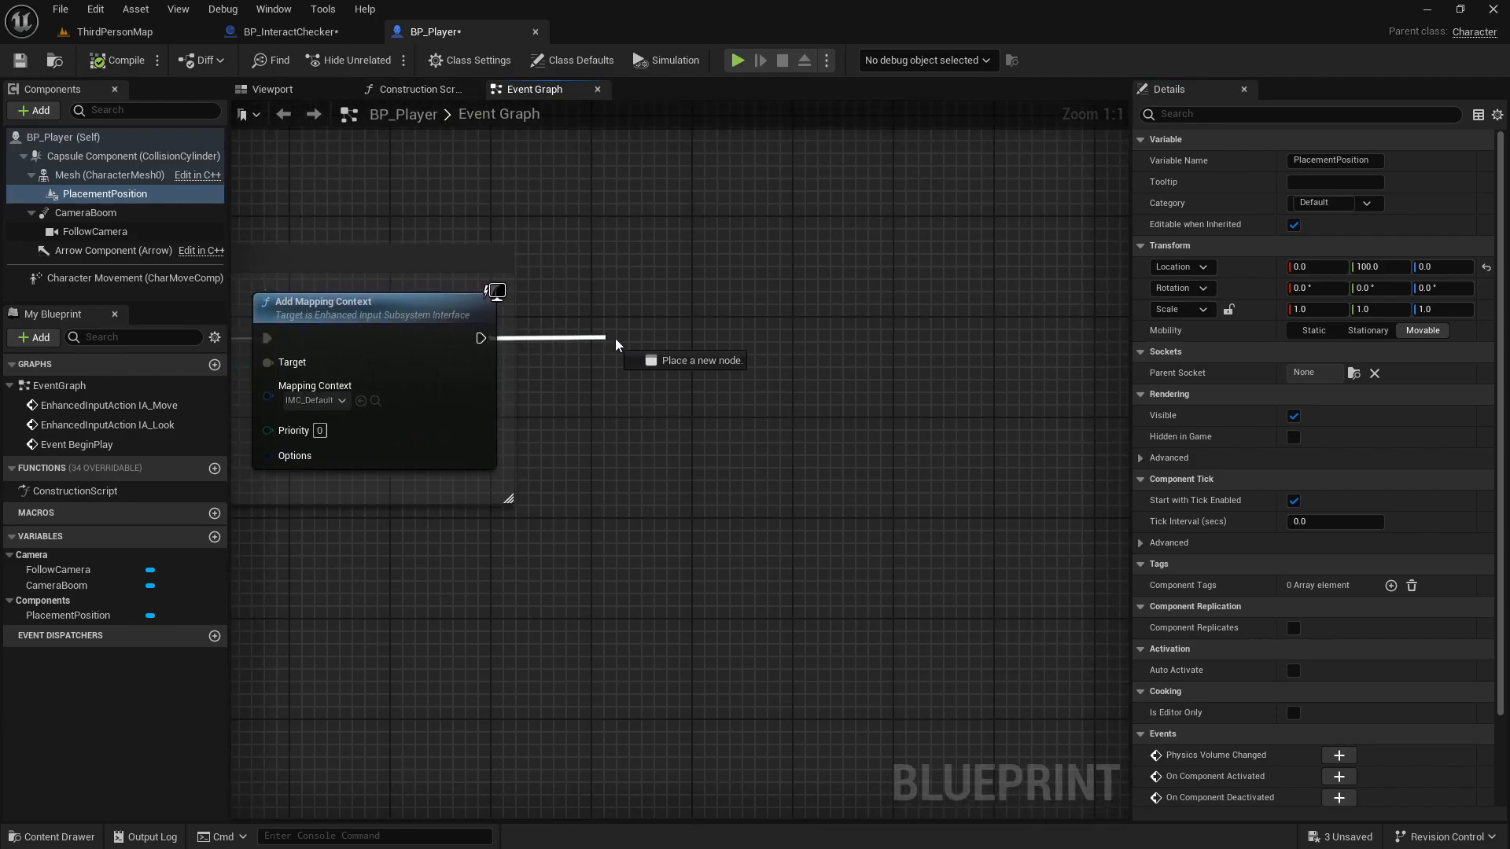
pyautogui.write('spawn')
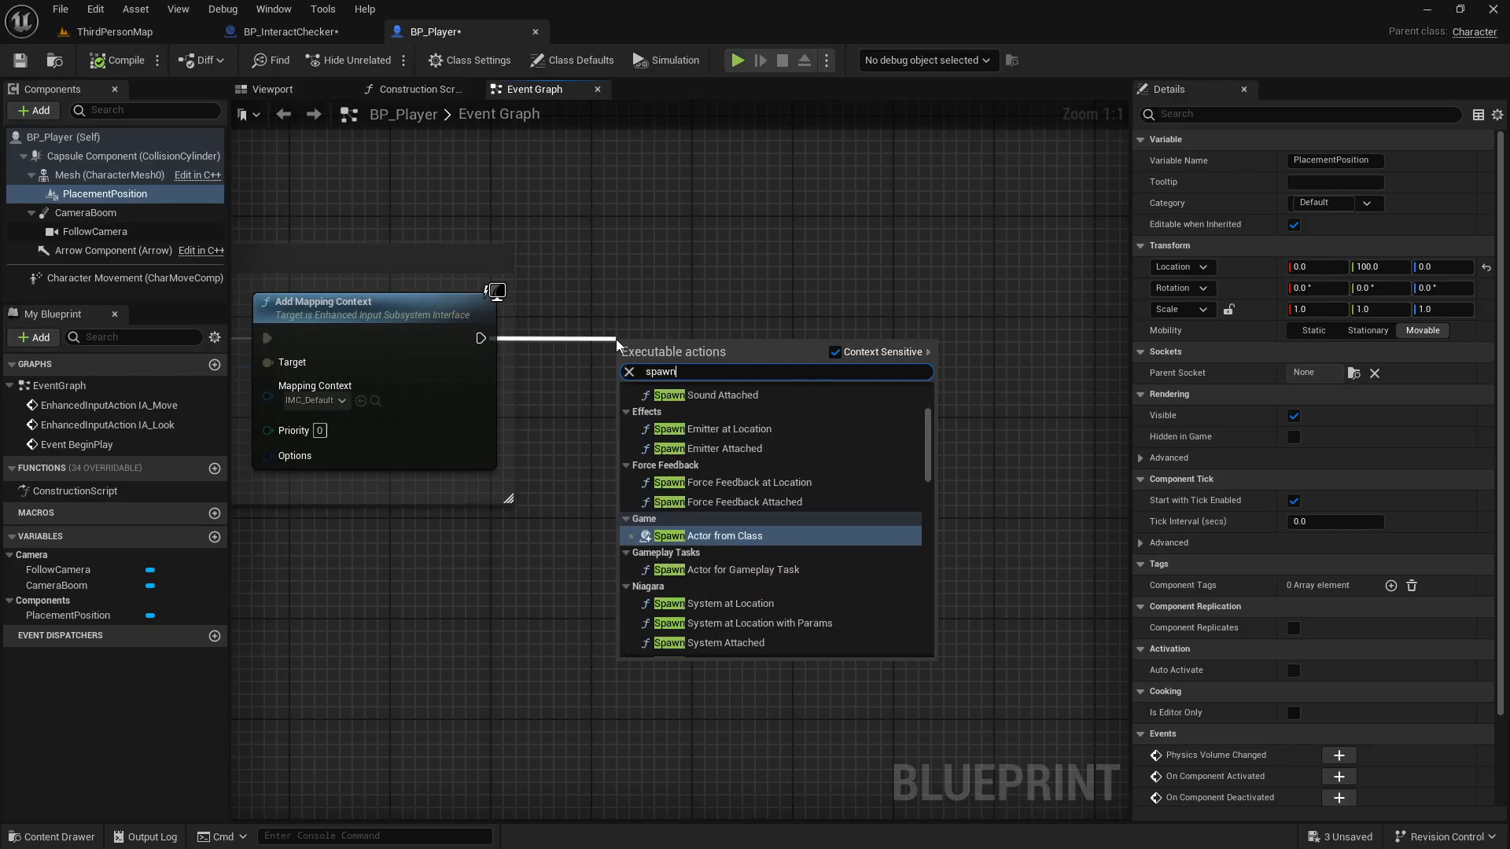
pyautogui.click(723, 535)
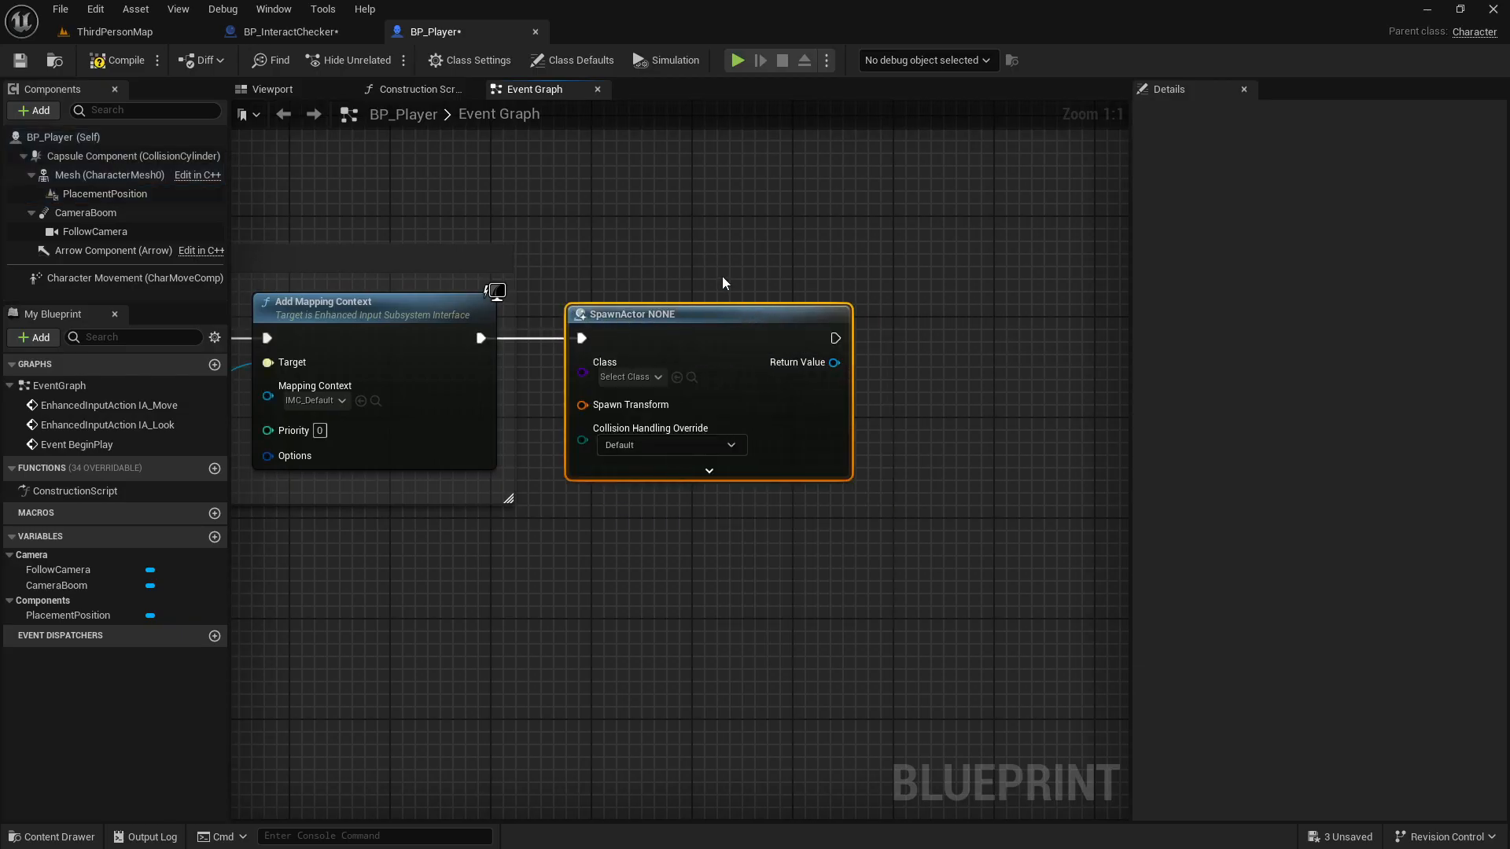
pyautogui.click(625, 375)
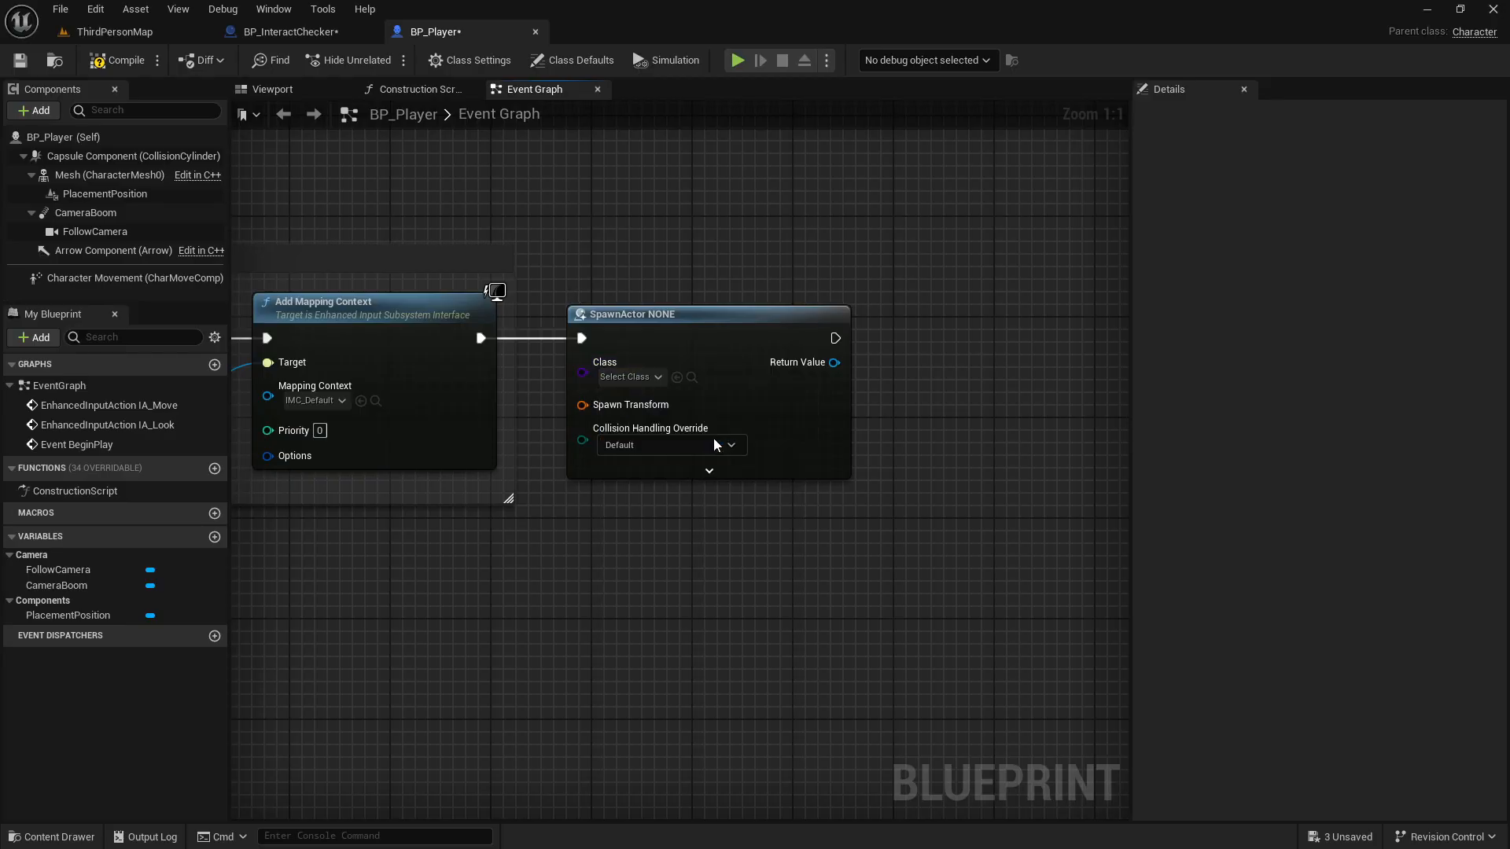
pyautogui.click(626, 376)
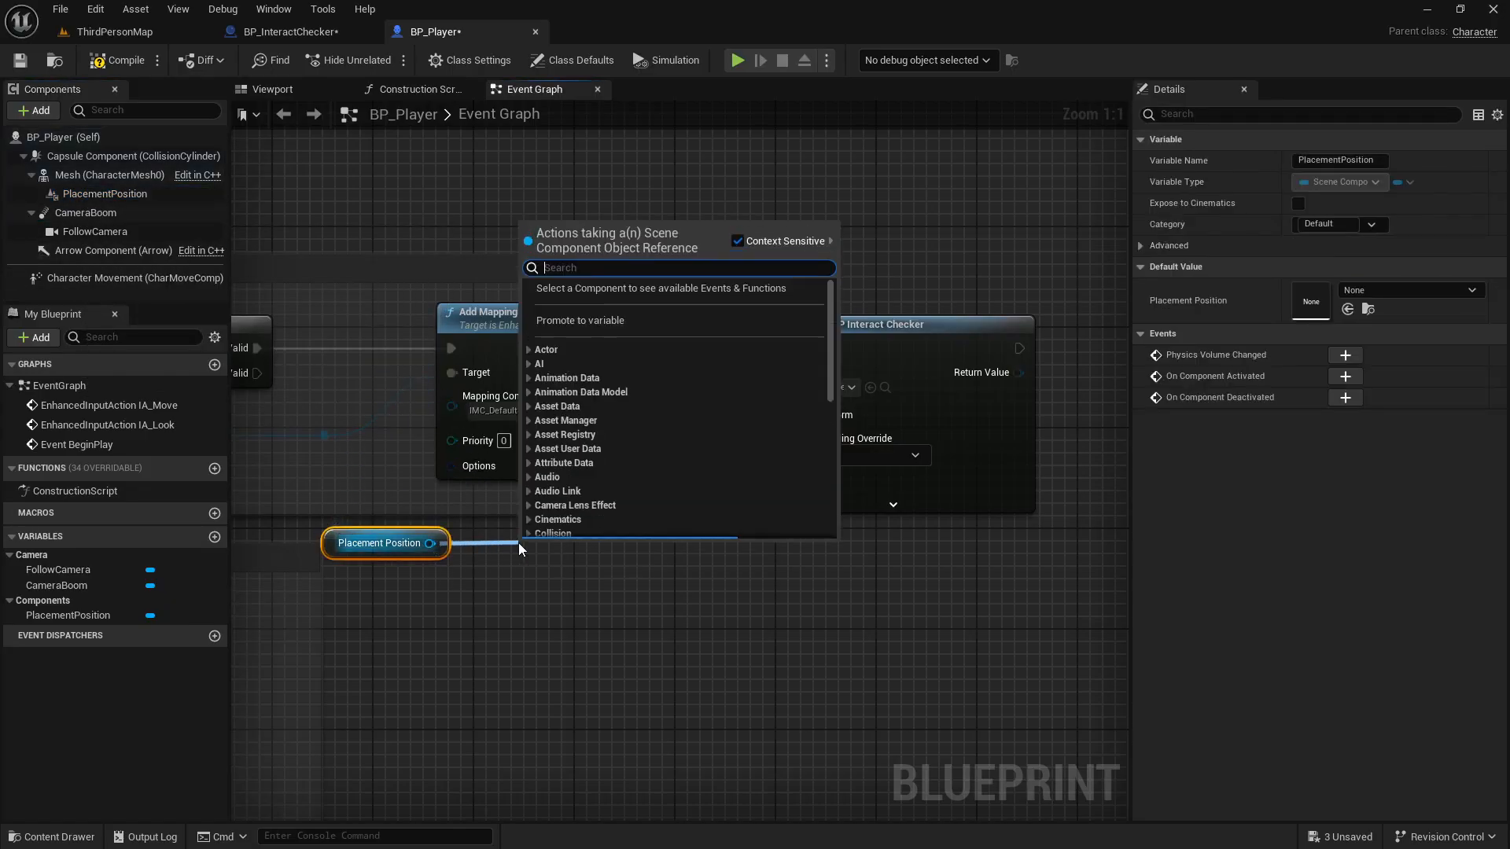
# Step: Feed PlacementPosition's world transform to the spawn and store the result as InteractChecker
pyautogui.write('get world transform')
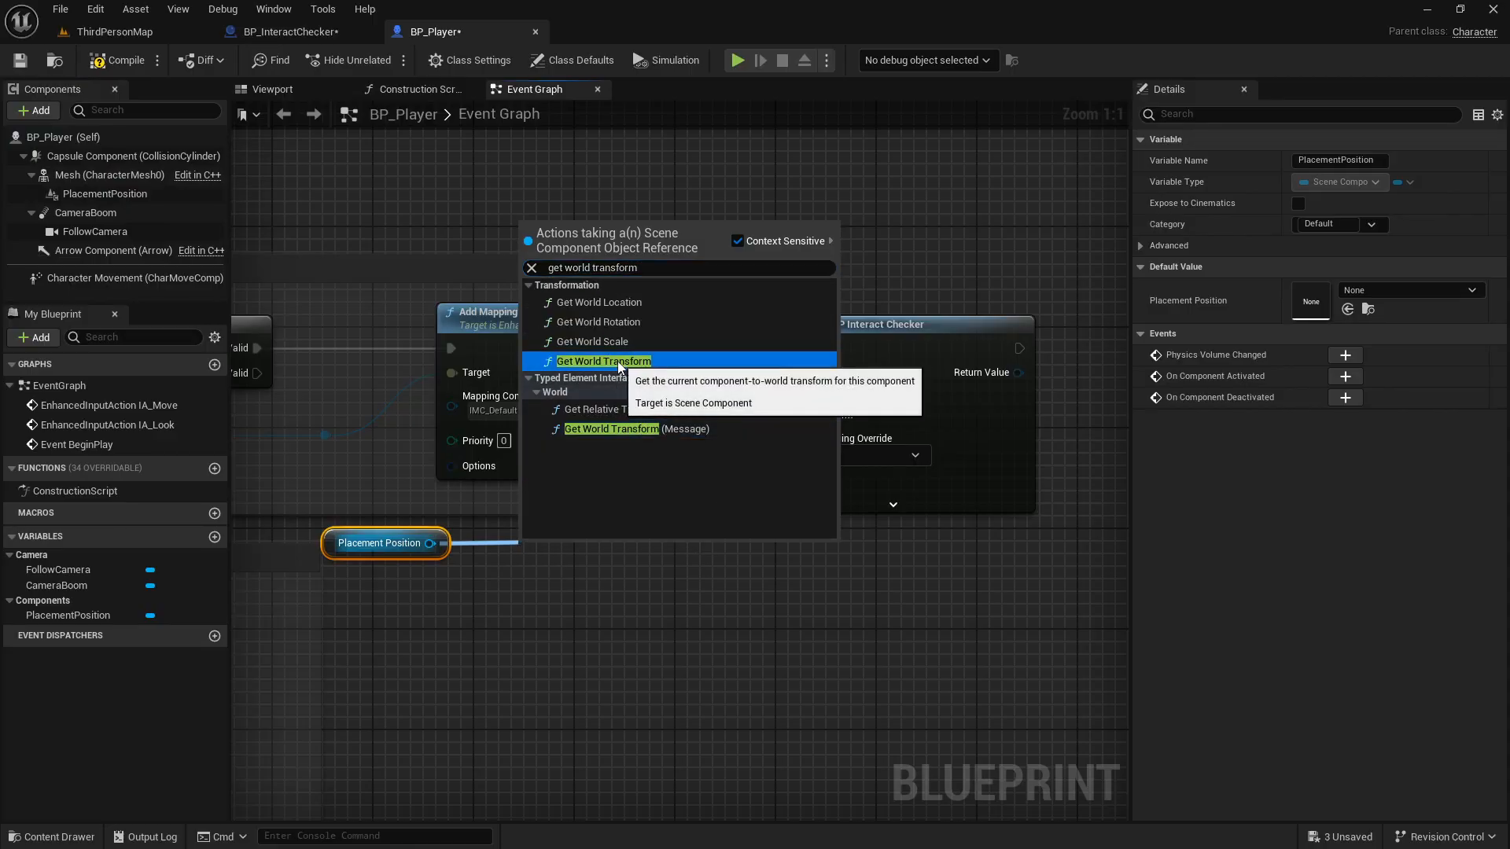
pyautogui.click(603, 360)
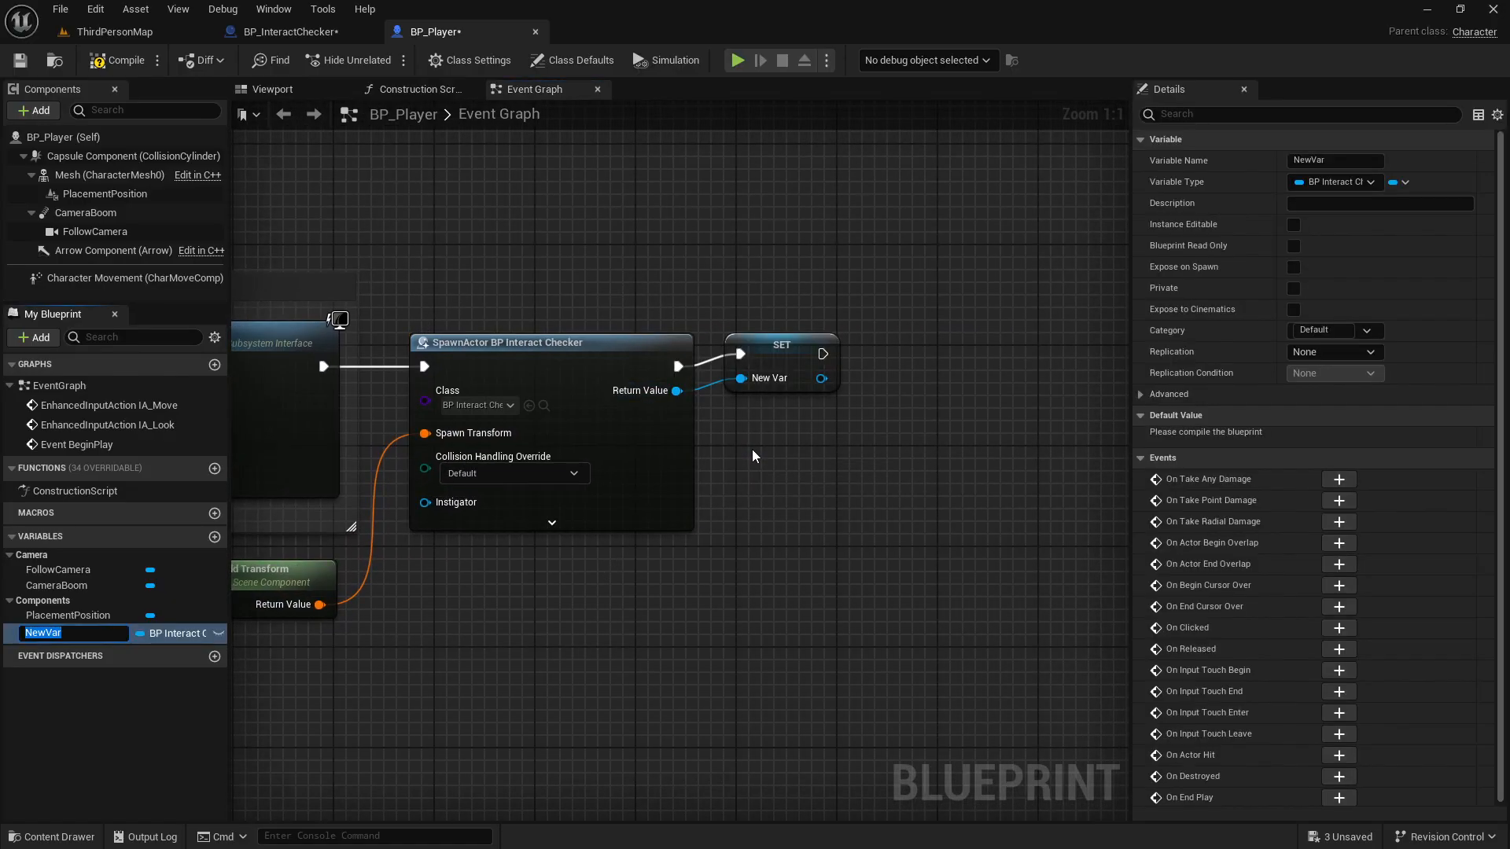
pyautogui.write('InteractChecke')
pyautogui.write('attach actor to co')
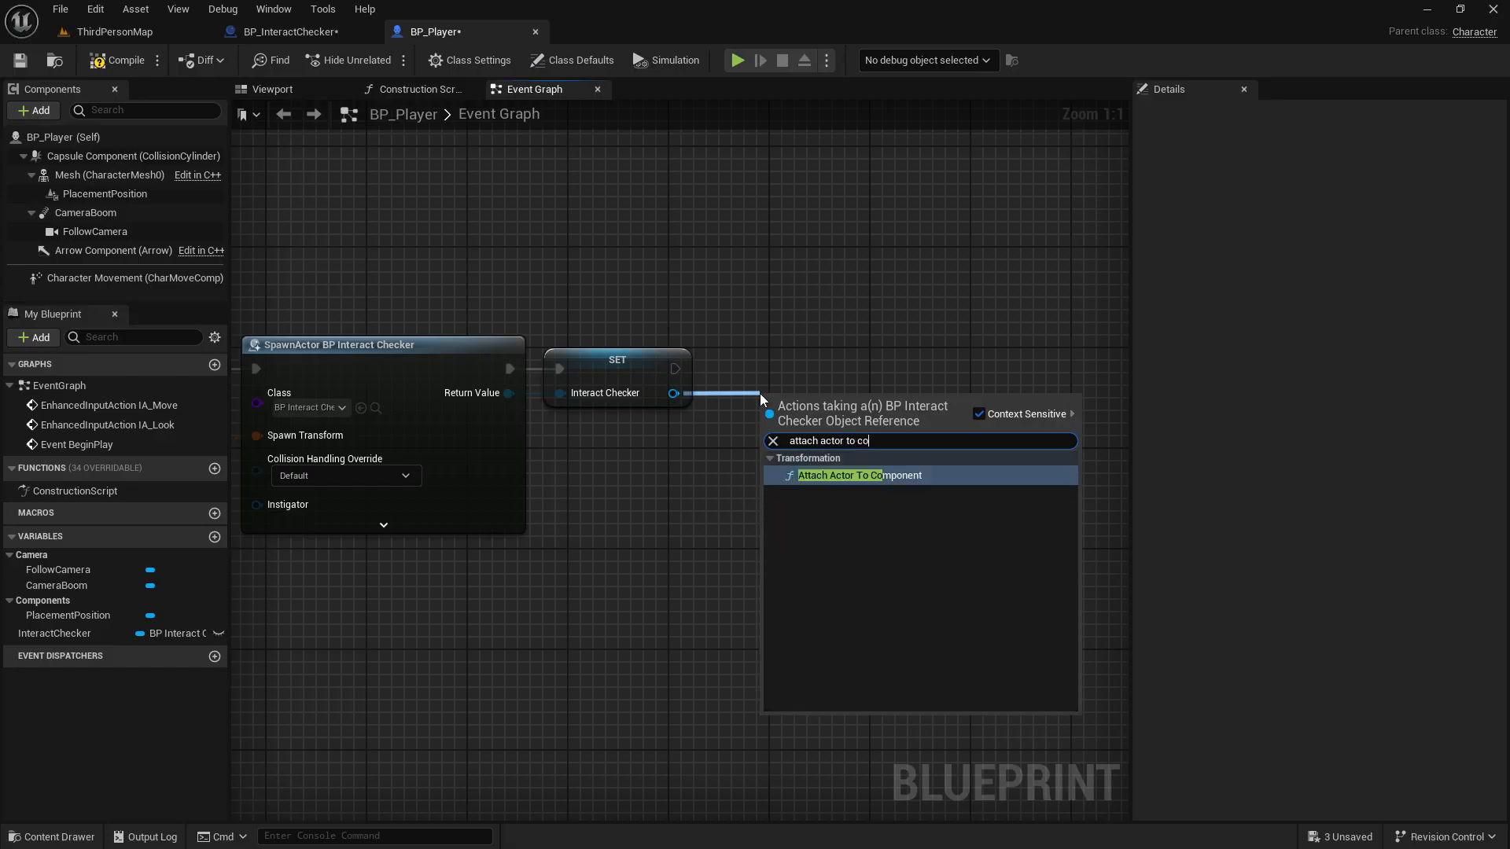
# Step: Attach InteractChecker to PlacementPosition with Snap to Target location/scale and Keep World rotation
pyautogui.click(858, 475)
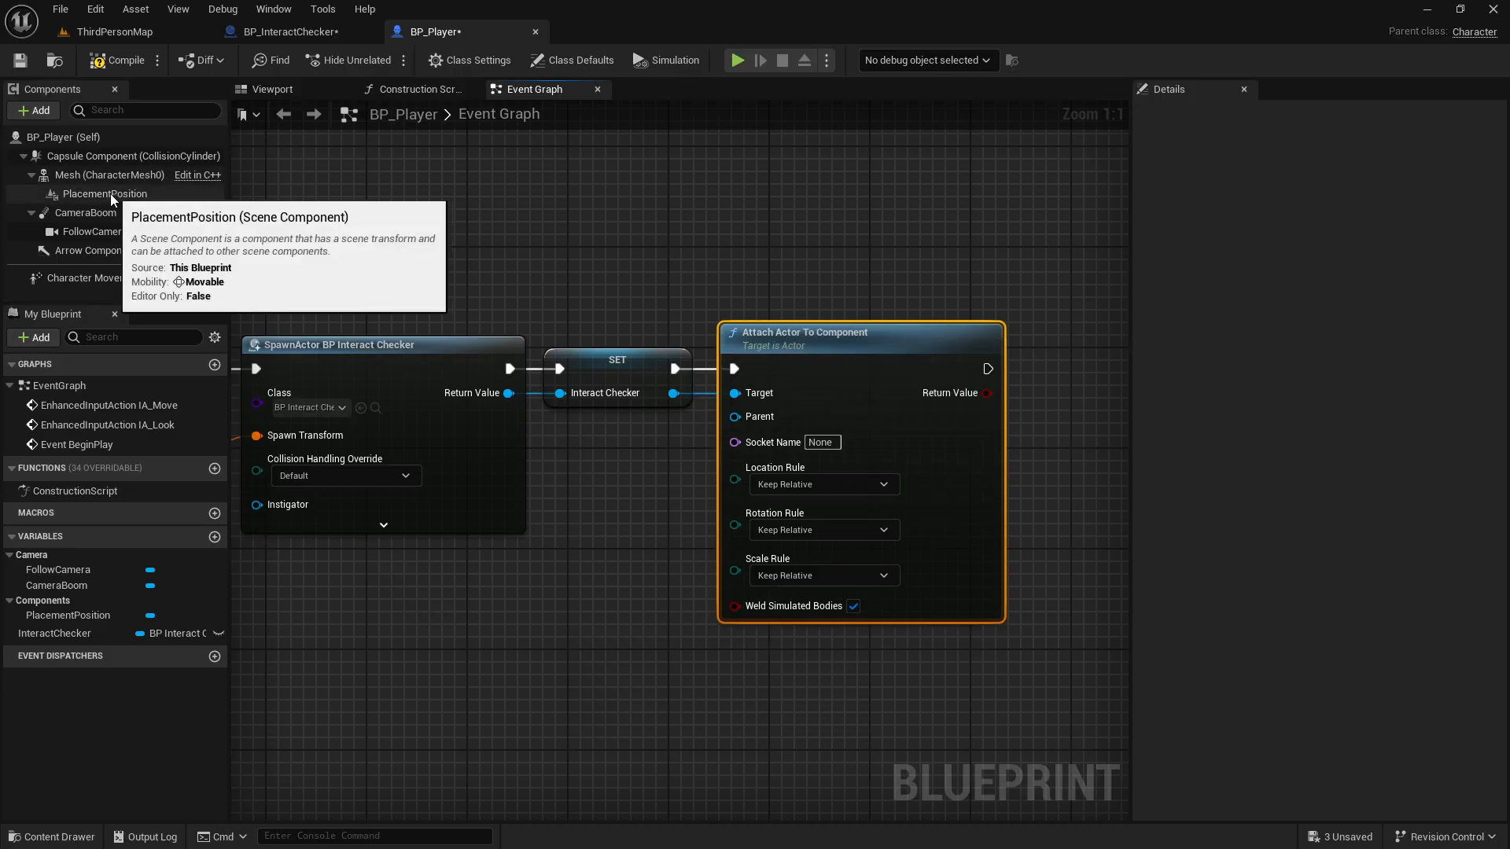
pyautogui.click(101, 193)
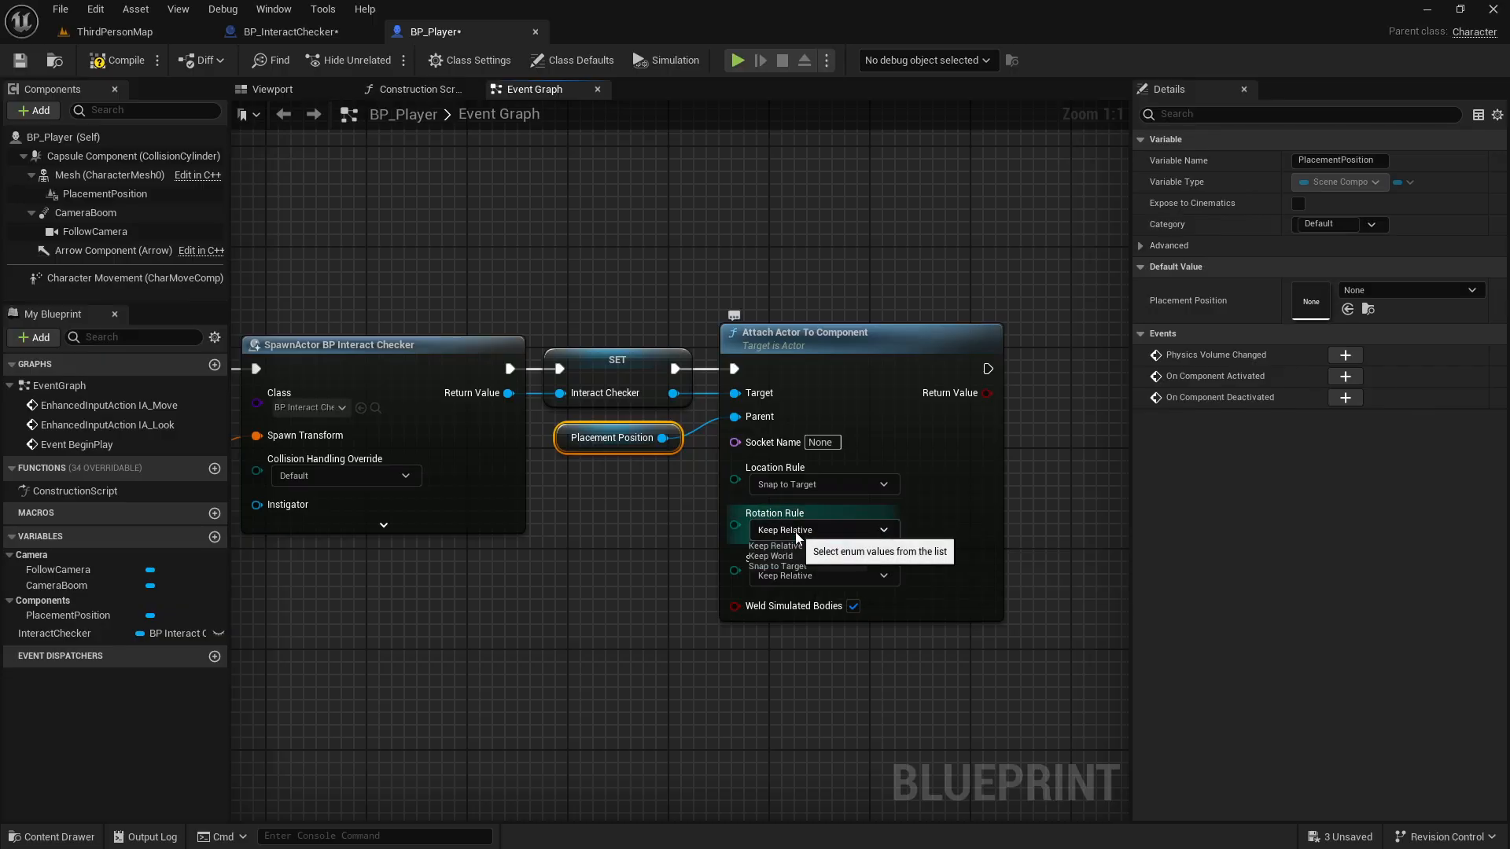
pyautogui.click(769, 555)
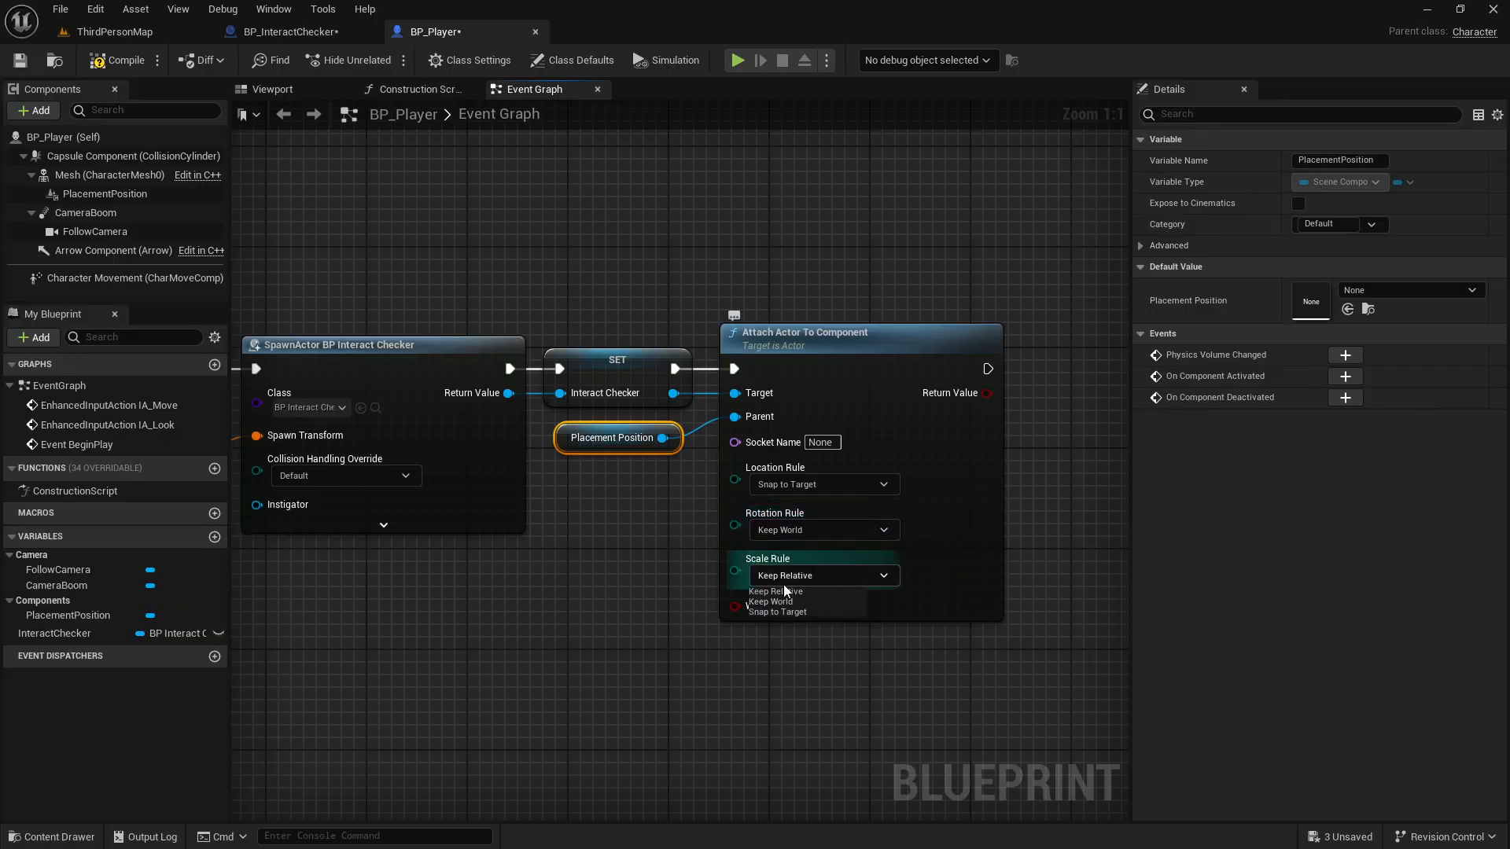
pyautogui.click(775, 611)
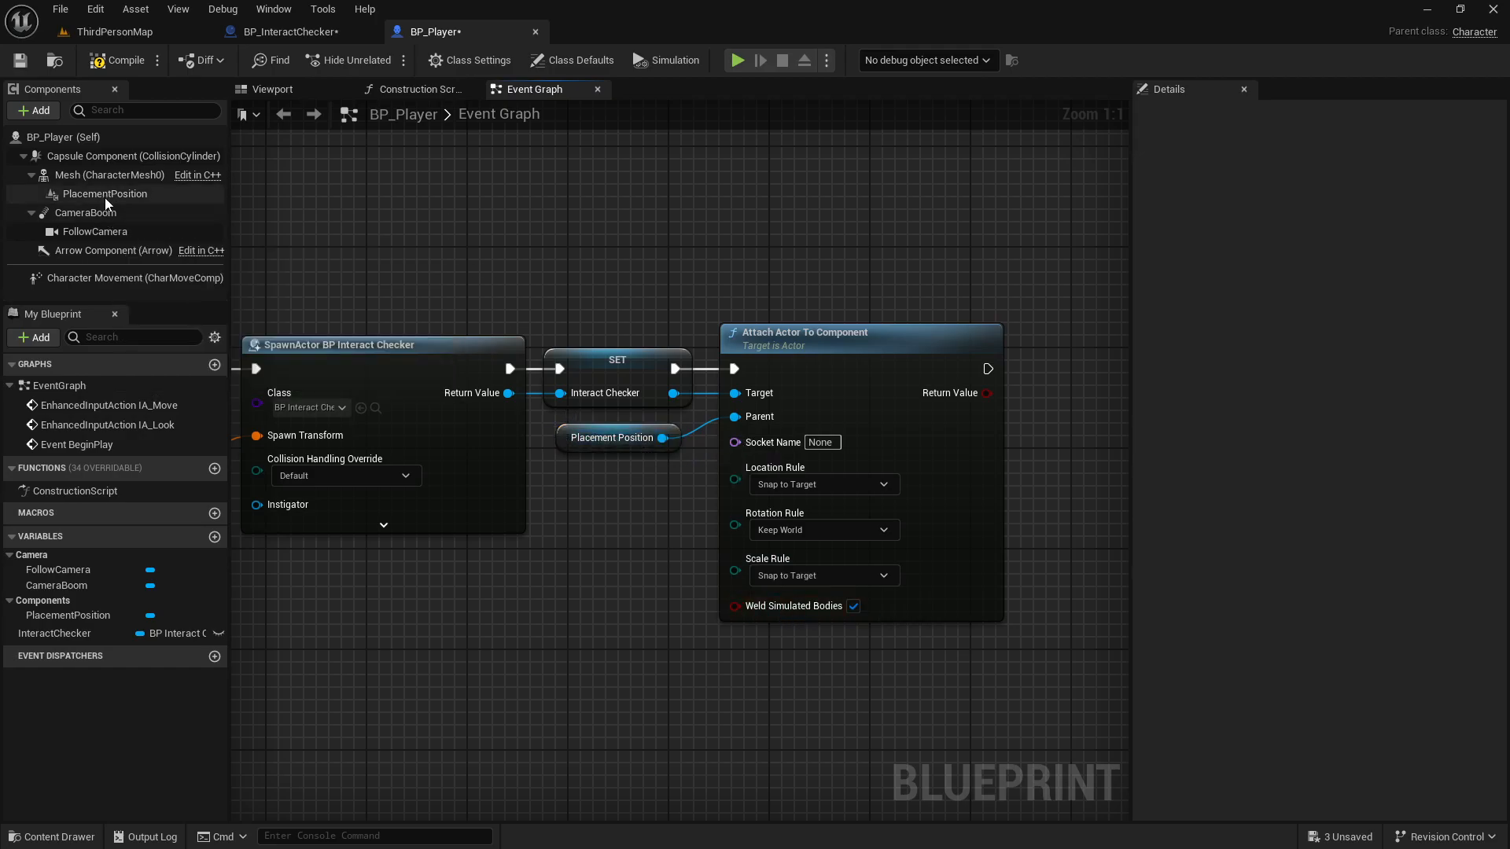
pyautogui.click(102, 193)
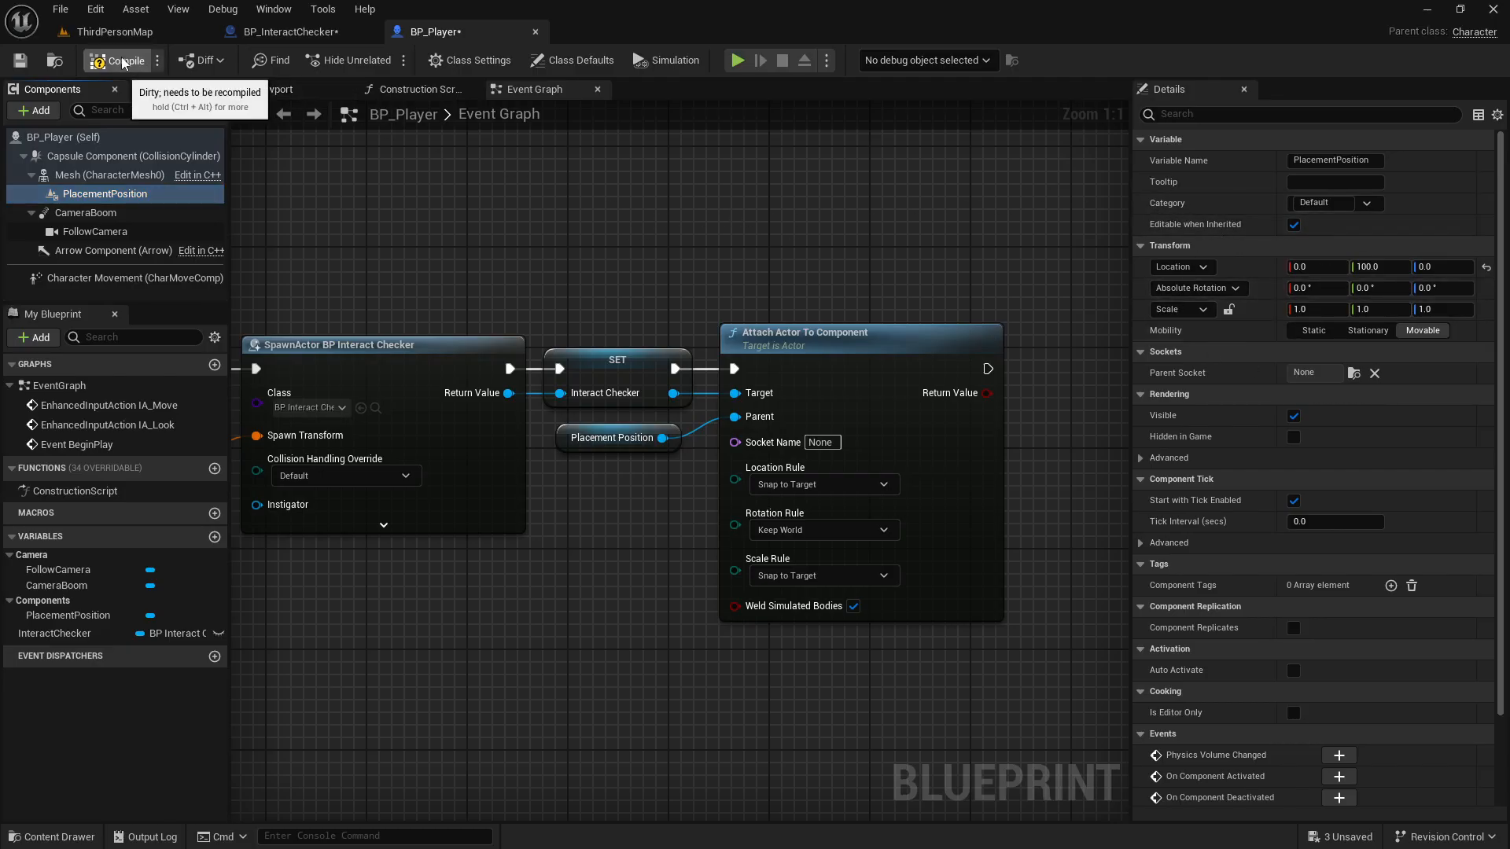
# Step: Add a custom event named UpdateGridChecker to BP_Player's event graph
pyautogui.scroll(-3)
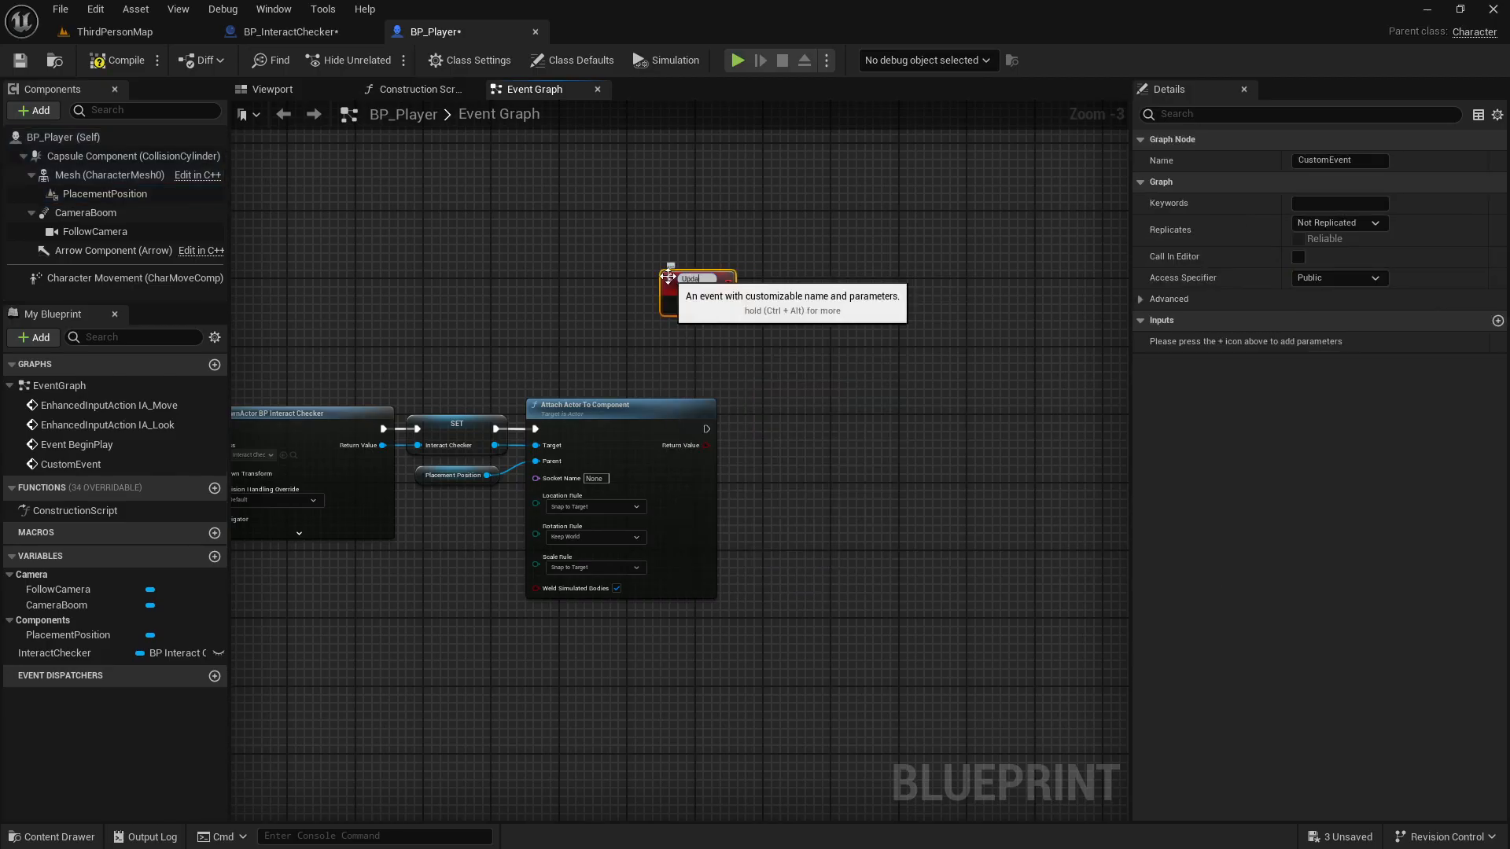
pyautogui.write('UpdateGif')
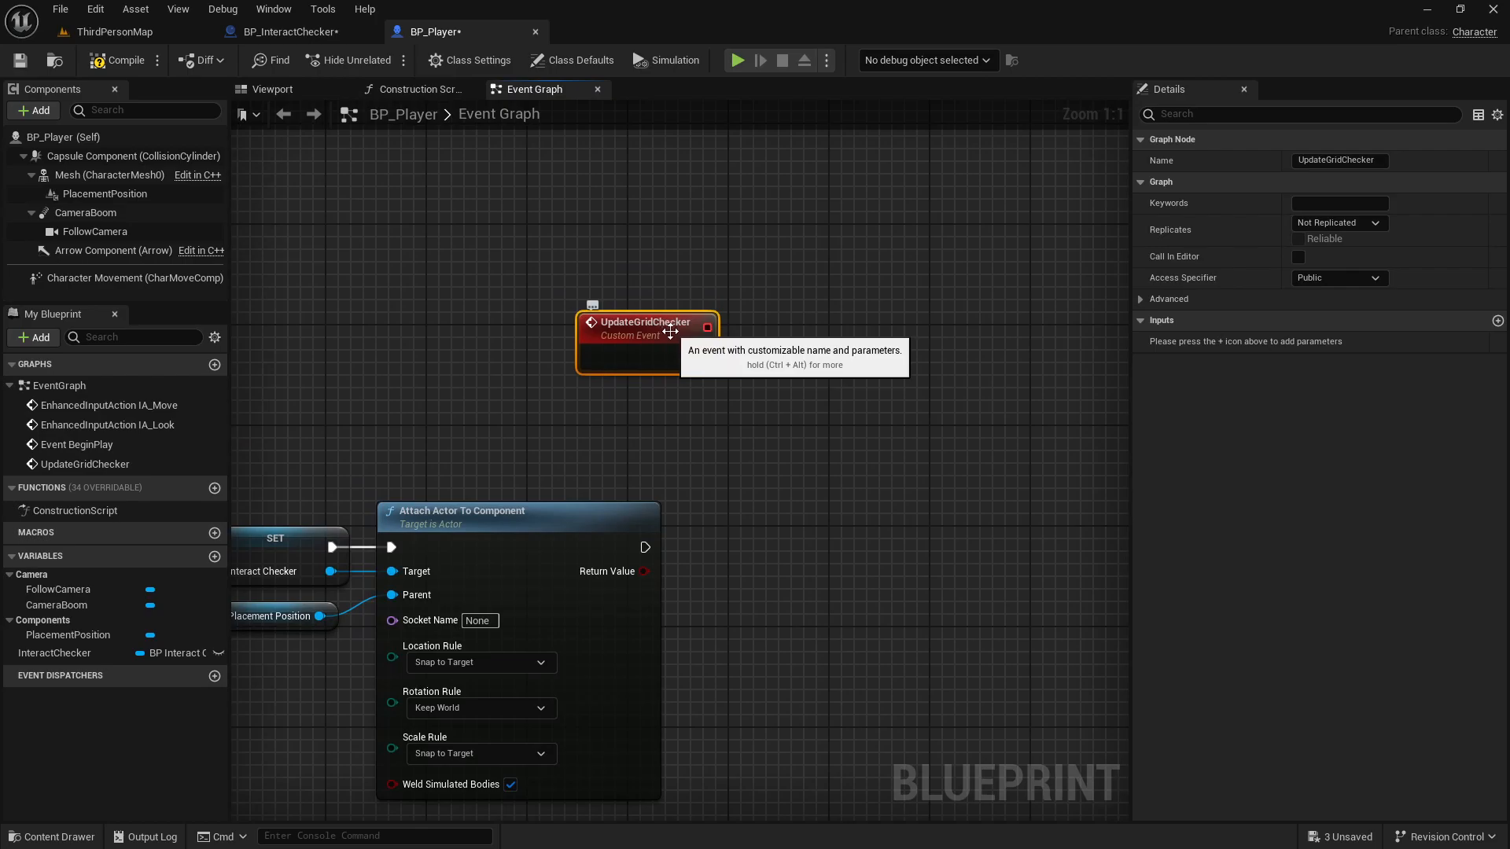
pyautogui.moveTo(775, 363)
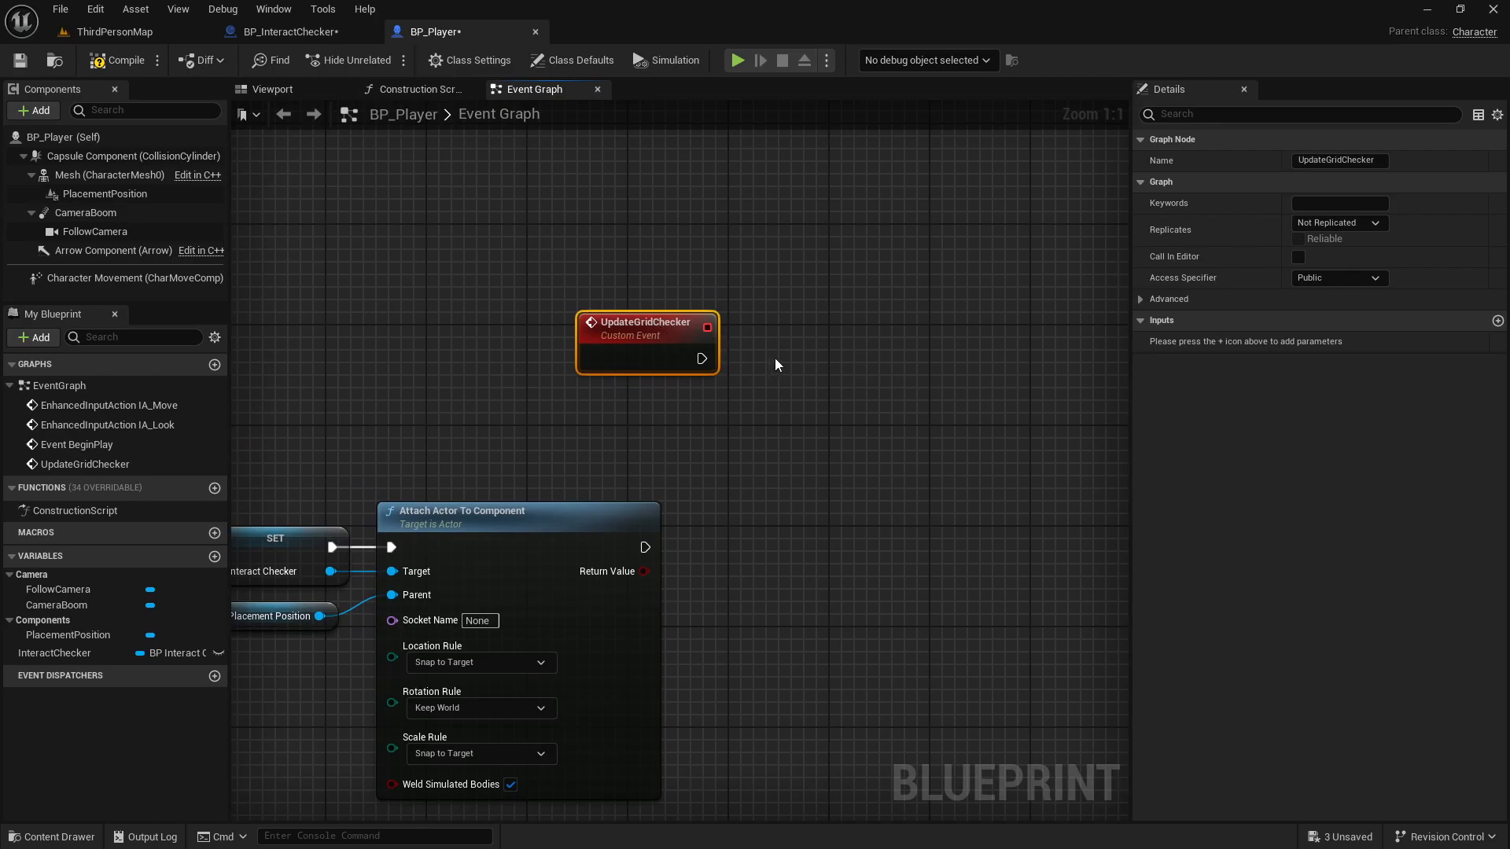
pyautogui.moveTo(959, 314)
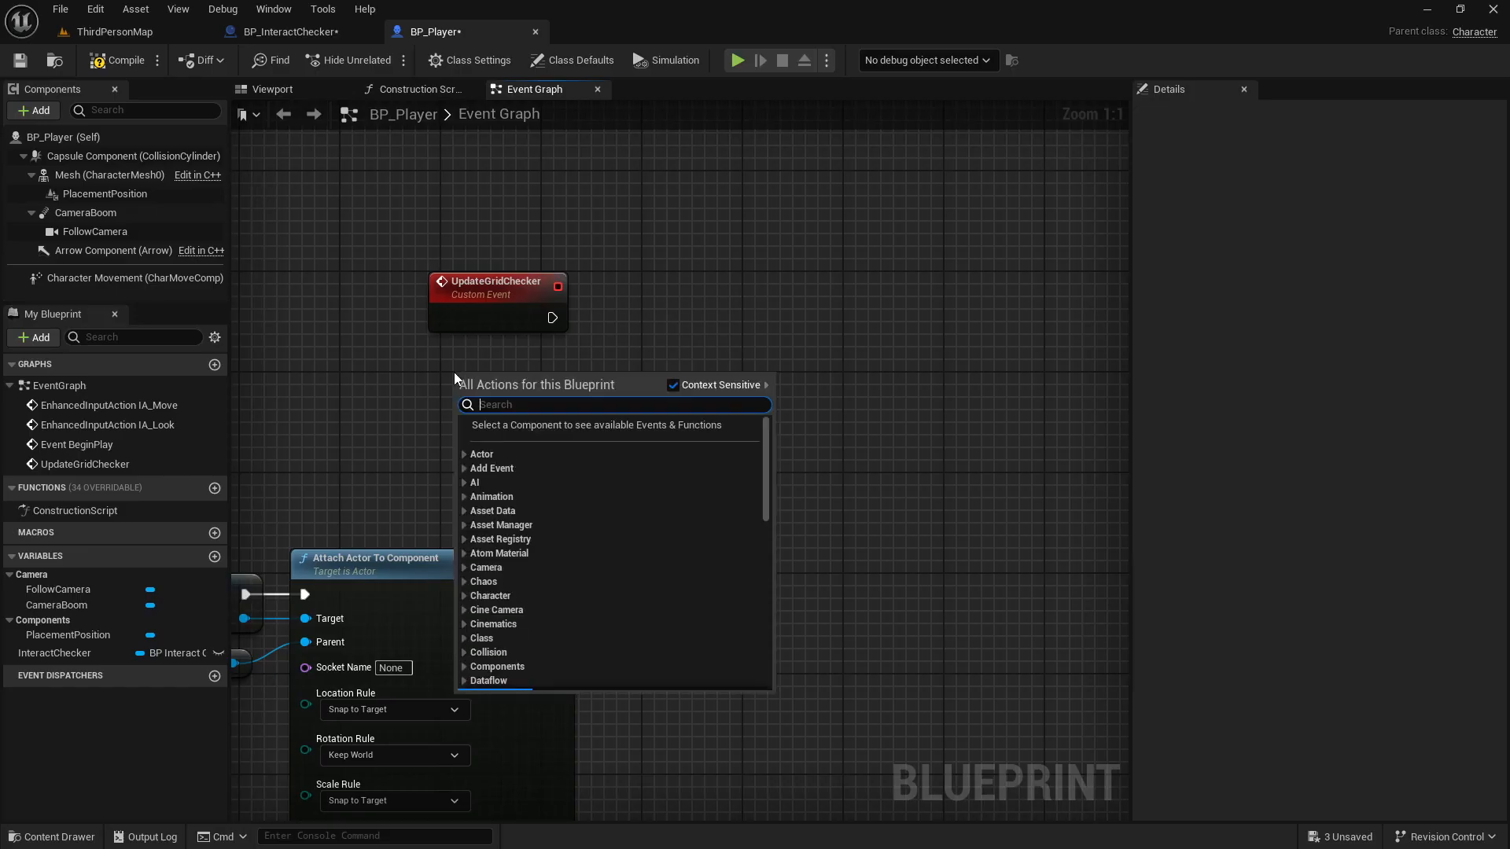
# Step: Add Get Actor Location and Get Actor Forward Vector nodes beside UpdateGridChecker
pyautogui.write('get actor')
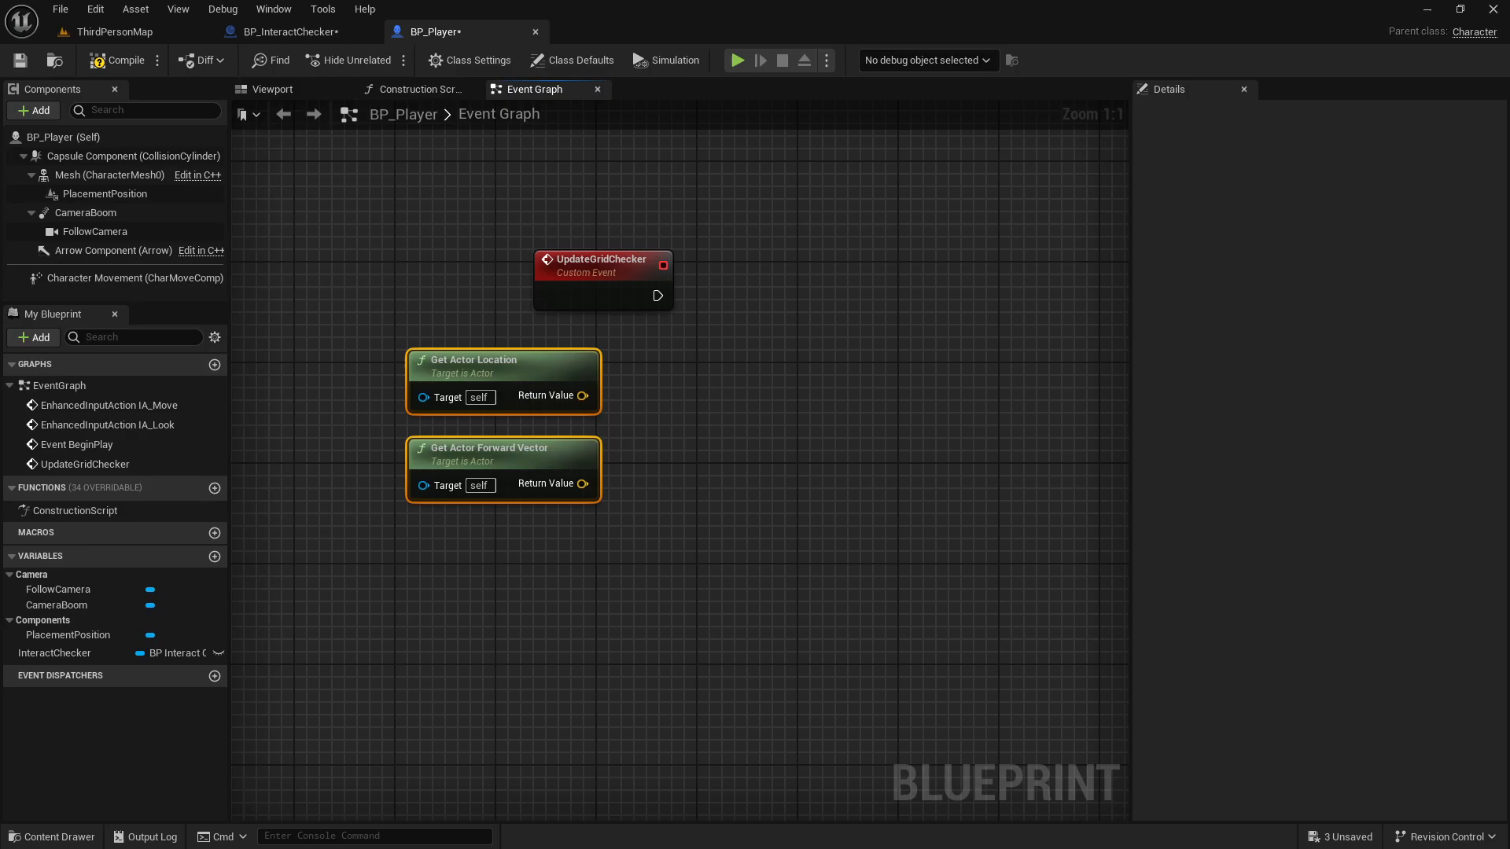
# Step: Wire actor location into an Add node and promote the Multiply input to a new GridSize float variable
pyautogui.moveTo(582, 396); pyautogui.dragTo(722, 409)
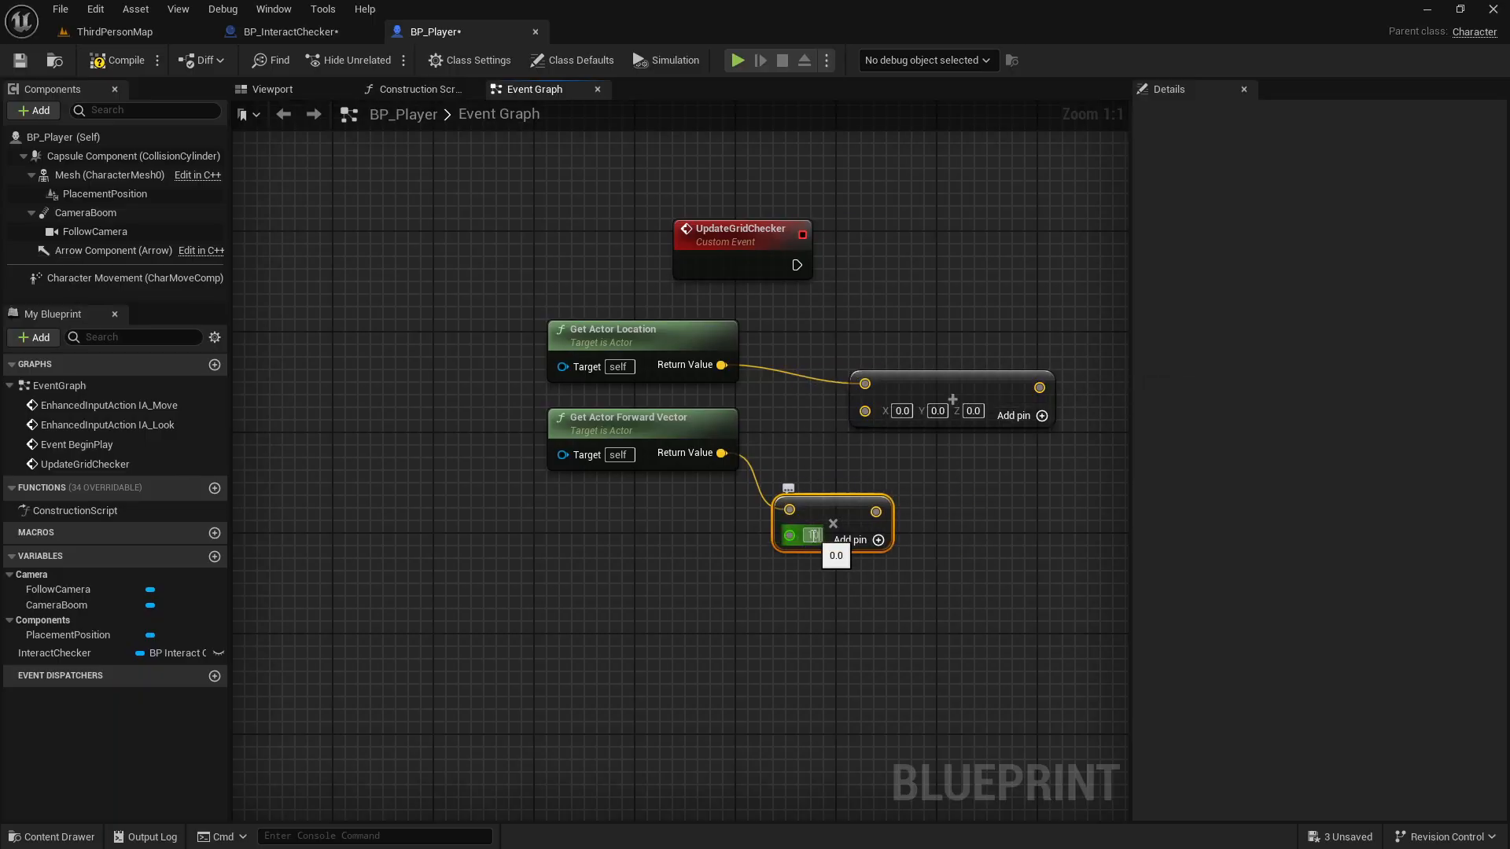
pyautogui.rightClick(813, 535)
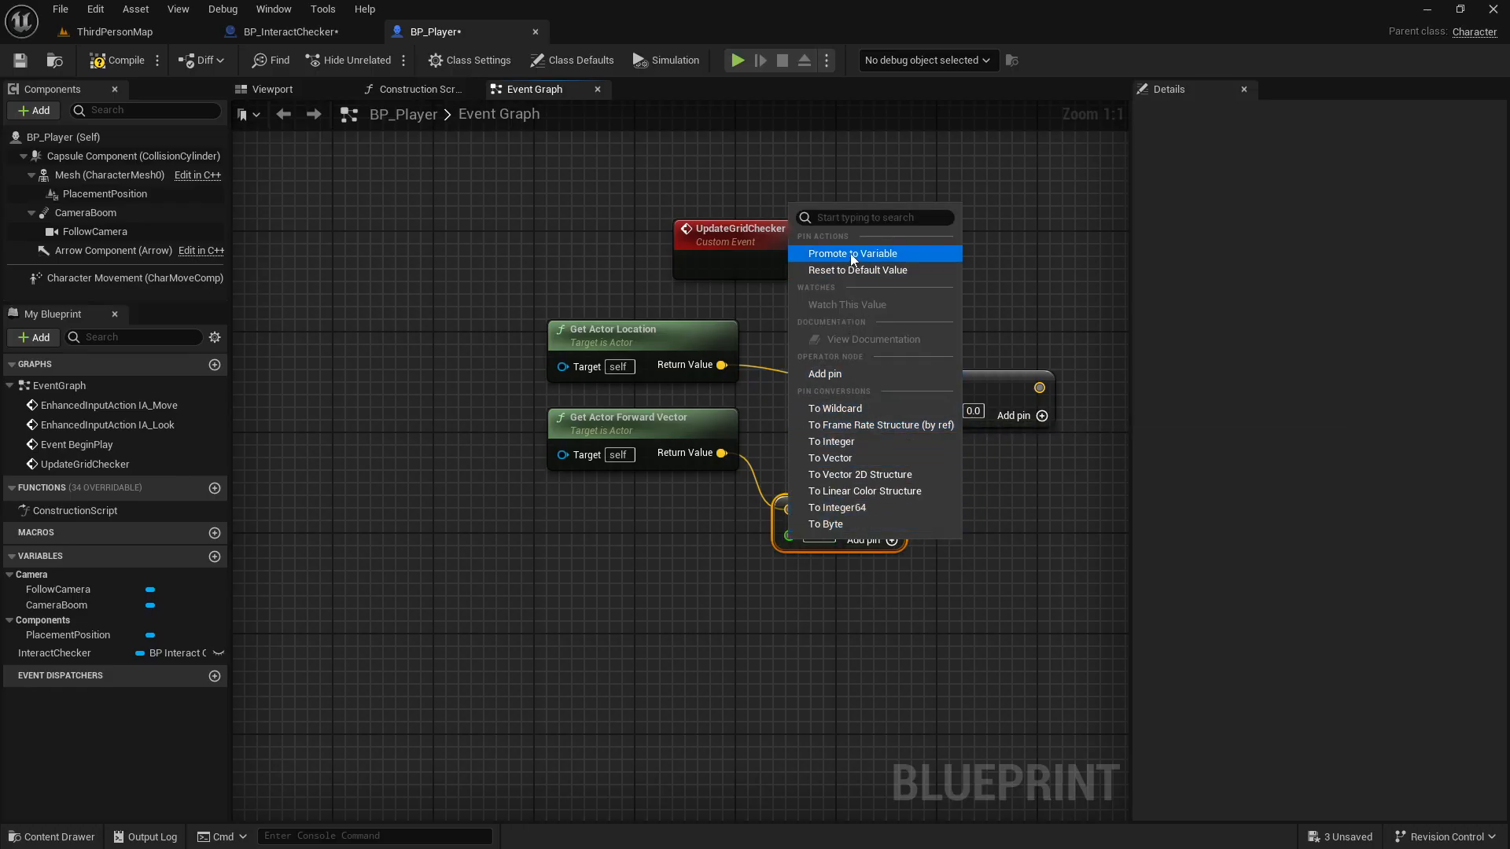
pyautogui.click(851, 253)
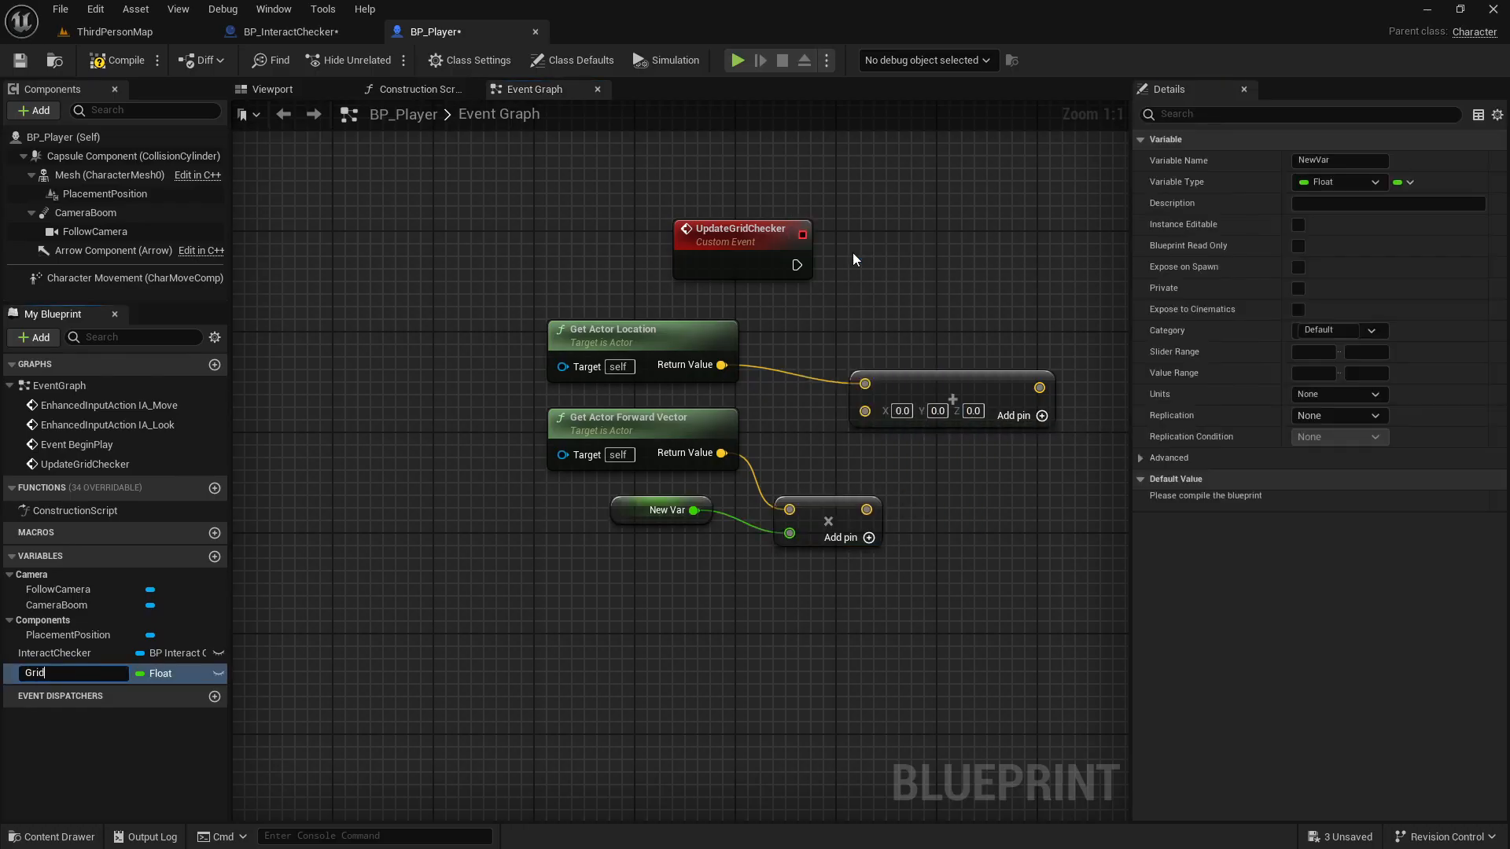
pyautogui.write('GridSize')
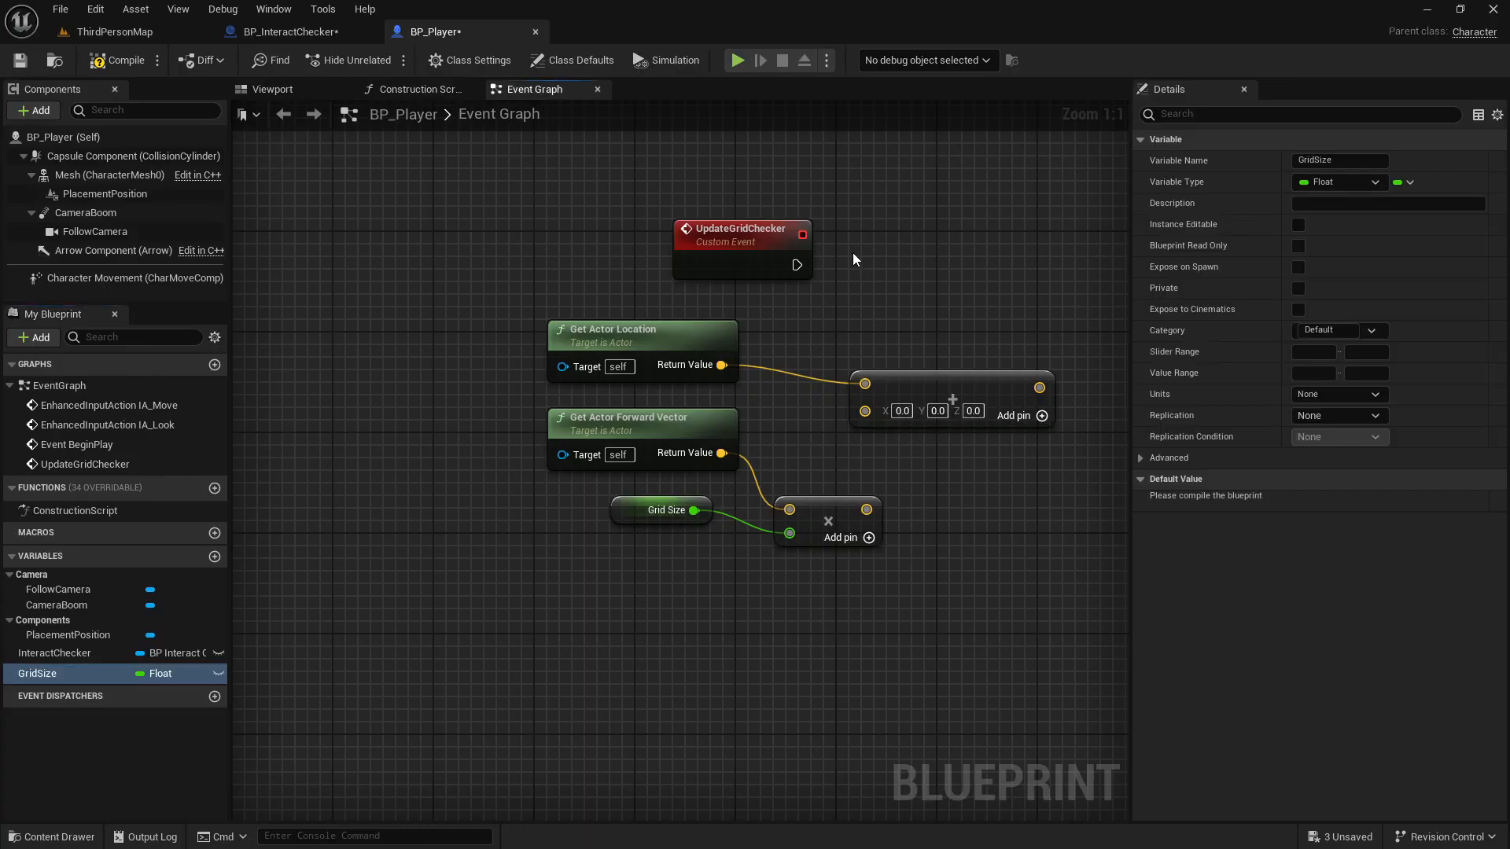
pyautogui.moveTo(638, 517)
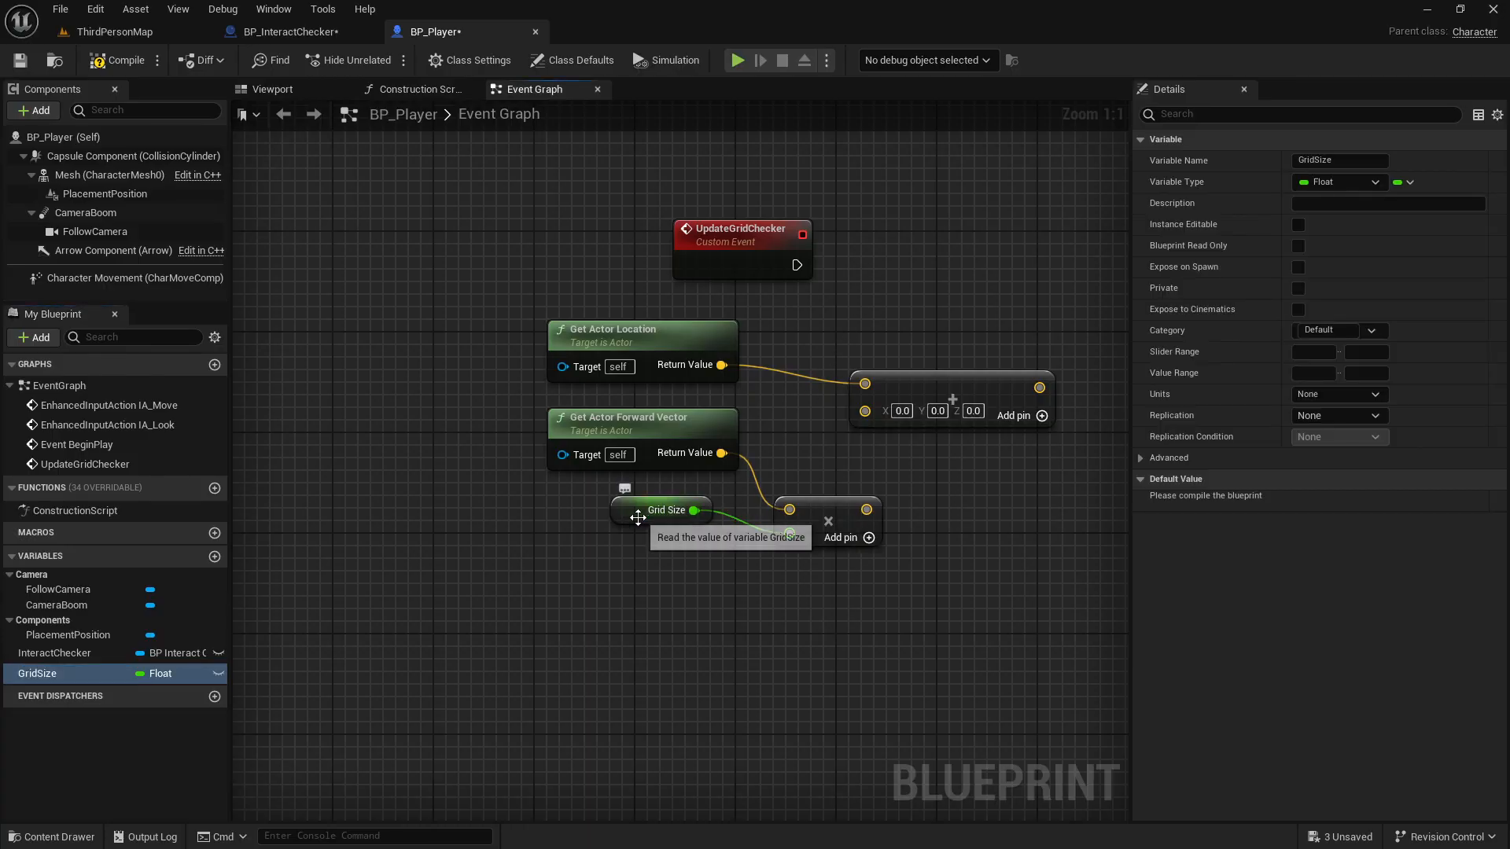
pyautogui.moveTo(659, 510); pyautogui.dragTo(623, 534)
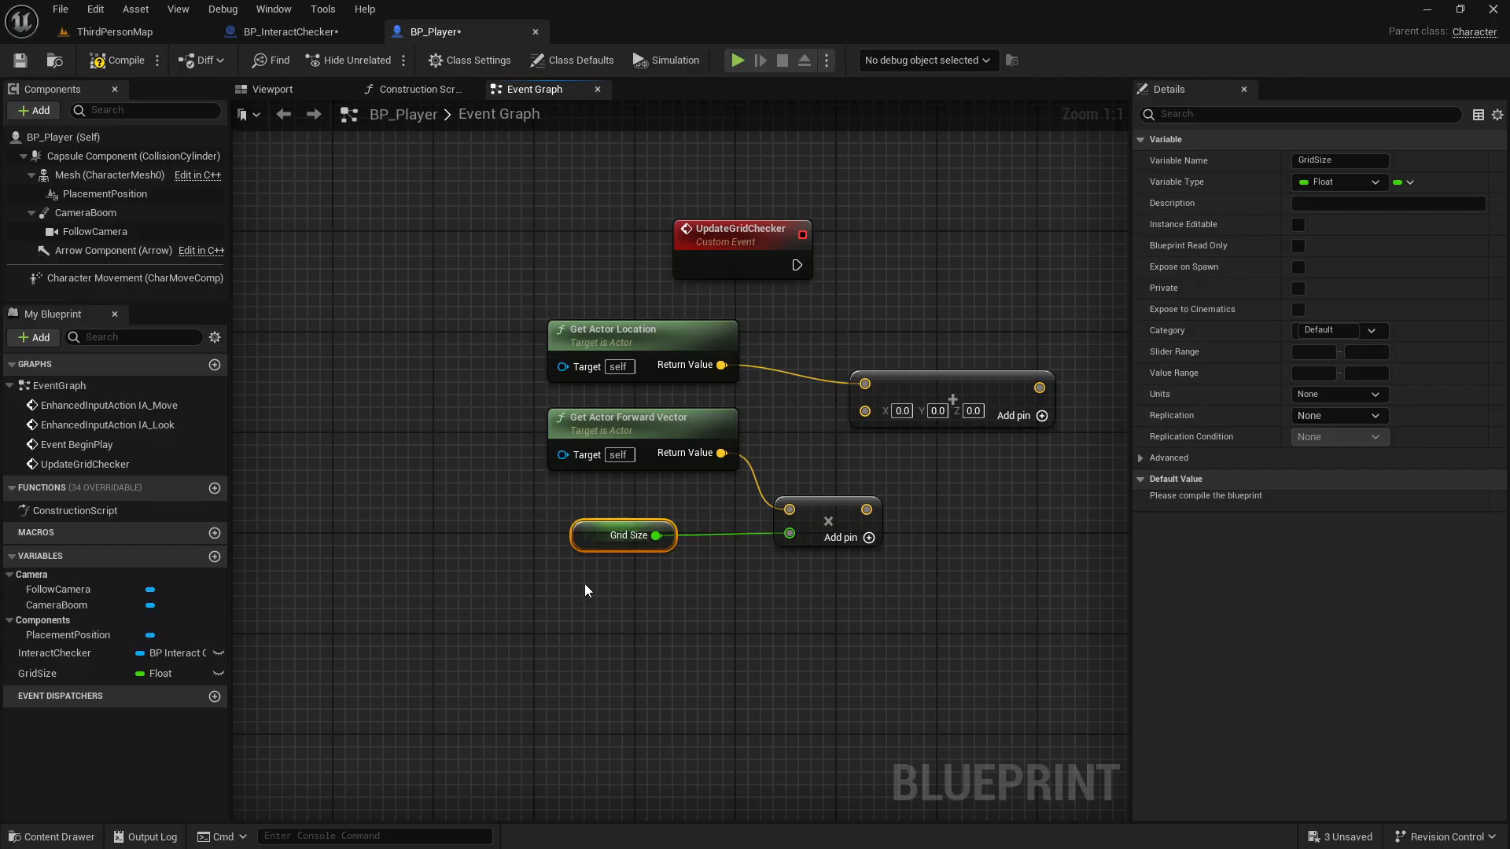
pyautogui.moveTo(924, 510)
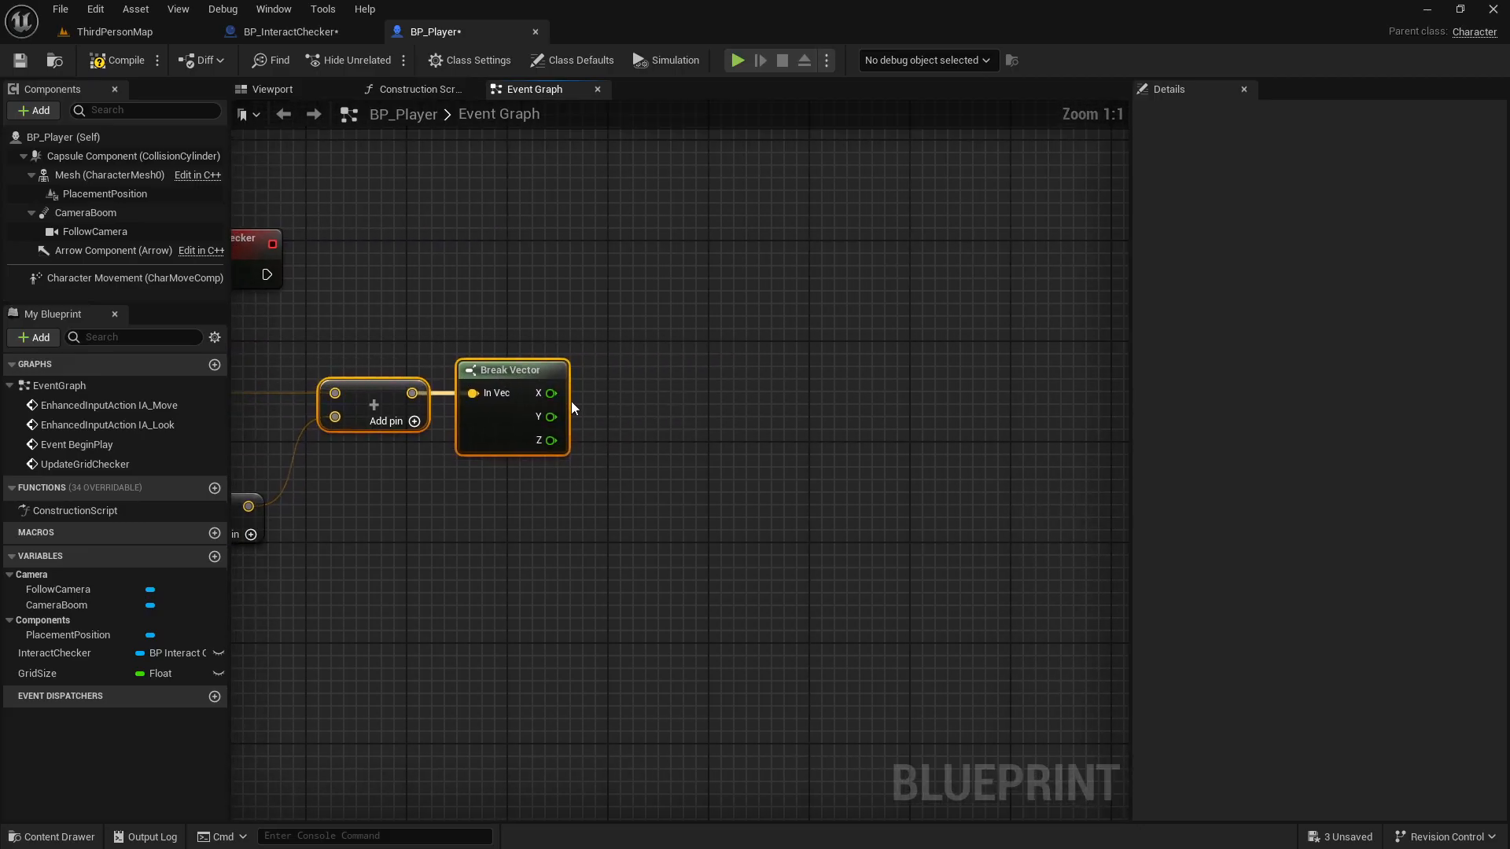
# Step: Enter 1000 in the GridSize variable's Description field in the Details panel
pyautogui.moveTo(552, 393); pyautogui.dragTo(659, 428)
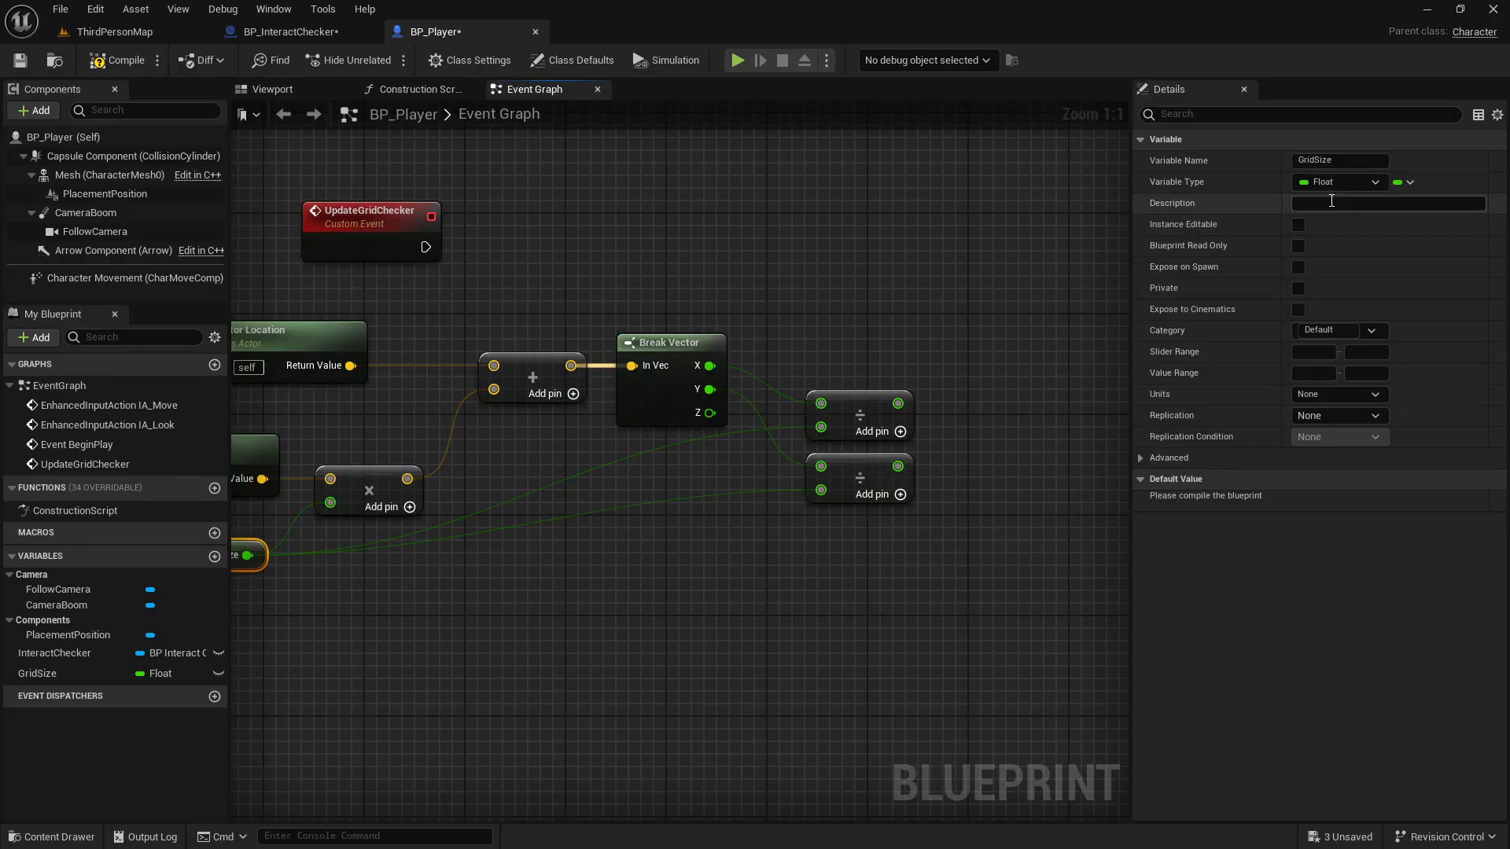
pyautogui.click(1387, 203)
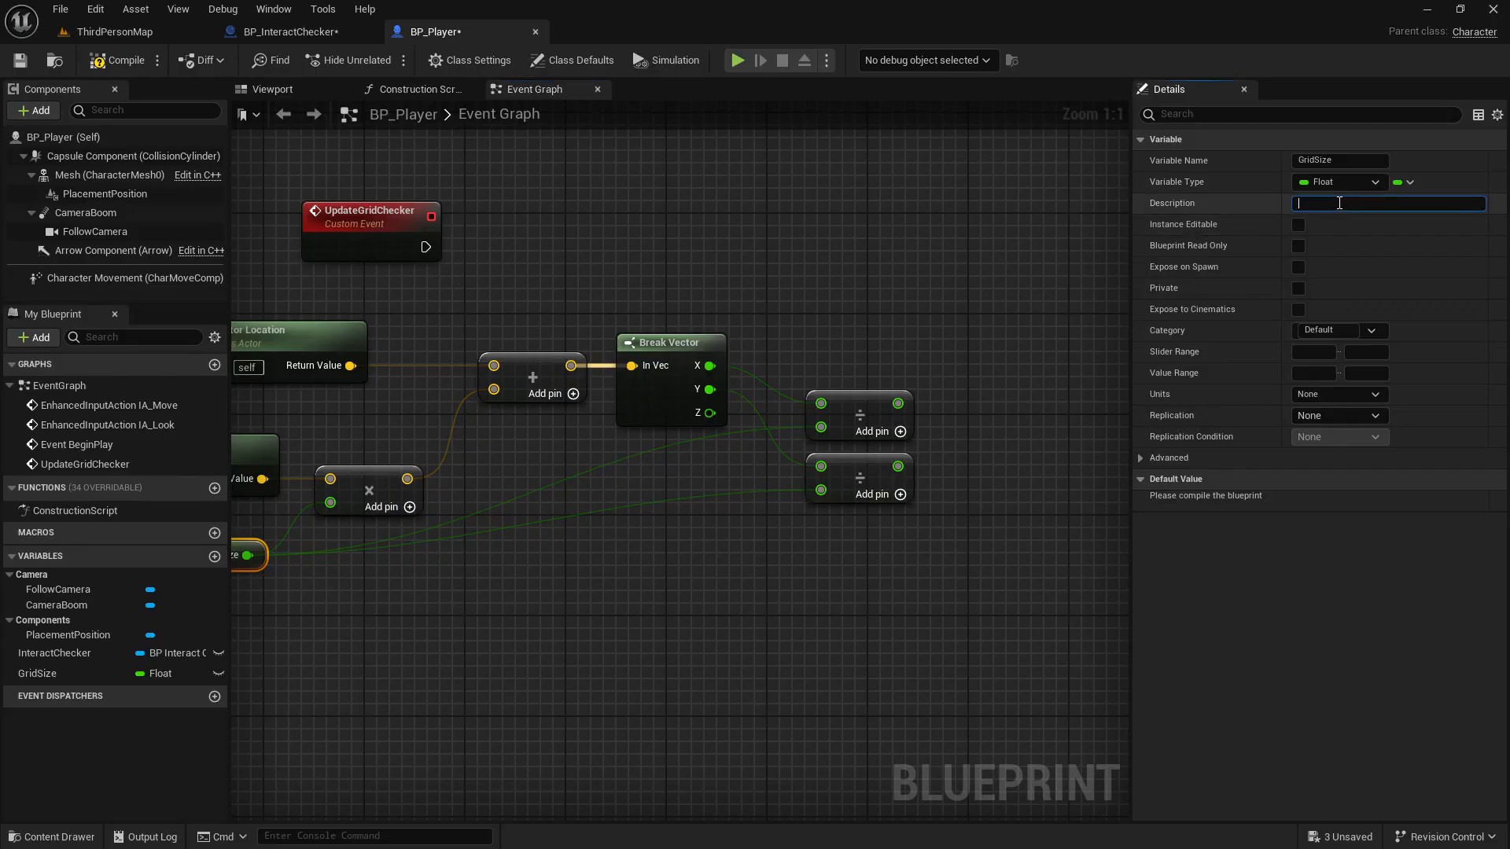
pyautogui.write('1000')
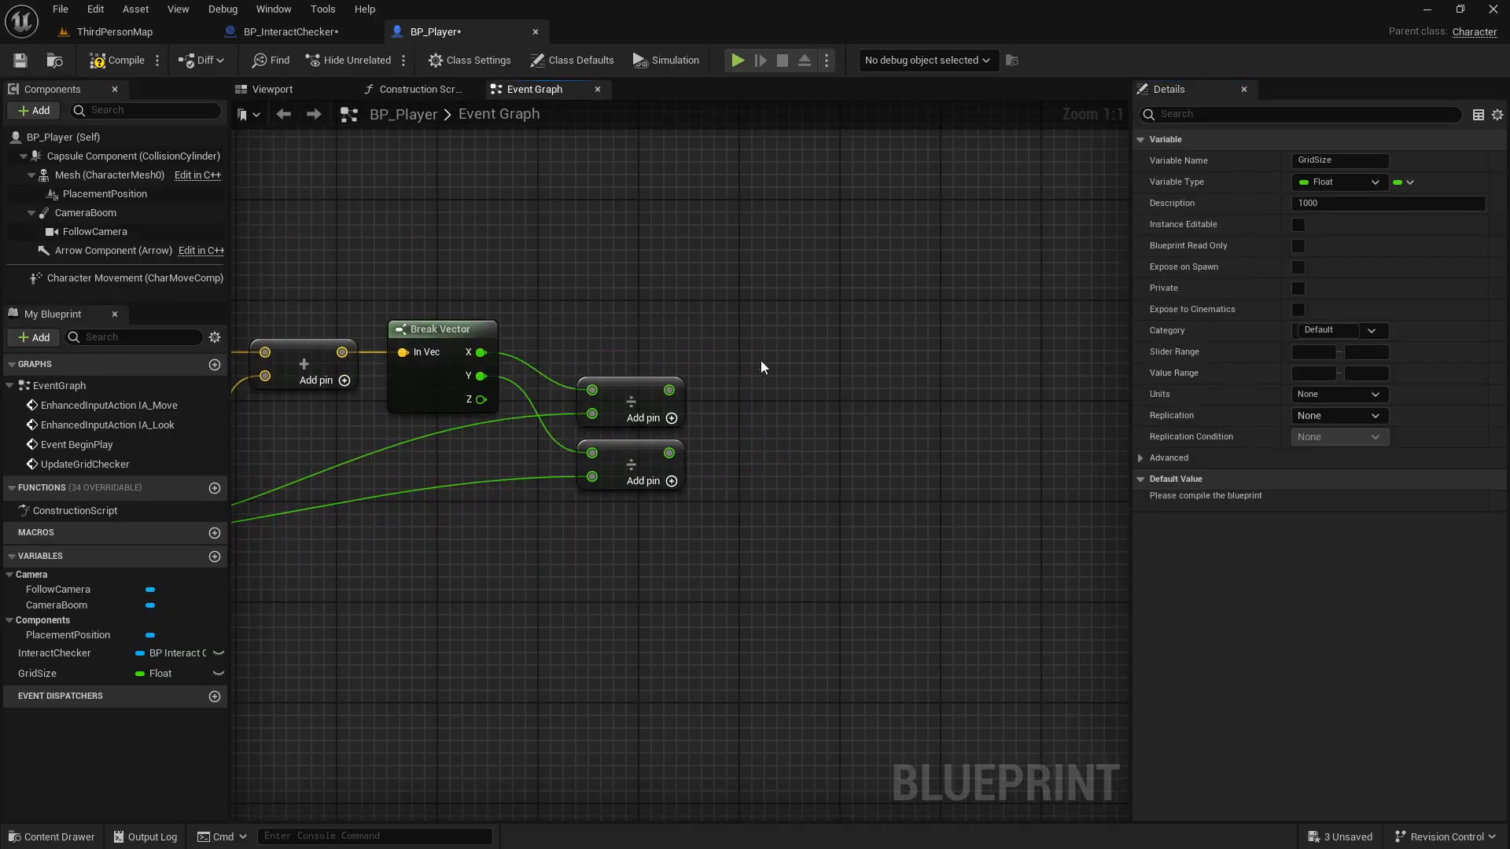
pyautogui.click(1387, 203)
pyautogui.write('rou')
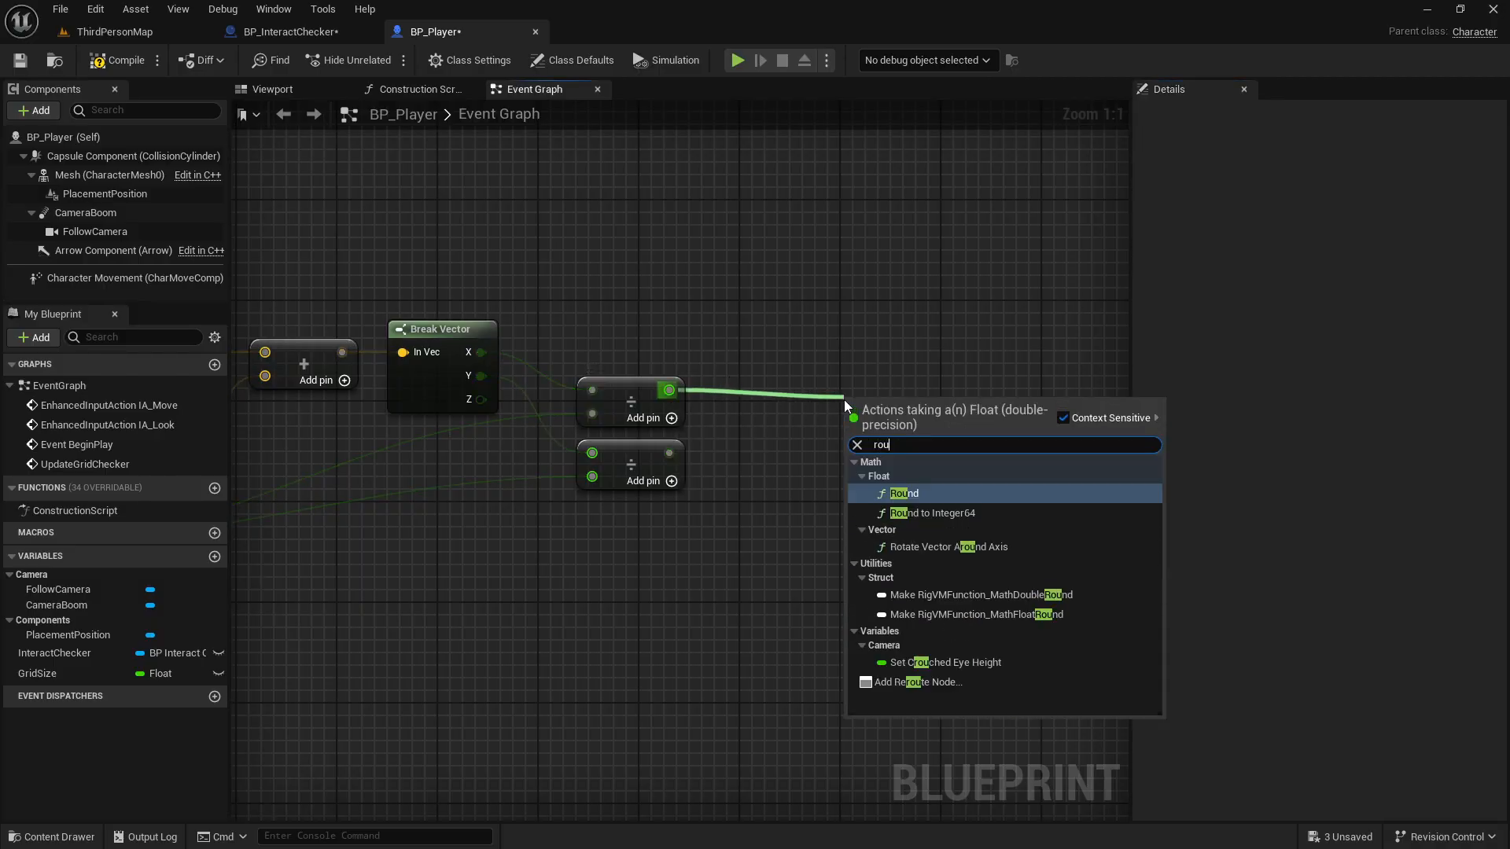
# Step: Round the divided X and Y values and multiply each back by GridSize via a reroute point
pyautogui.click(902, 492)
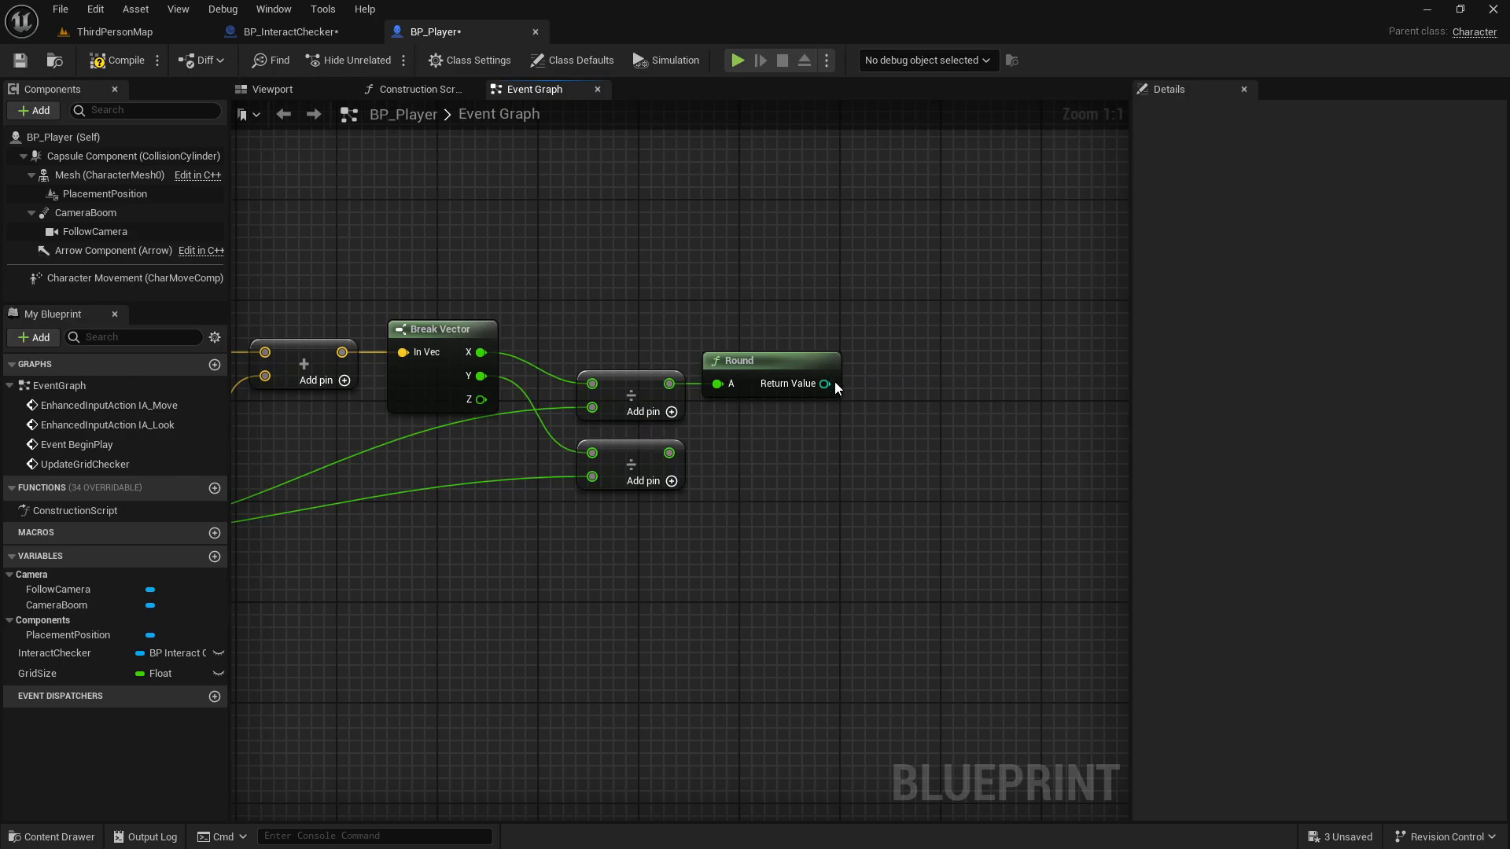
pyautogui.moveTo(697, 455)
pyautogui.write('roun')
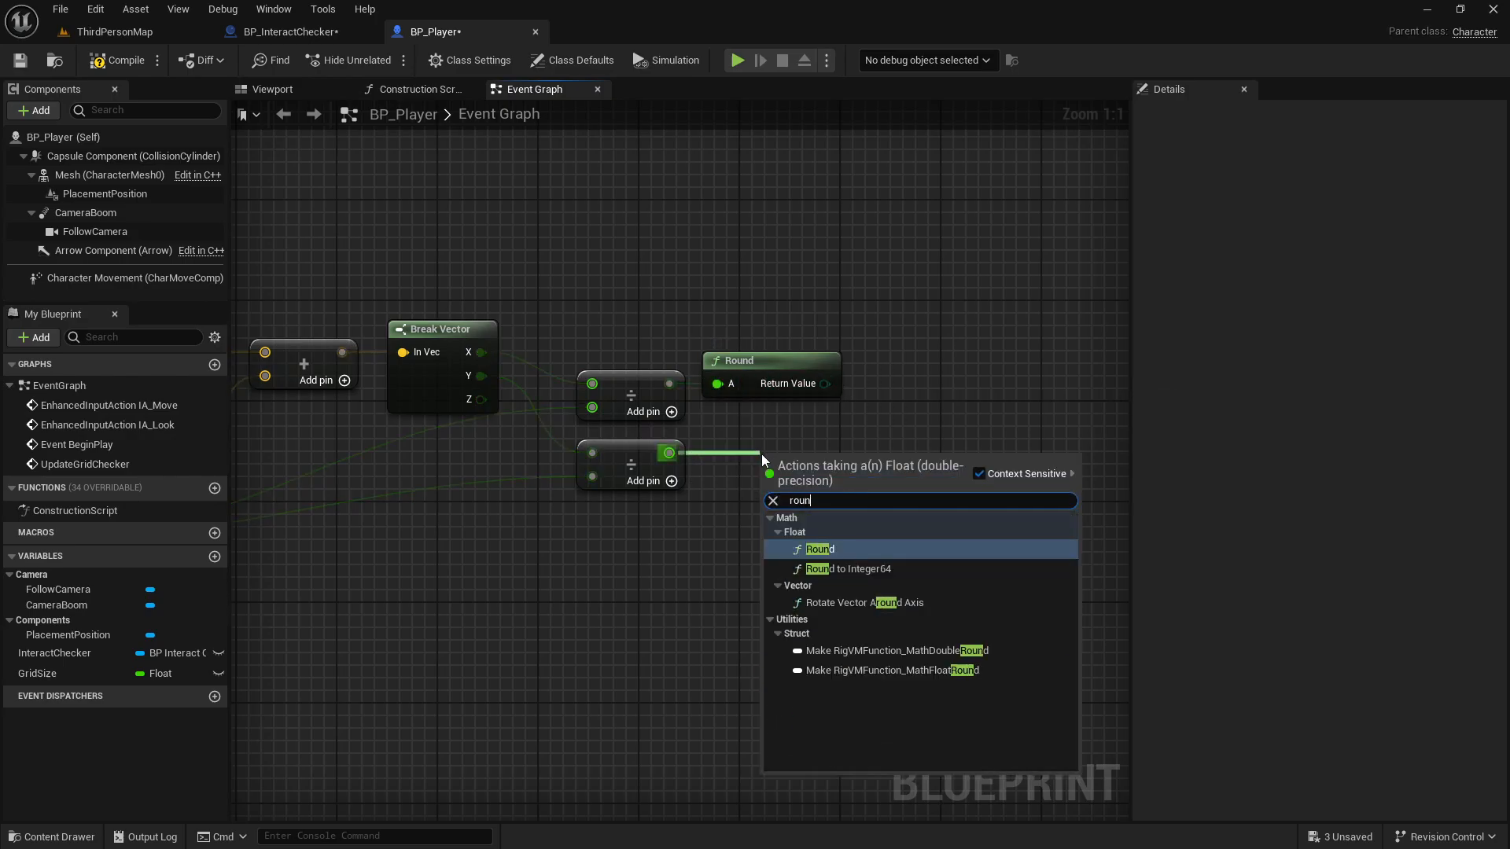
pyautogui.click(817, 549)
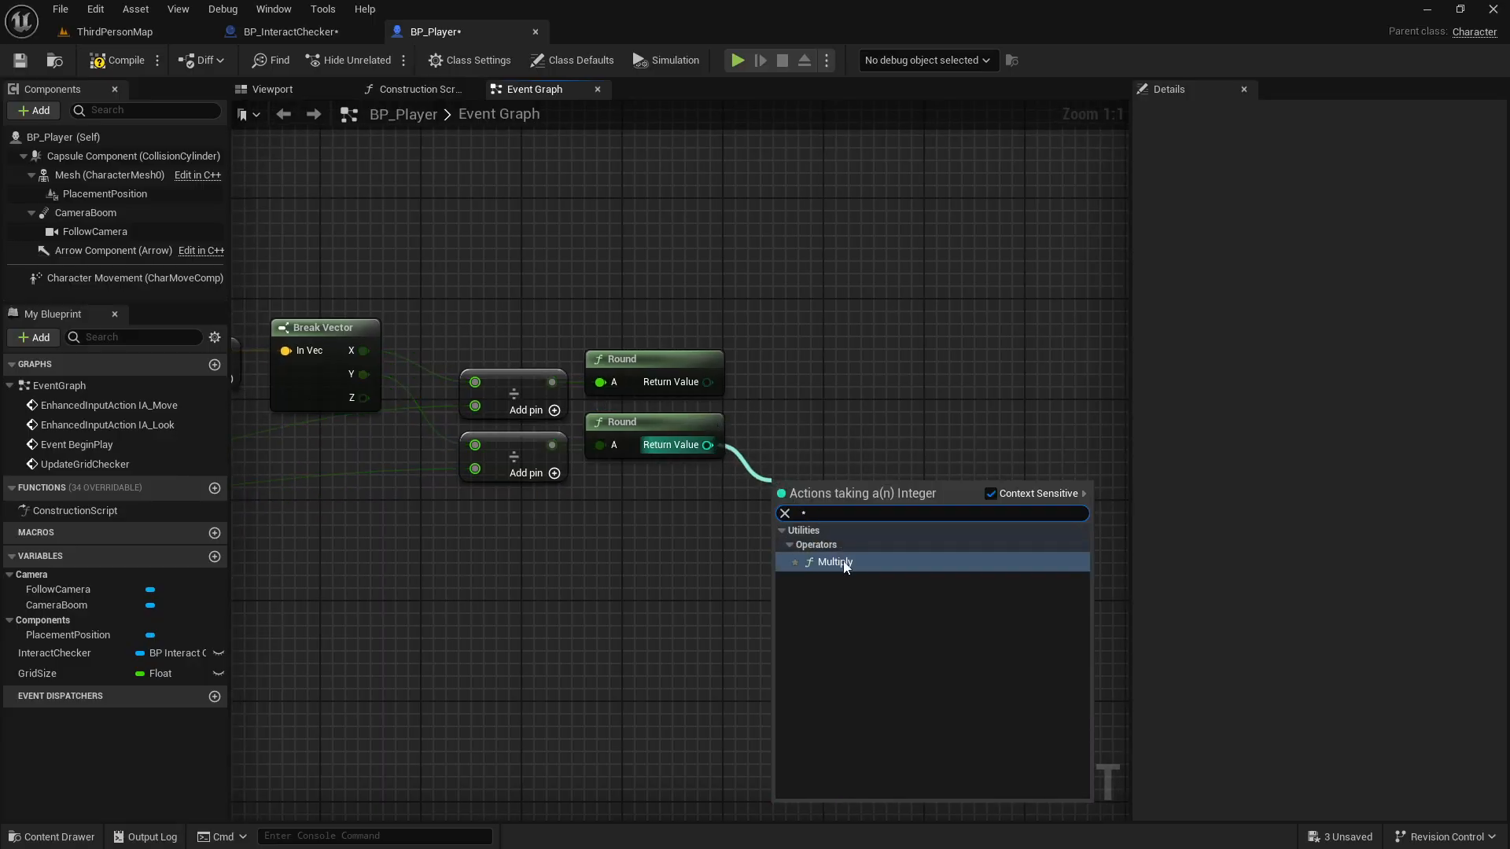
pyautogui.click(833, 562)
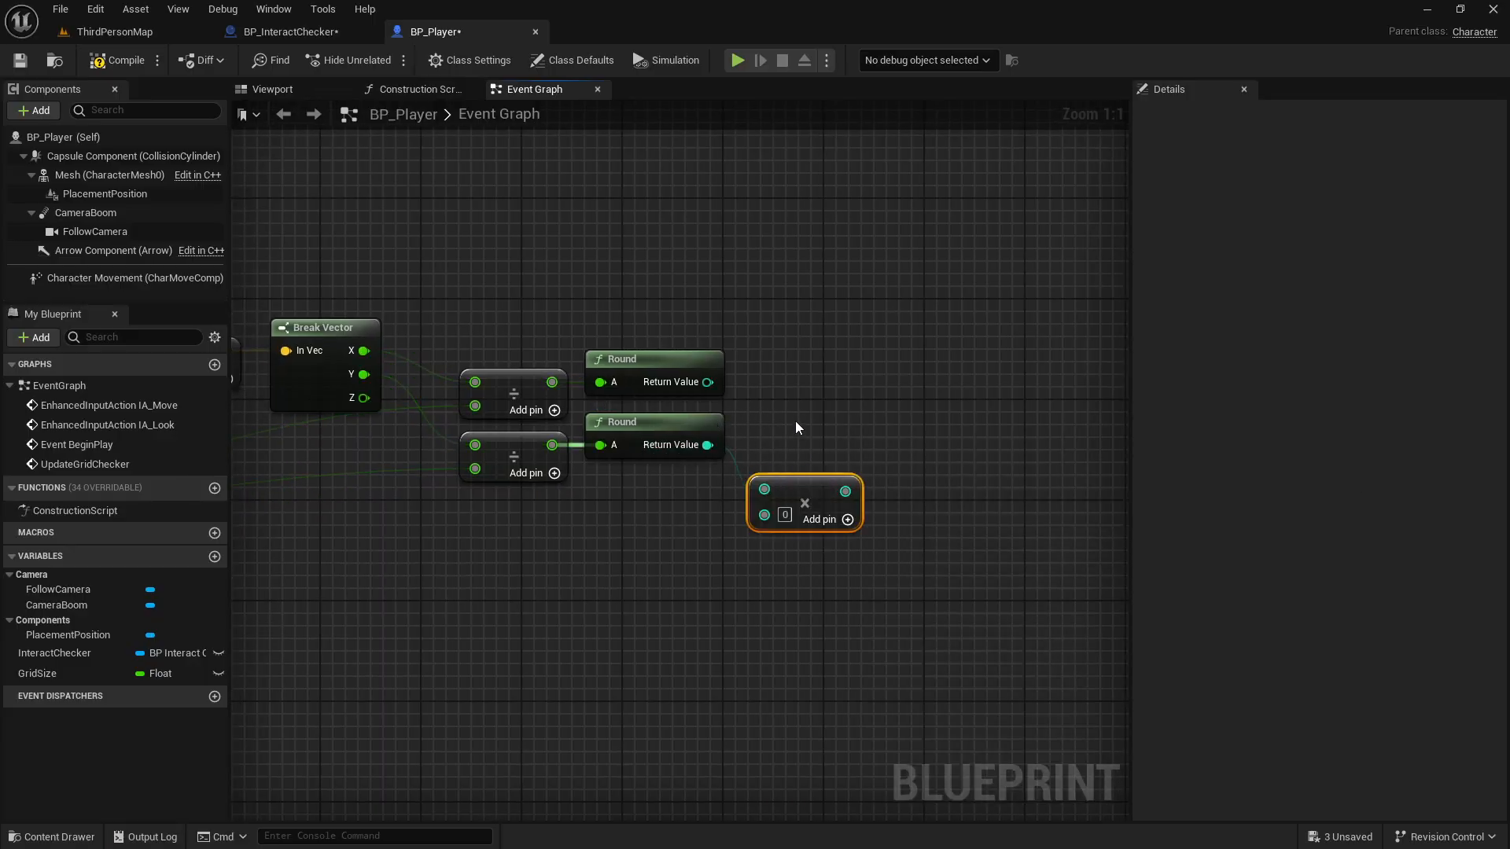
pyautogui.moveTo(804, 500); pyautogui.dragTo(804, 390)
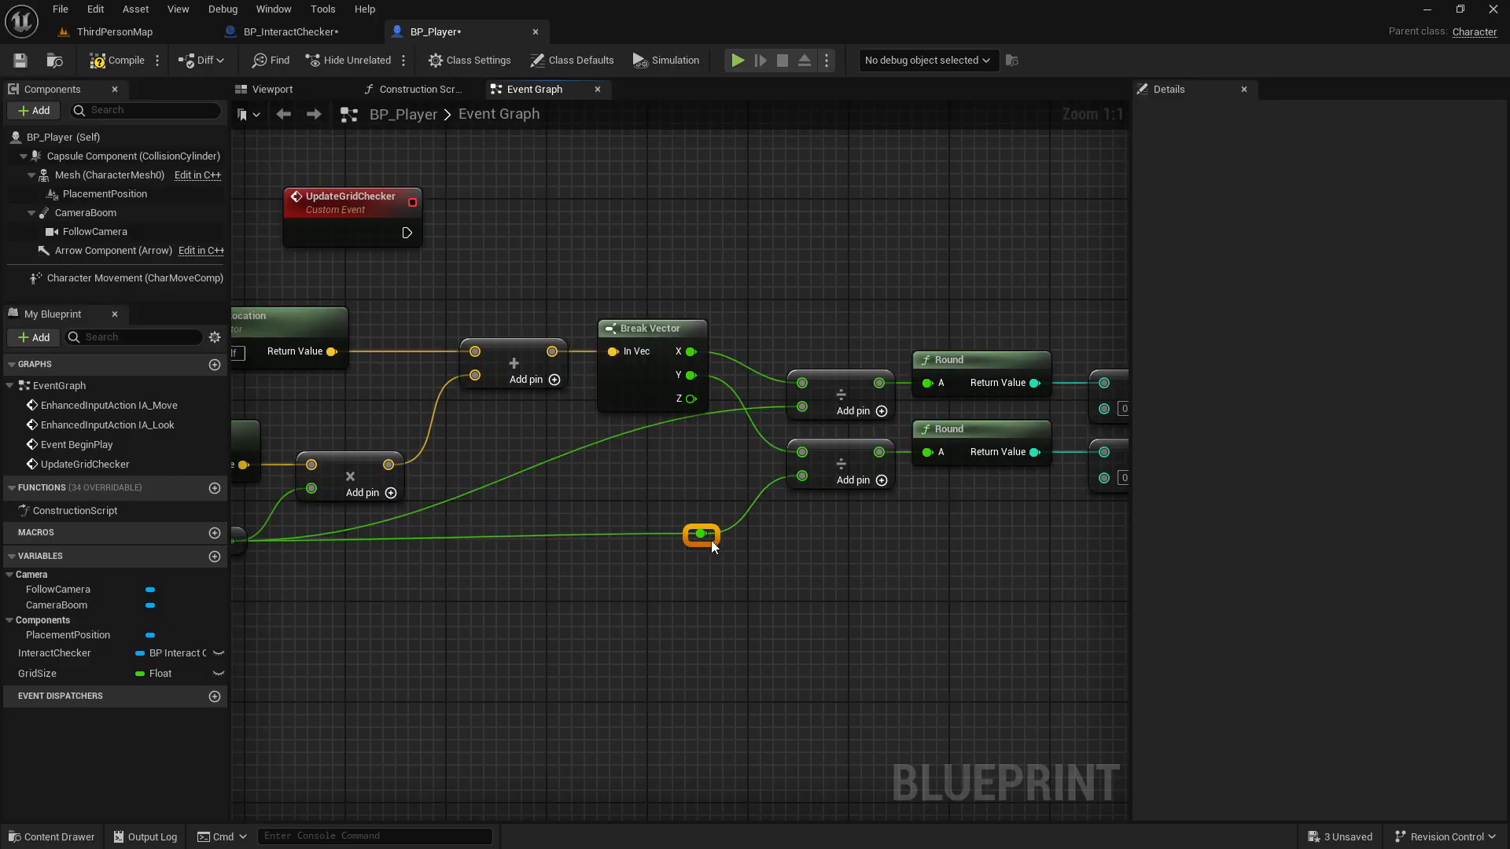
pyautogui.click(701, 534)
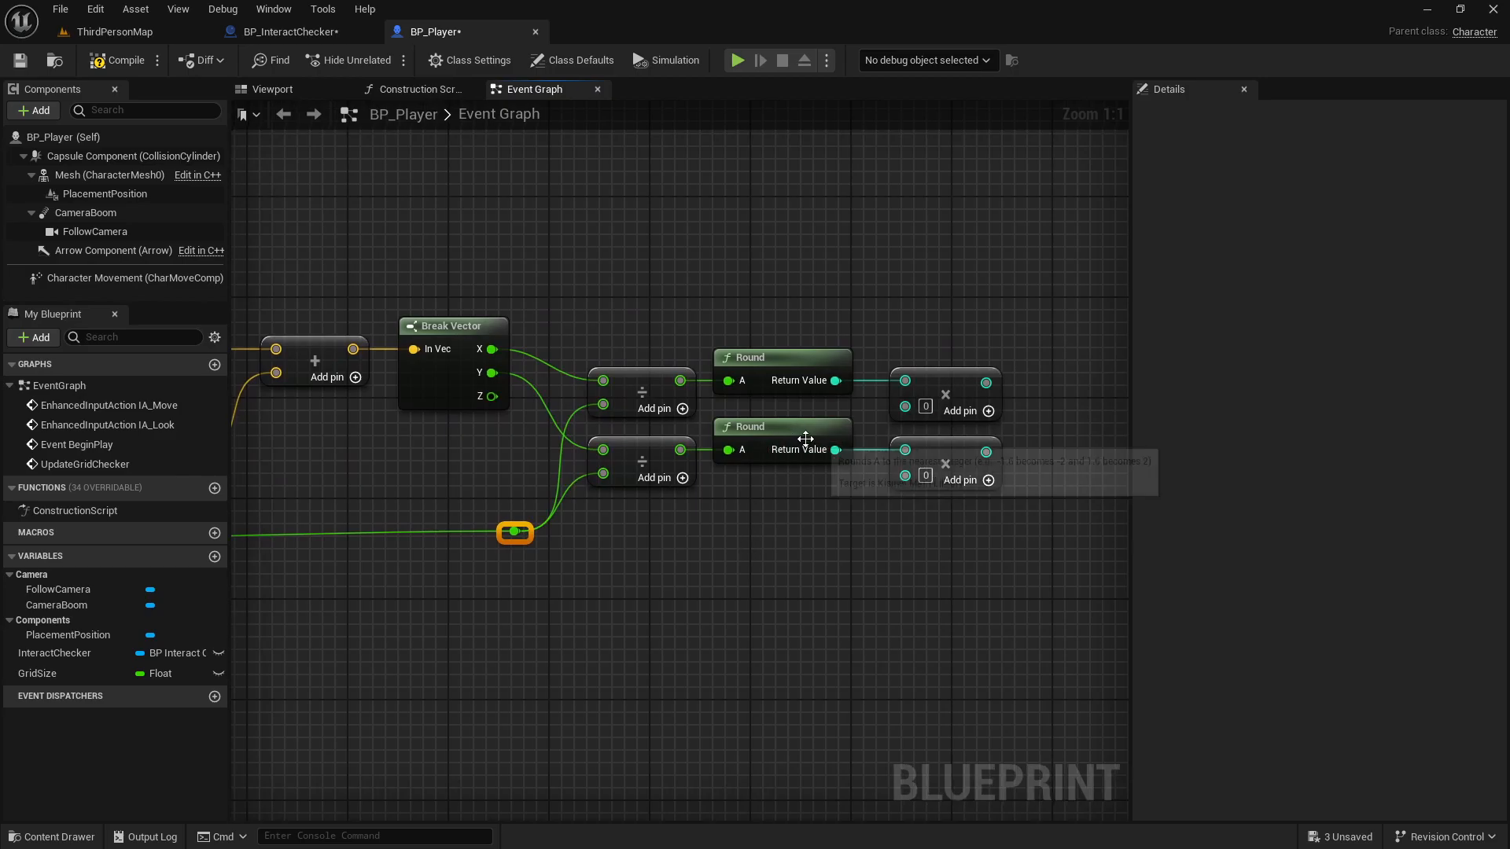
pyautogui.moveTo(830, 352)
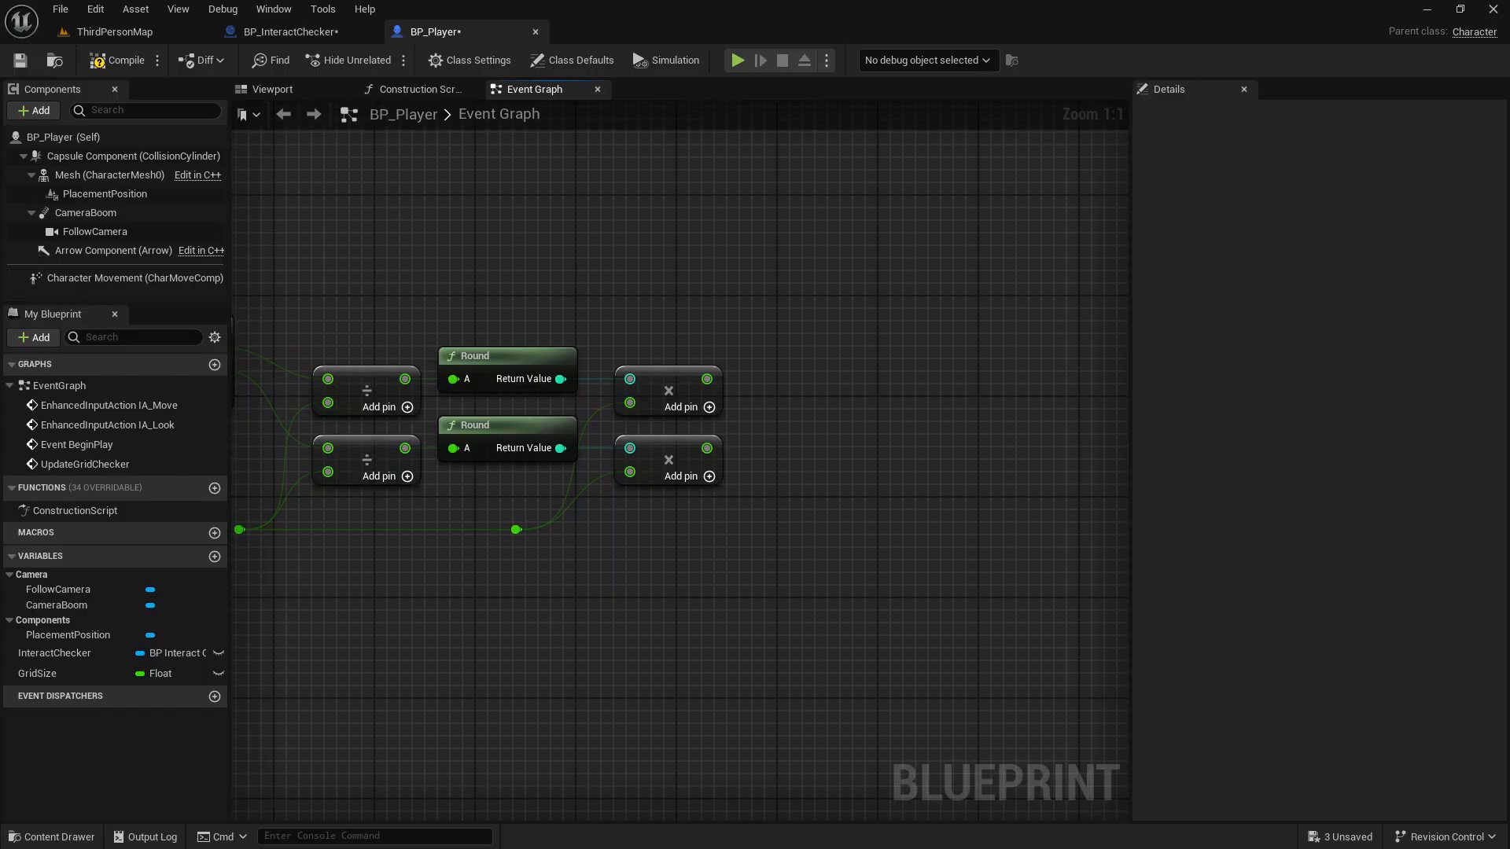
# Step: Make a vector from snapped X, Y and PlacementPosition's world Z, driving Set World Location
pyautogui.moveTo(706, 379); pyautogui.dragTo(811, 388)
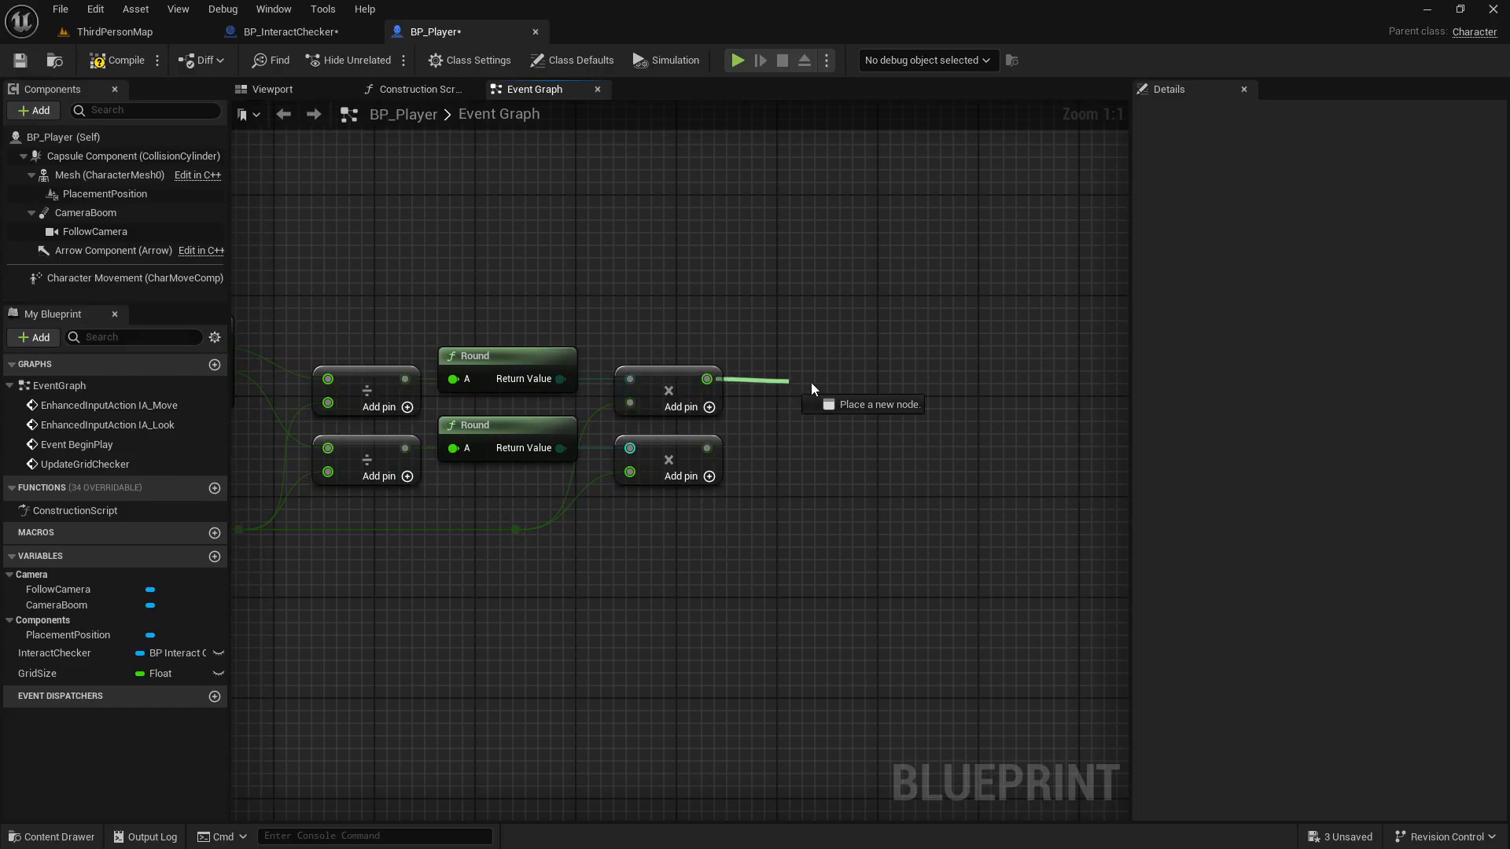
pyautogui.write('make')
pyautogui.write('g')
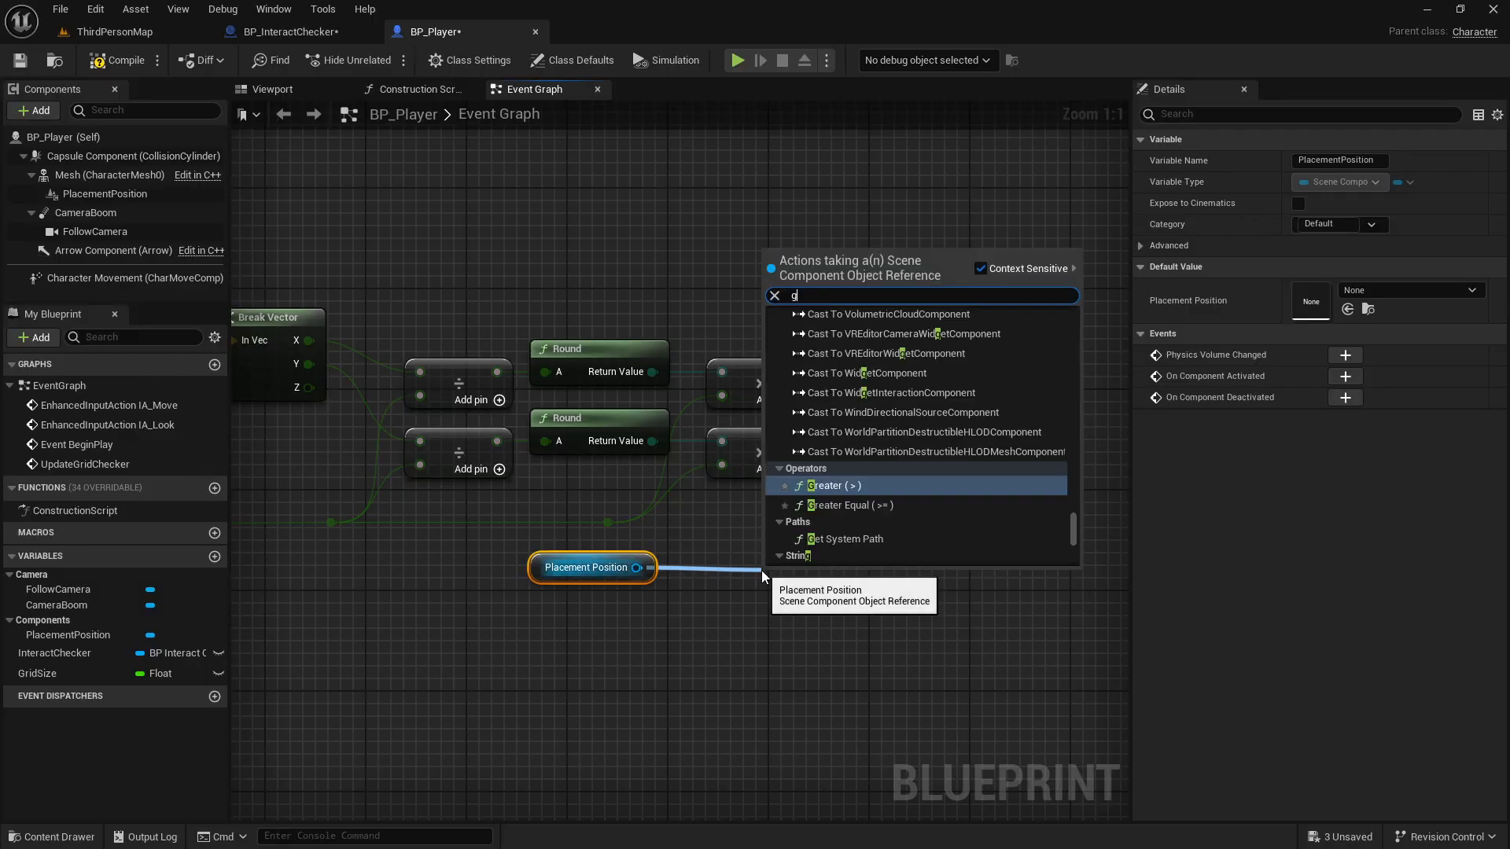
pyautogui.write('et wor')
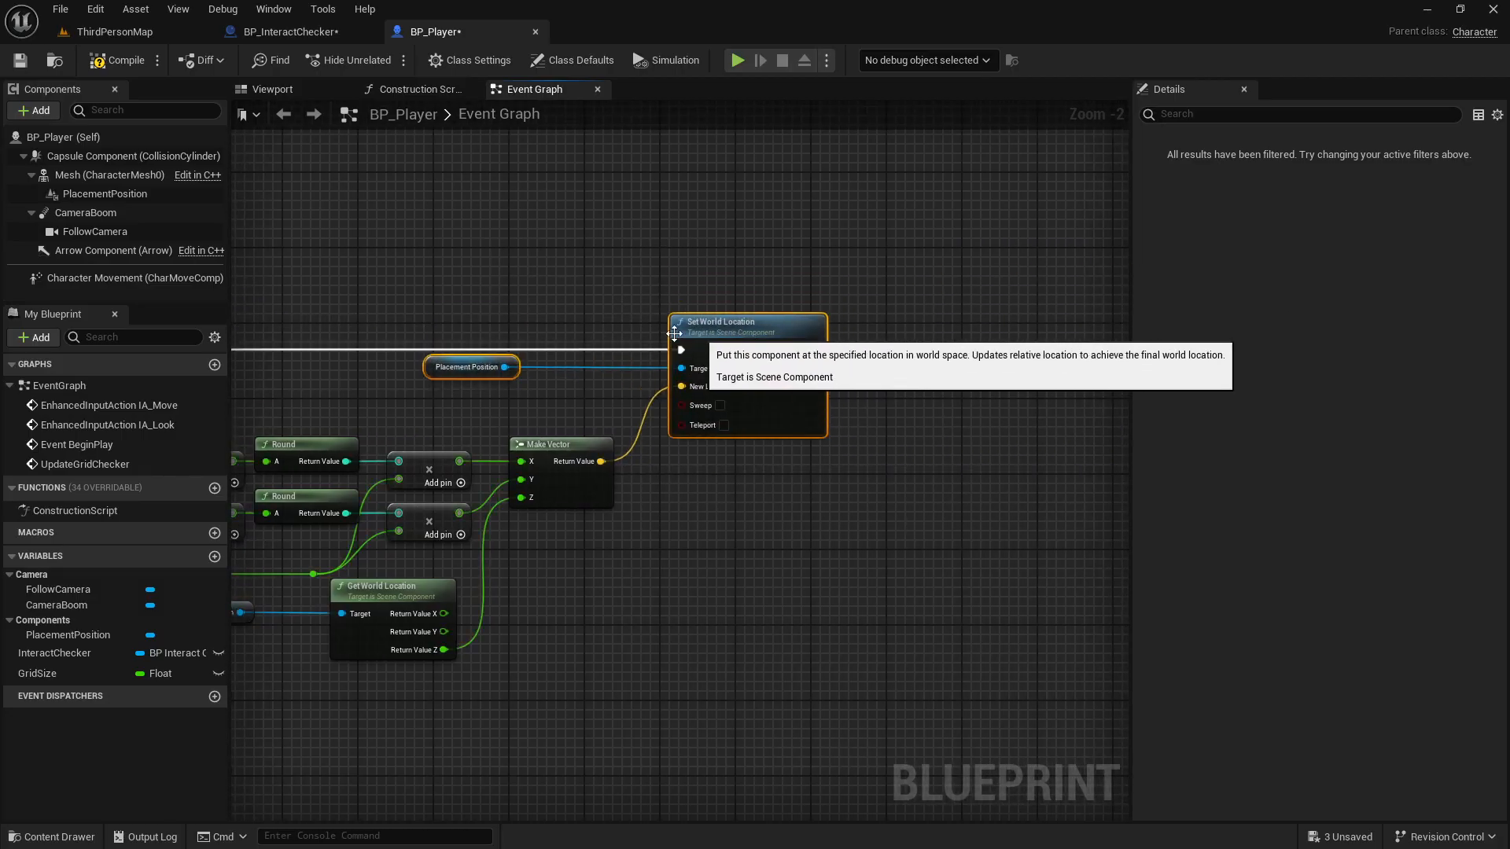
pyautogui.scroll(-3)
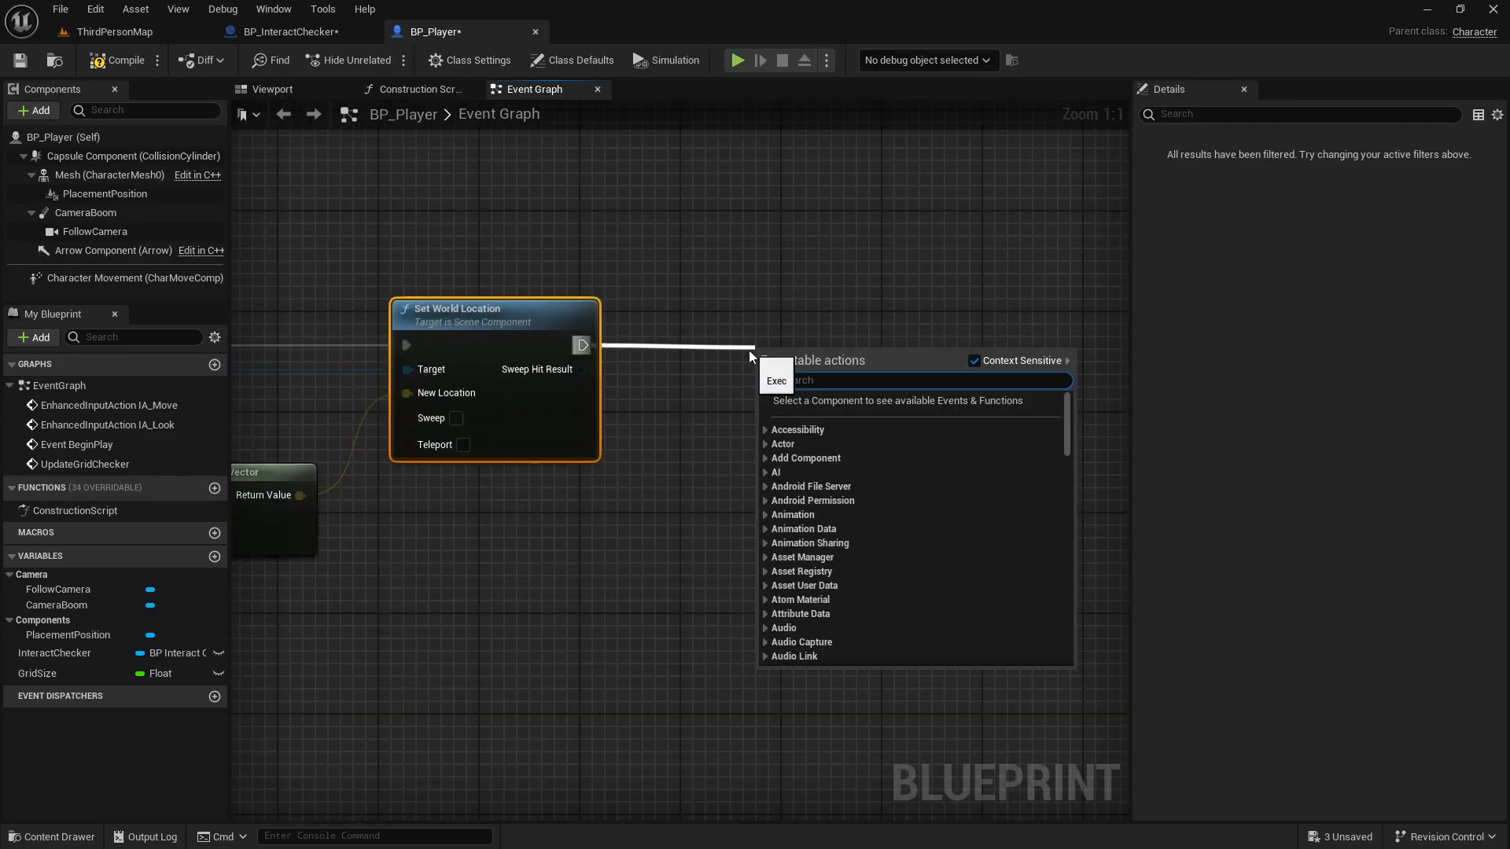
# Step: Add a Delay Until Next Tick node after Set World Location
pyautogui.write('lay un')
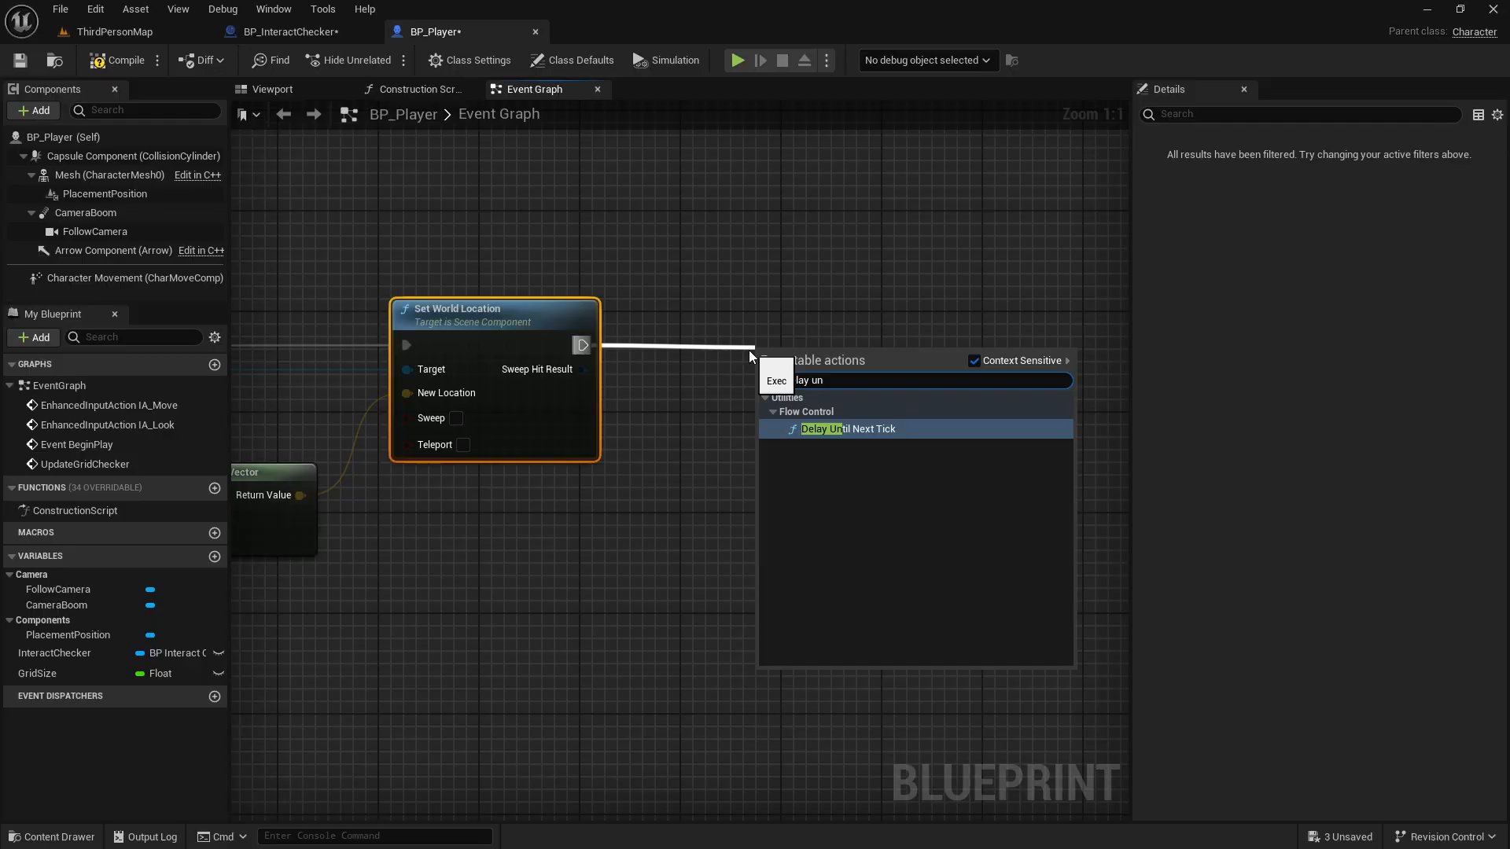
pyautogui.click(848, 427)
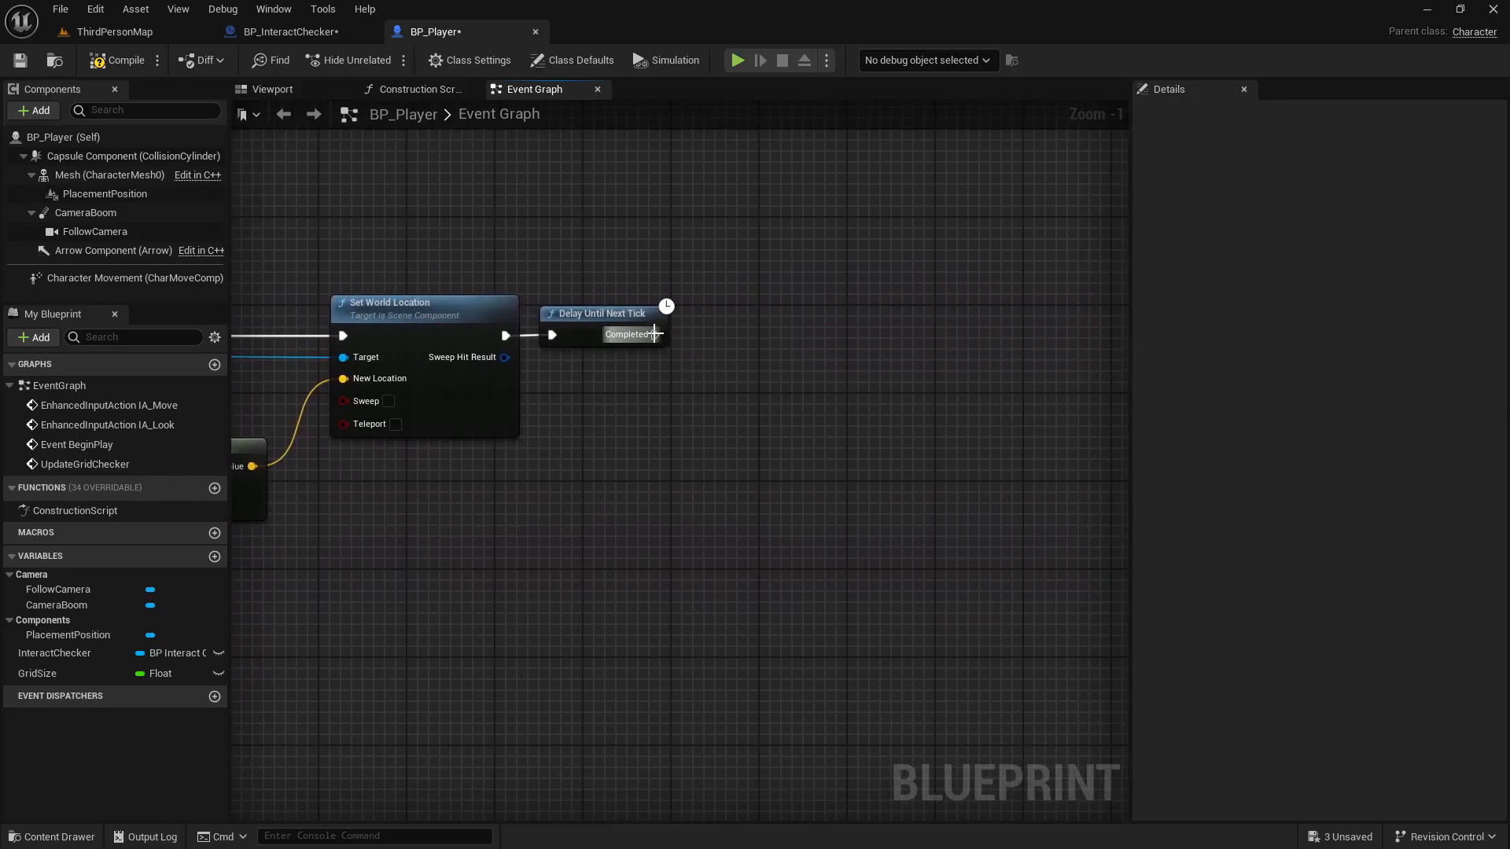
pyautogui.moveTo(654, 333); pyautogui.dragTo(758, 322)
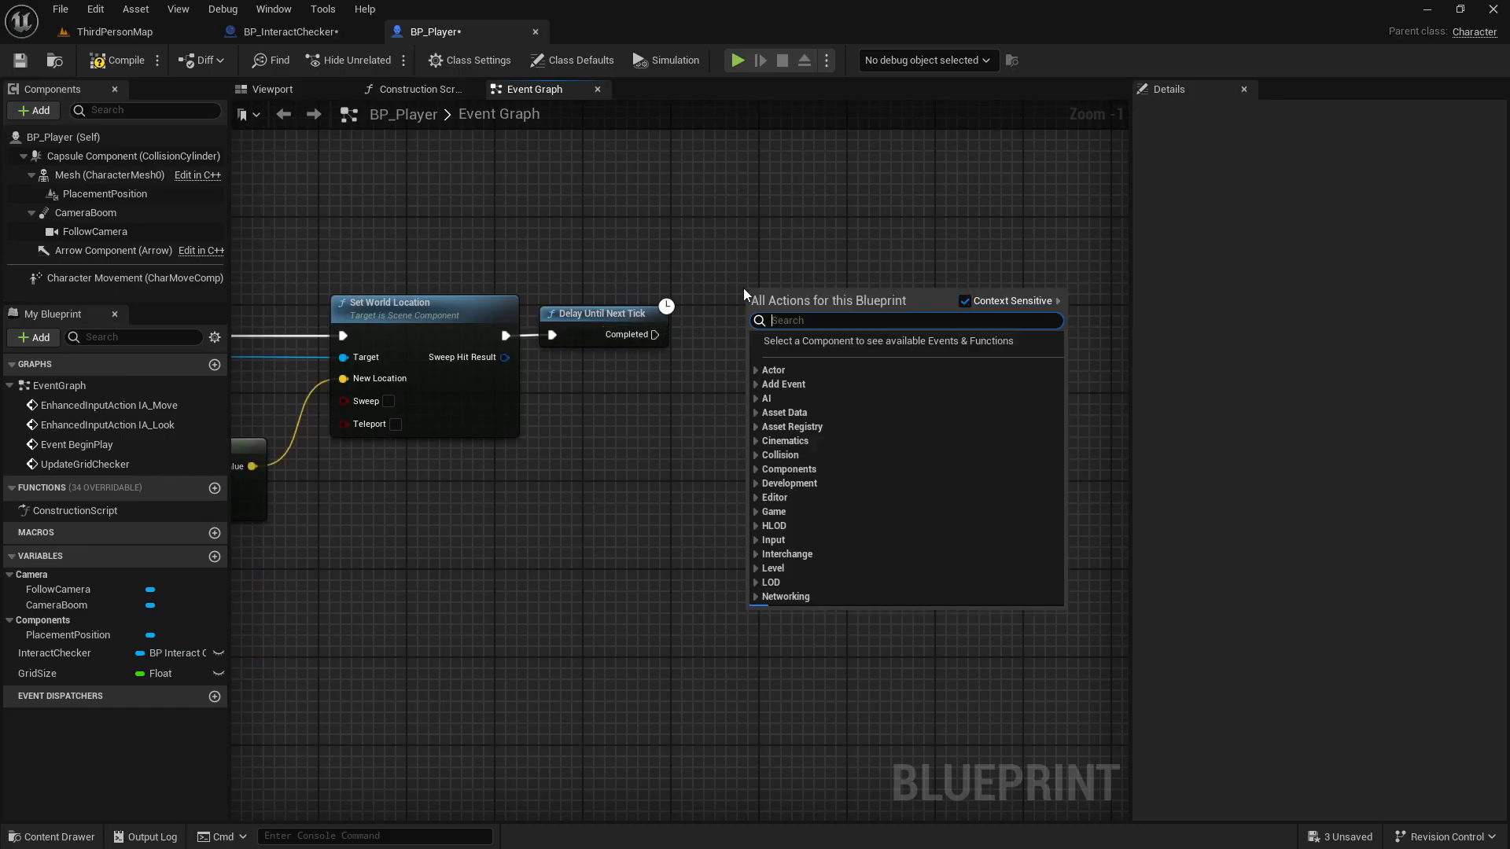
pyautogui.write('Delay')
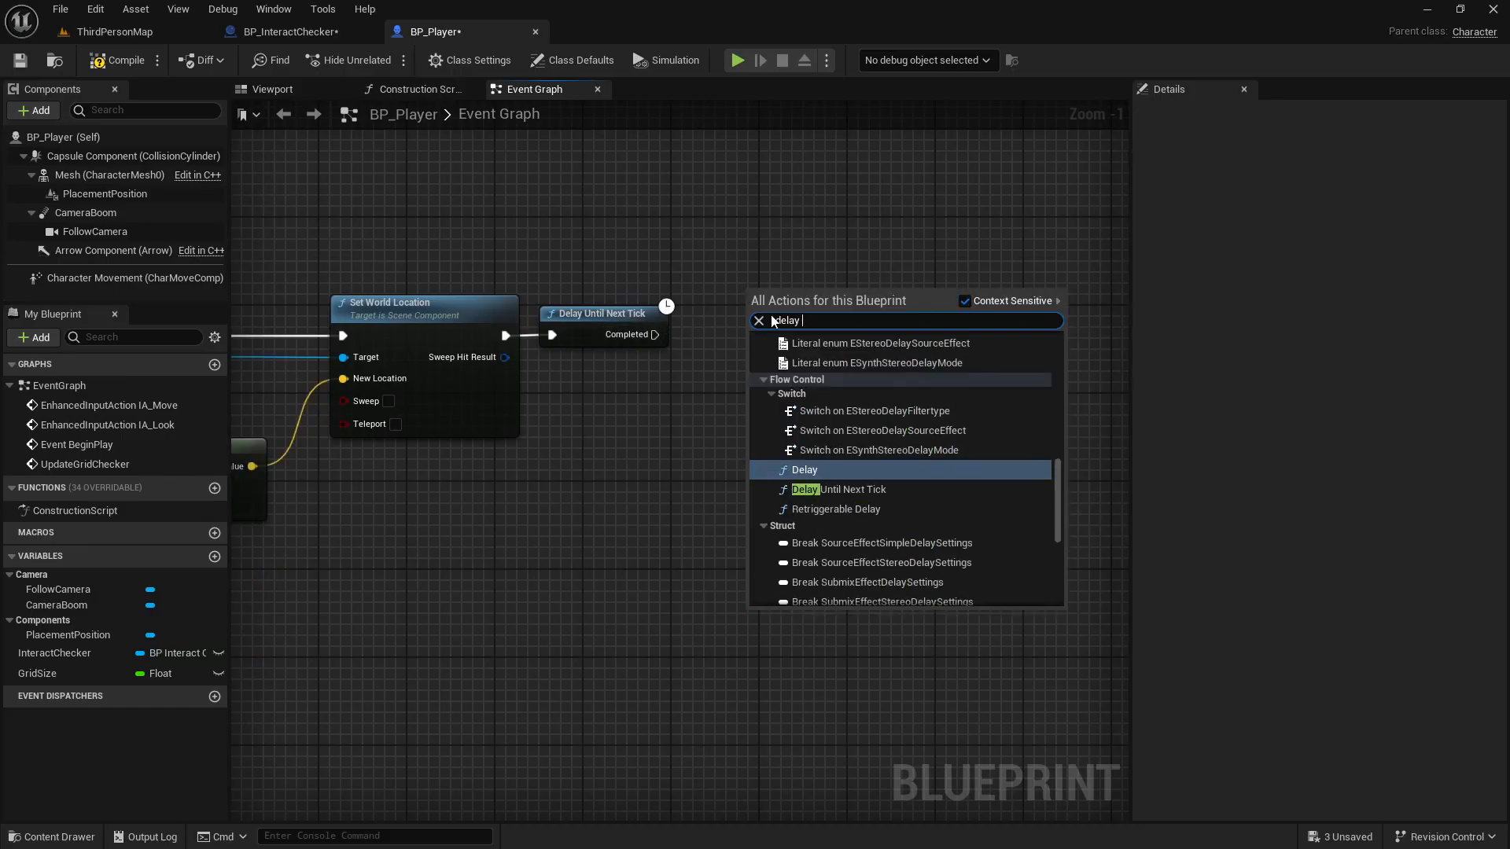
pyautogui.click(803, 469)
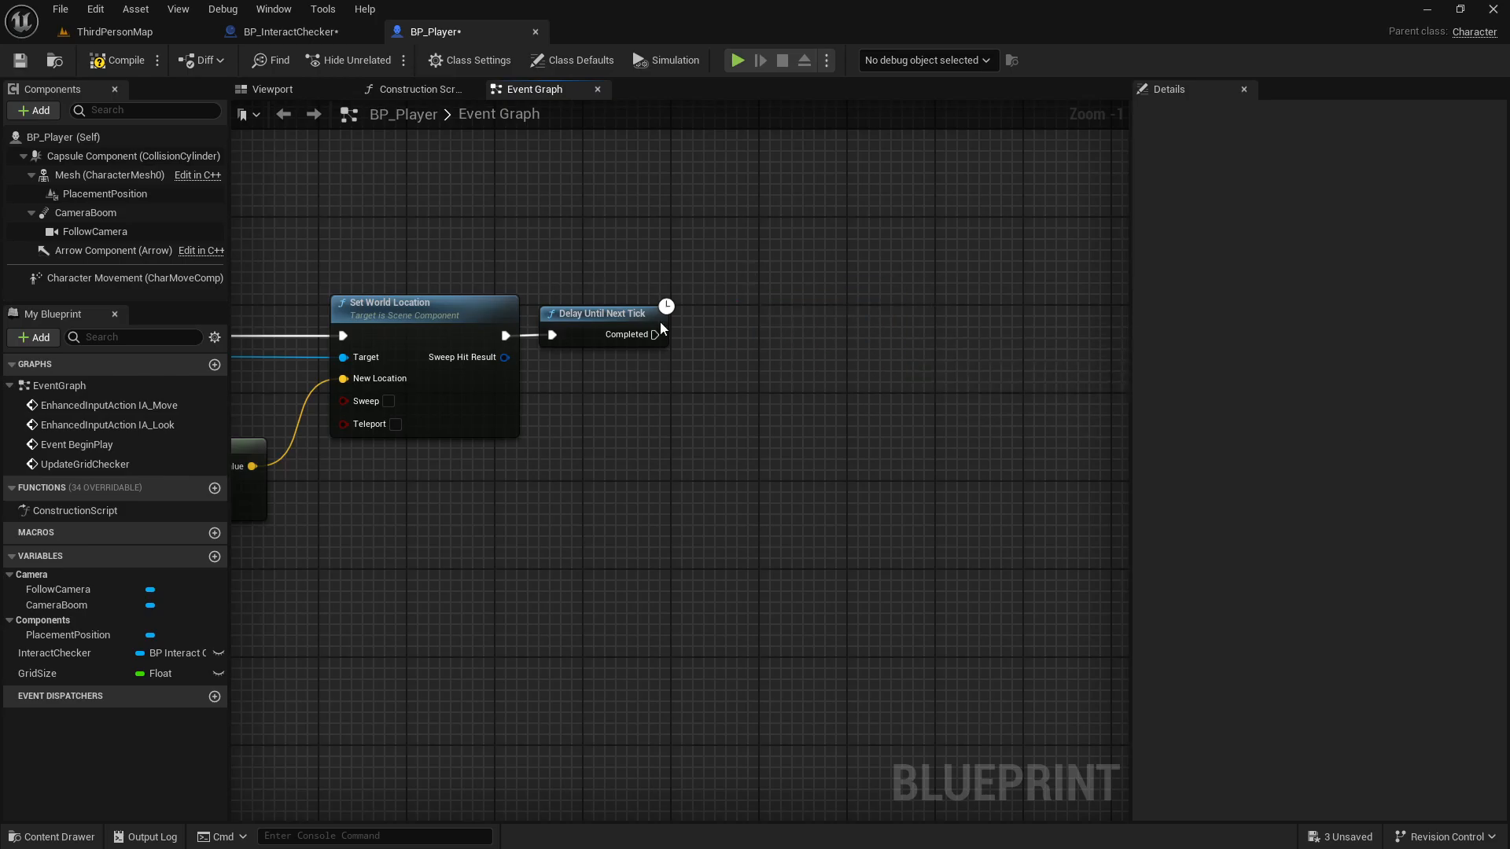
pyautogui.moveTo(654, 334)
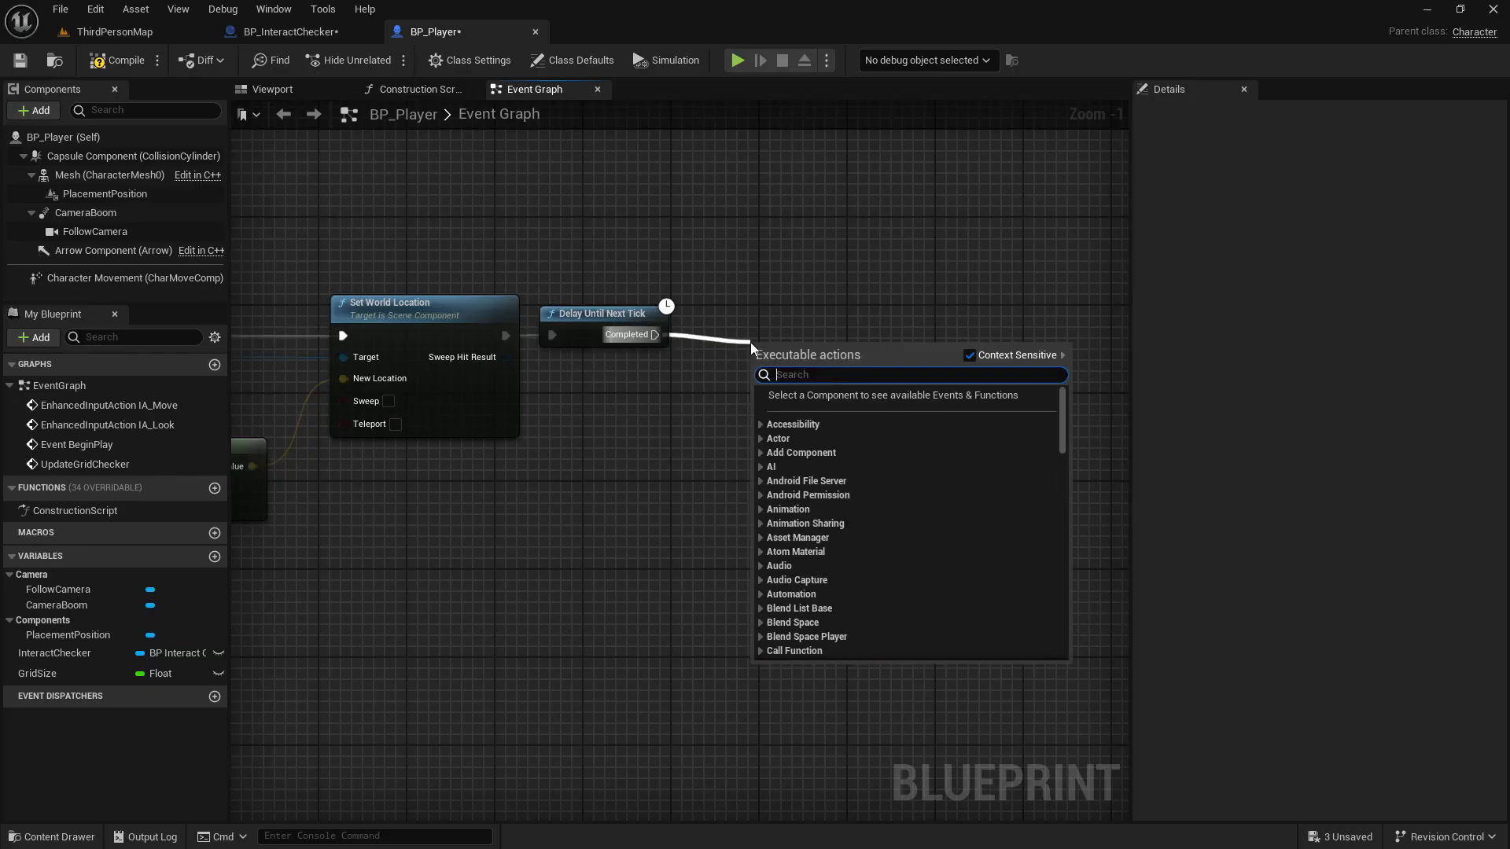
# Step: Call Update Grid Checker again from the delay's Completed pin so it loops
pyautogui.write('update')
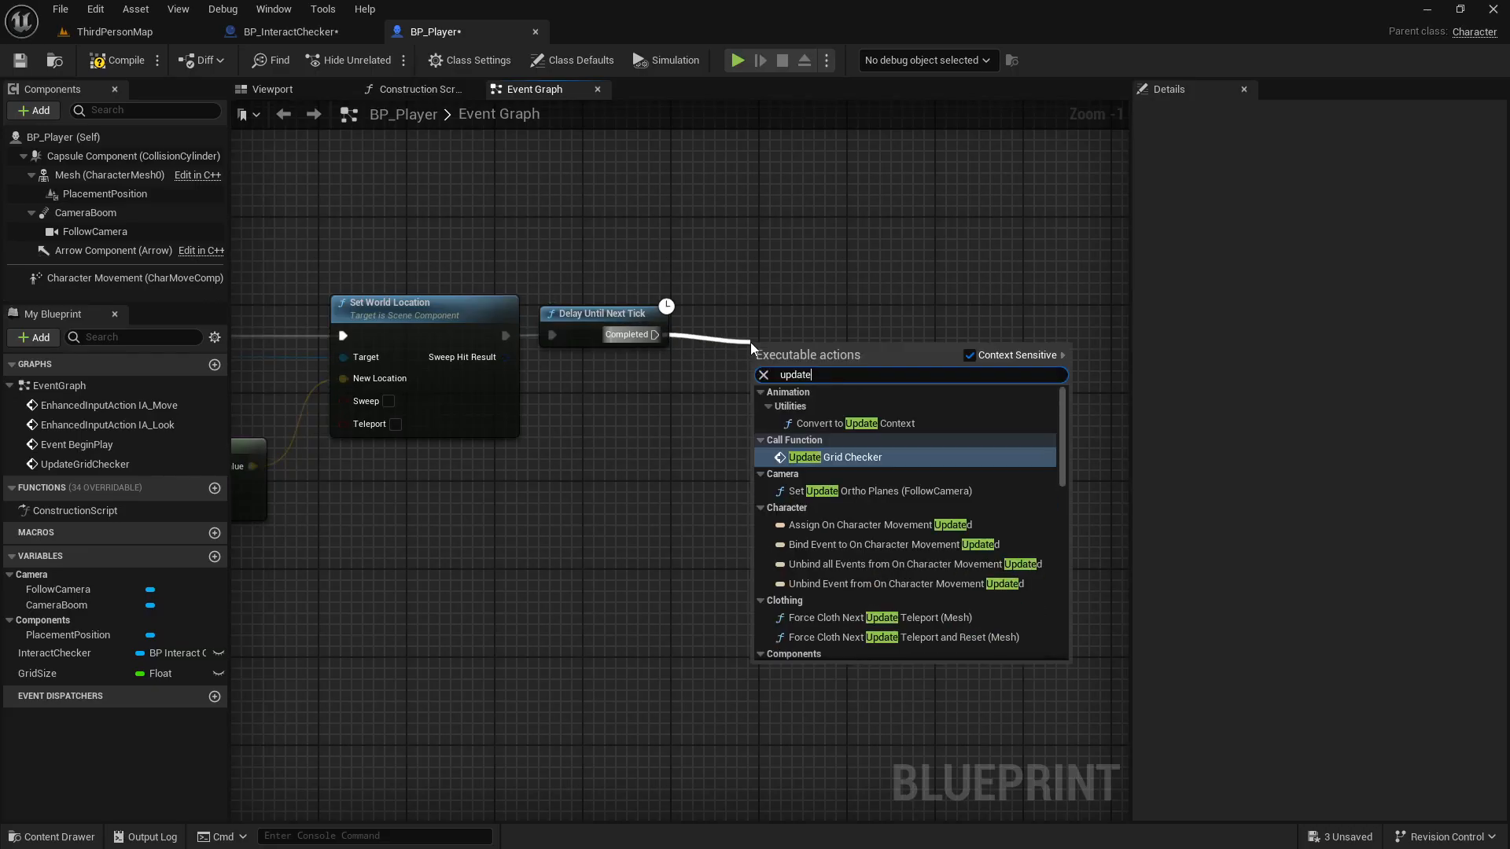
pyautogui.click(832, 456)
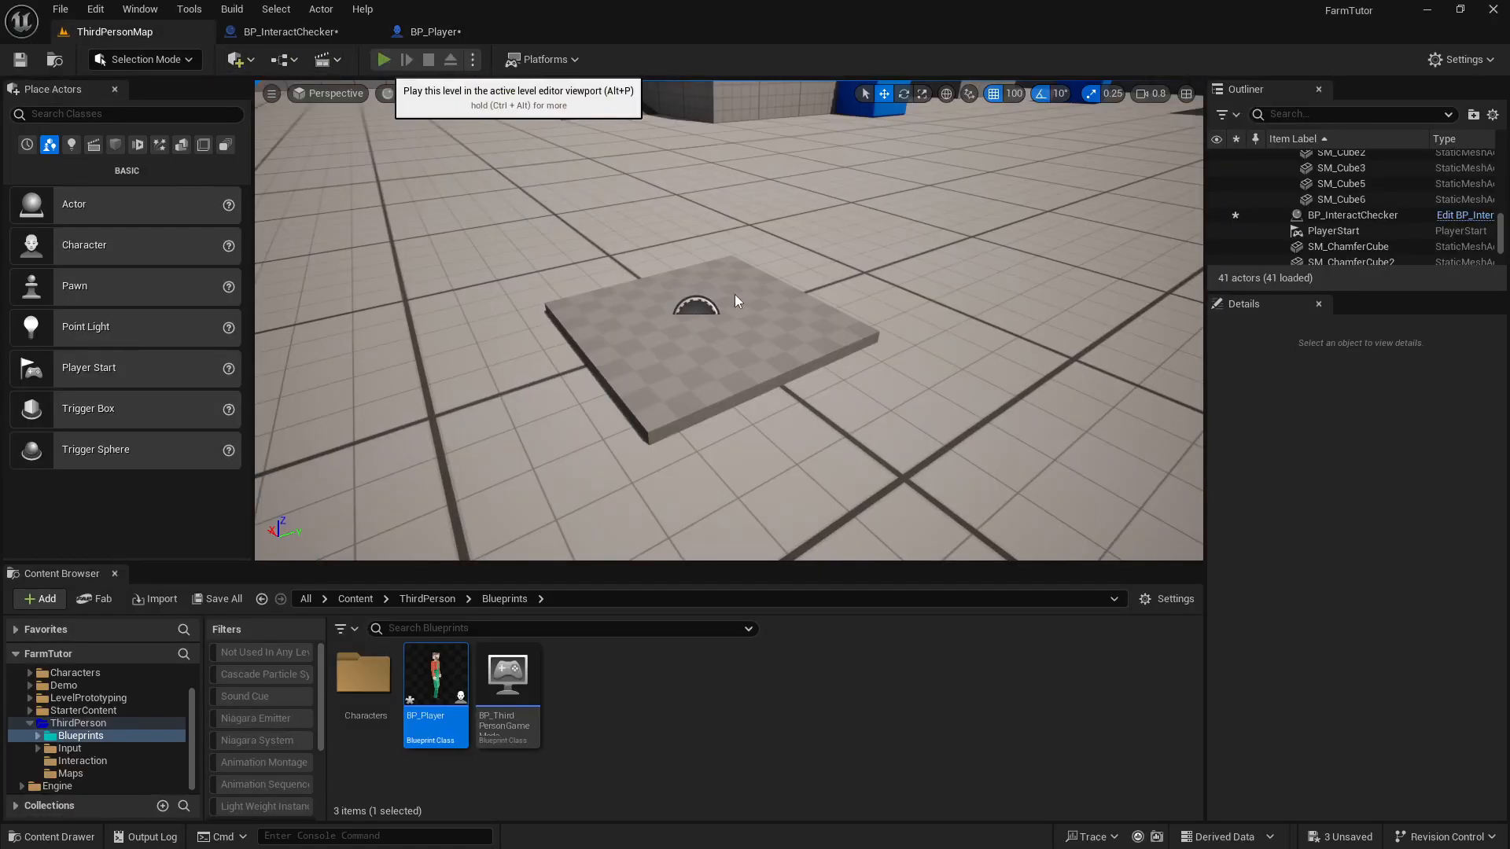
# Step: Play the level to watch the plate appear in front of the character, then stop
pyautogui.click(381, 58)
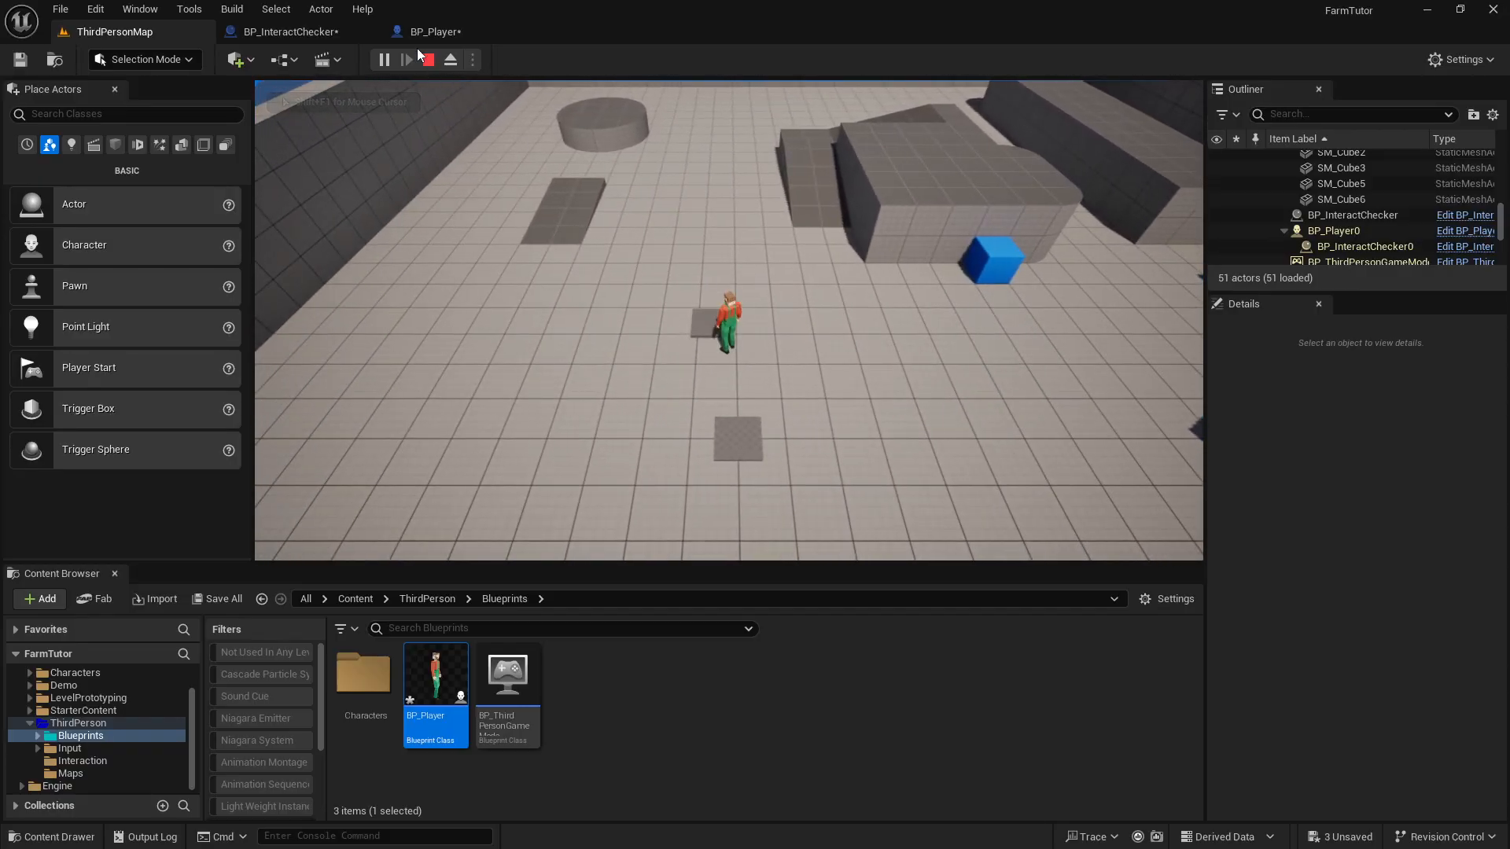
pyautogui.click(430, 31)
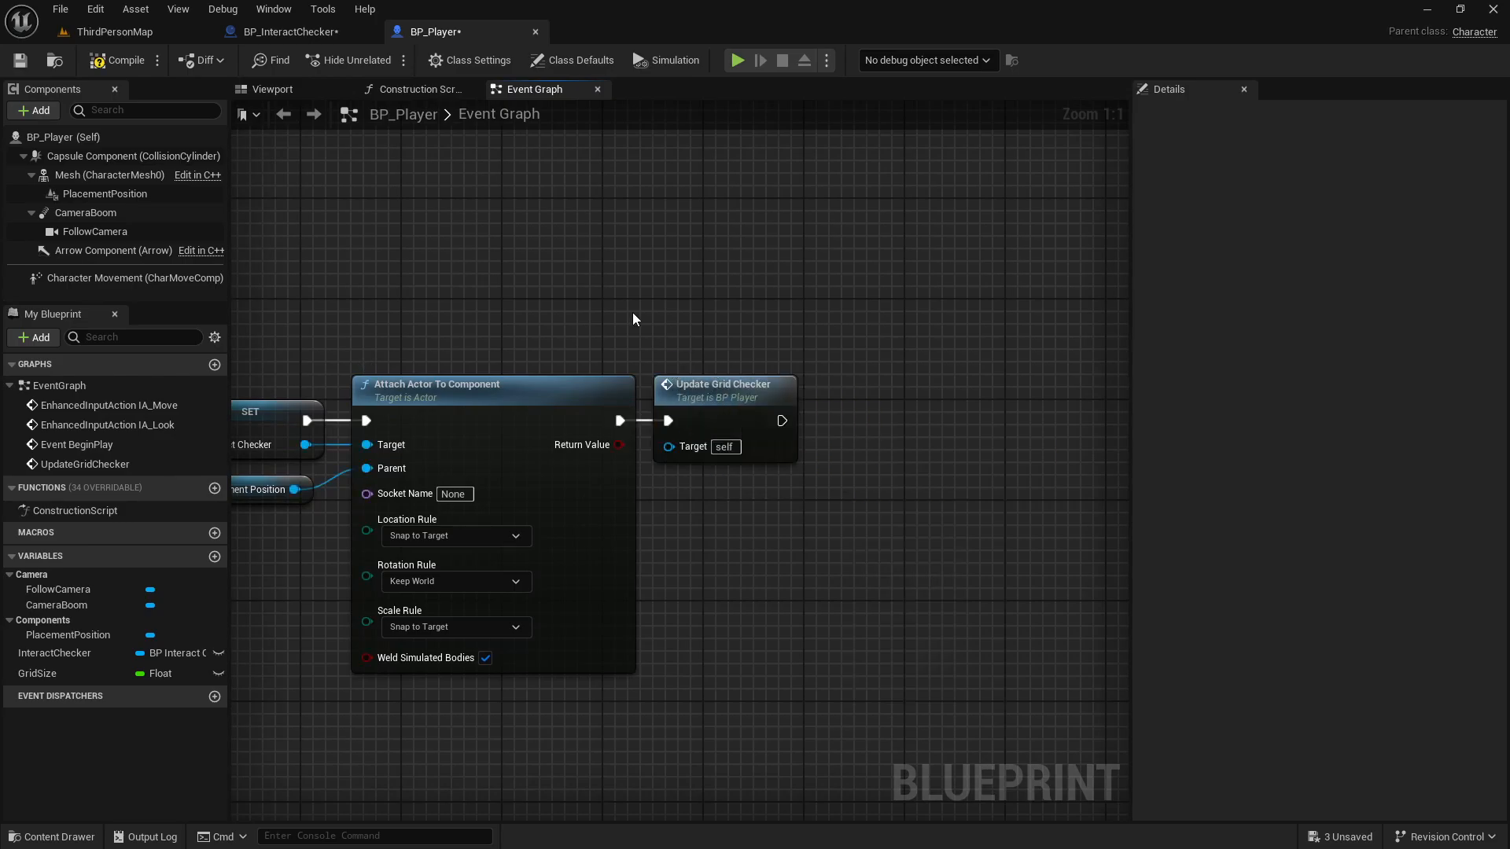
# Step: Play ThirdPersonMap again to see the plate step across grid cells, then stop
pyautogui.click(113, 31)
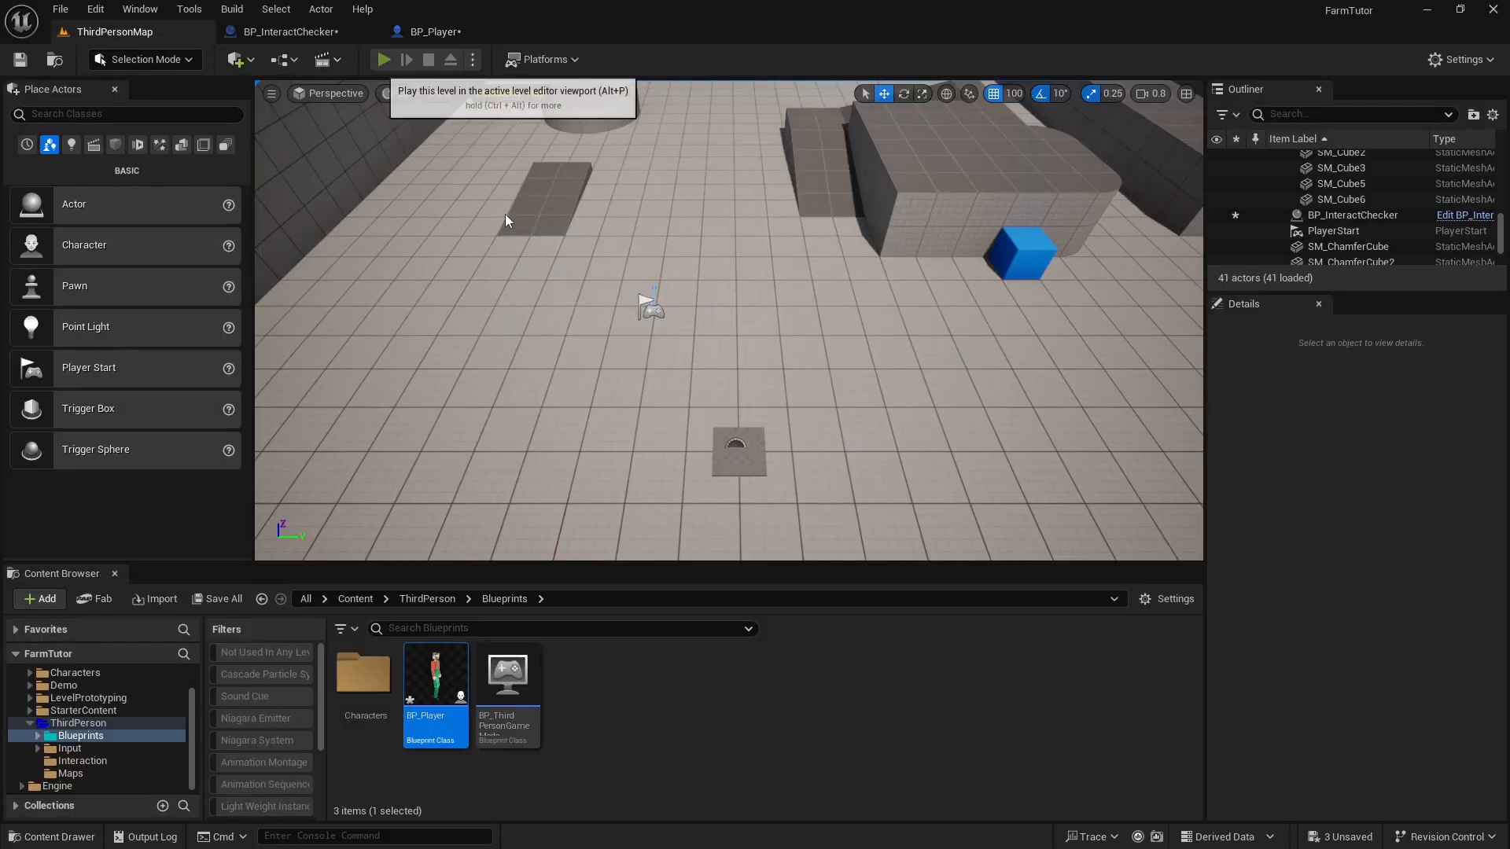
pyautogui.click(383, 58)
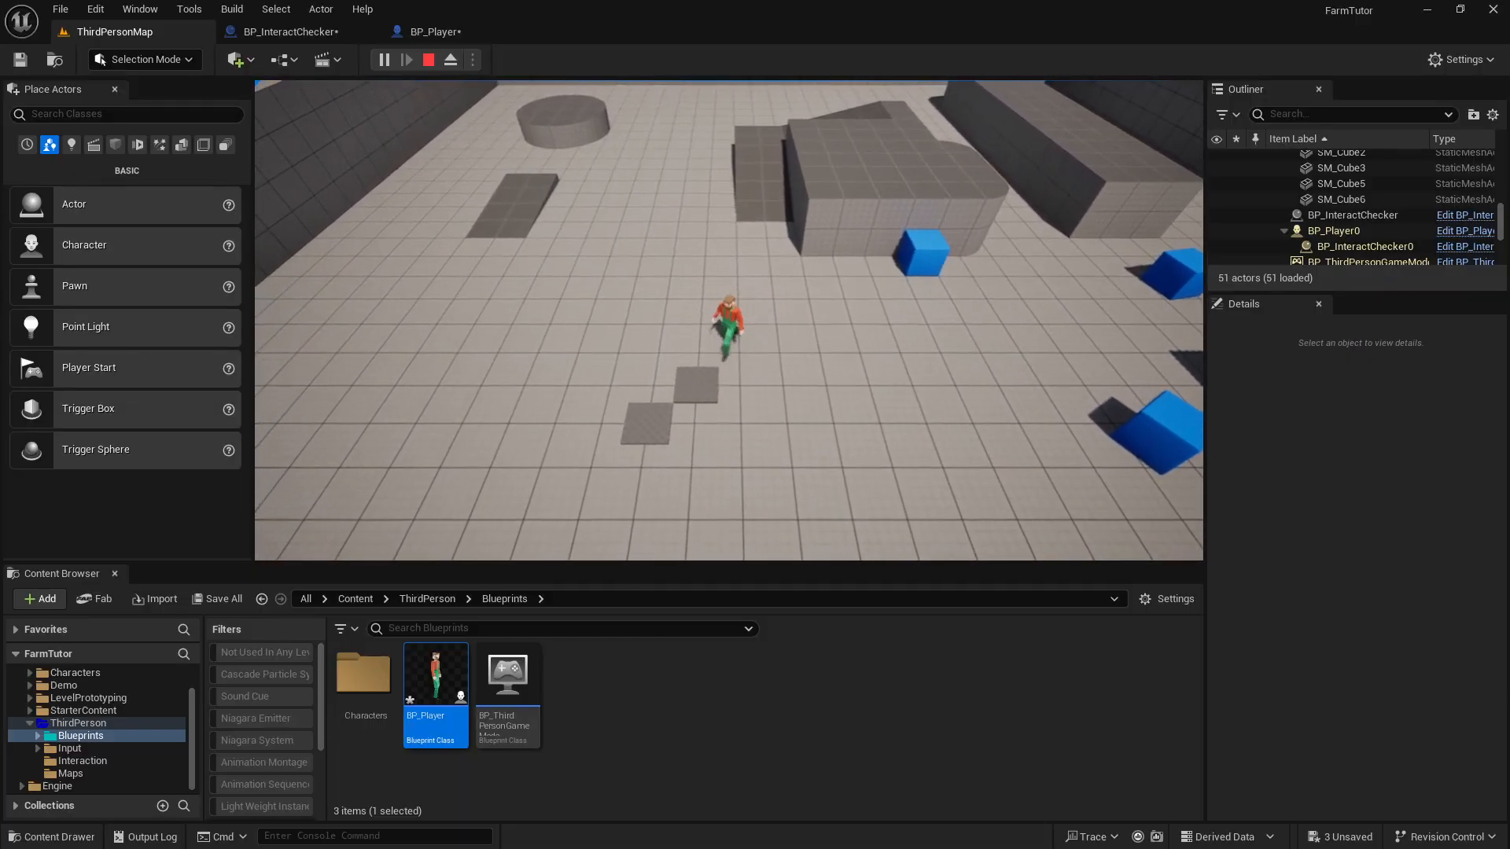
pyautogui.click(435, 32)
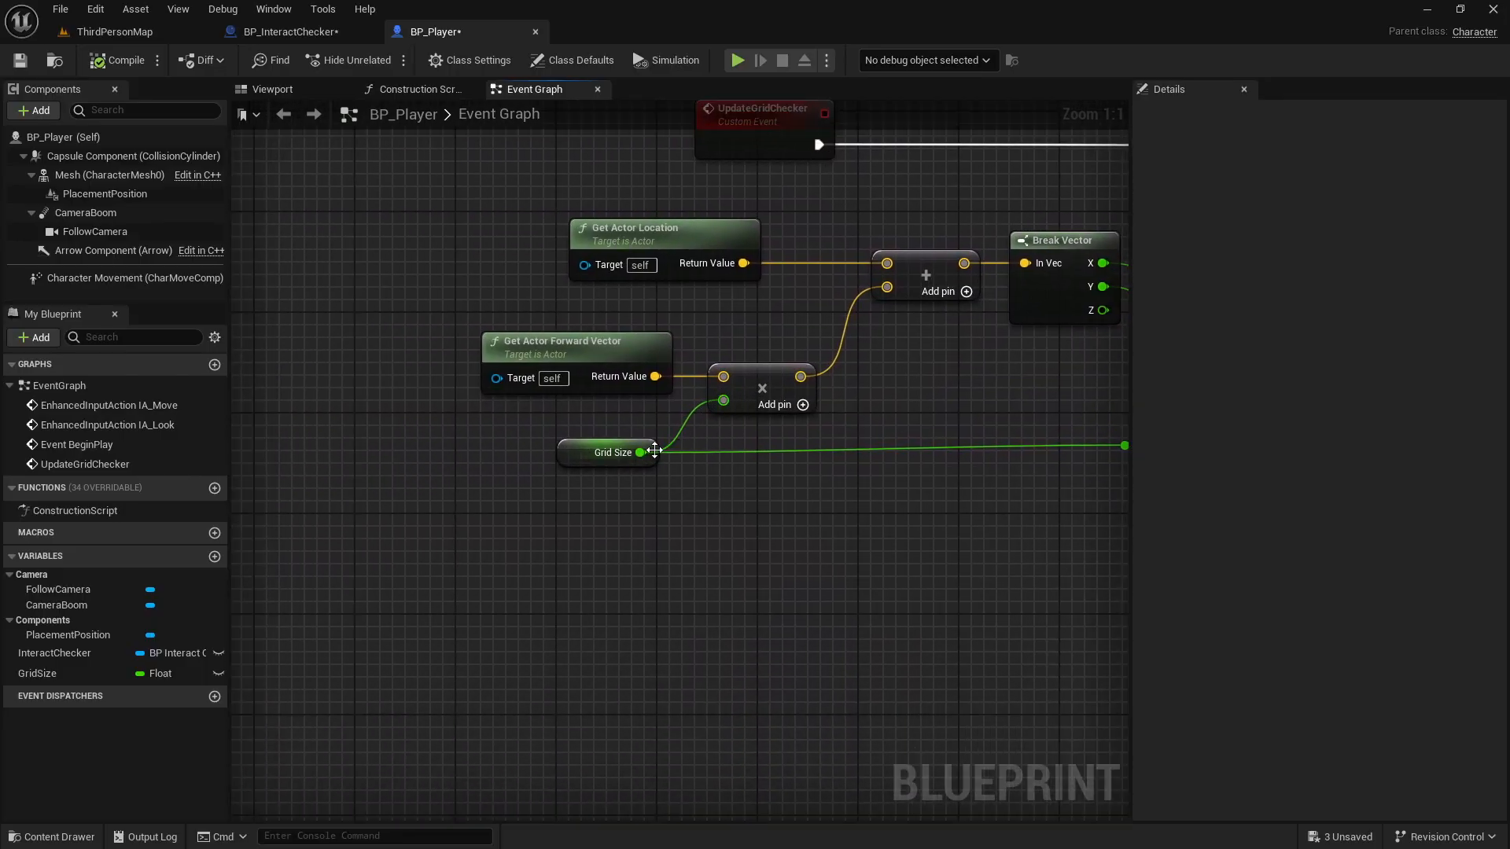
# Step: Check Grid Size (default 100) and run two play-tests to see where the plate lands
pyautogui.click(612, 452)
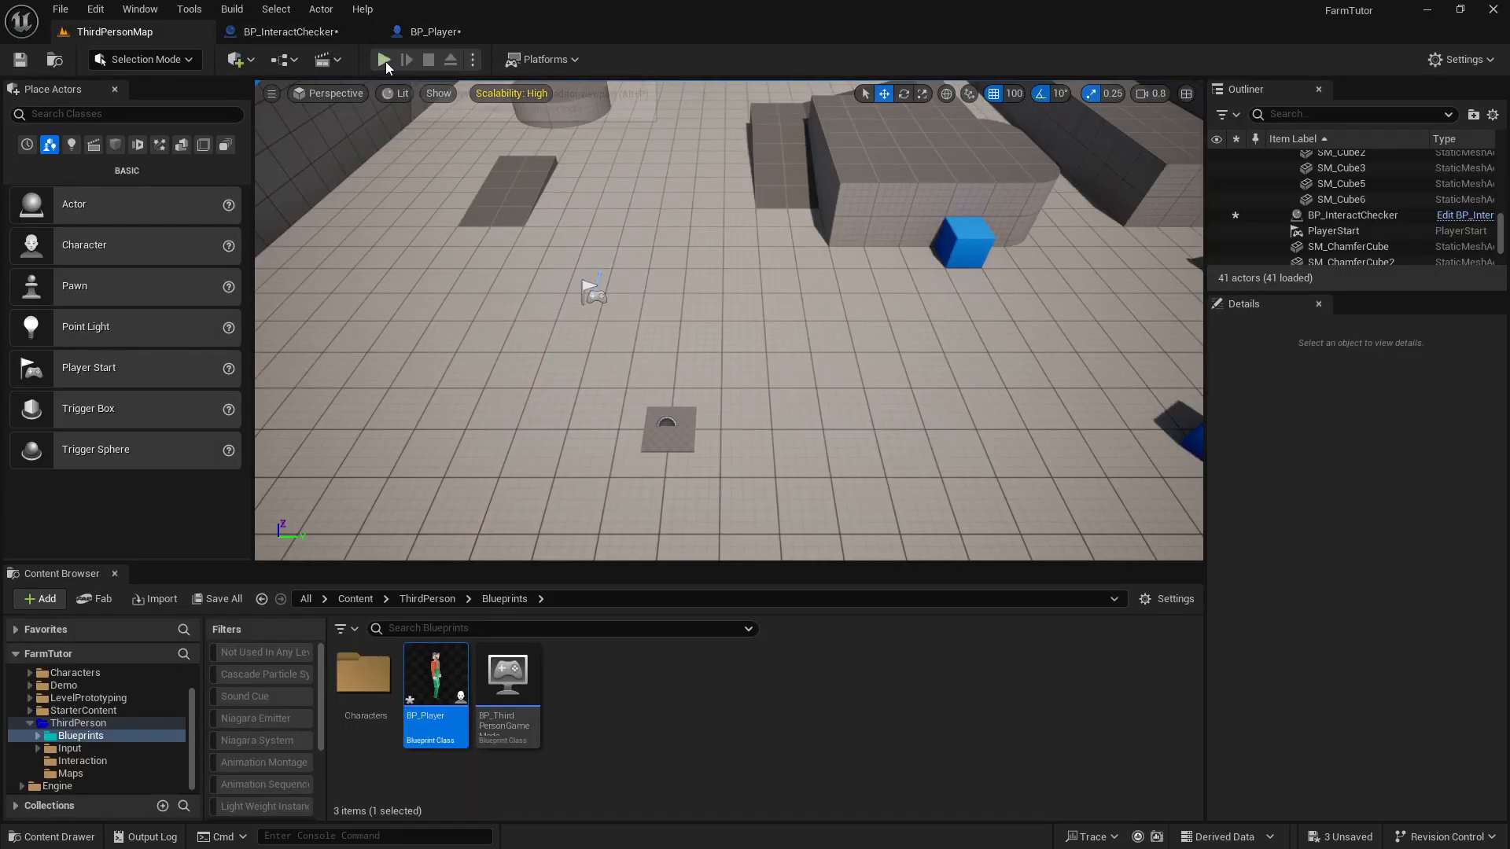
pyautogui.click(383, 60)
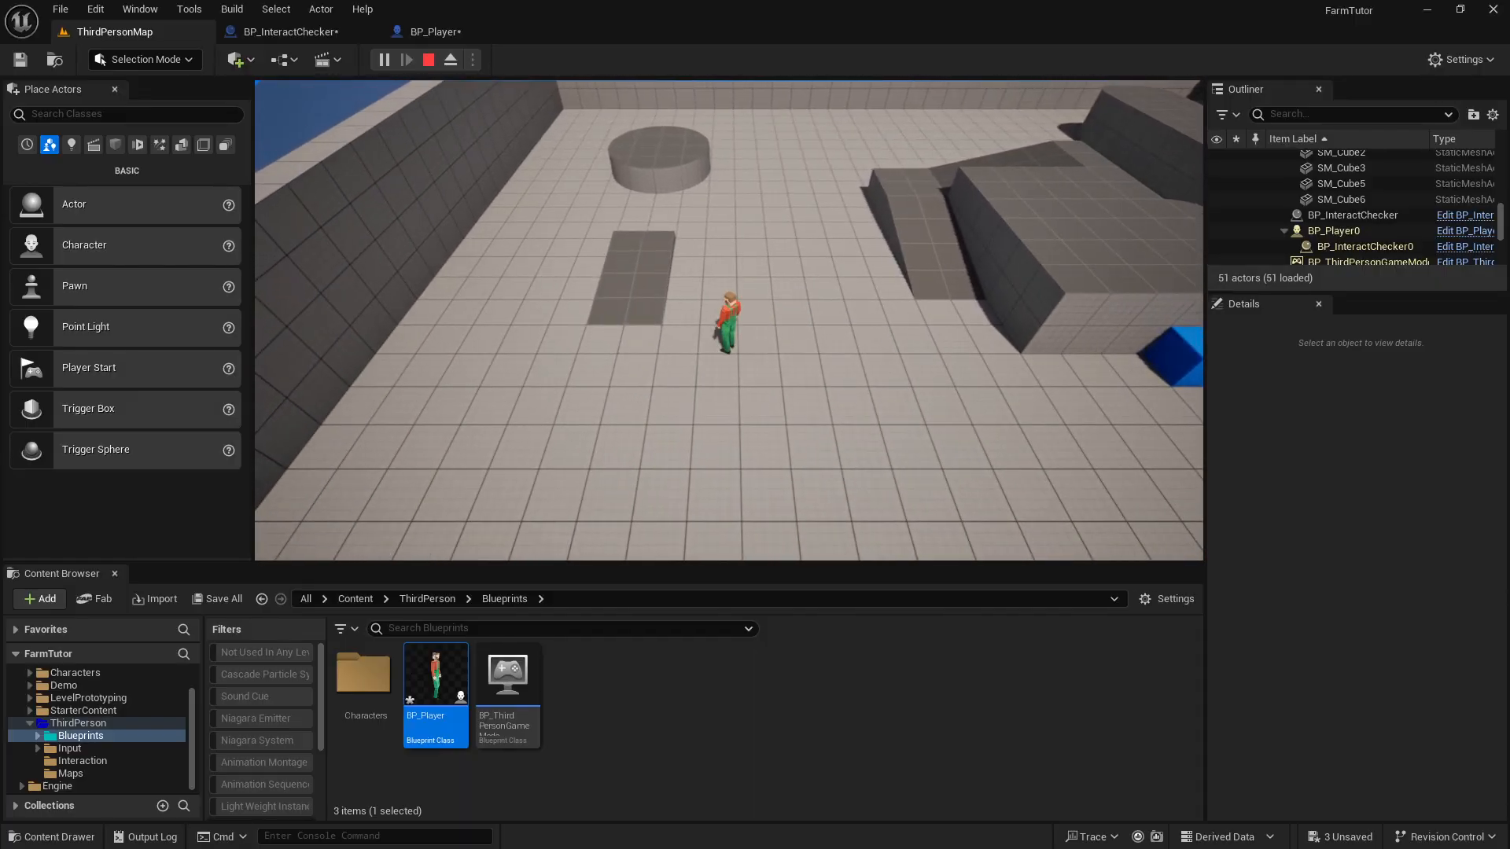
pyautogui.doubleClick(434, 672)
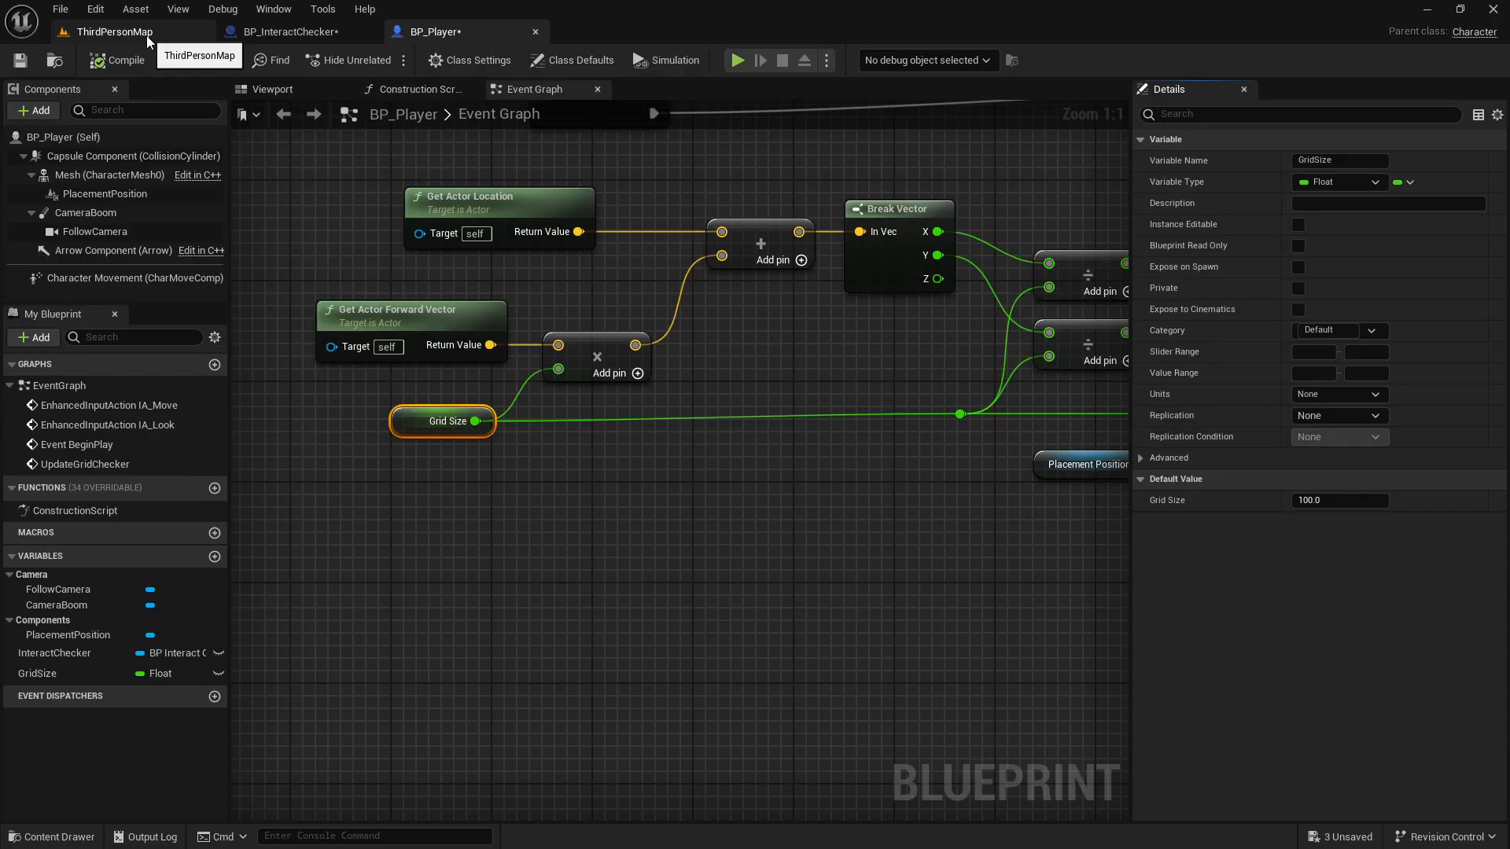
pyautogui.click(115, 31)
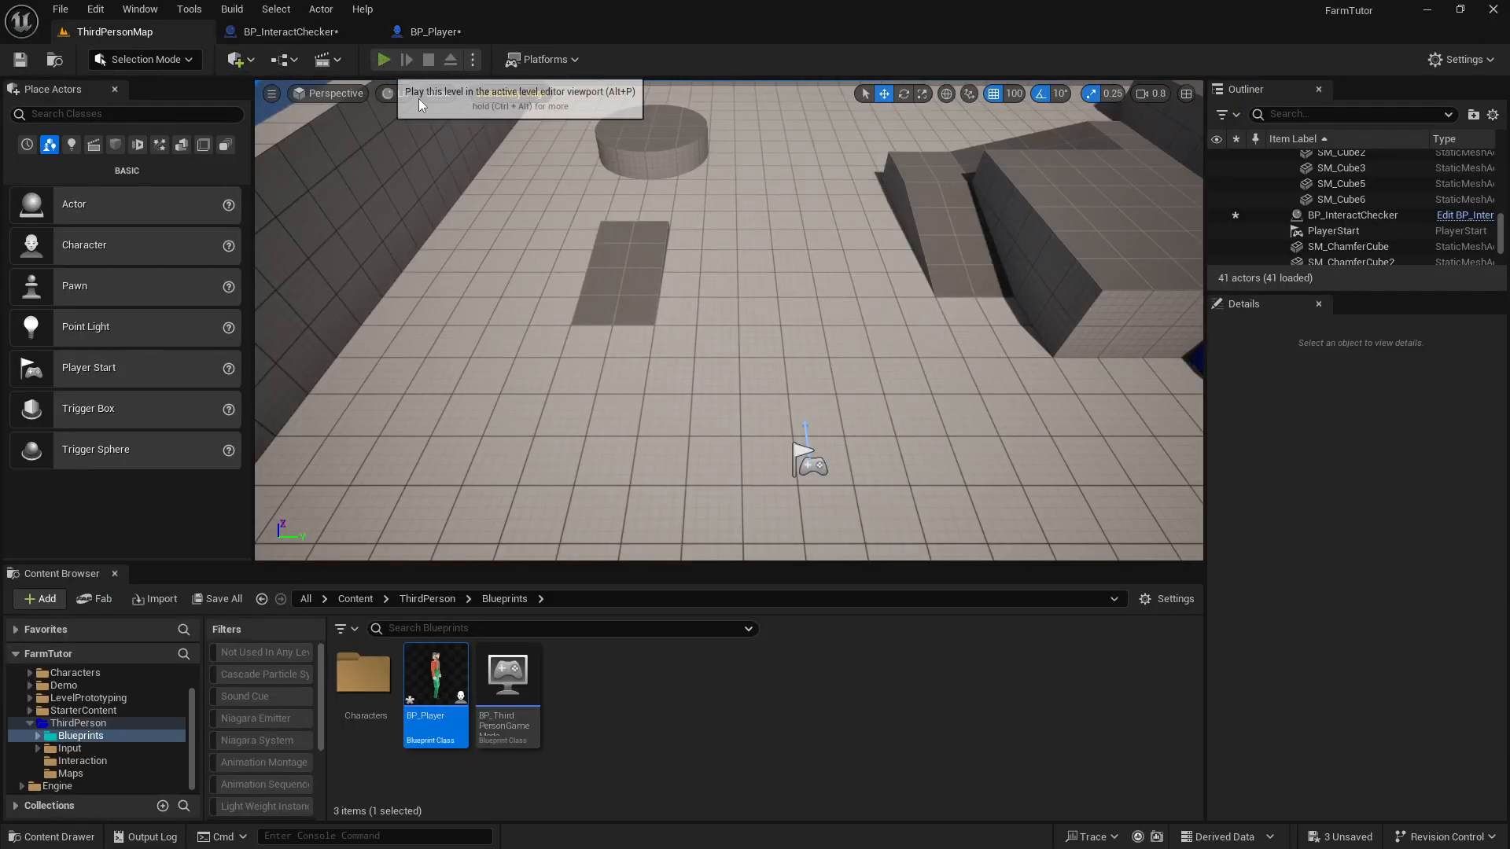
pyautogui.click(380, 58)
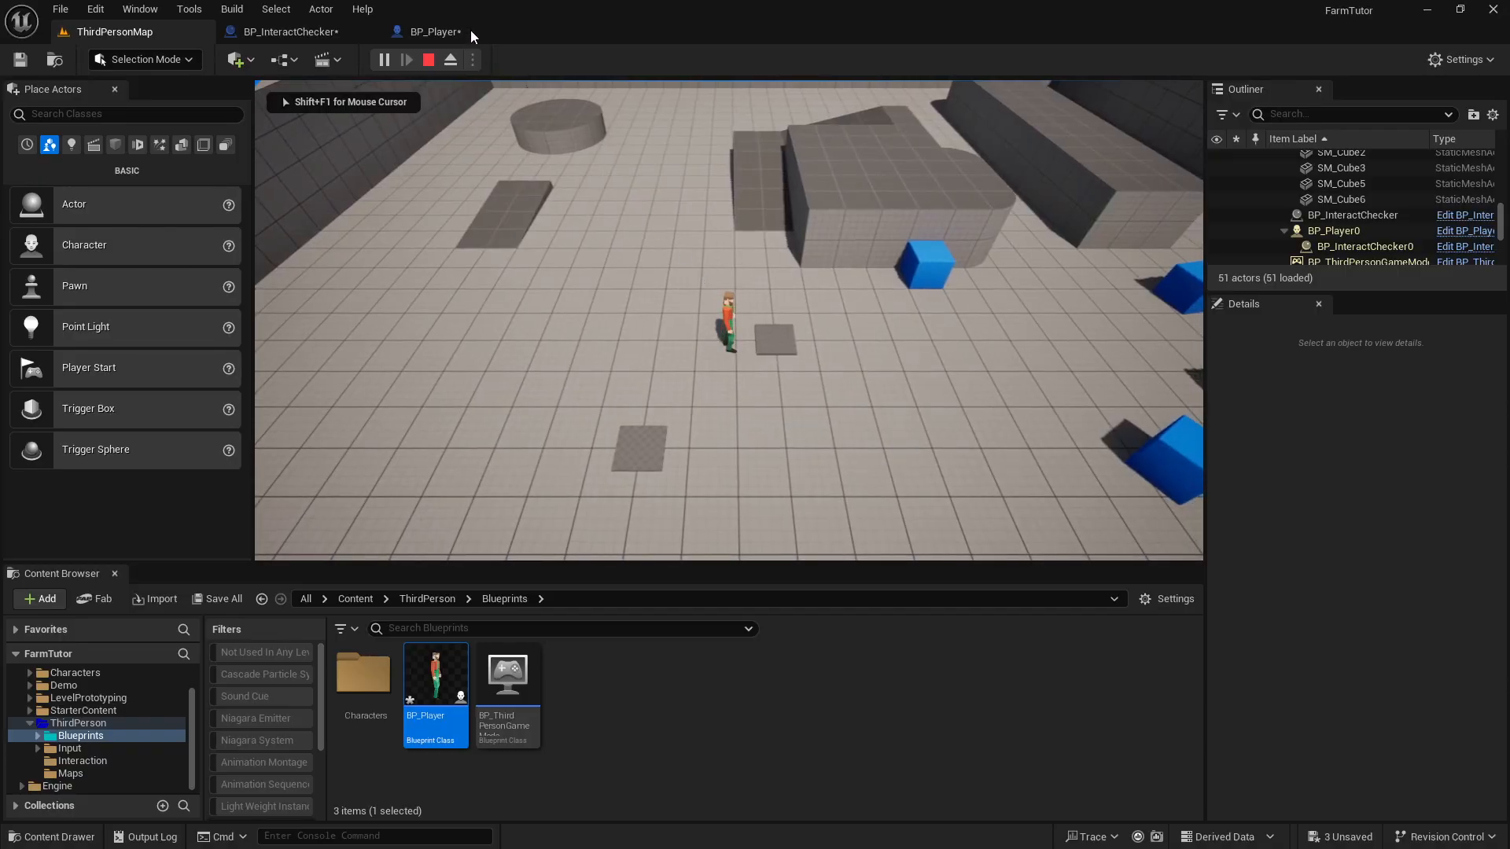
pyautogui.click(431, 31)
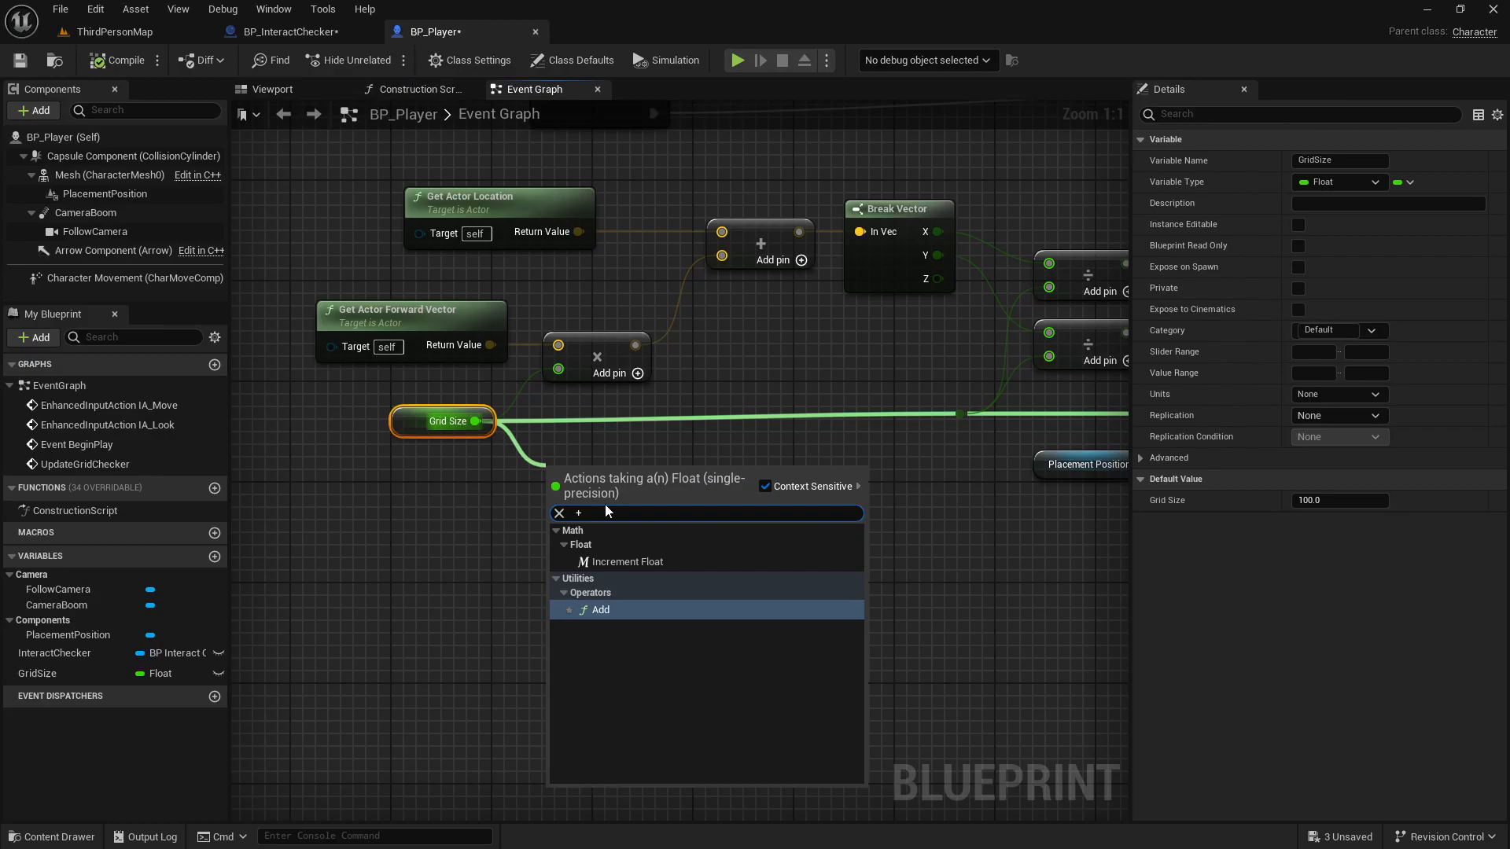
# Step: Add a float Add node from Grid Size with a new Grid-named offset variable as its second input
pyautogui.click(599, 610)
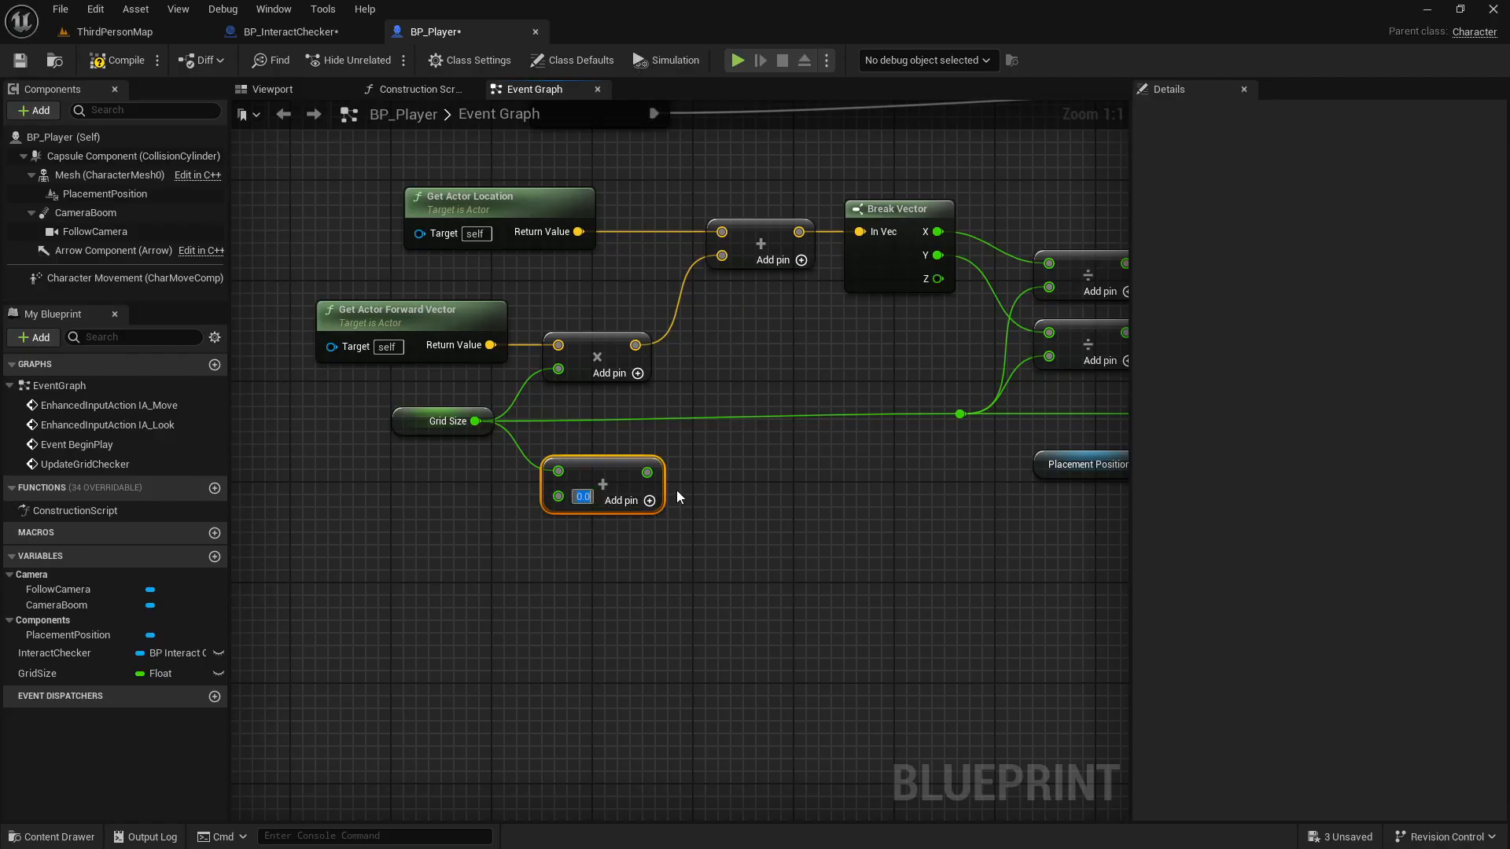
pyautogui.write('15.0')
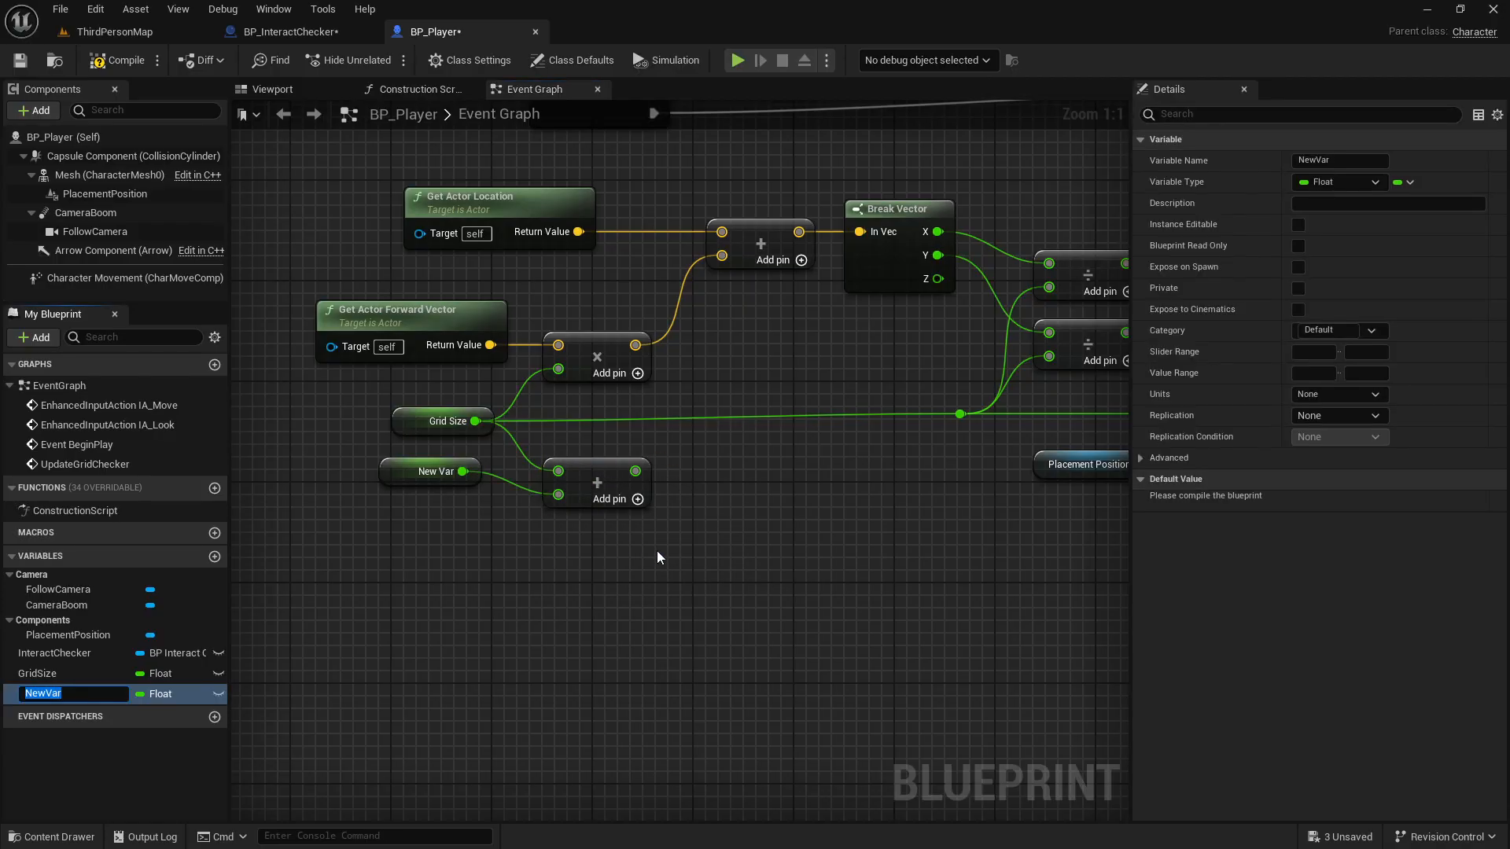
pyautogui.write('GridOffset')
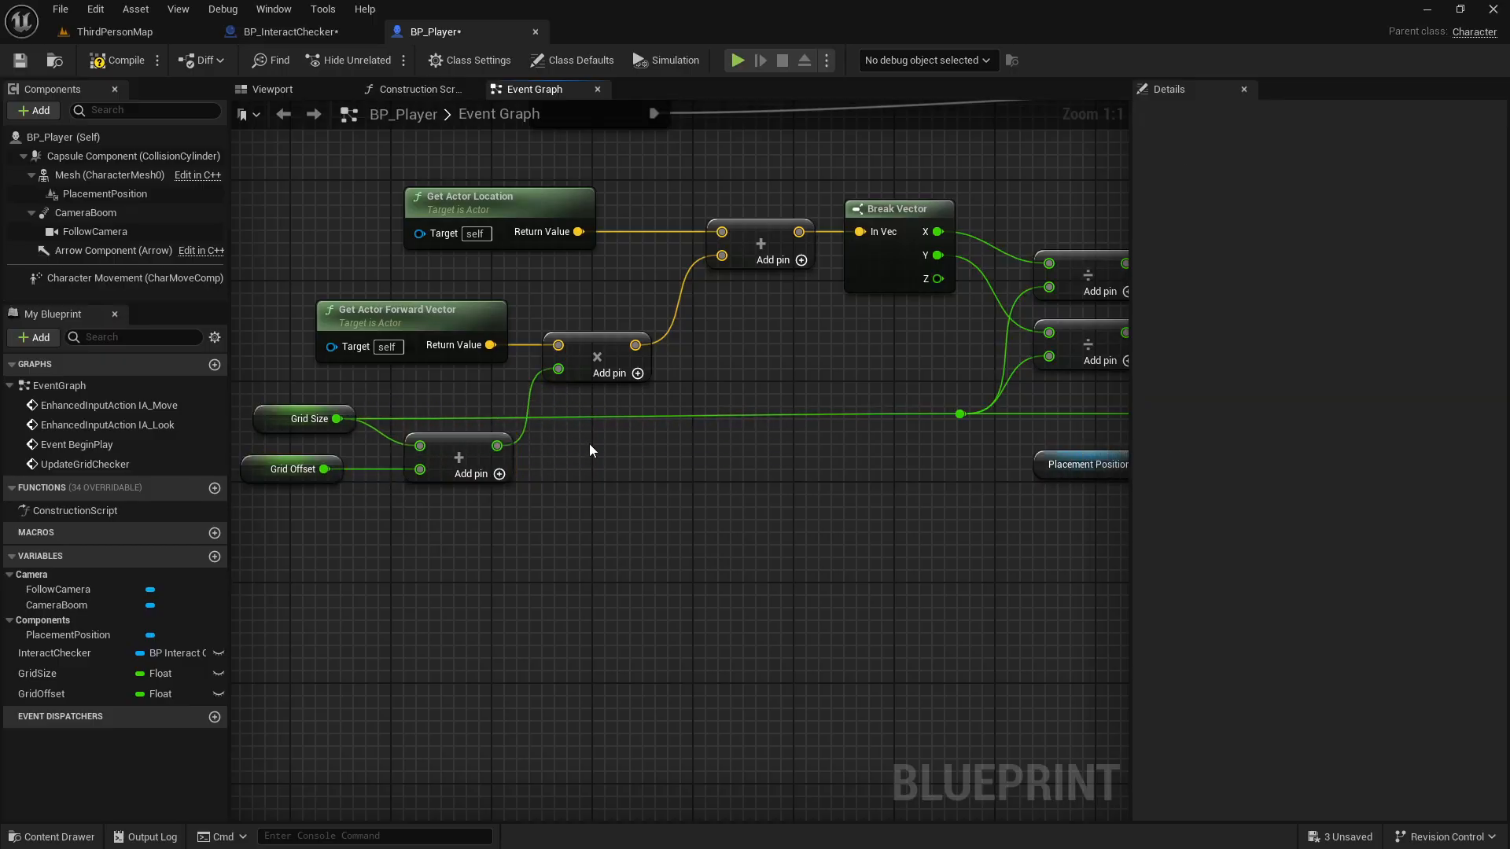
# Step: Play-test the offset twice, then set GridOffset's default value to -100.0
pyautogui.click(118, 31)
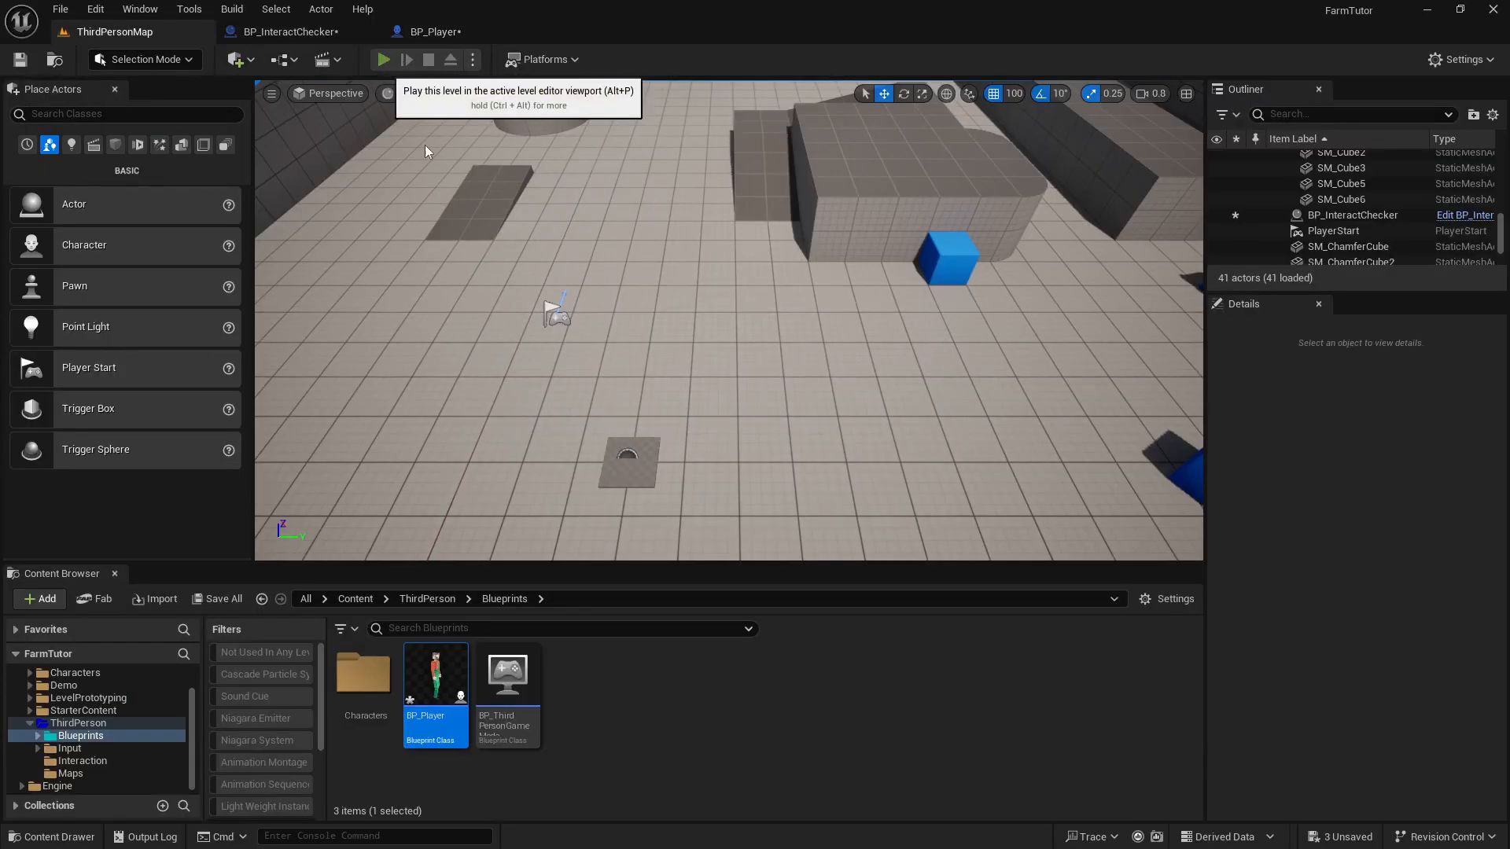
pyautogui.click(382, 58)
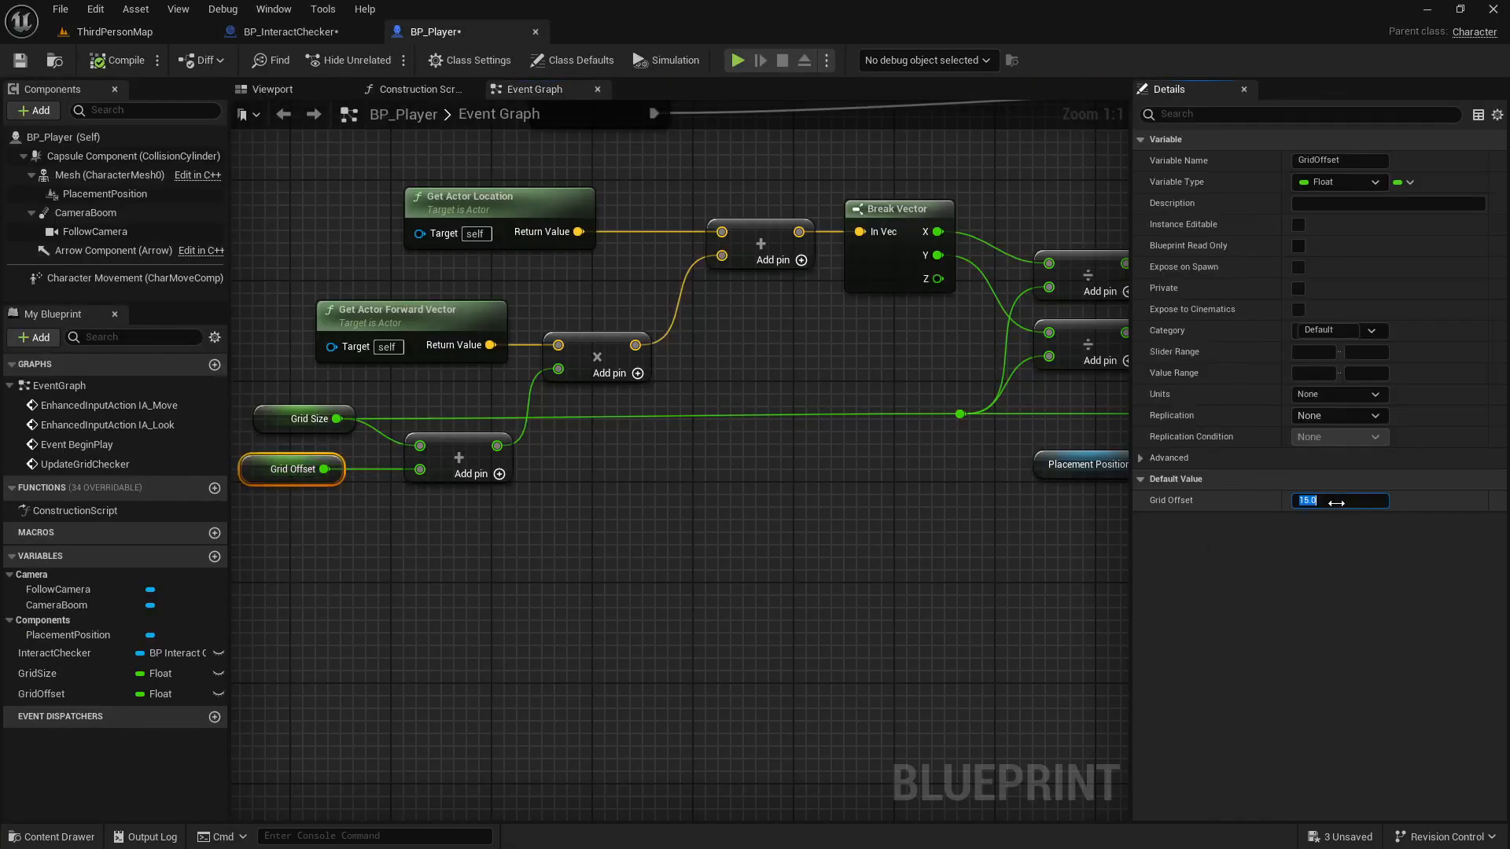
pyautogui.click(113, 31)
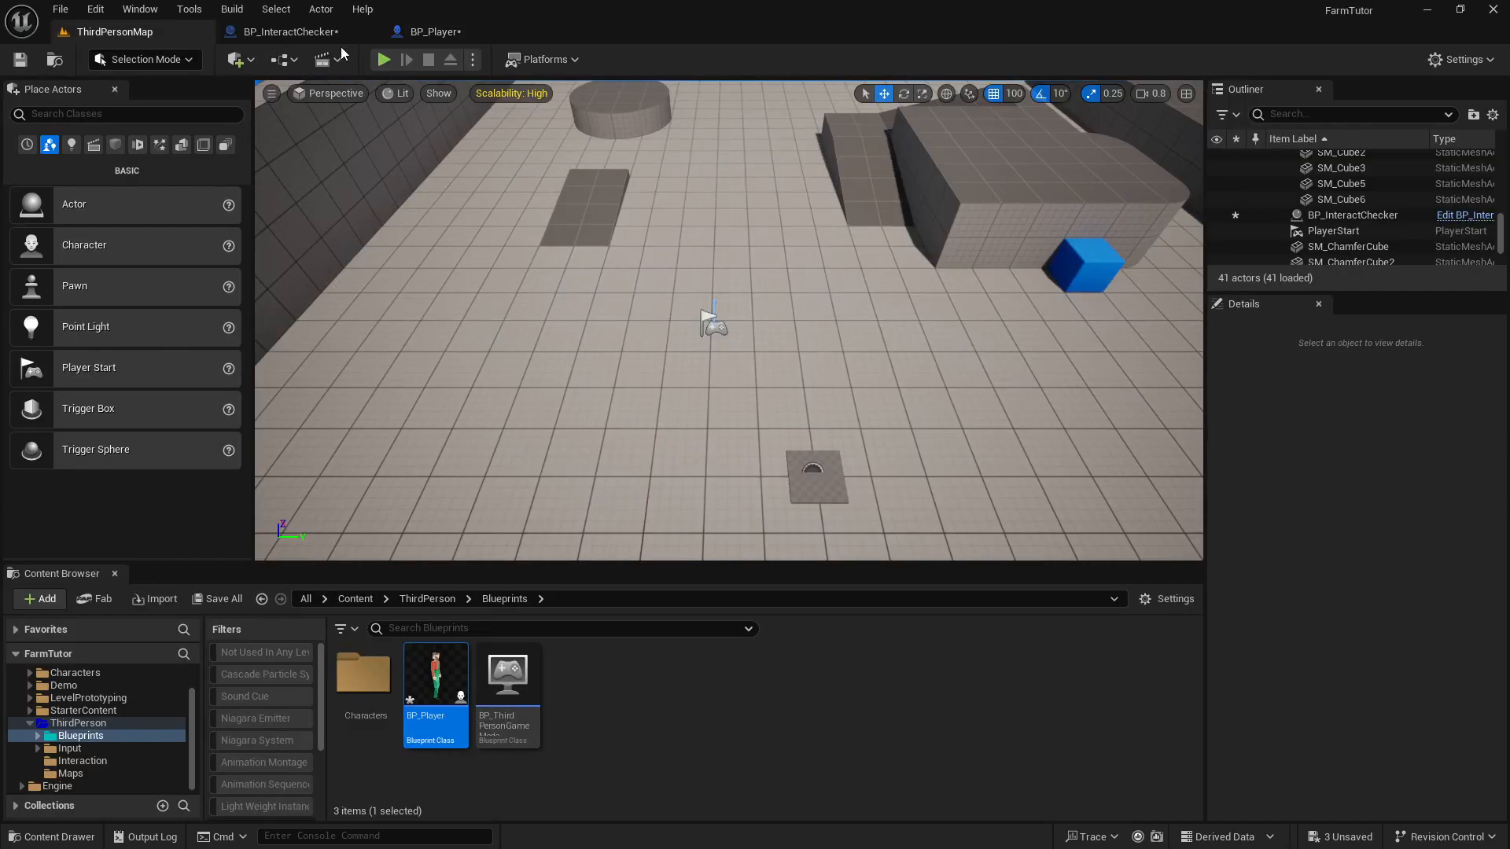
pyautogui.moveTo(384, 60)
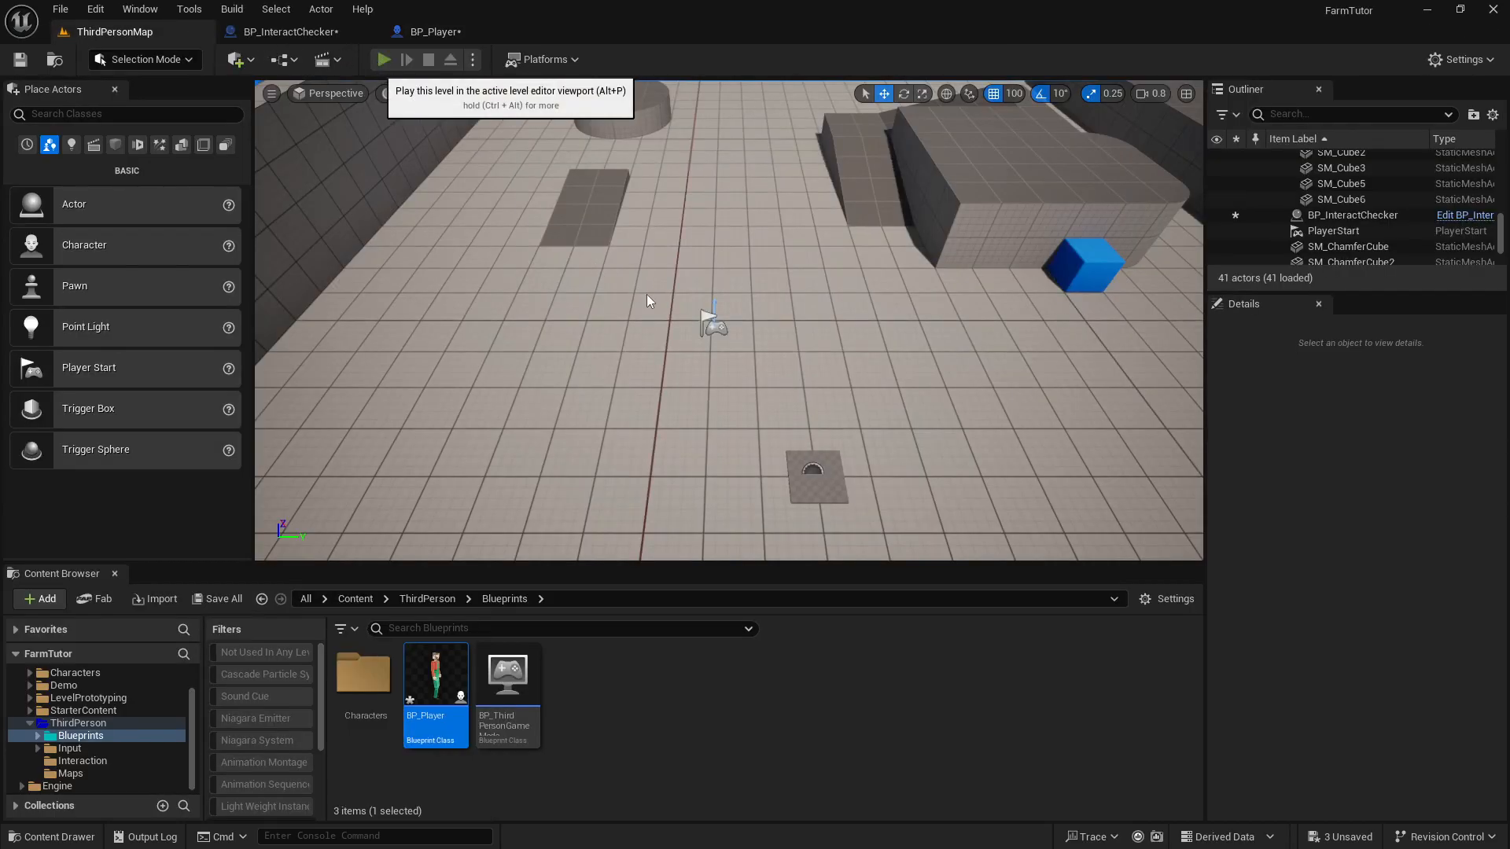
pyautogui.click(382, 58)
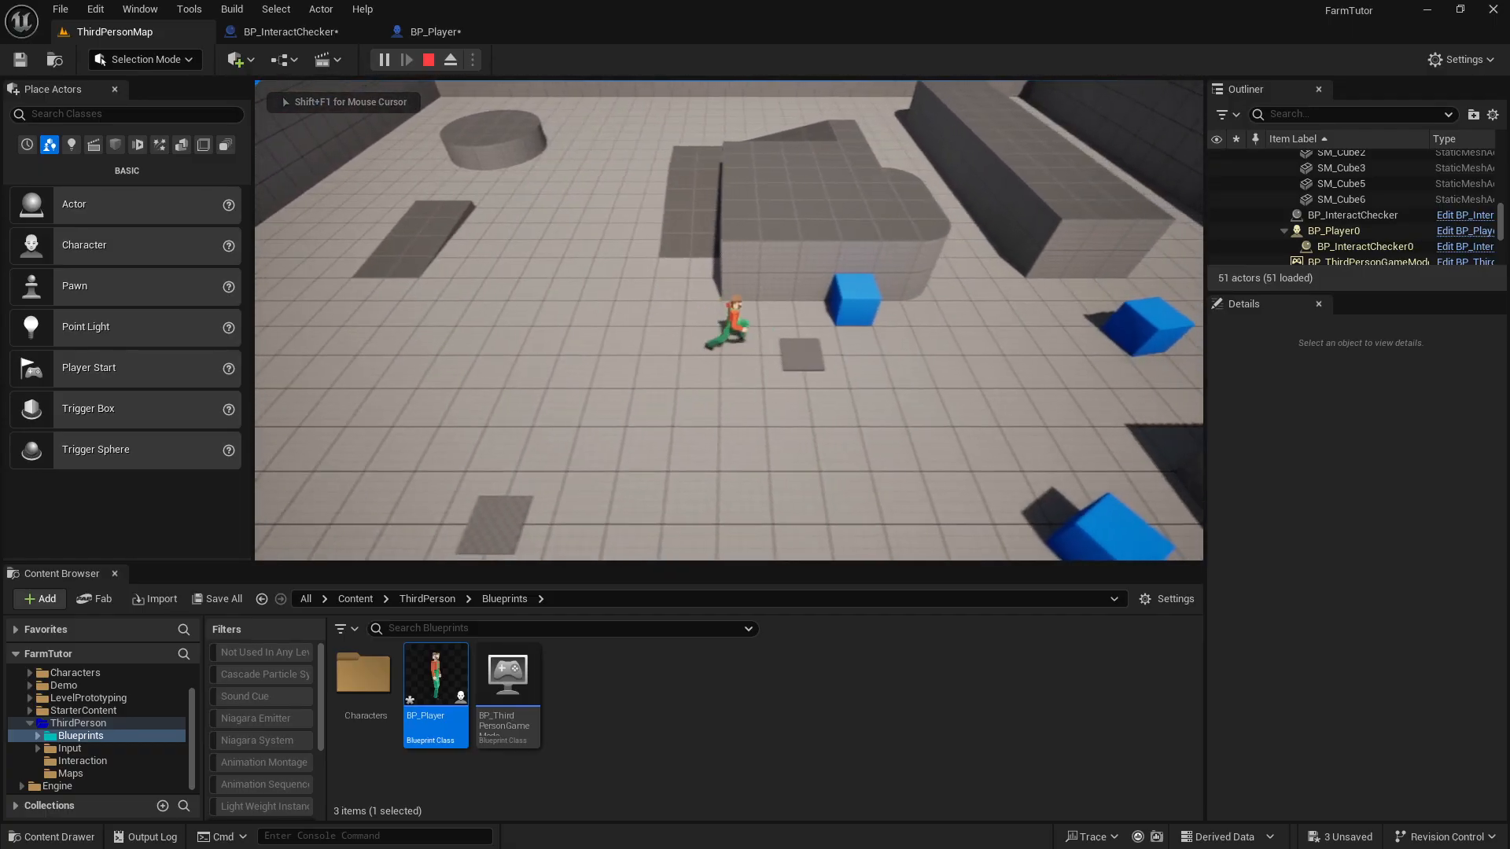
pyautogui.click(431, 31)
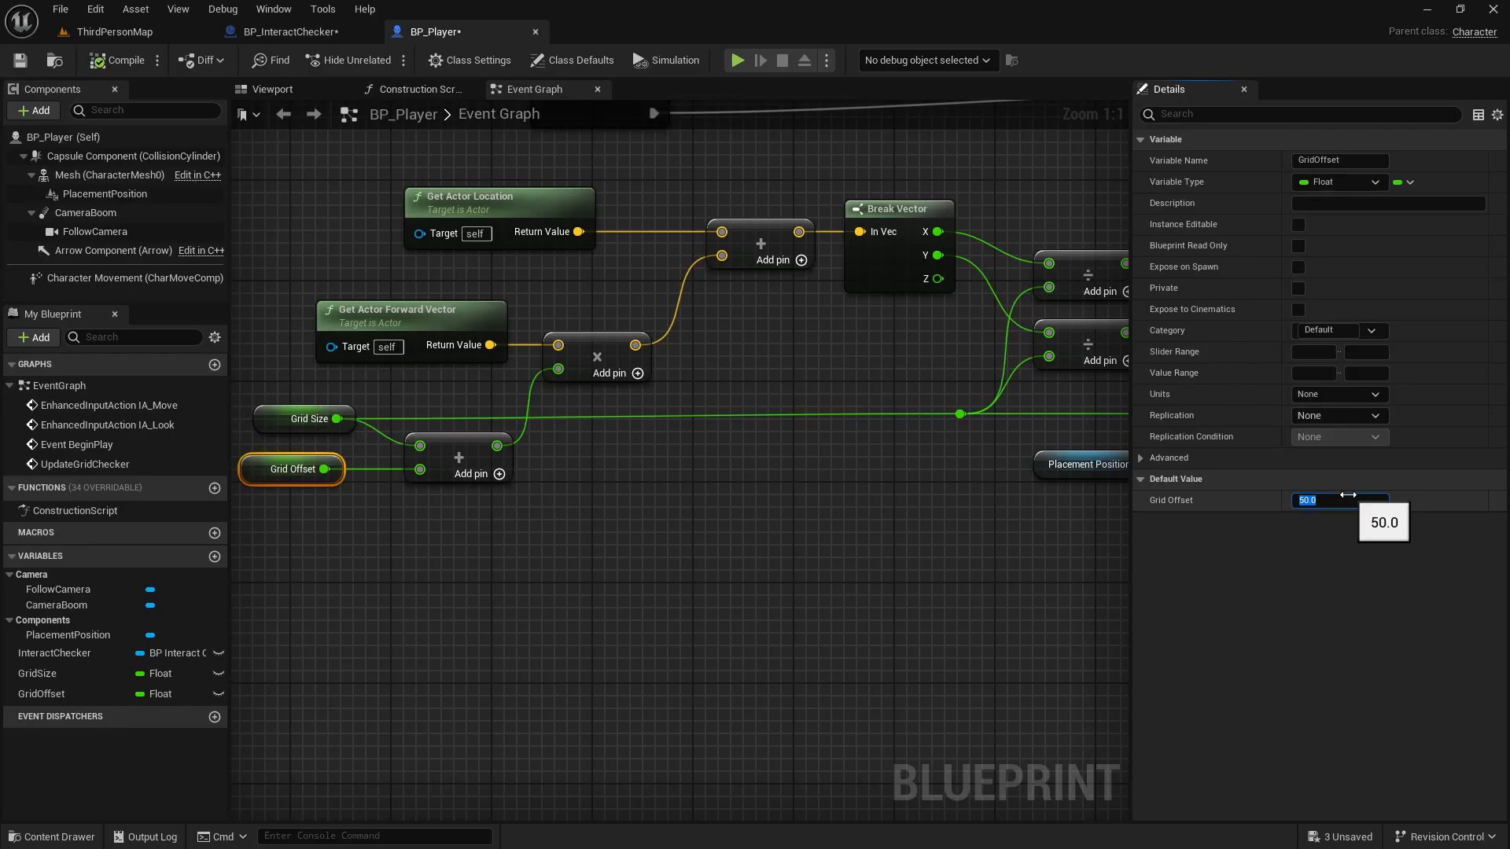
pyautogui.write('-100.0')
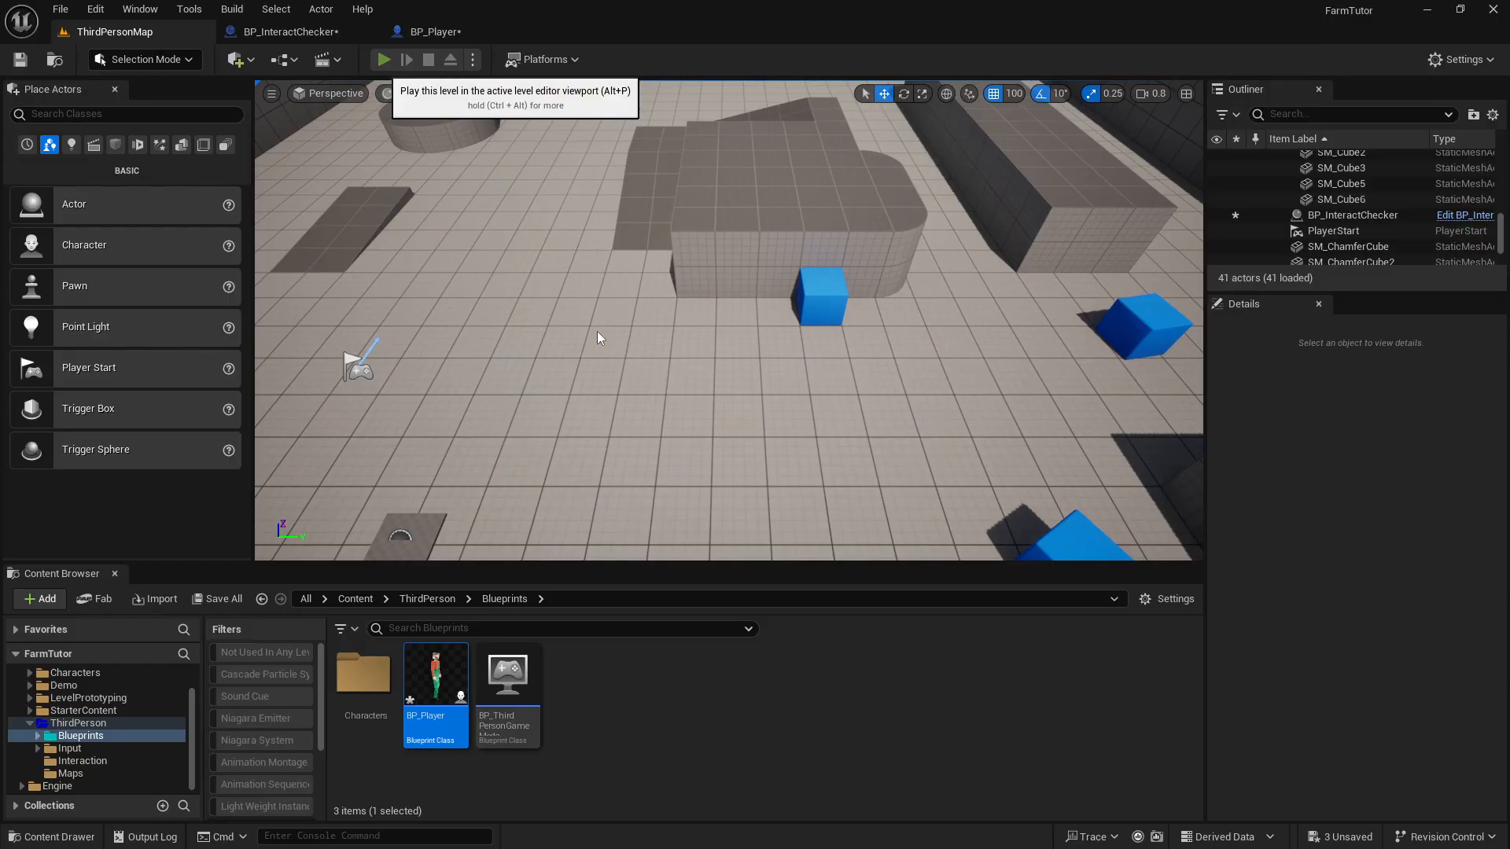
# Step: Compile and play-test again, then set GridOffset to 25.0 and play with that offset
pyautogui.click(382, 60)
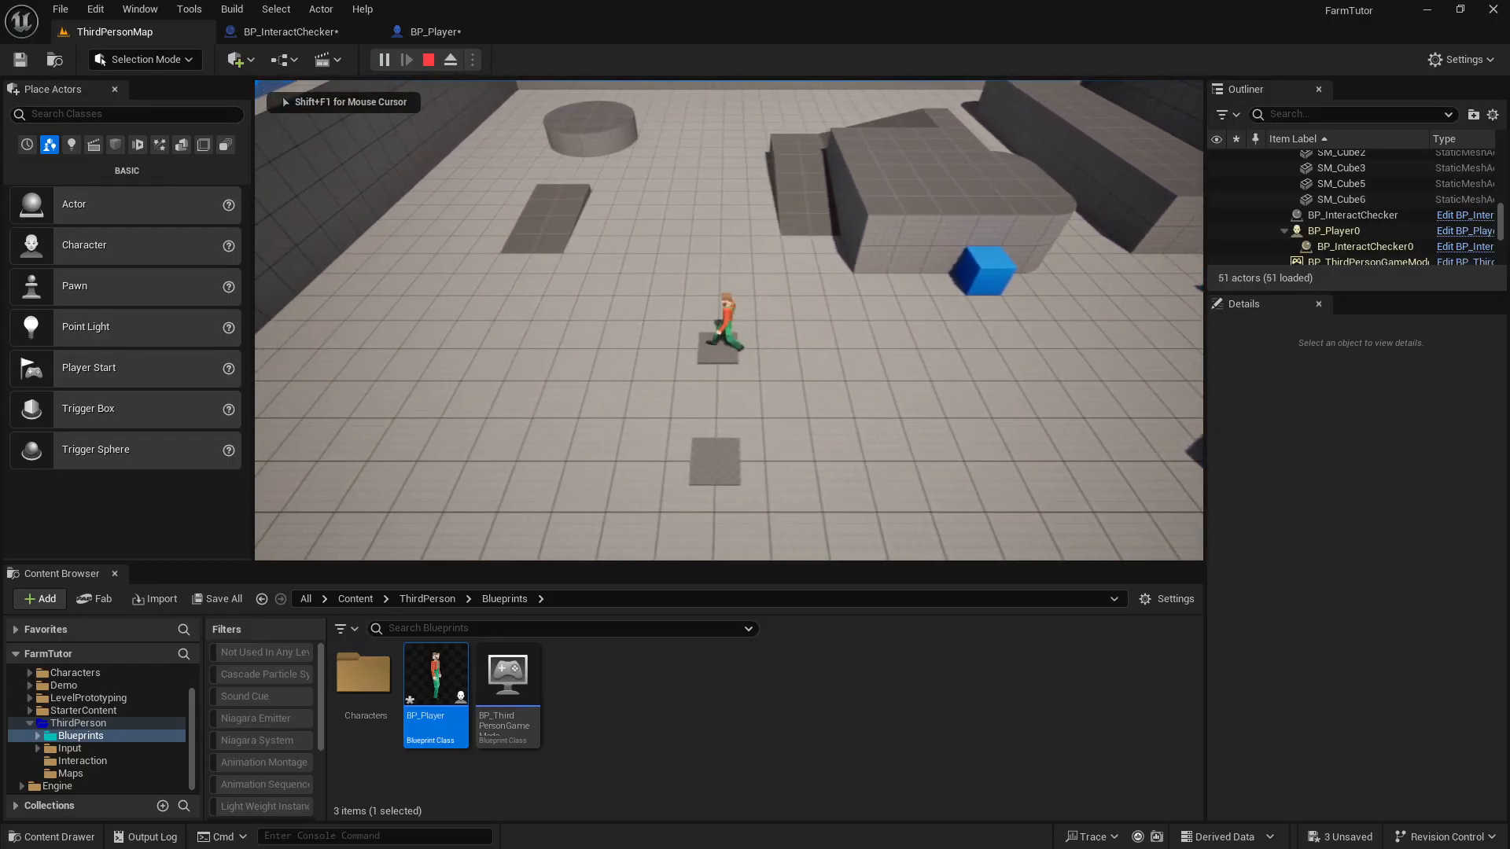
pyautogui.doubleClick(434, 675)
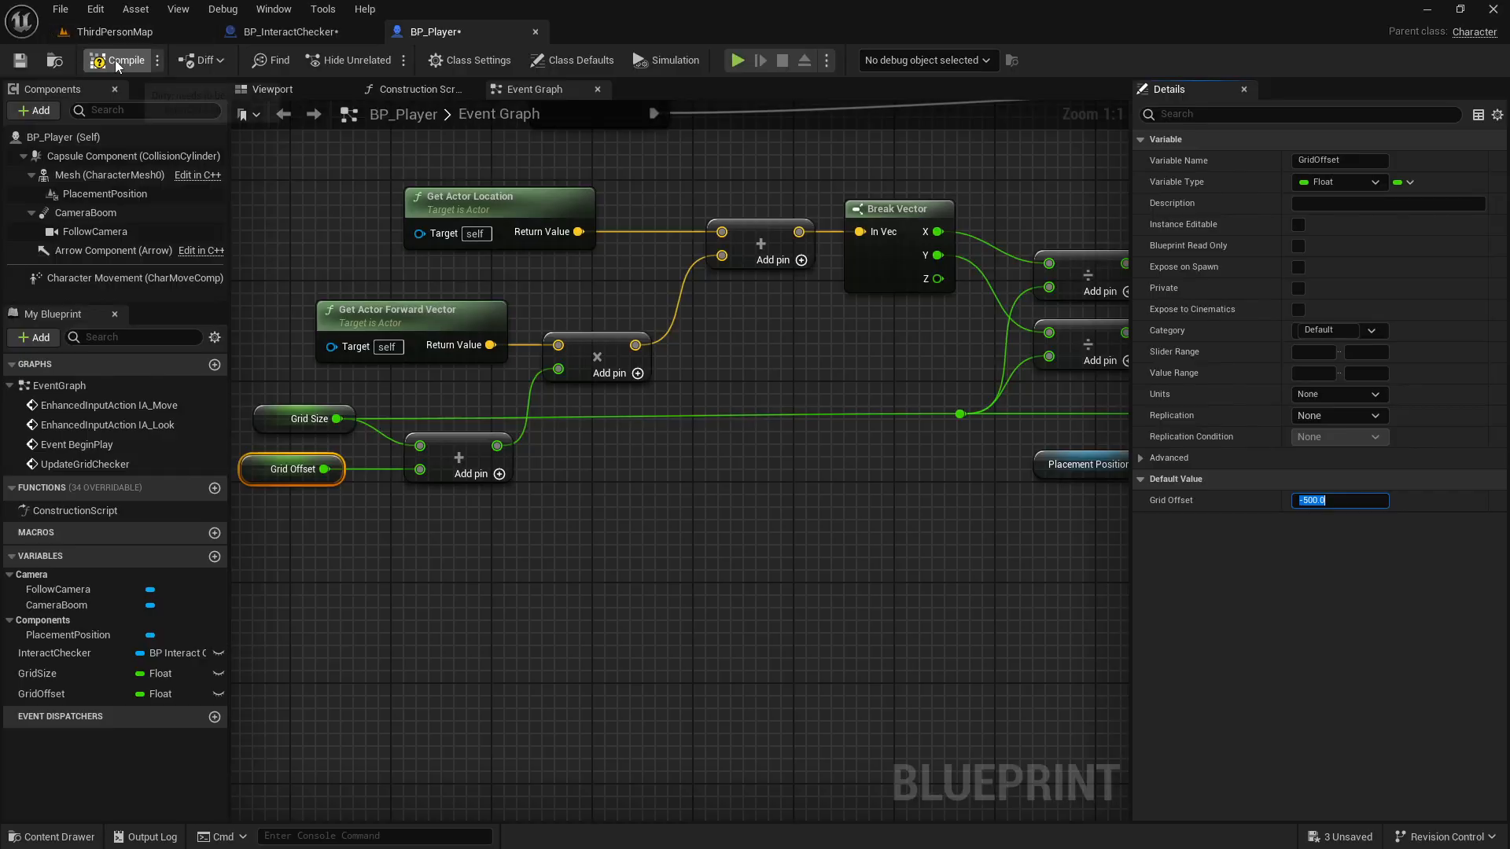
pyautogui.click(110, 32)
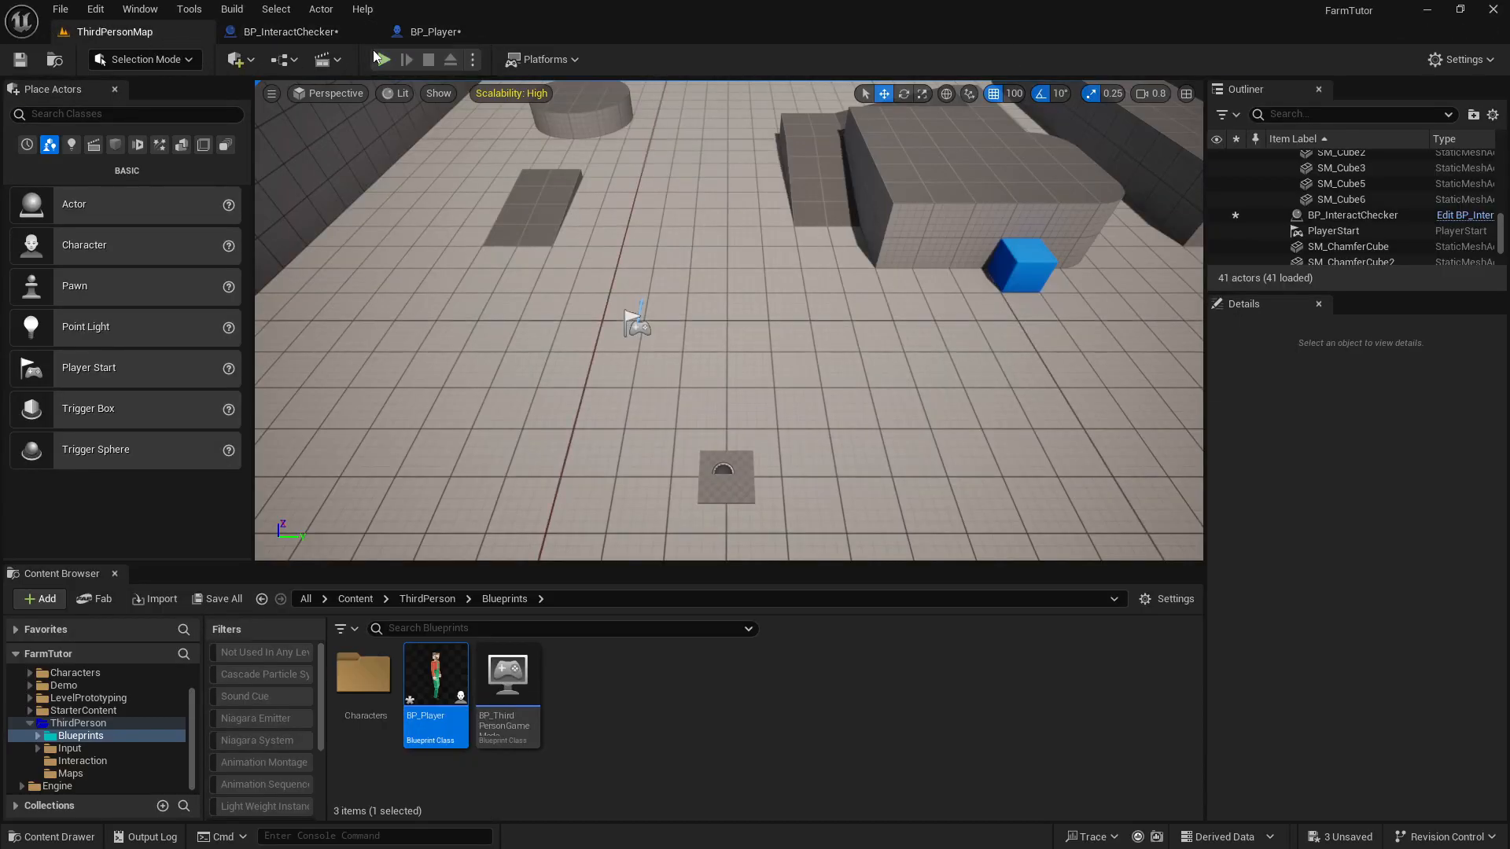
pyautogui.click(381, 58)
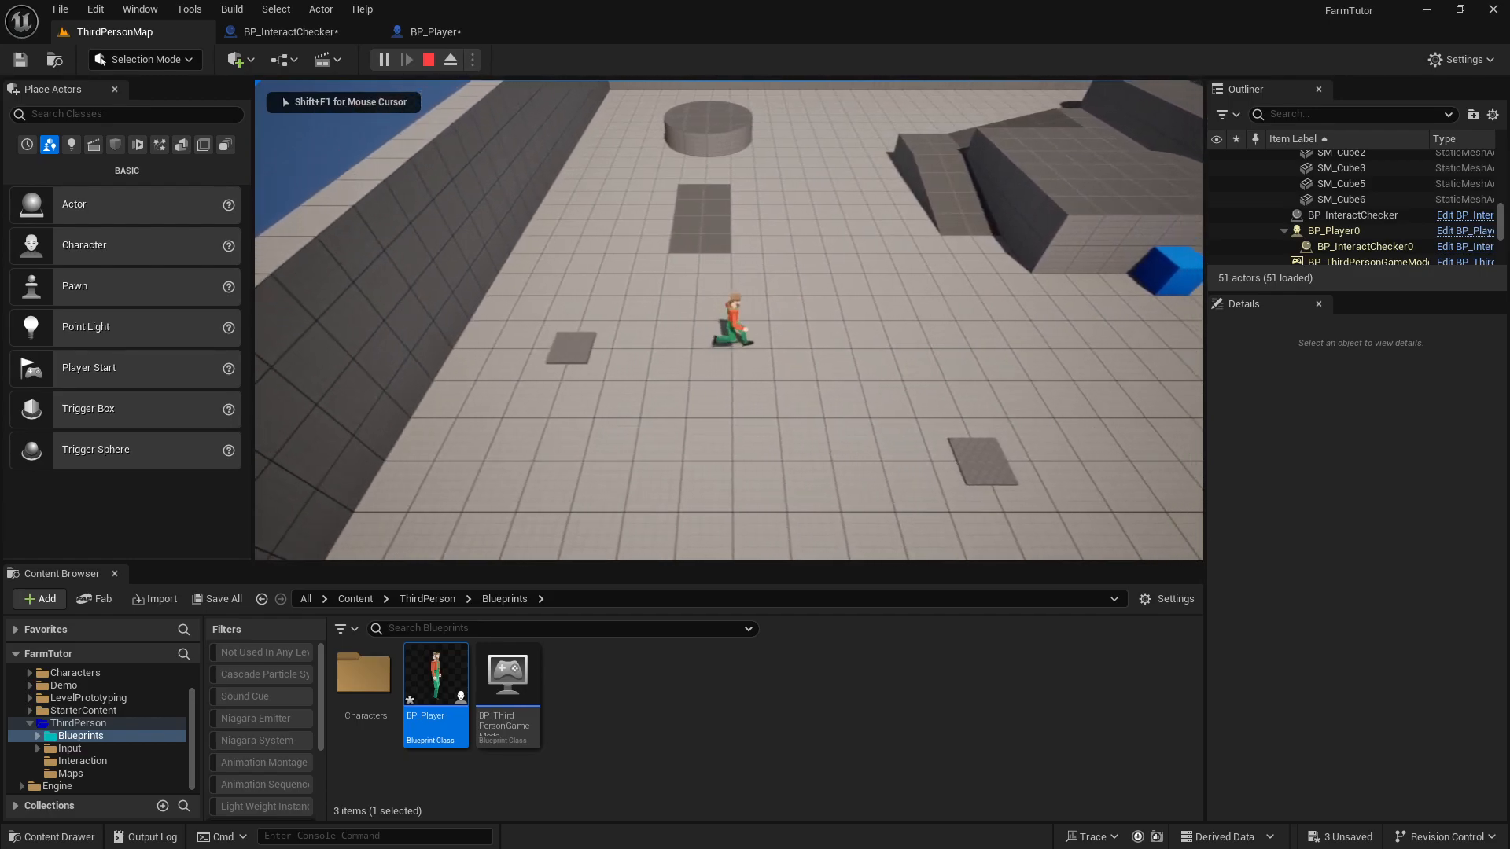
pyautogui.click(427, 31)
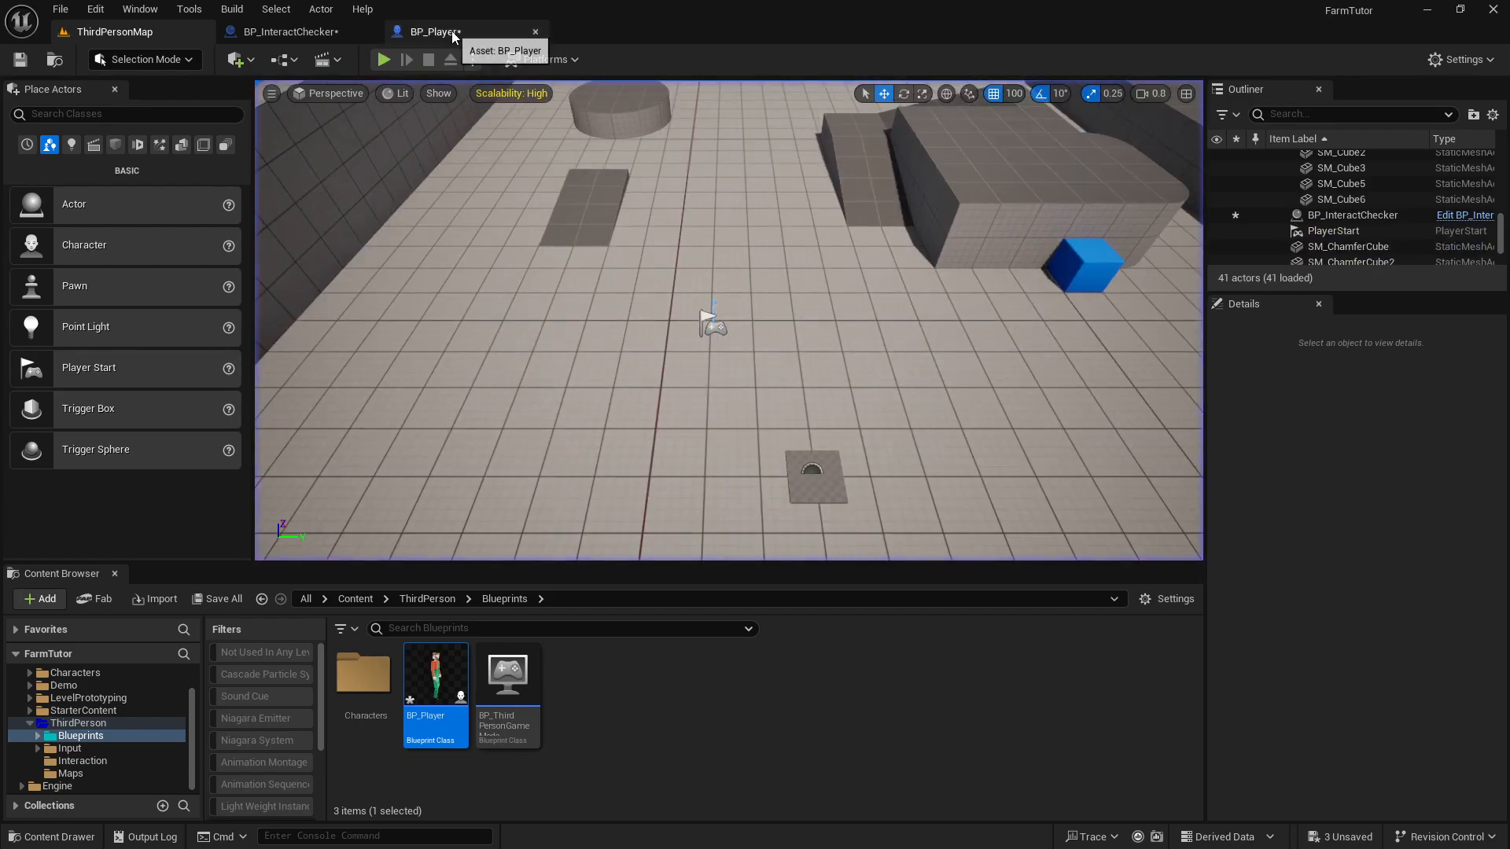
pyautogui.click(428, 31)
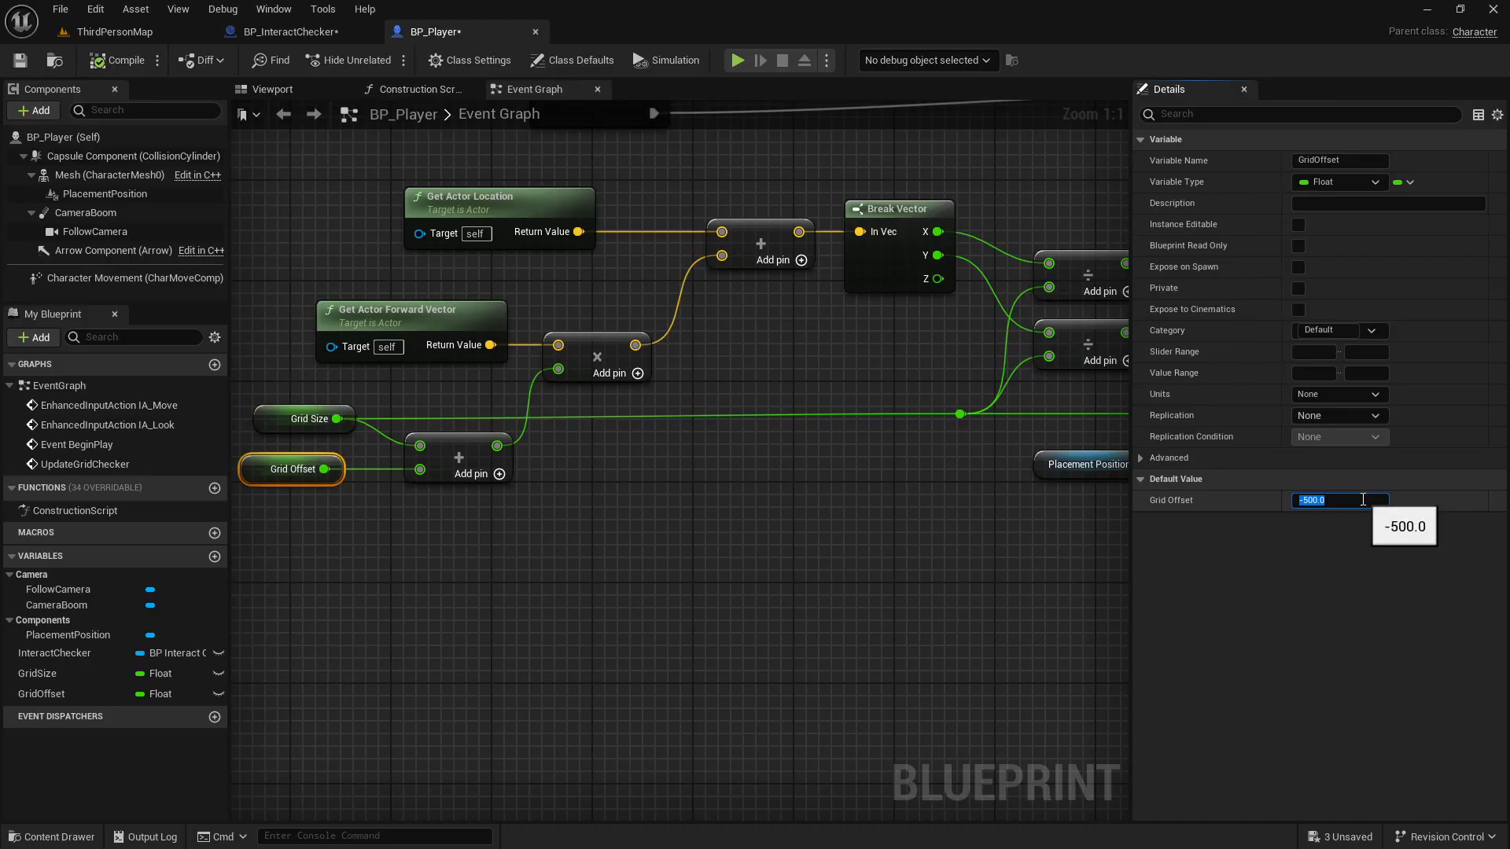
pyautogui.write('25.0')
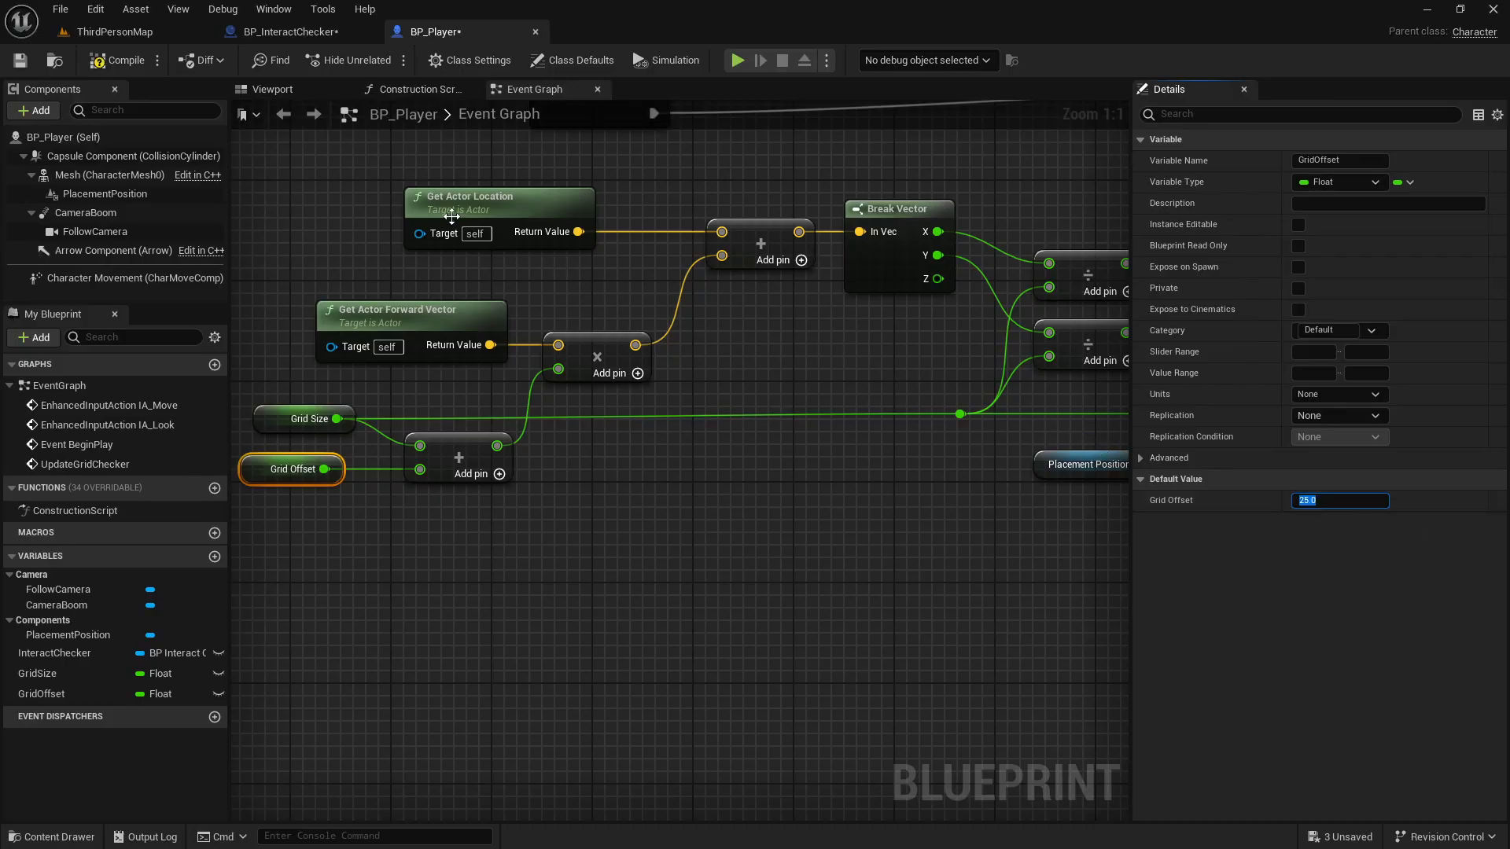
pyautogui.click(113, 31)
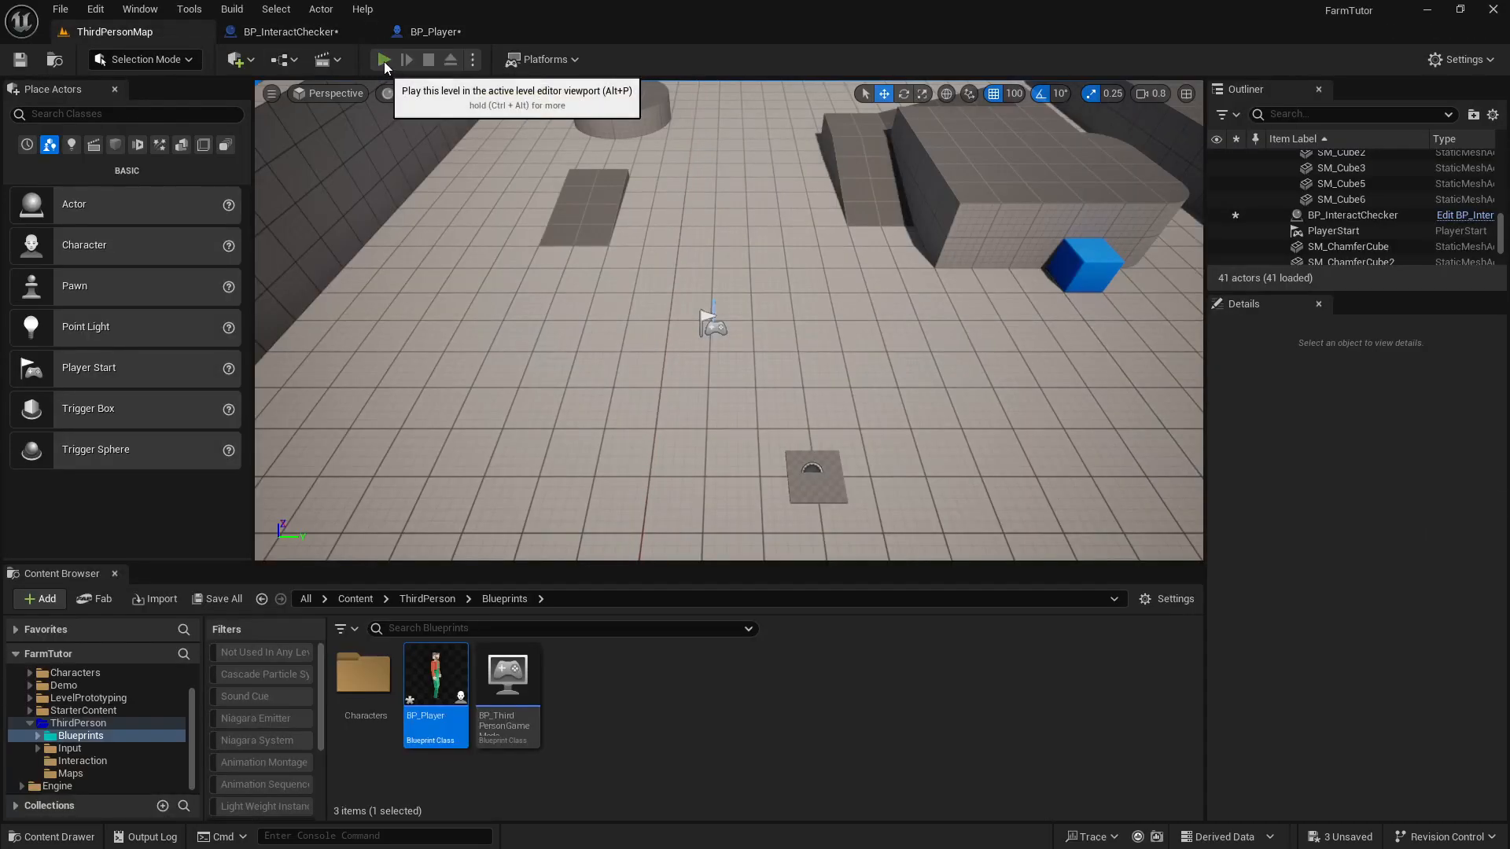
pyautogui.click(384, 59)
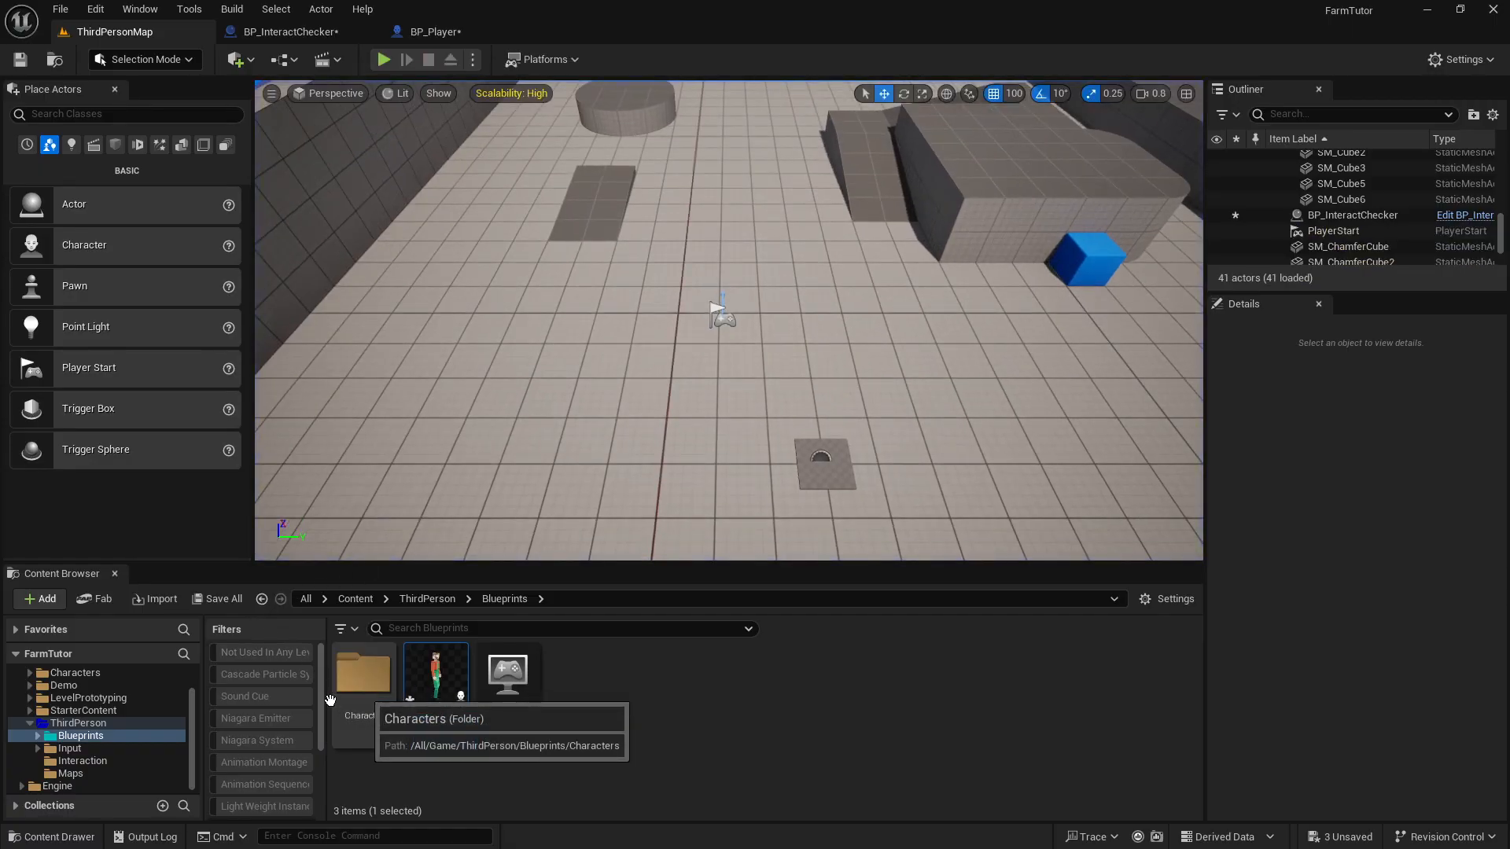
# Step: Enter the Characters folder inside ThirdPerson Blueprints
pyautogui.doubleClick(364, 671)
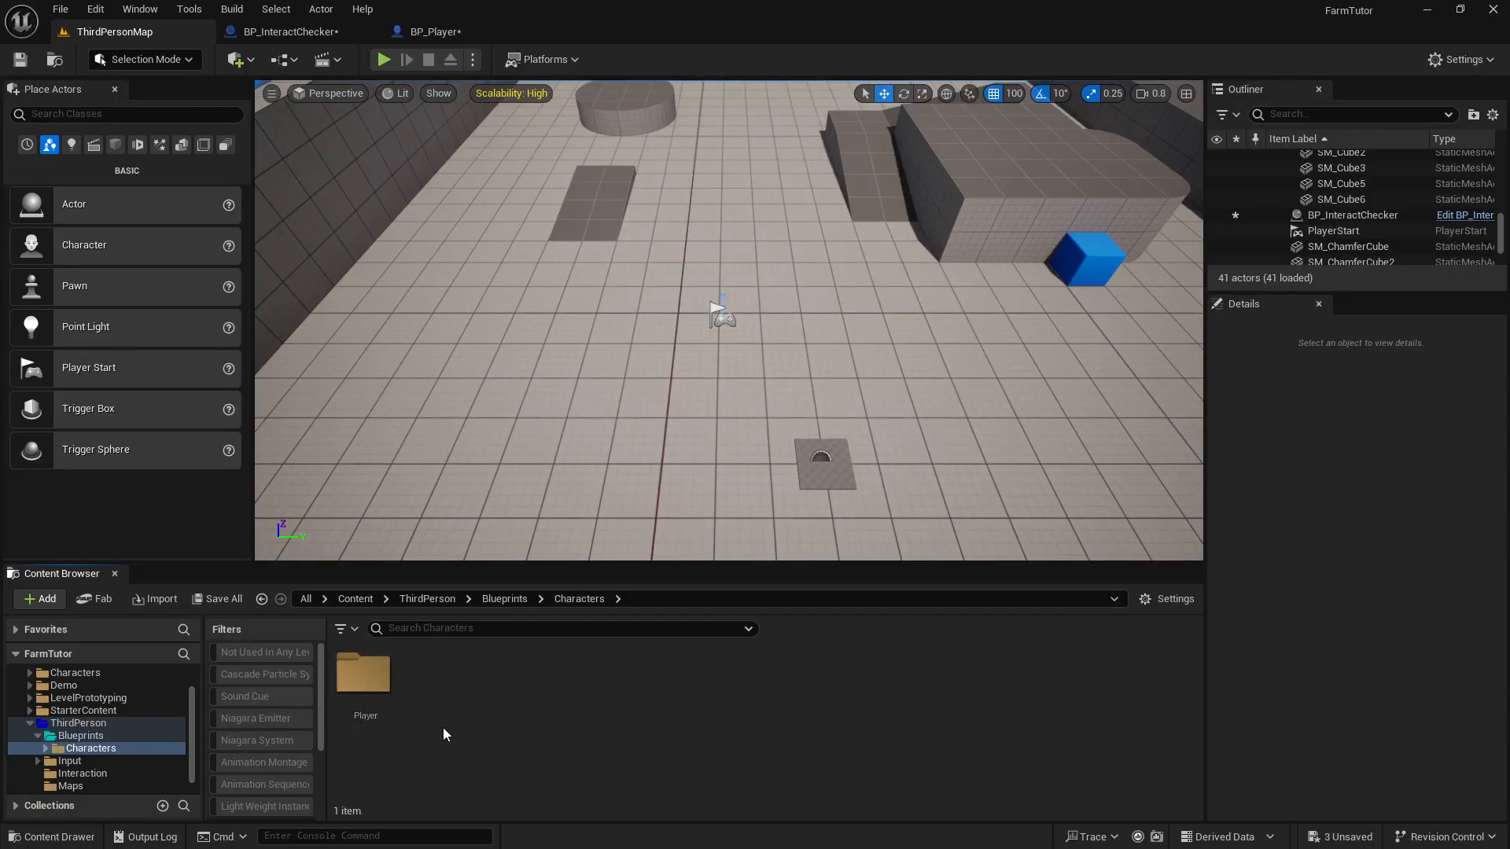
pyautogui.moveTo(82, 774)
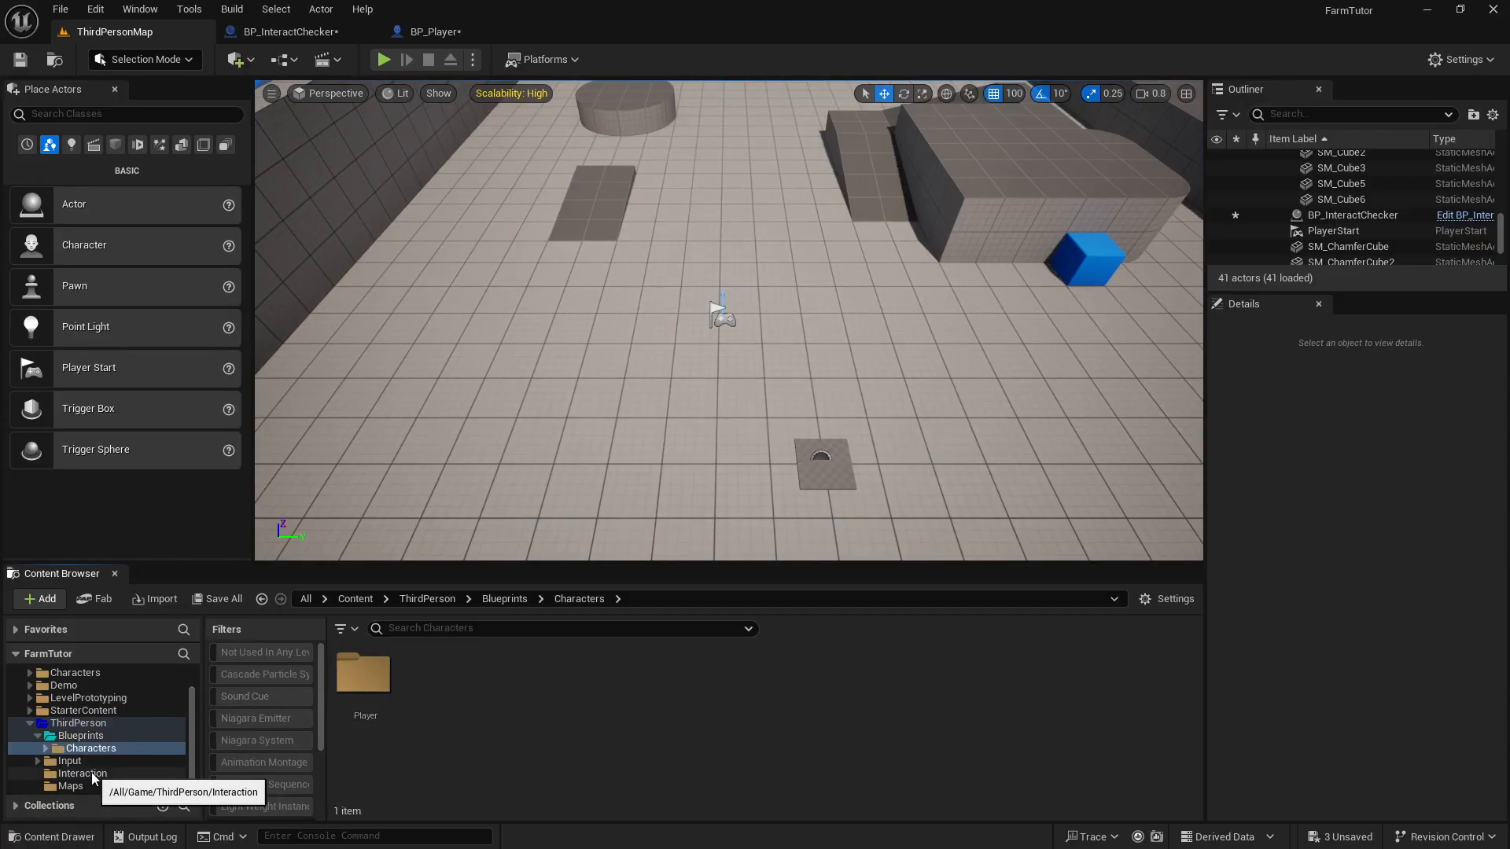
# Step: Create material M_InteractBox in the Interaction folder and bring it into the Material Editor
pyautogui.click(40, 597)
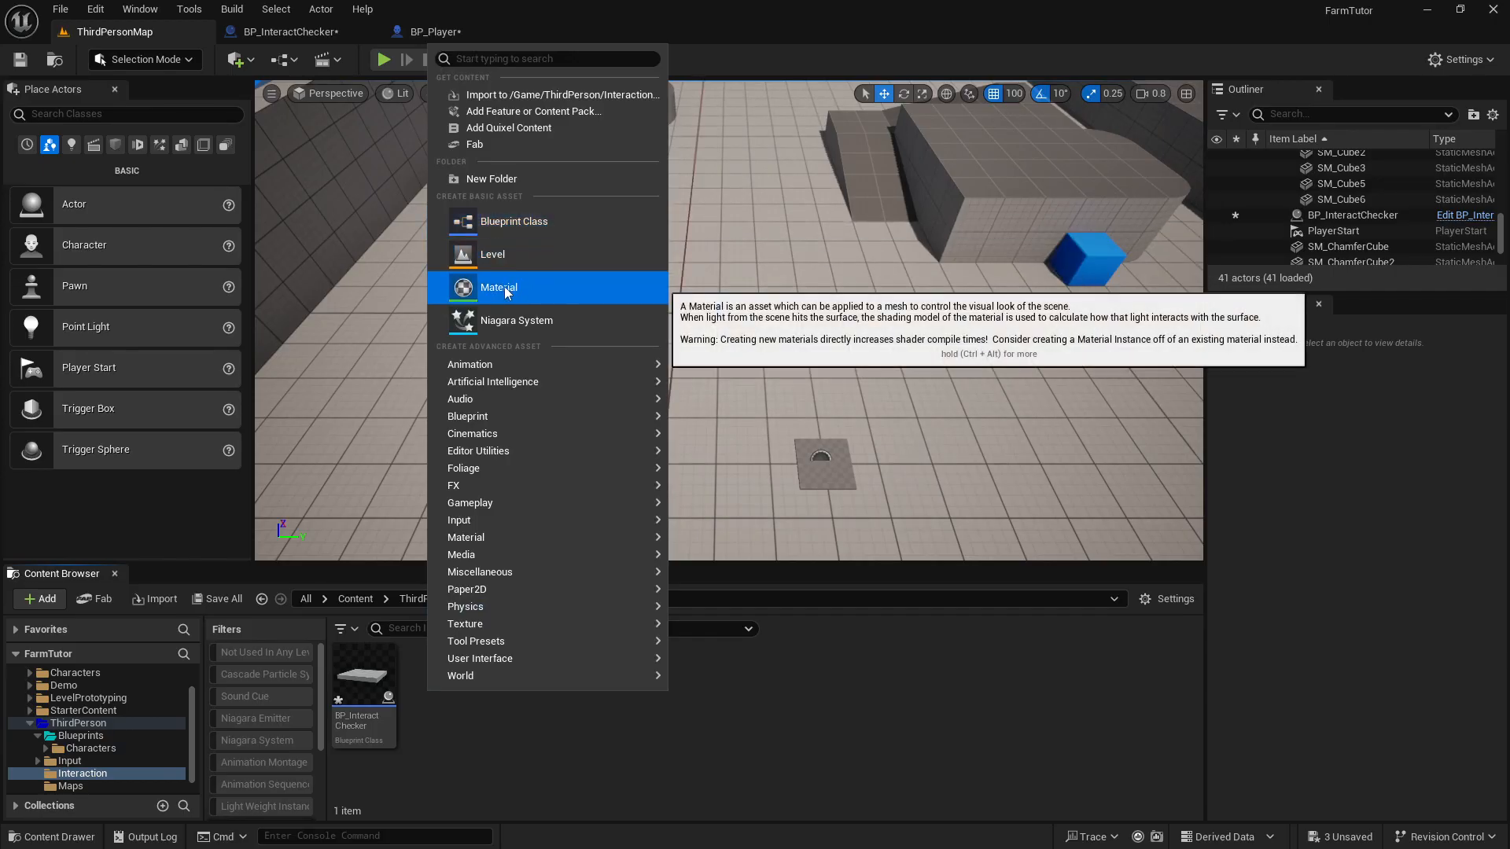
pyautogui.click(498, 286)
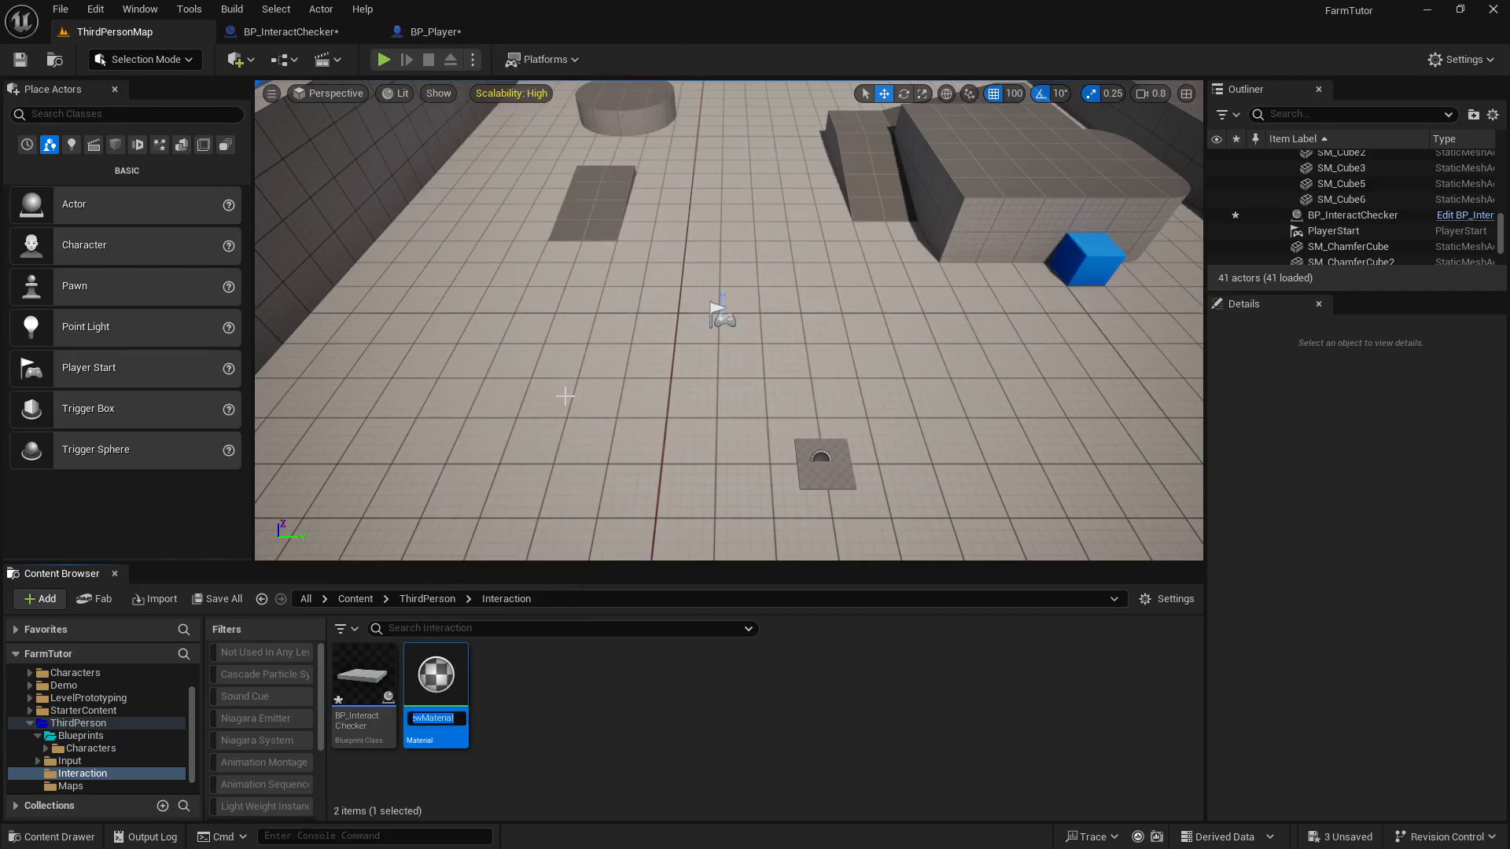
pyautogui.write('M_InteractBox')
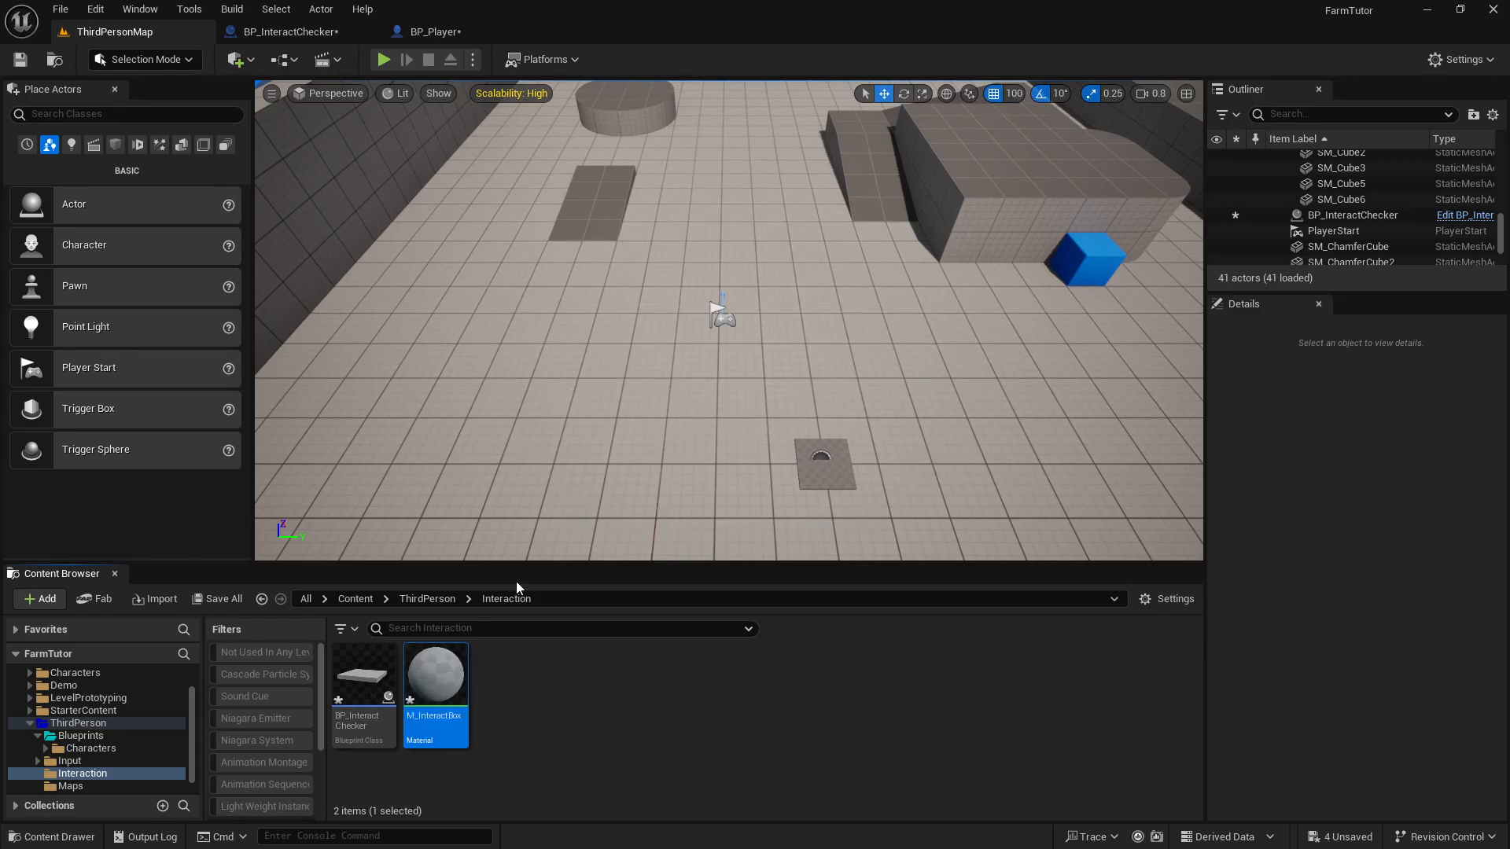
pyautogui.doubleClick(434, 671)
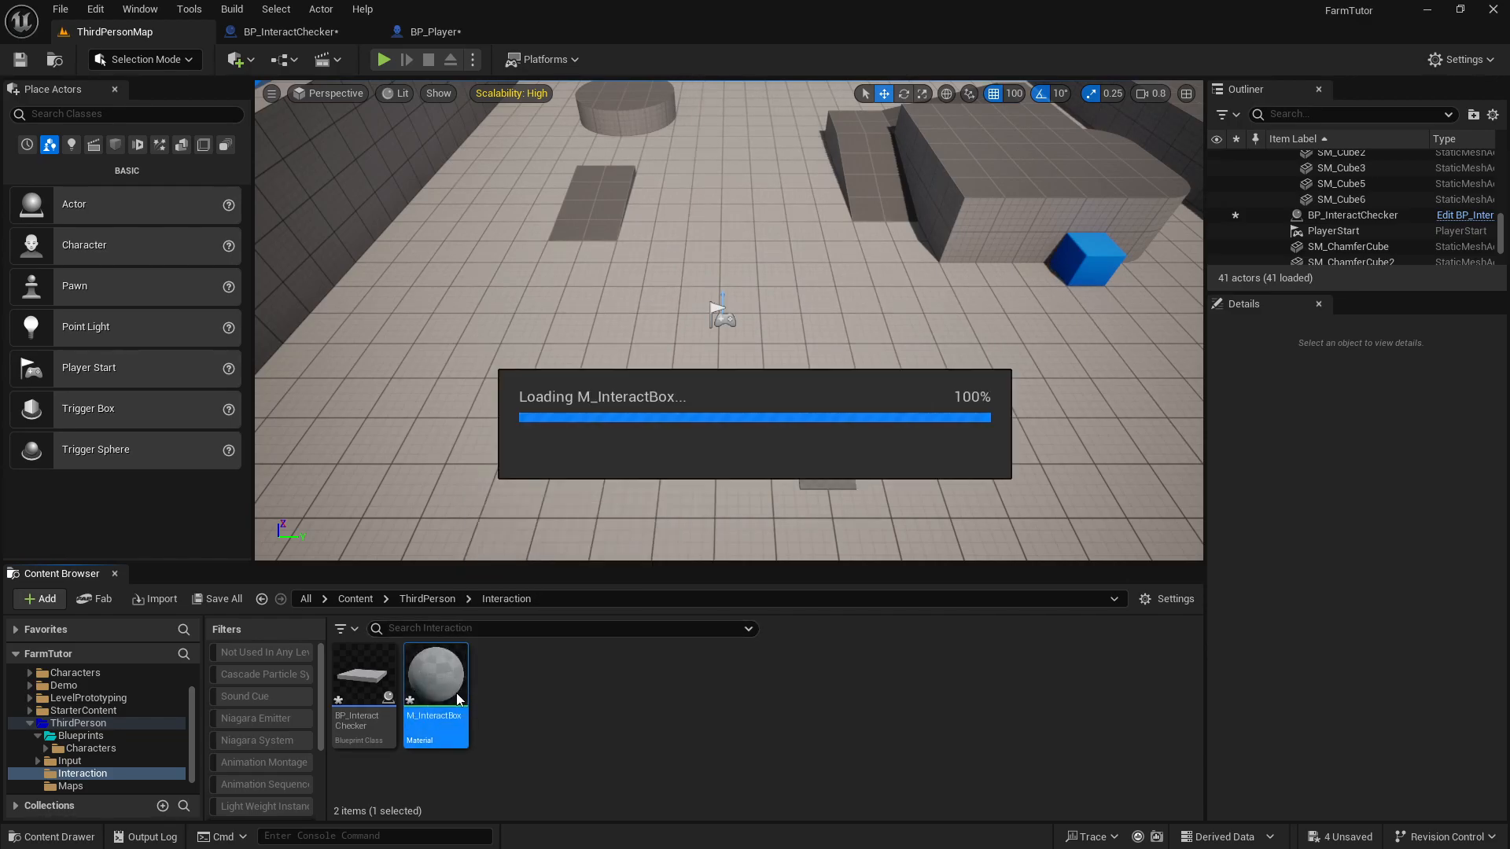
pyautogui.doubleClick(434, 671)
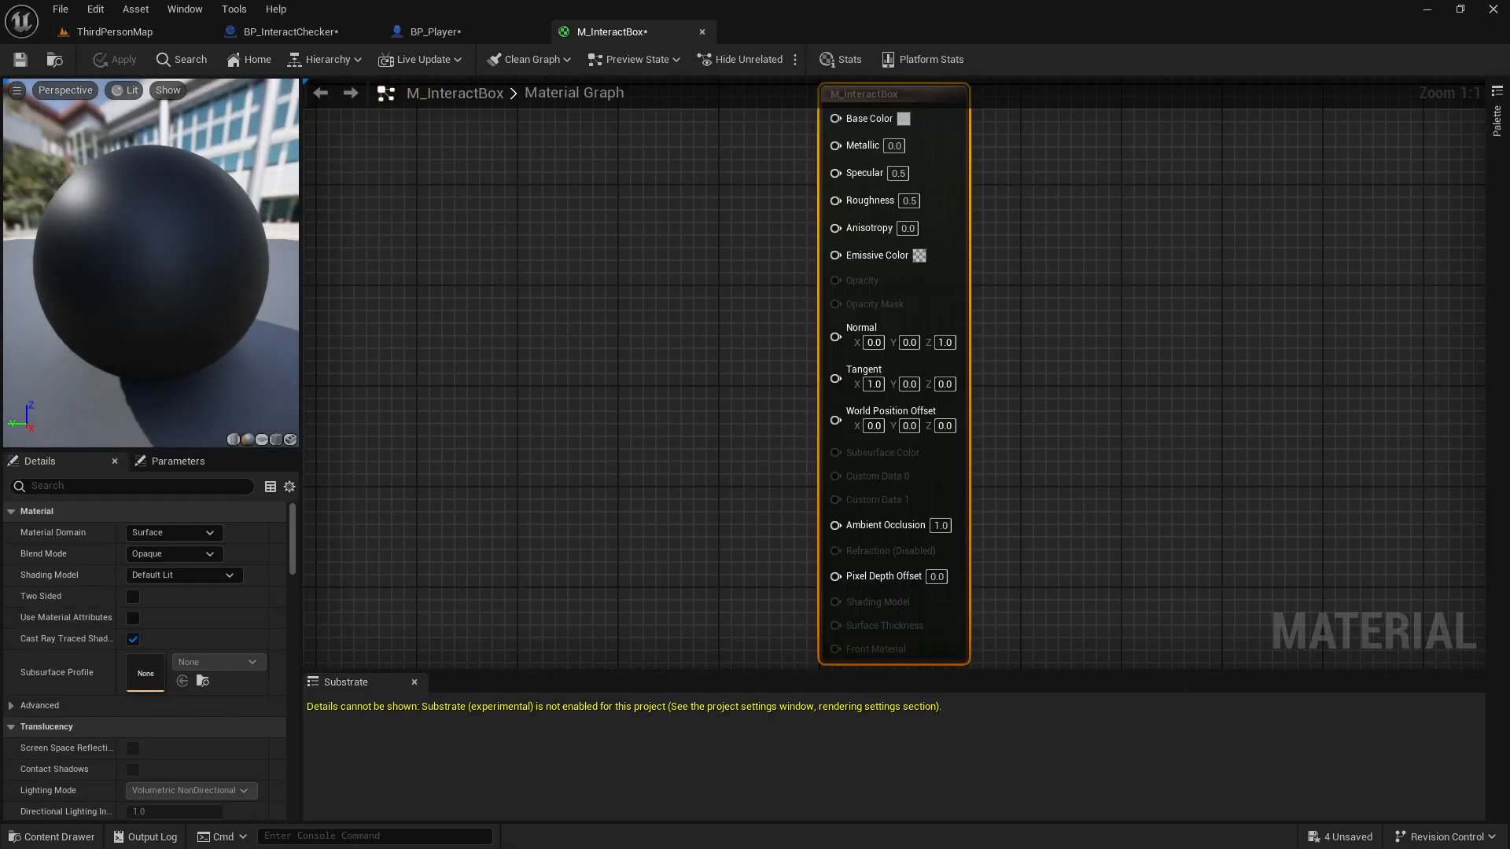
# Step: Set the Constant3Vector to a bright cyan colour
pyautogui.moveTo(894, 93); pyautogui.dragTo(1223, 234)
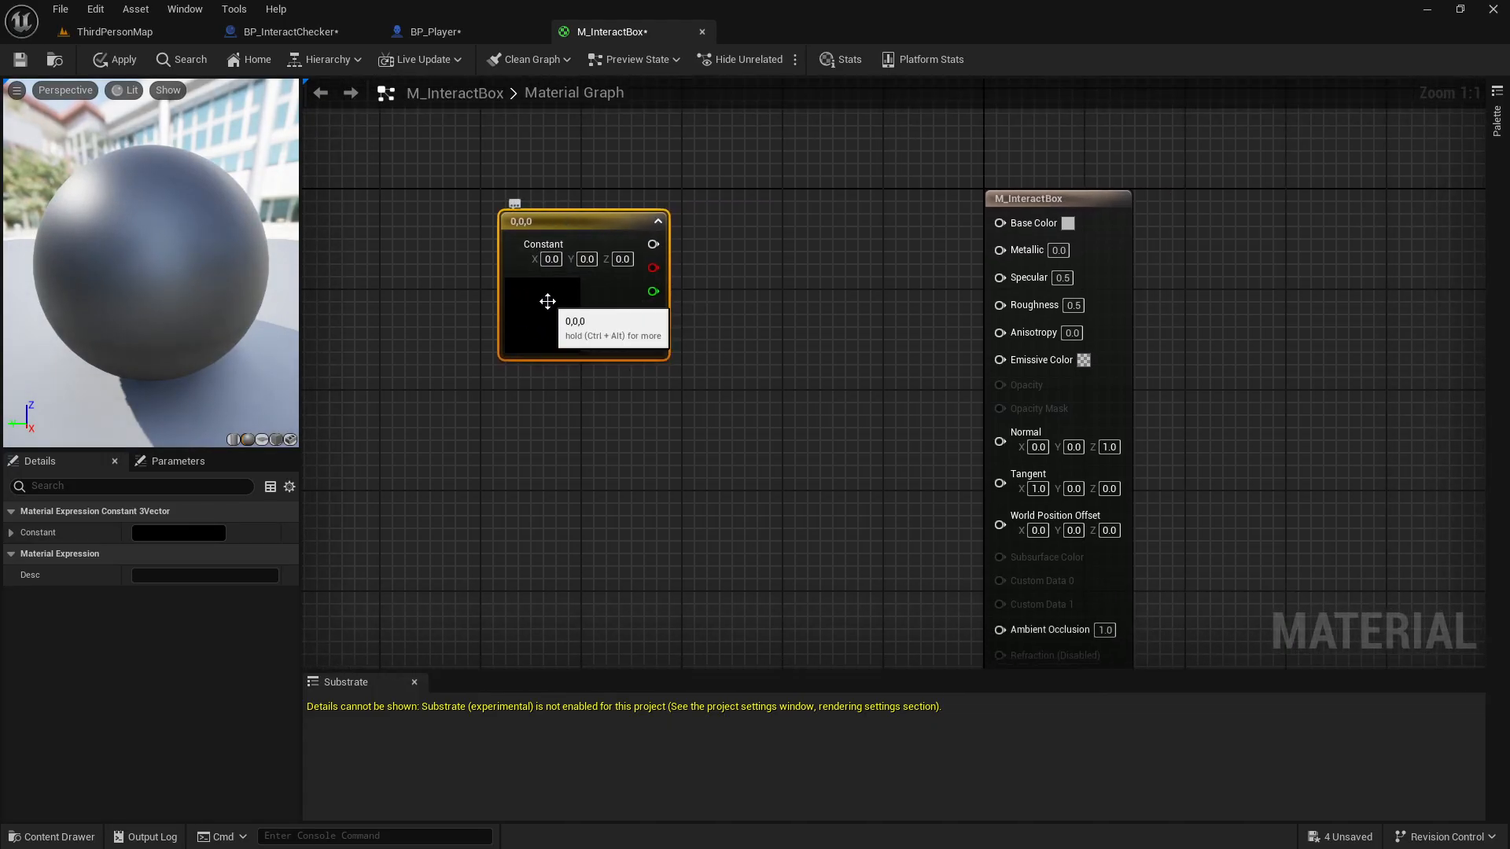
pyautogui.click(543, 294)
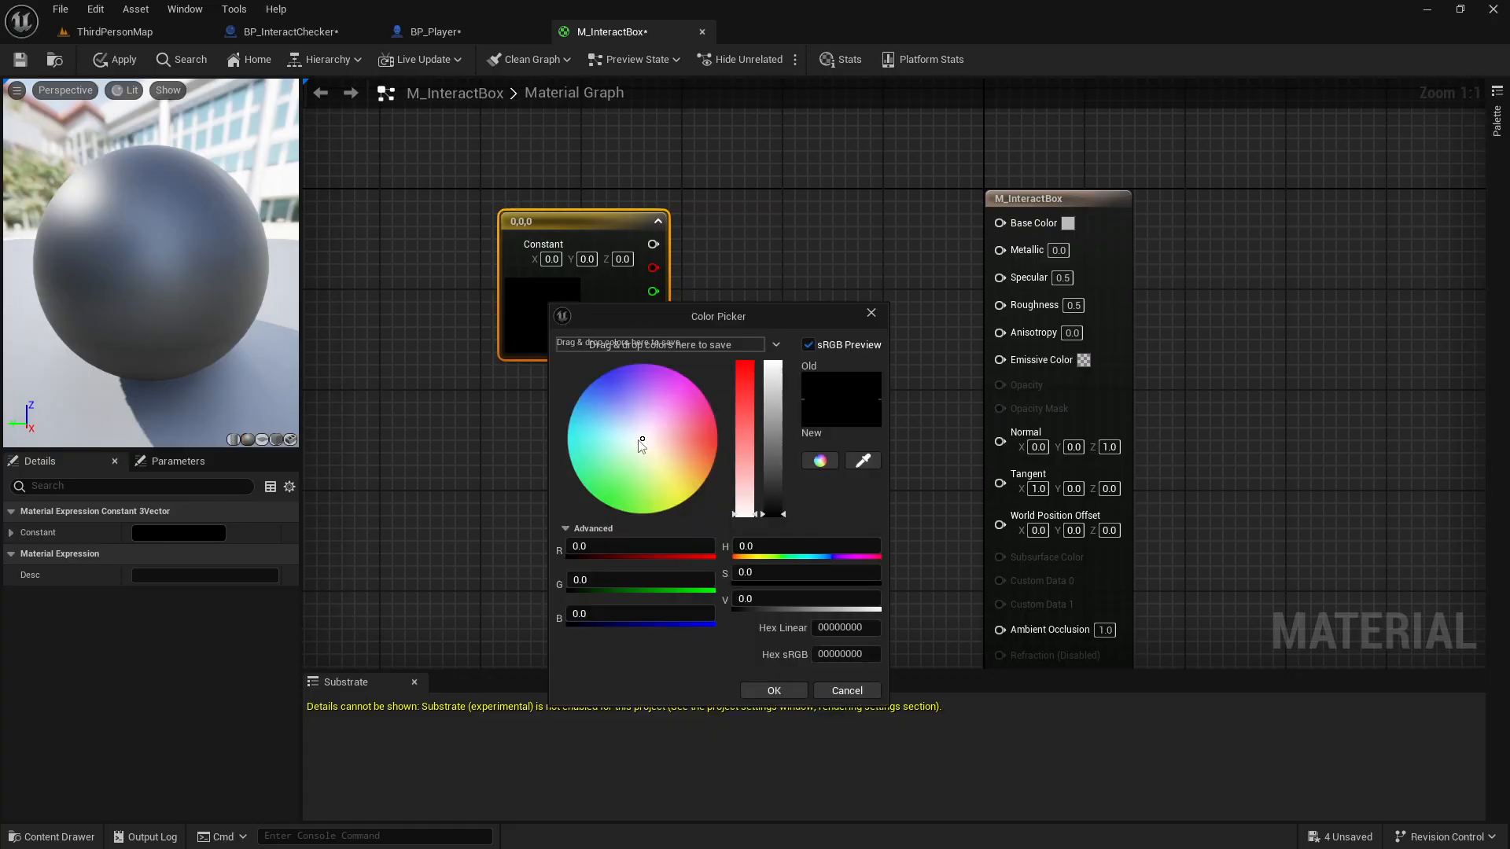
pyautogui.moveTo(642, 444); pyautogui.dragTo(568, 427)
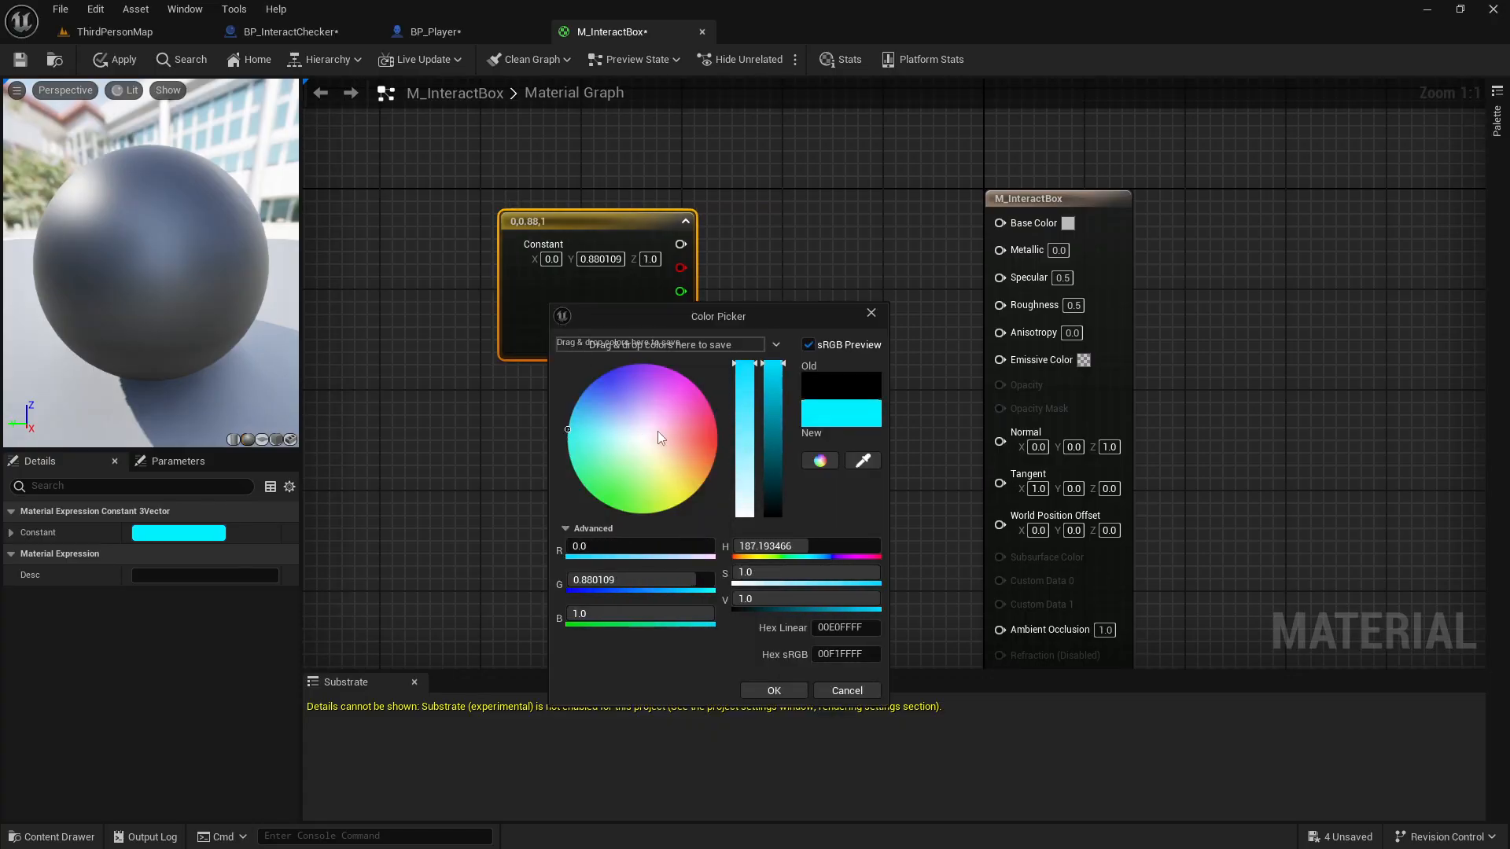
pyautogui.click(770, 690)
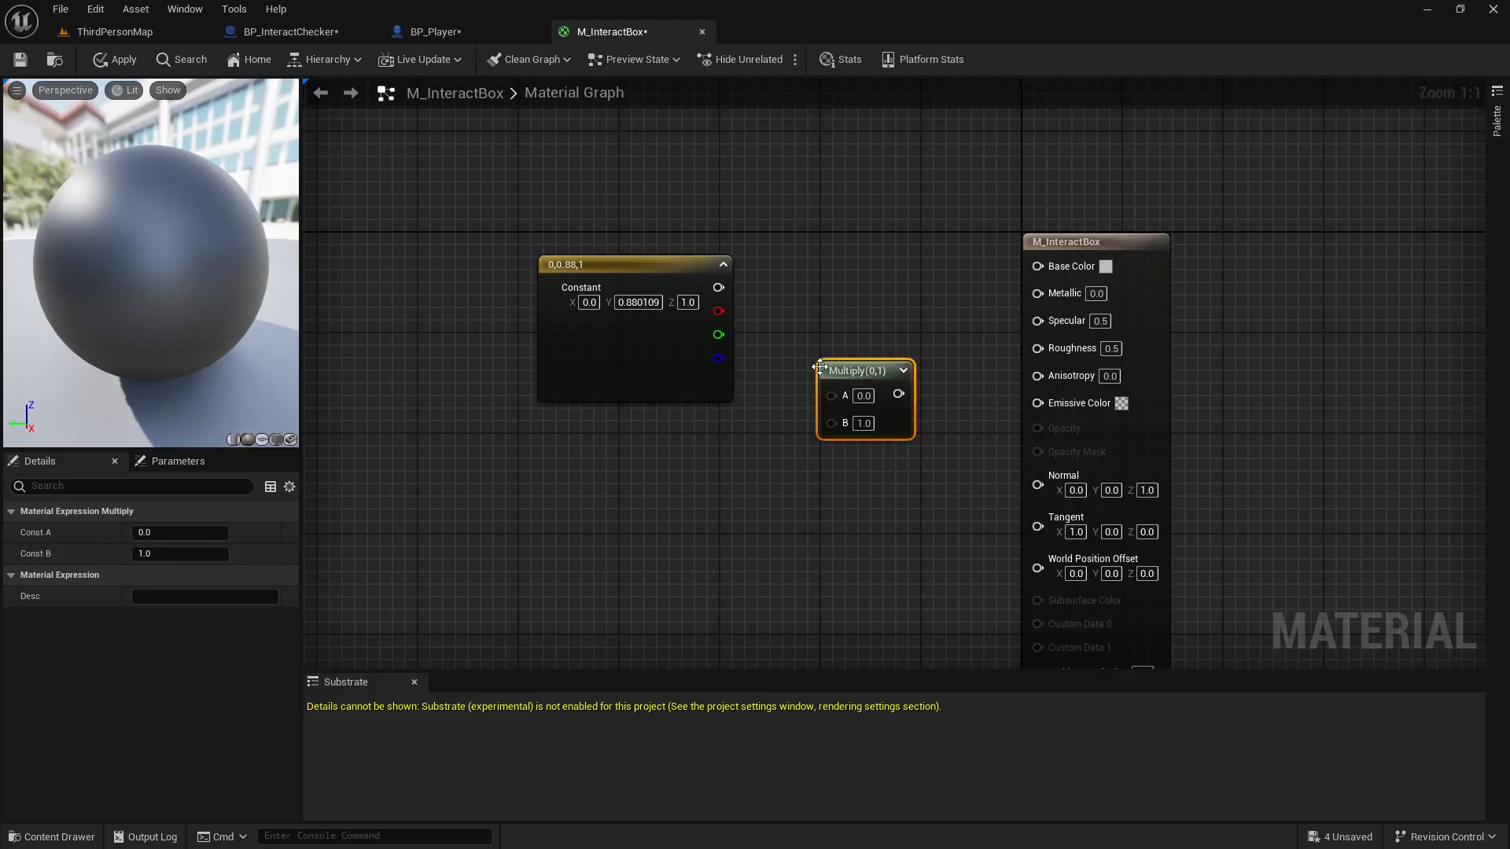
# Step: Multiply the cyan colour by a GlowStrength scalar parameter (default 1) feeding Emissive Color
pyautogui.moveTo(717, 286); pyautogui.dragTo(830, 393)
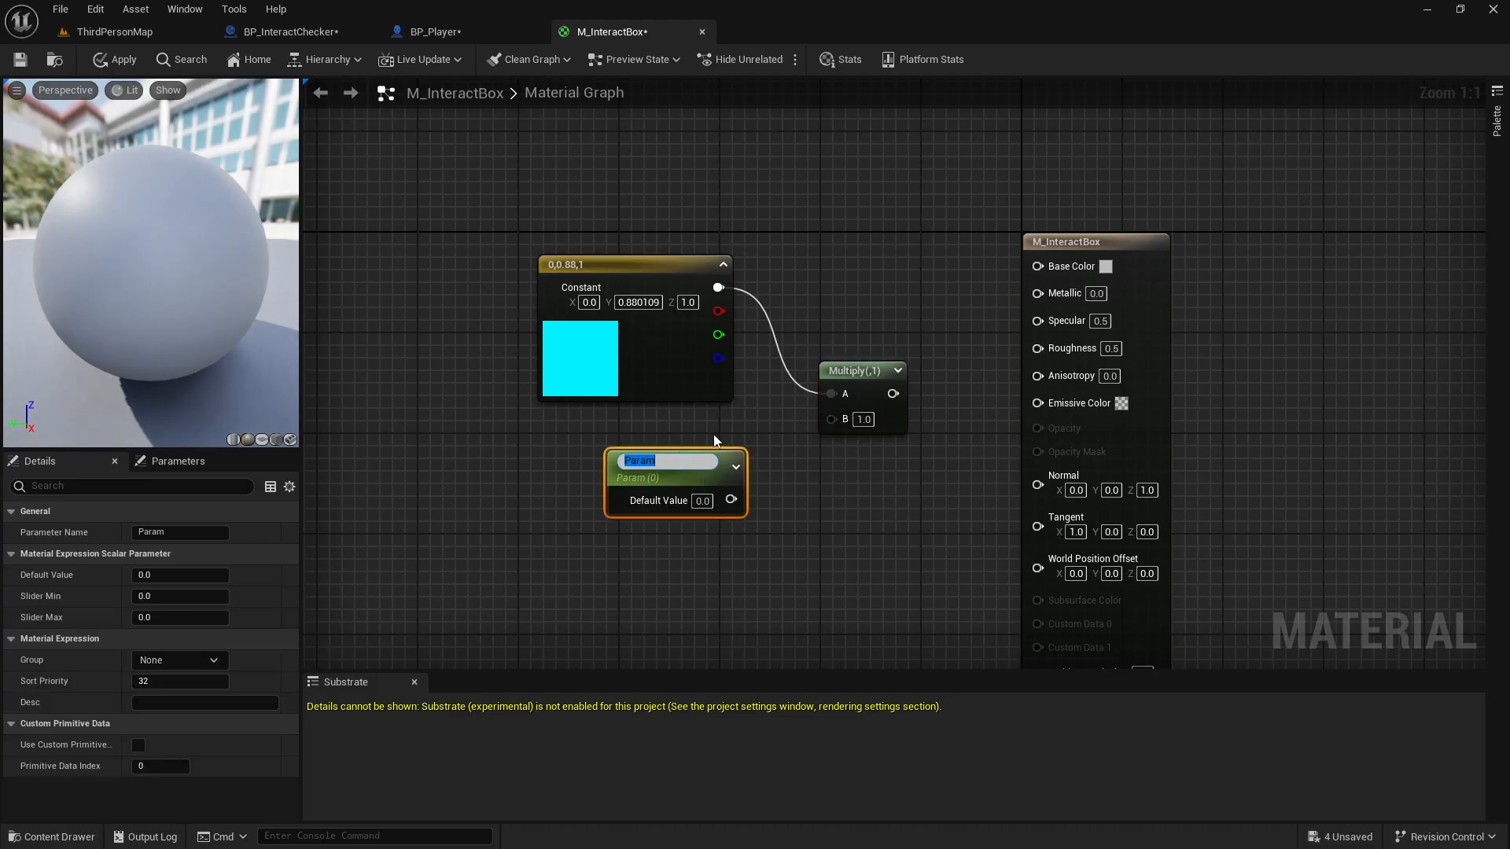
pyautogui.write('GlowStrength')
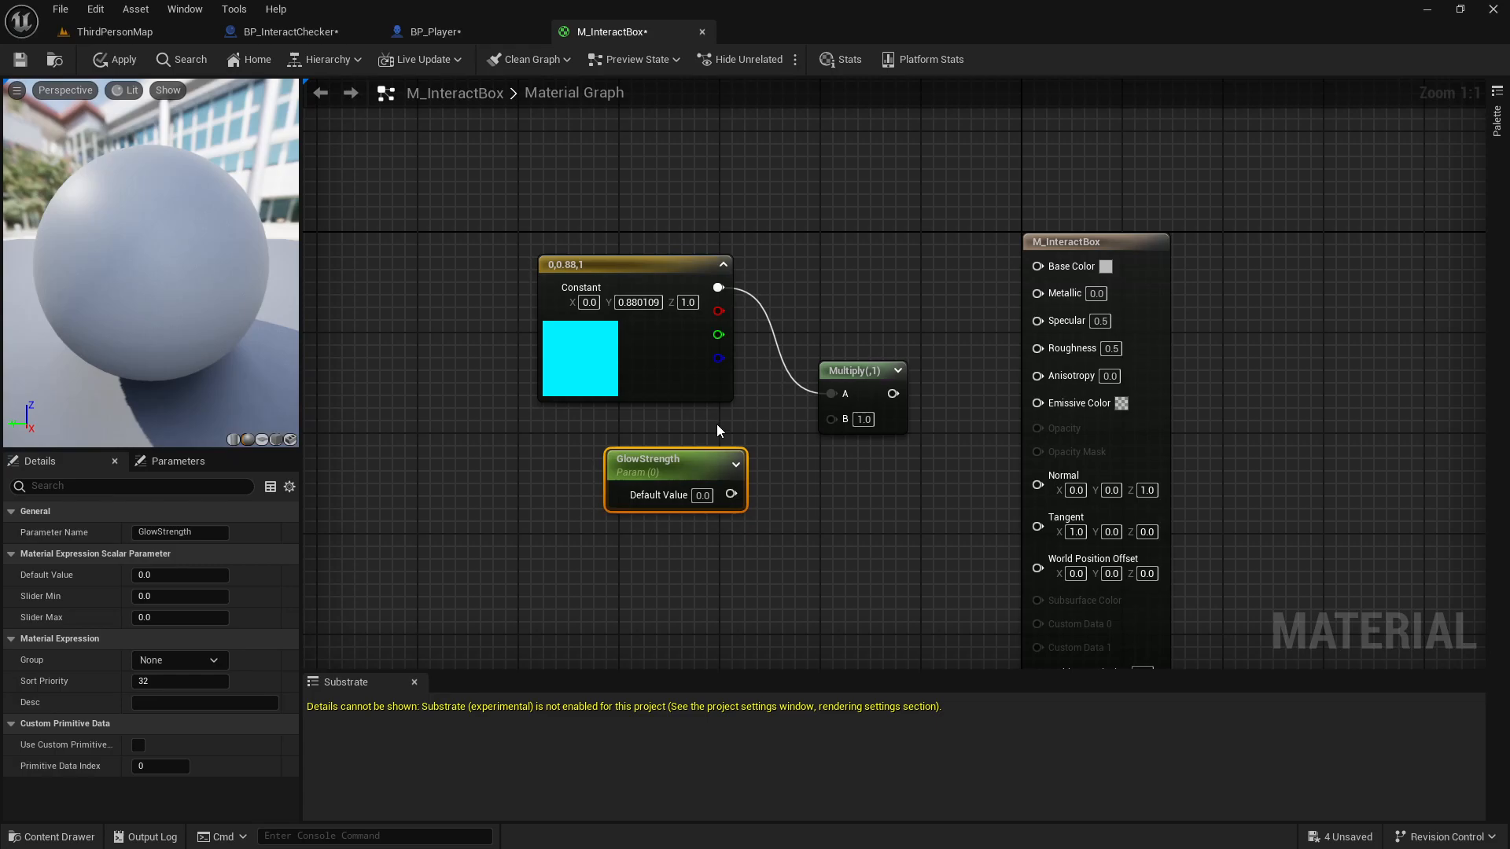
pyautogui.click(700, 494)
pyautogui.write('1')
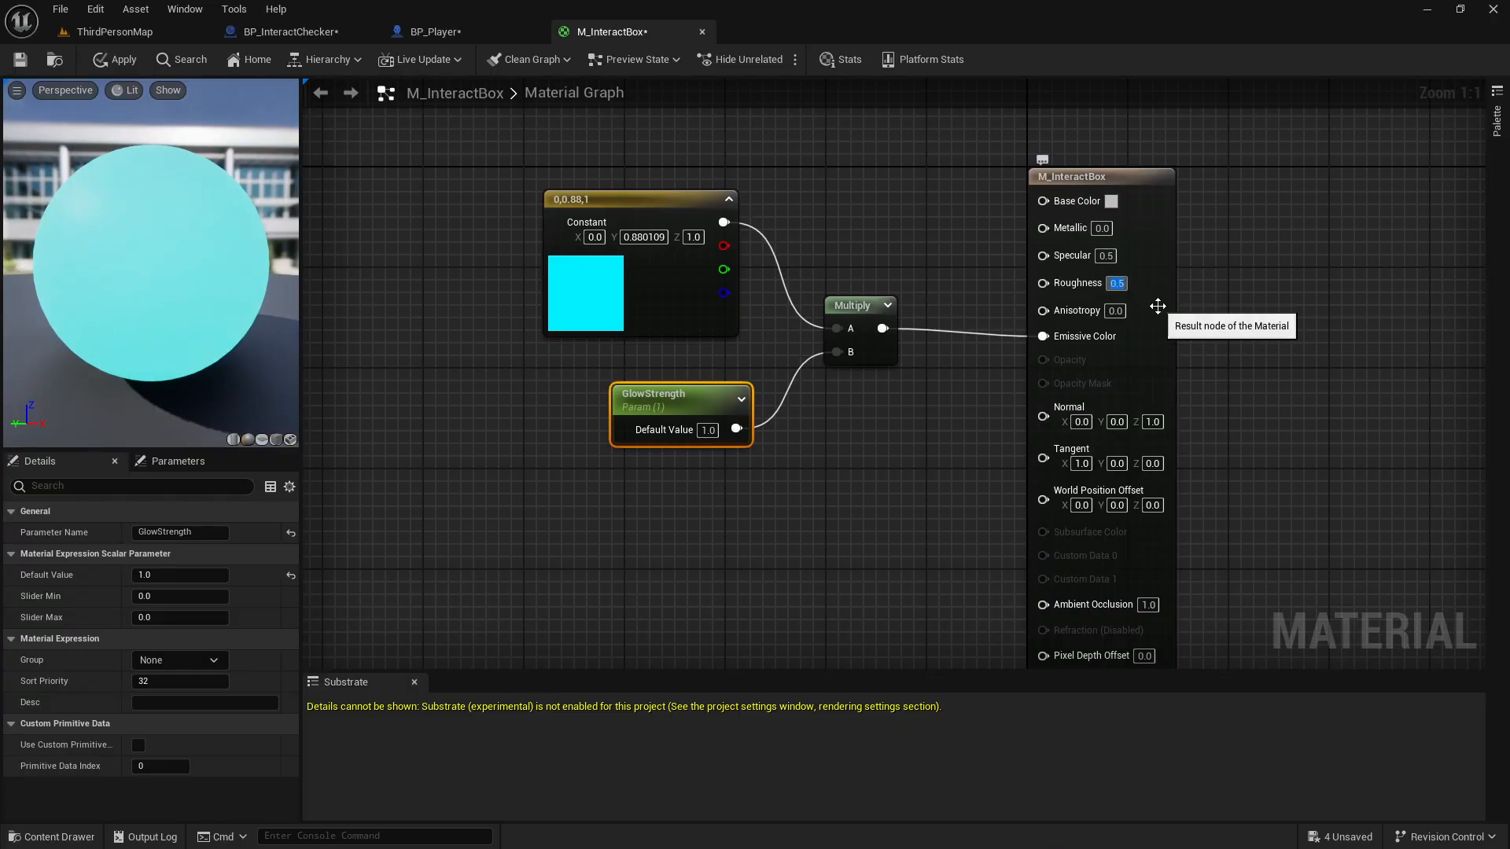
# Step: Make the material Translucent with opacity 0.65 and apply the changes
pyautogui.click(1071, 176)
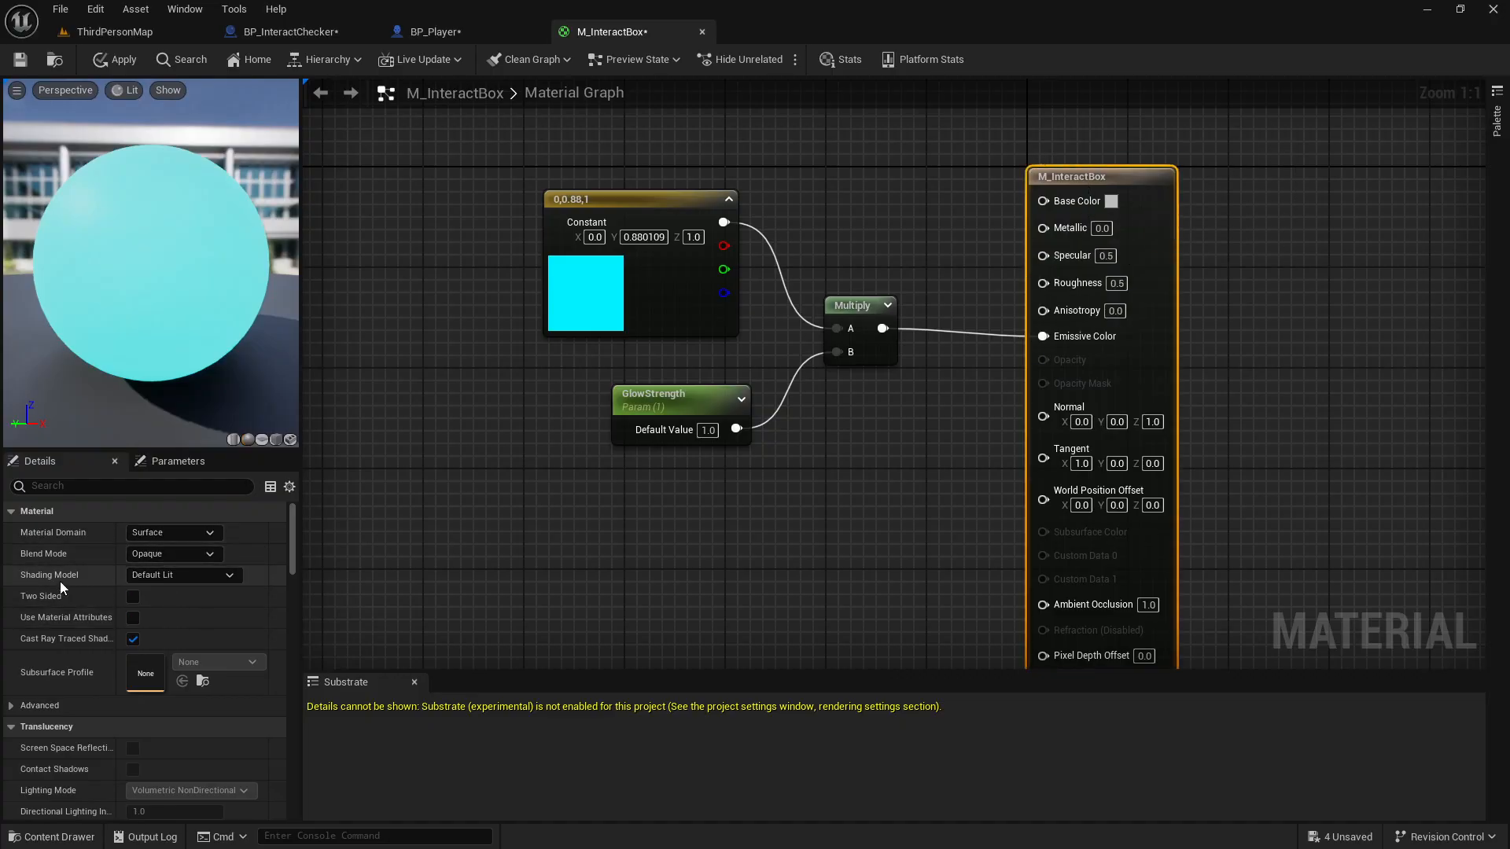
pyautogui.click(182, 575)
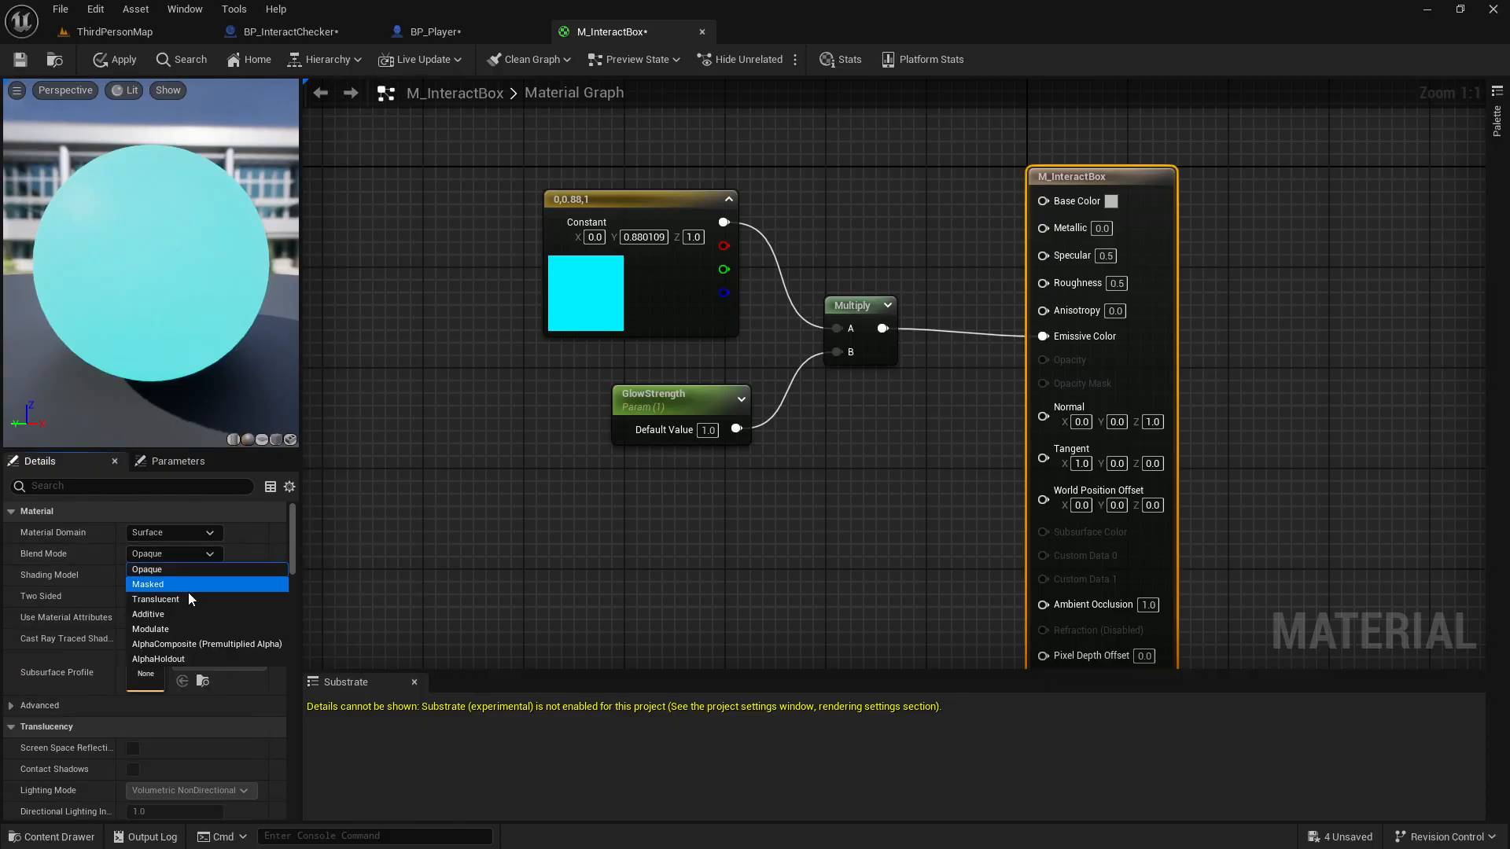
pyautogui.click(156, 600)
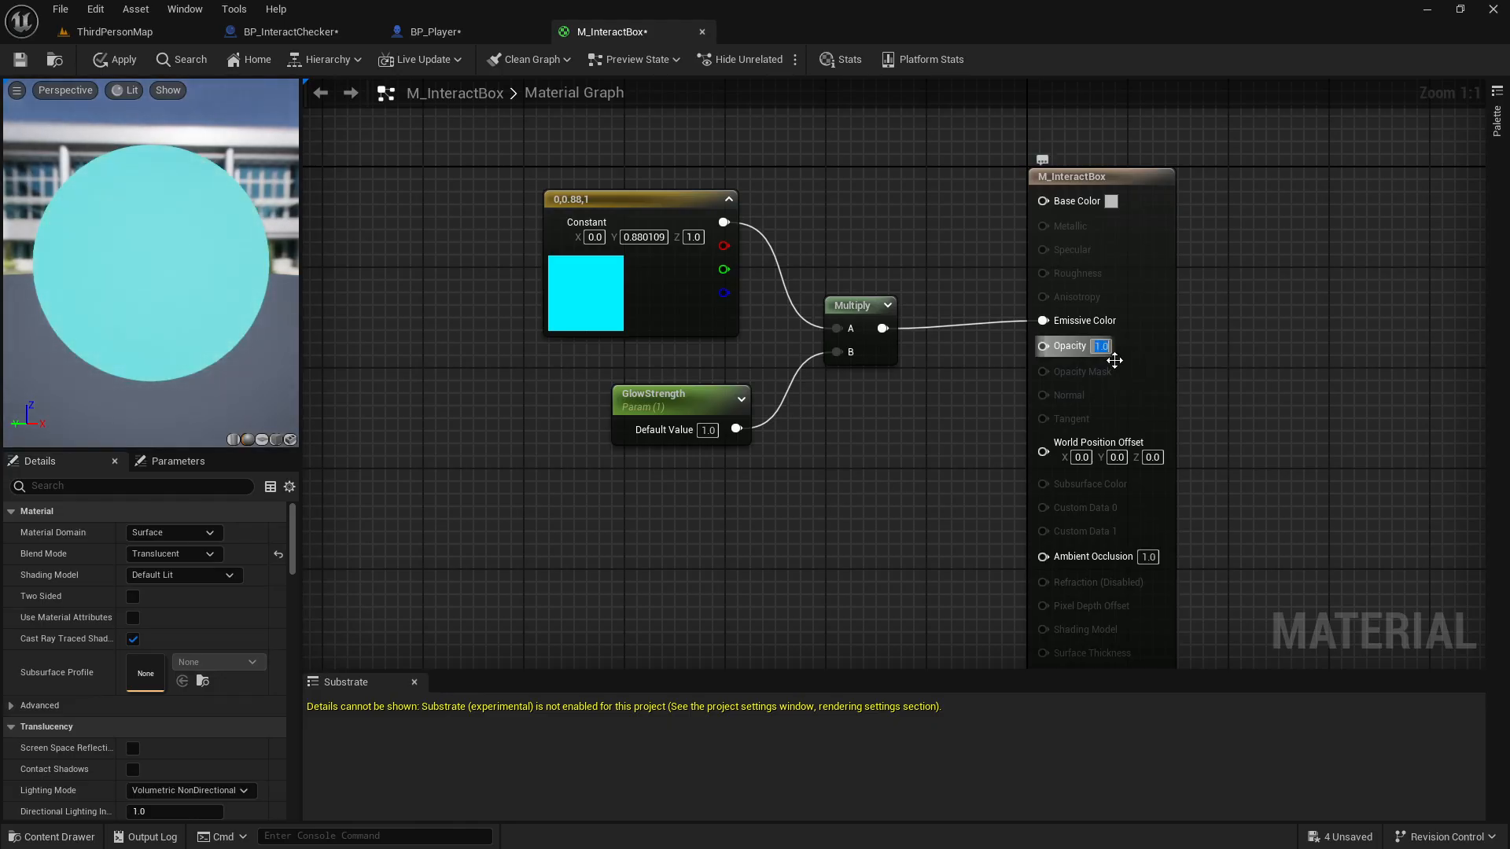
pyautogui.write('0.5')
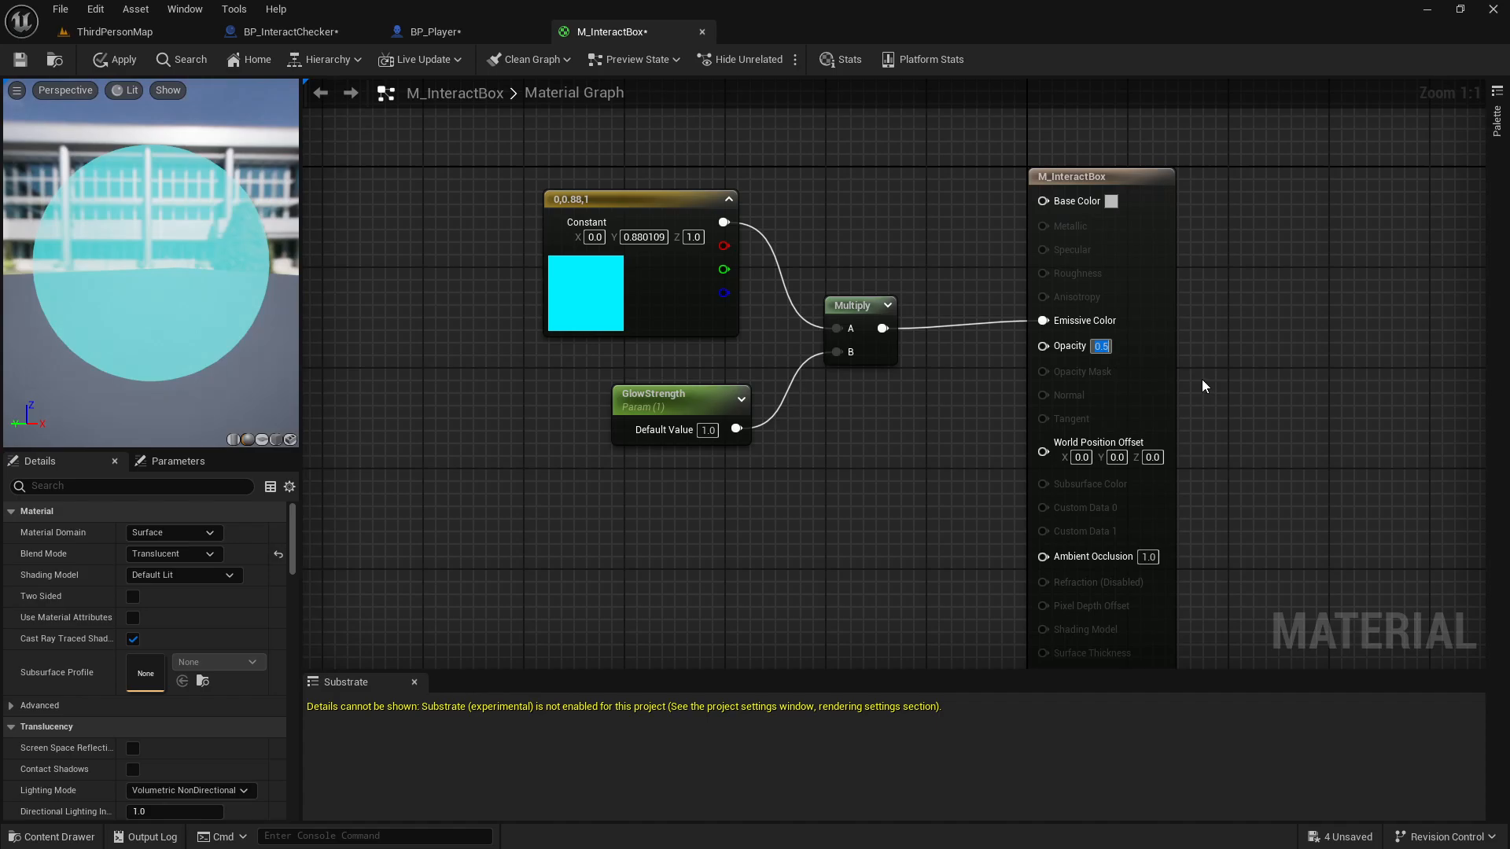
pyautogui.write('0.65')
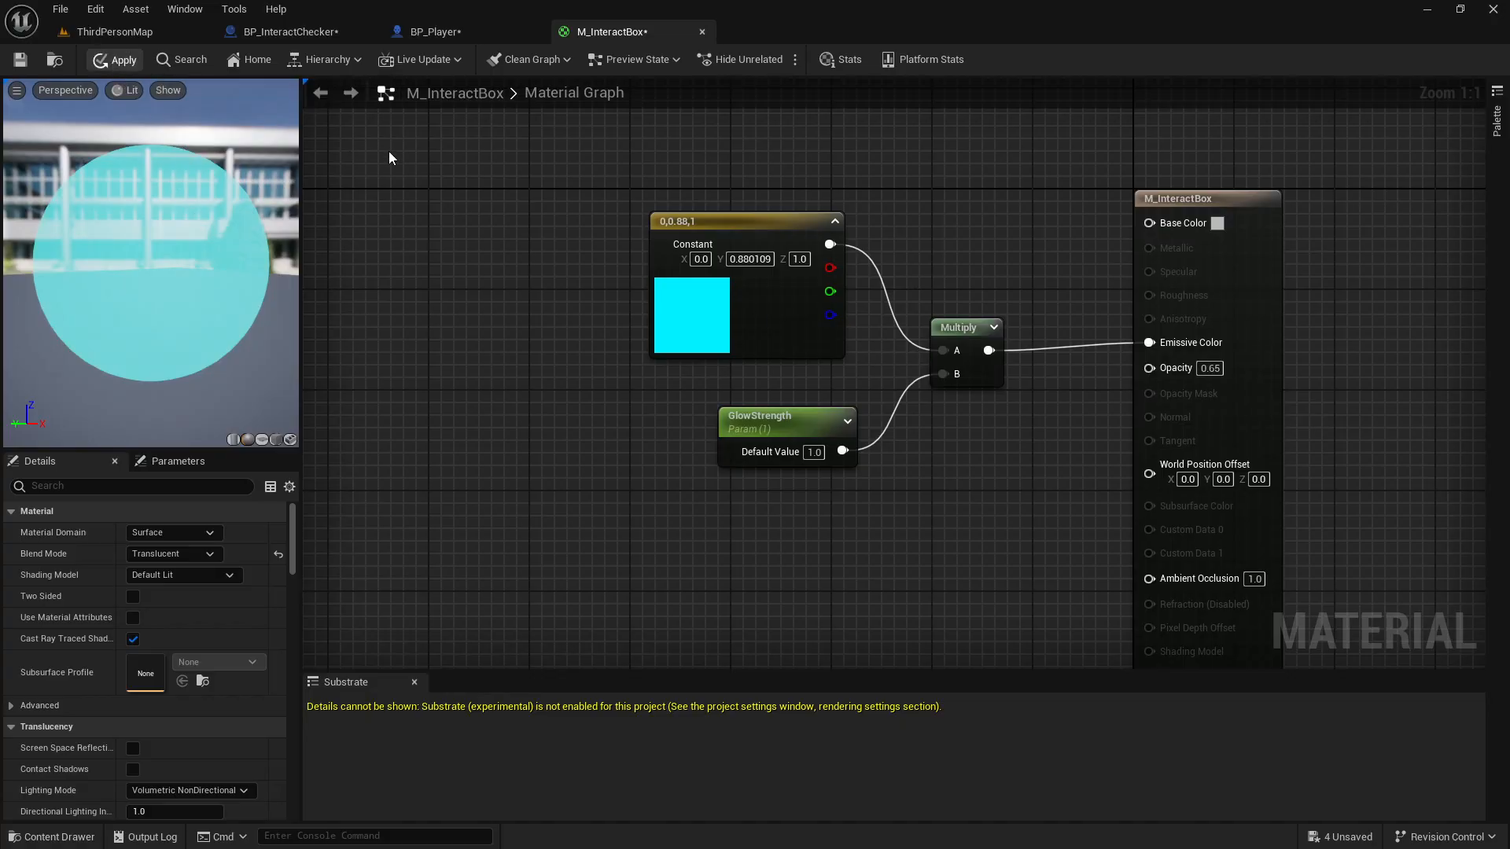
pyautogui.click(113, 58)
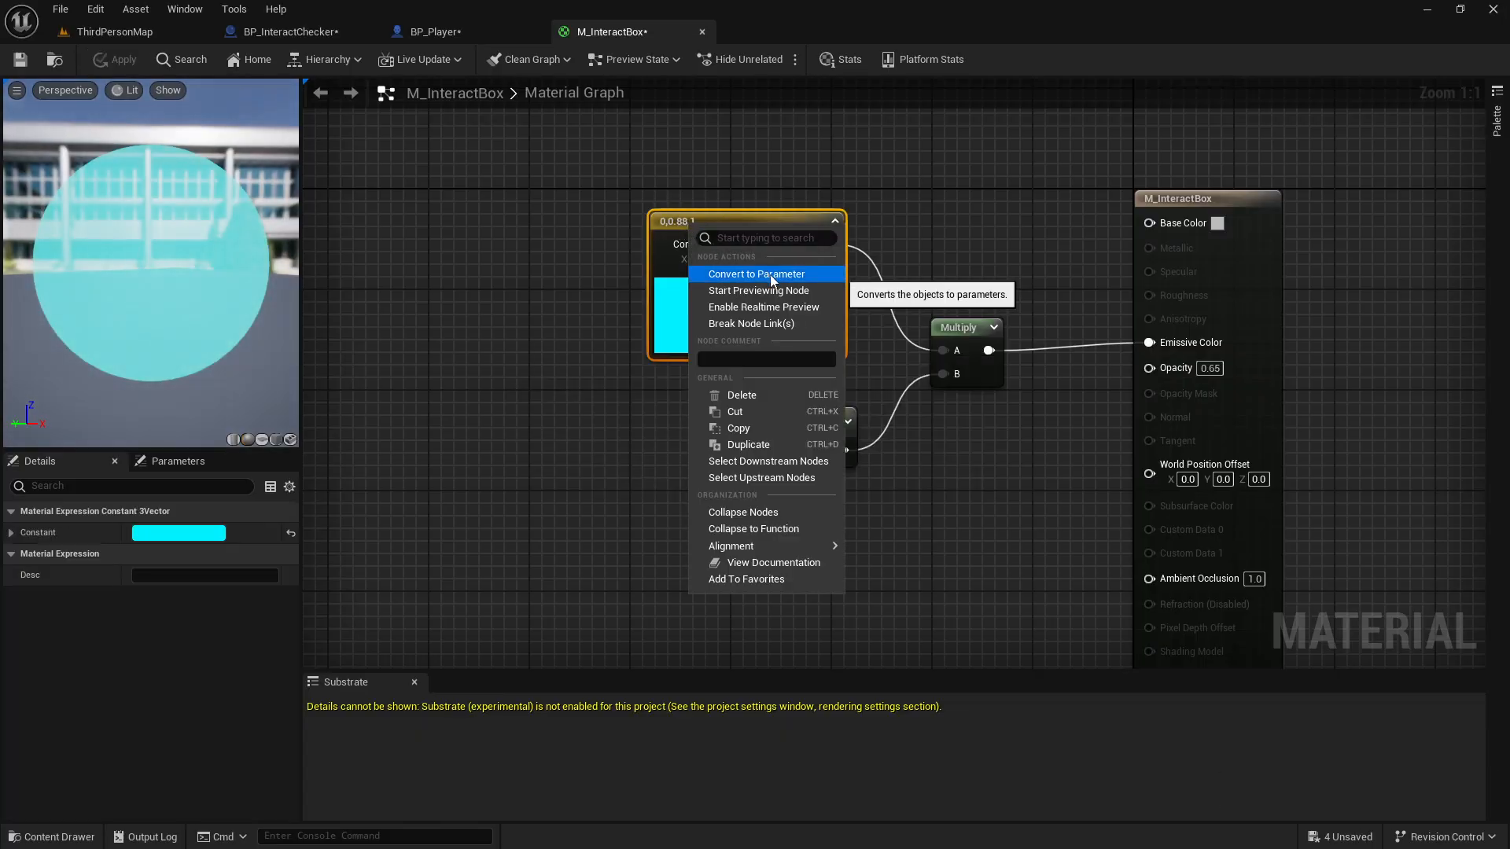
# Step: Convert the cyan constant into a parameter named GlowColor
pyautogui.click(756, 274)
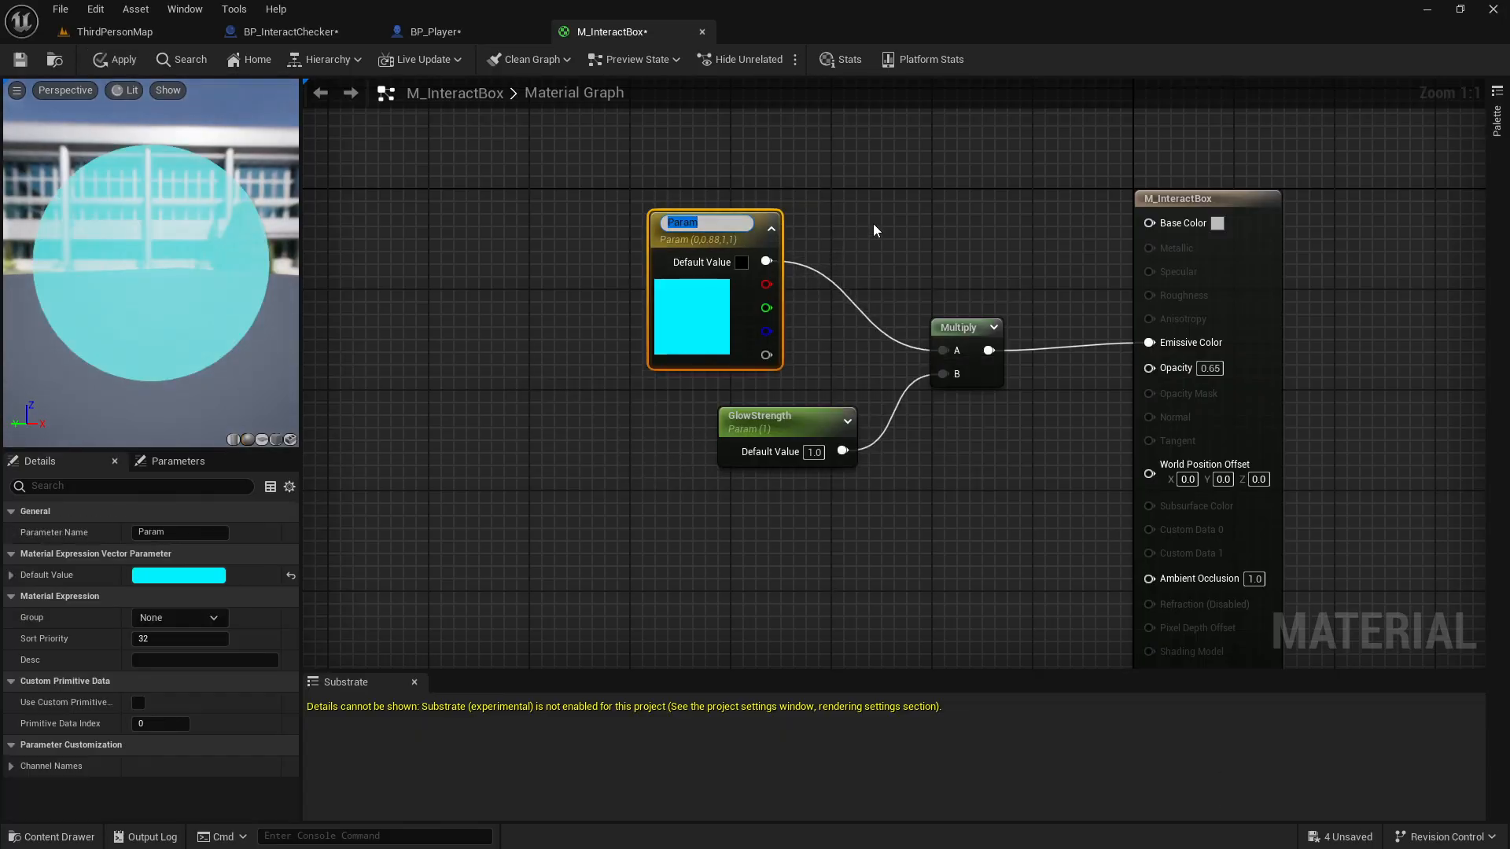
pyautogui.write('GlowColor')
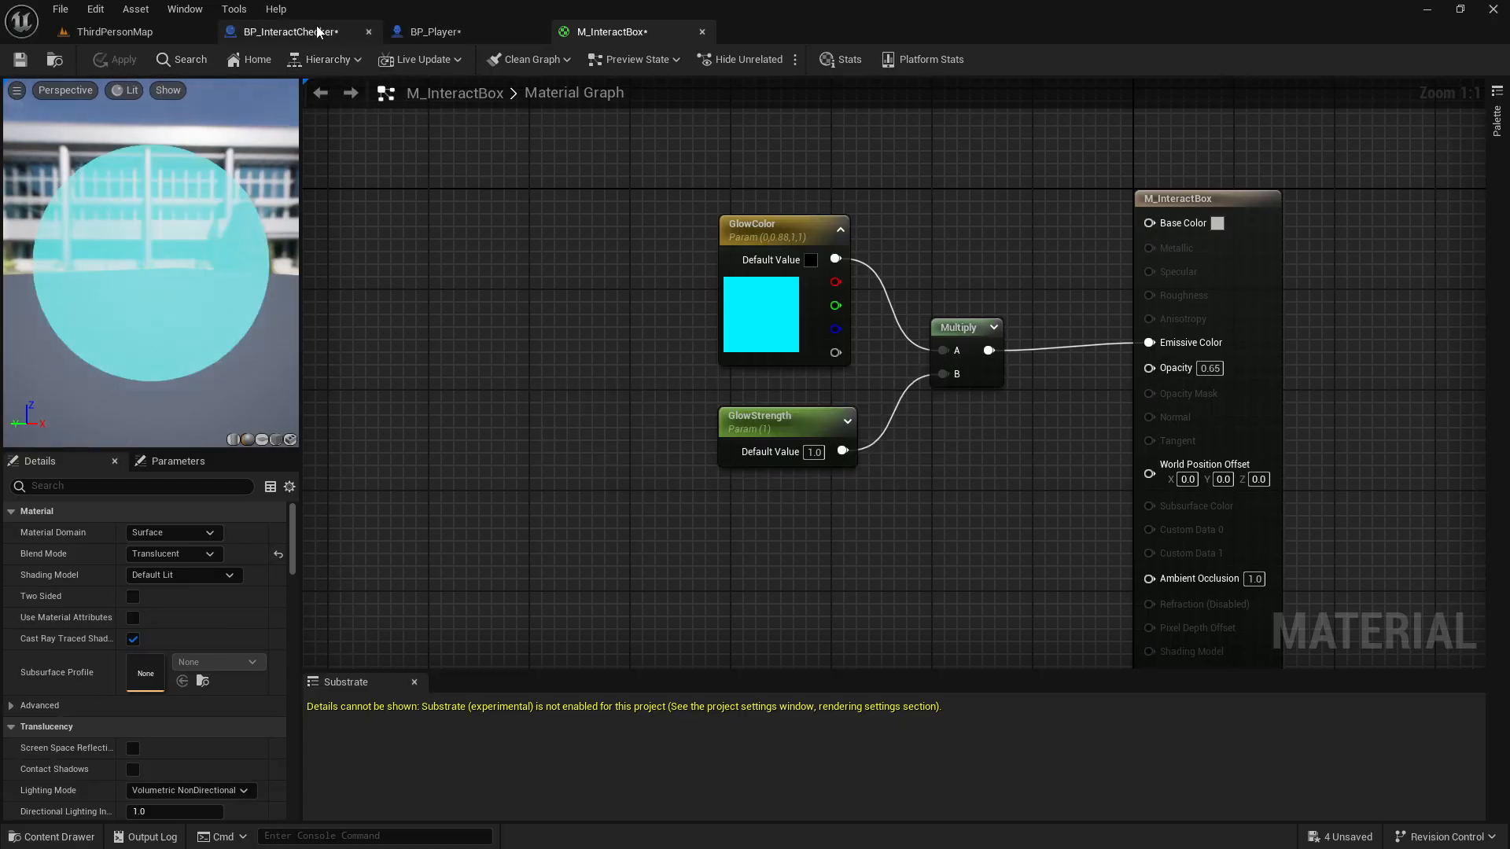
# Step: Return to the level, save the four unsaved assets, and play-test the glowing cyan plate
pyautogui.click(290, 31)
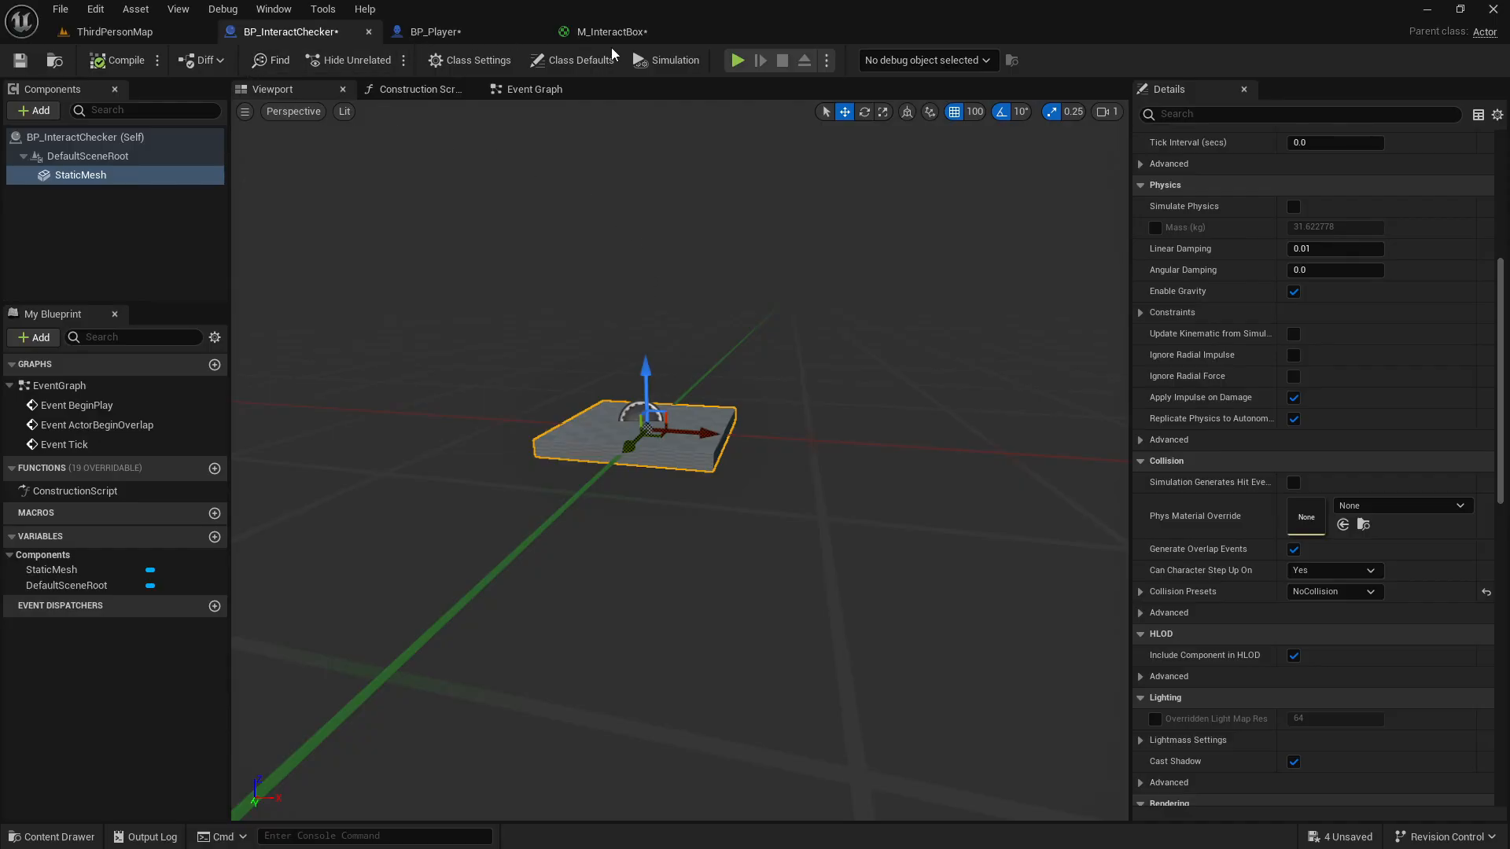
pyautogui.moveTo(435, 31)
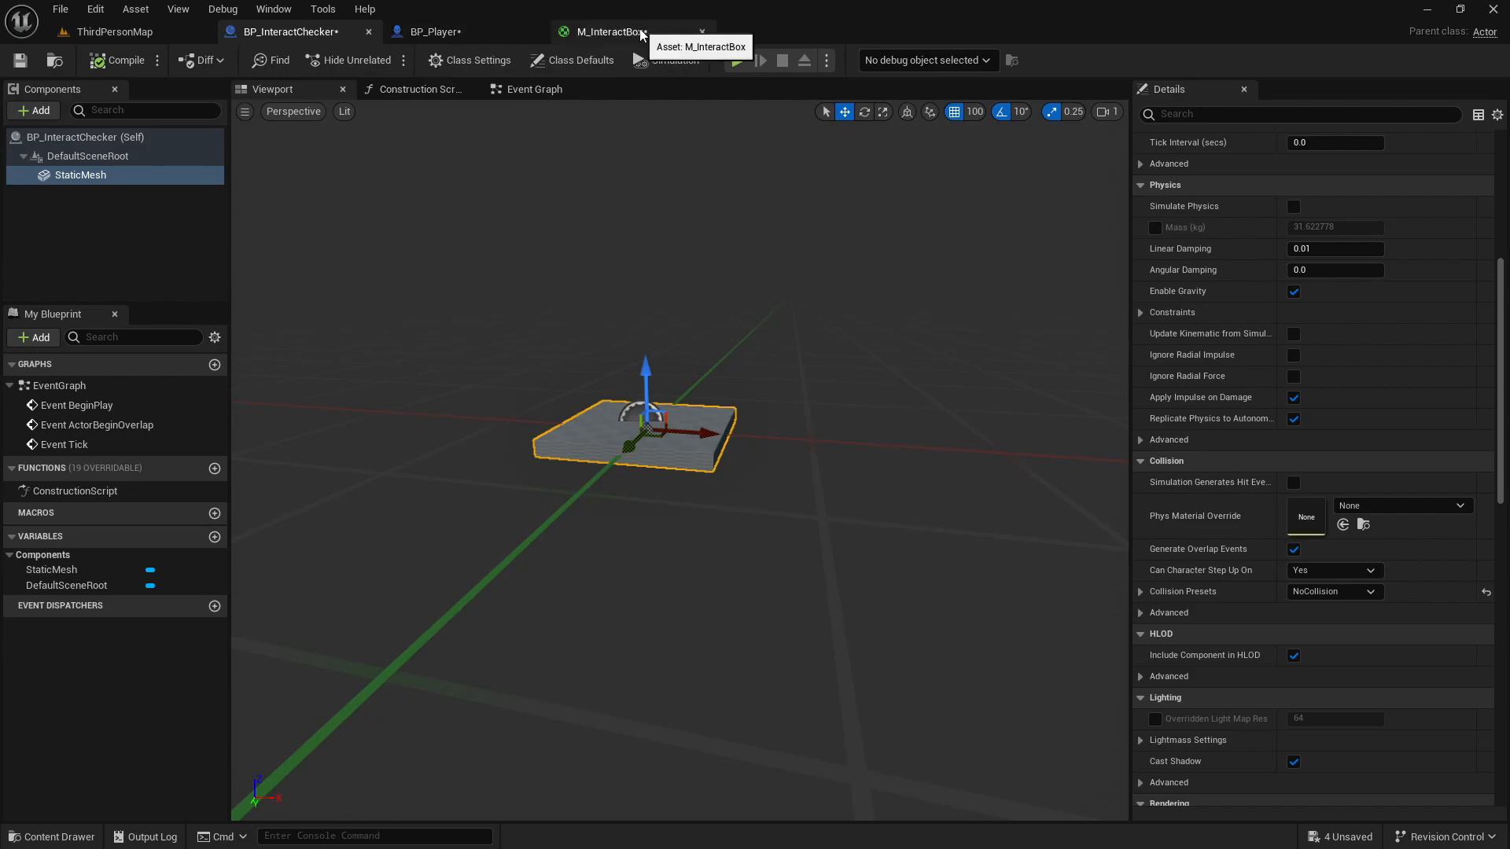
pyautogui.moveTo(778, 281)
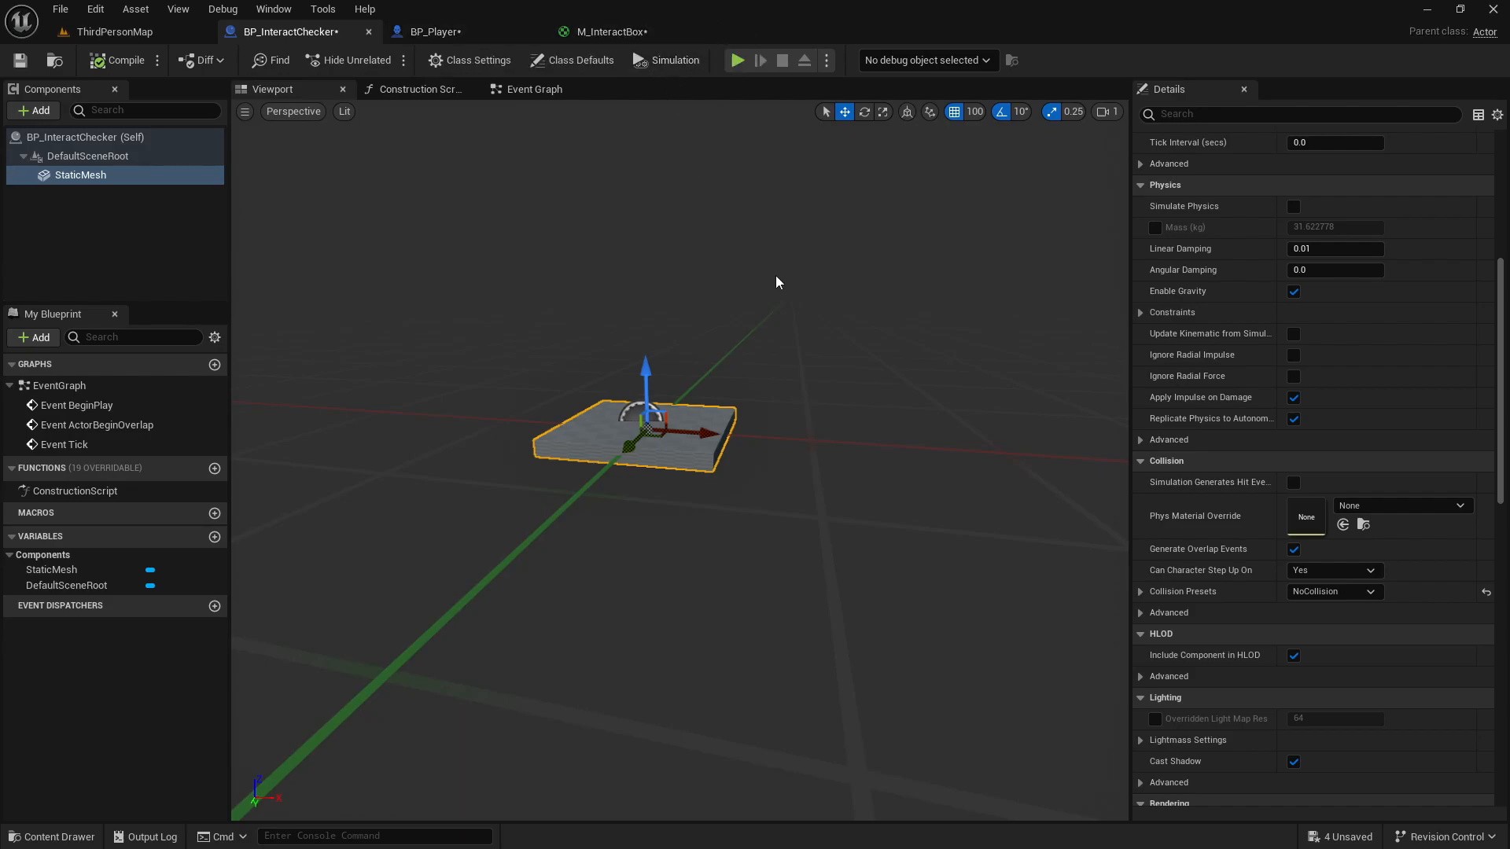
pyautogui.click(113, 32)
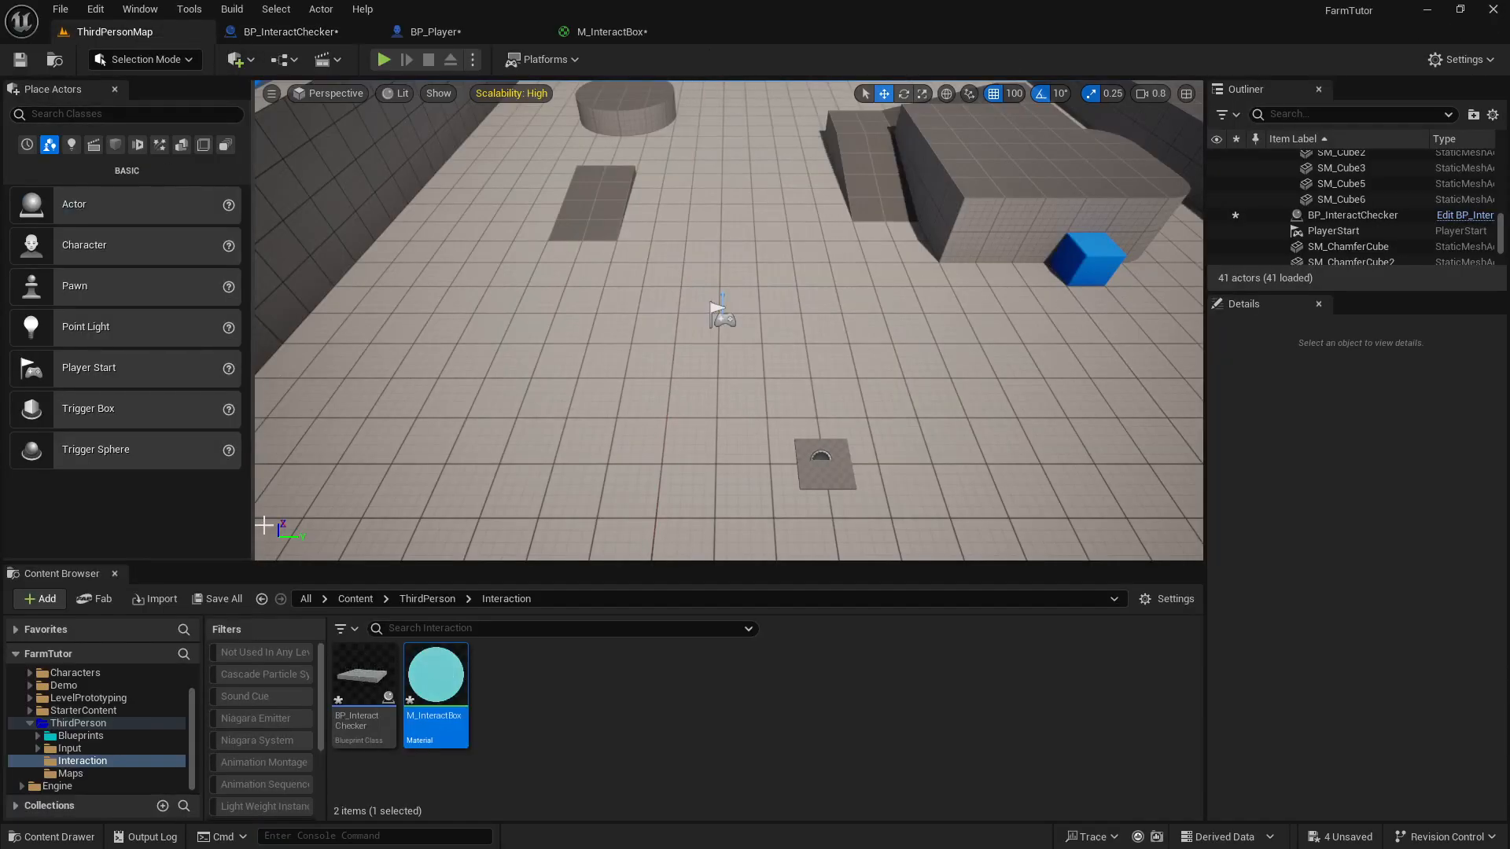
pyautogui.click(215, 598)
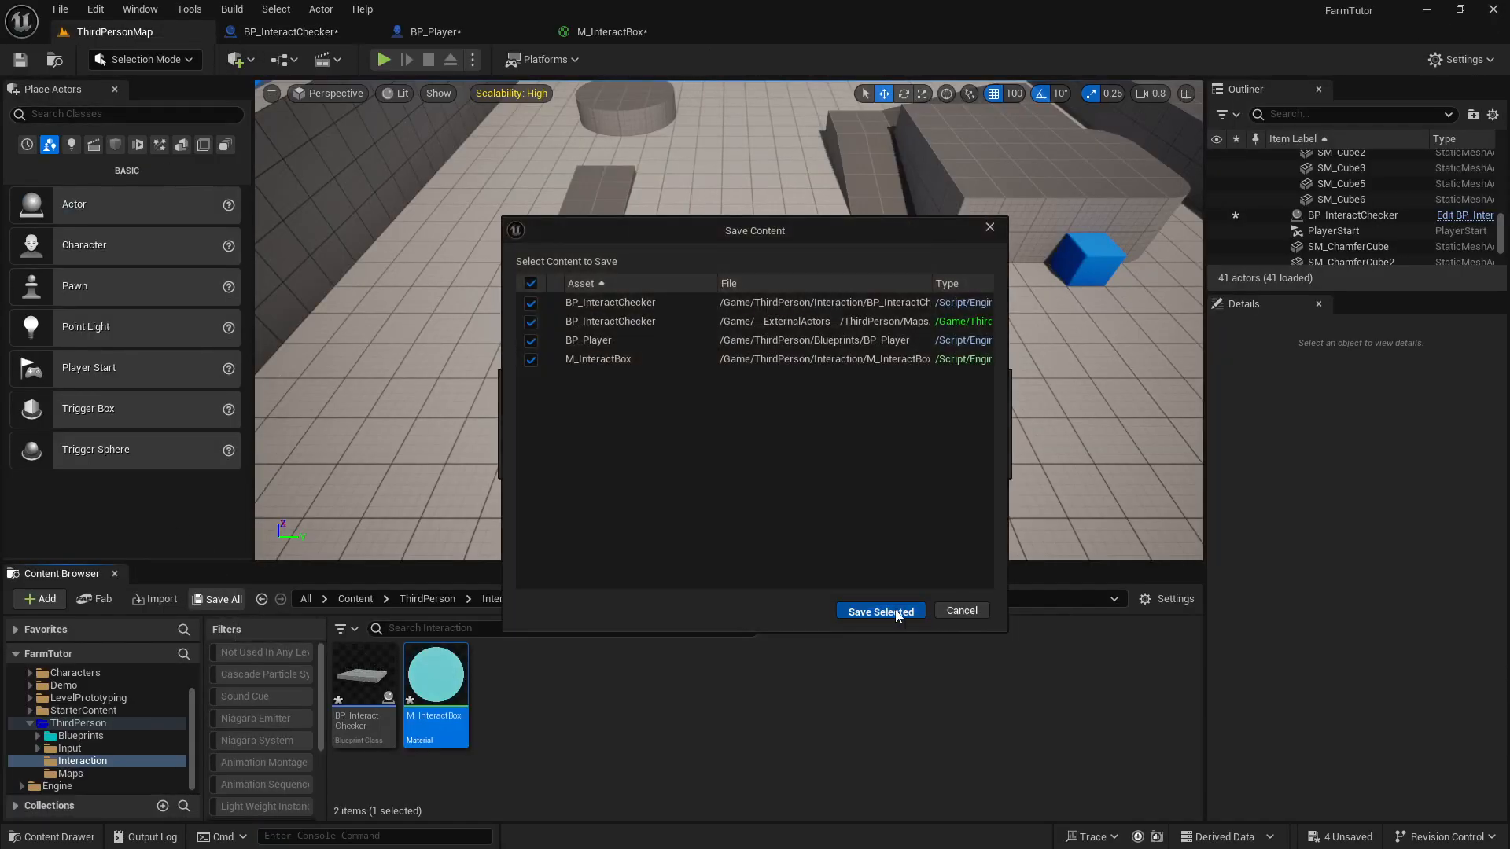
pyautogui.click(878, 610)
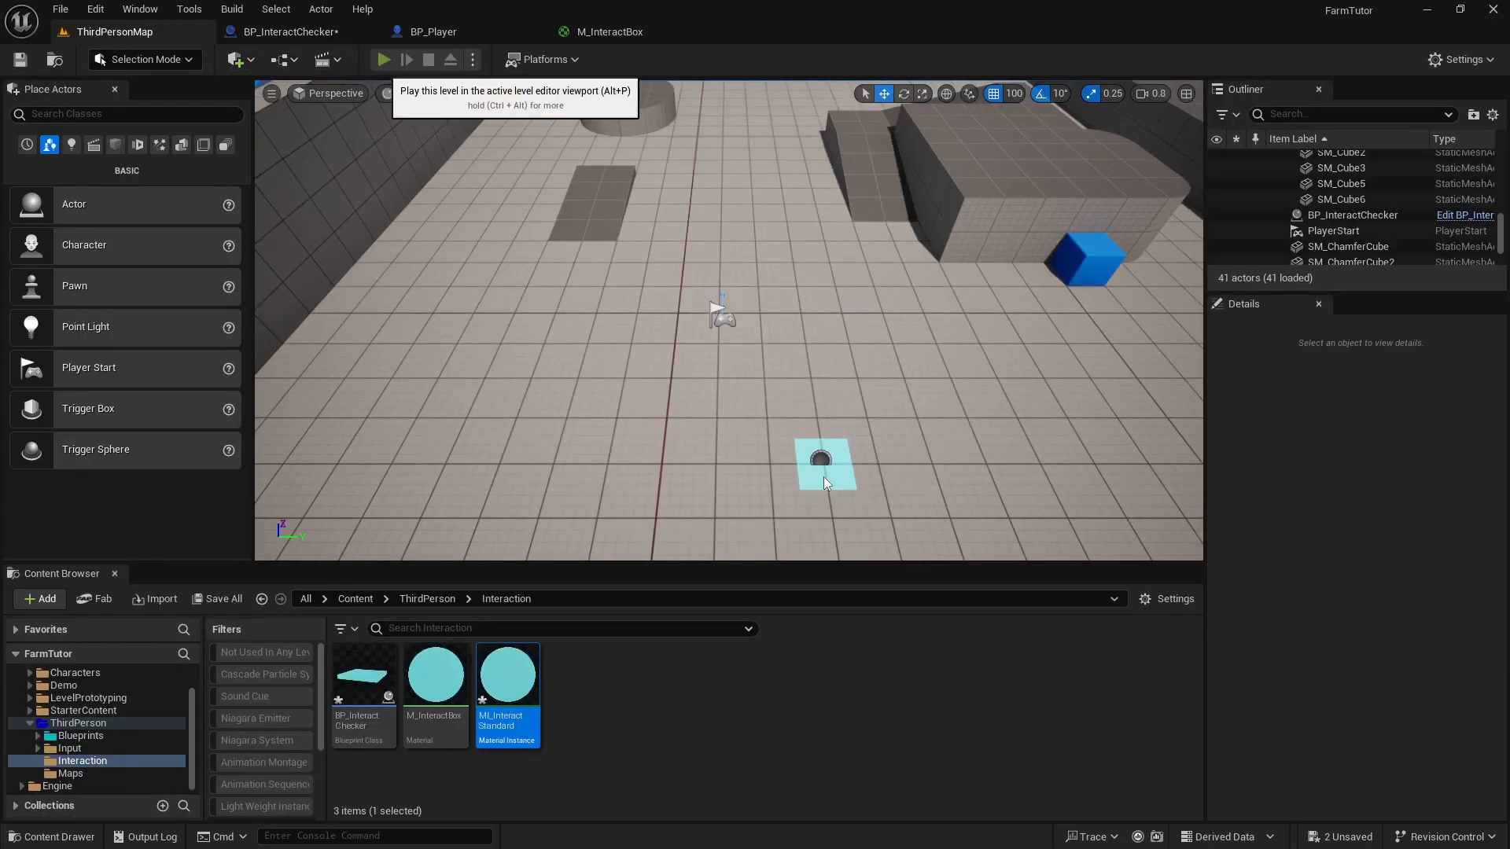
pyautogui.click(382, 59)
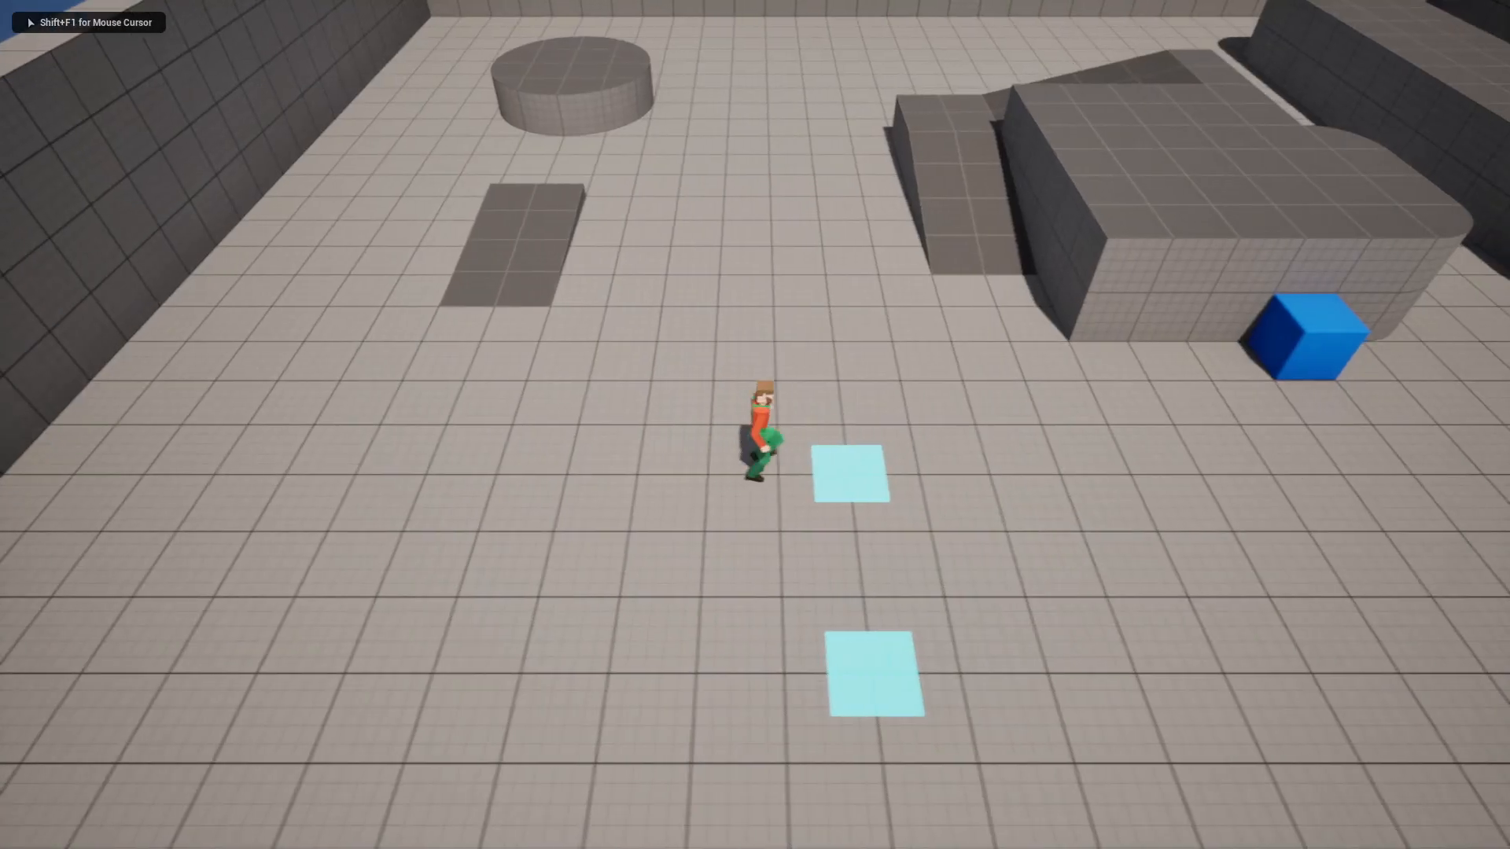